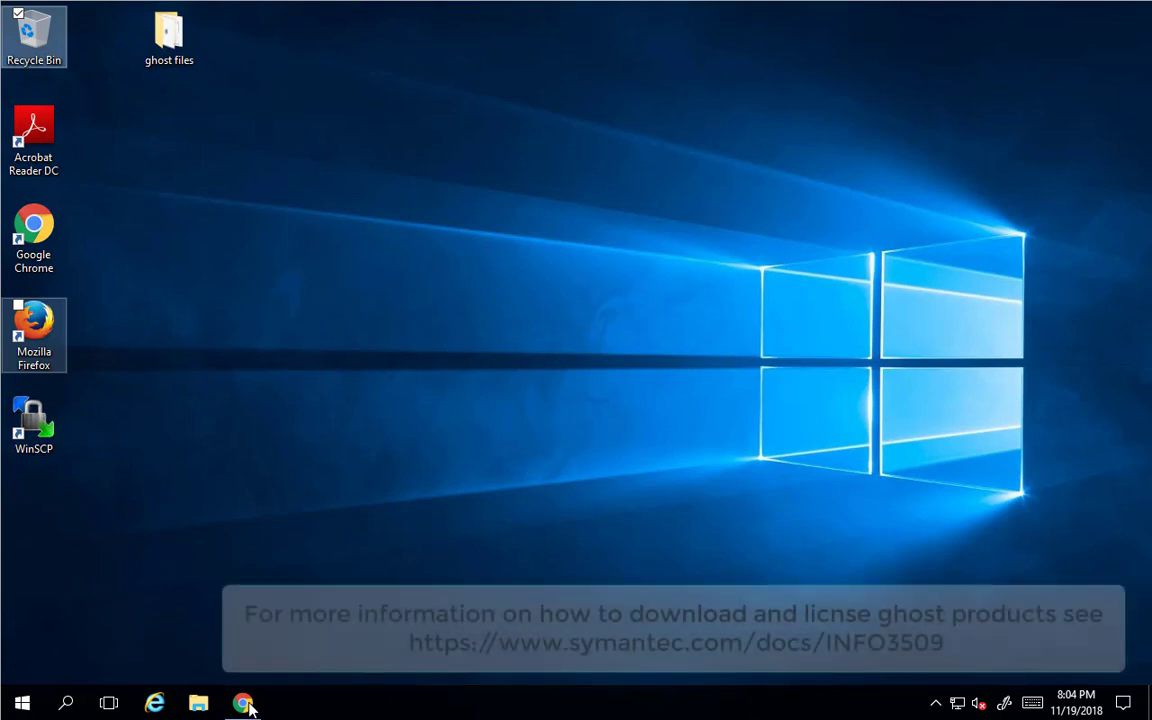
Open Google Chrome on the Symantec Software Downloads serial number registration page.
click(244, 703)
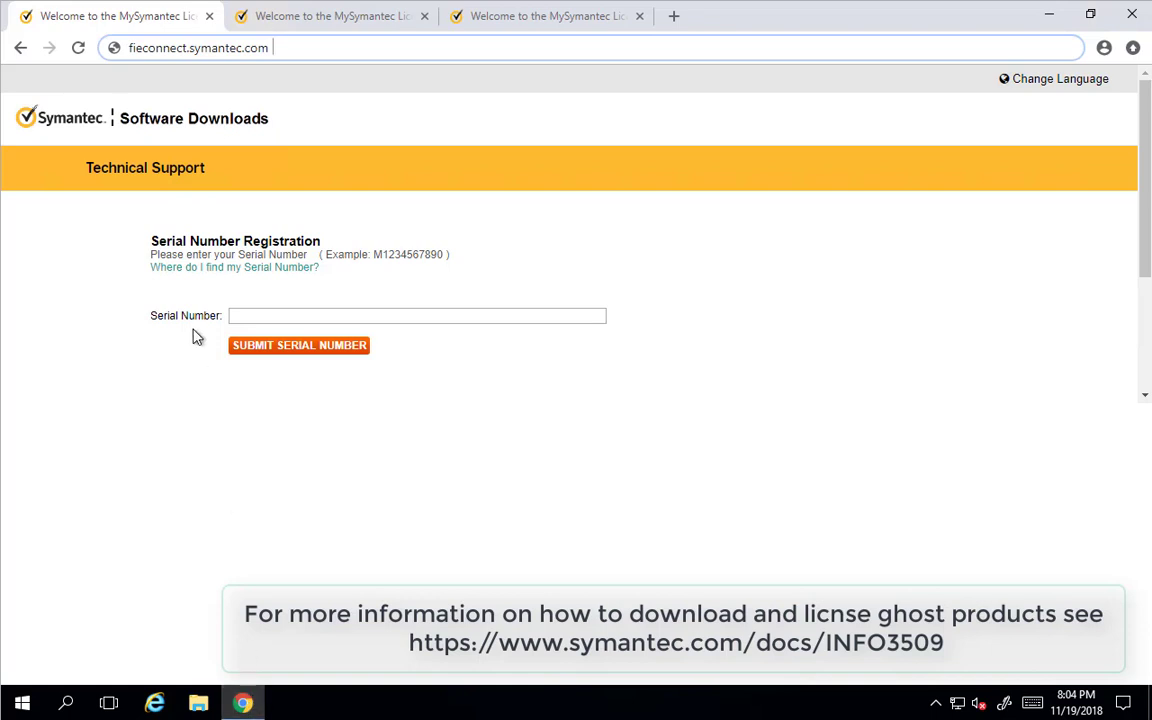
mouse_move(193, 74)
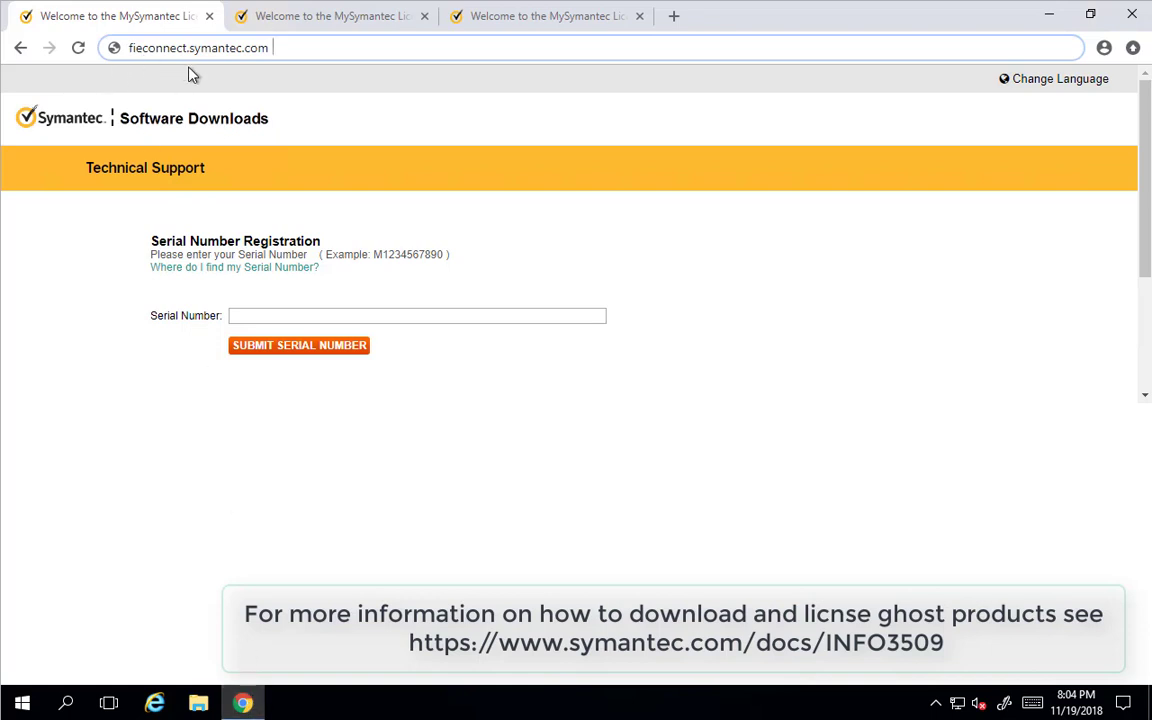
mouse_move(338, 322)
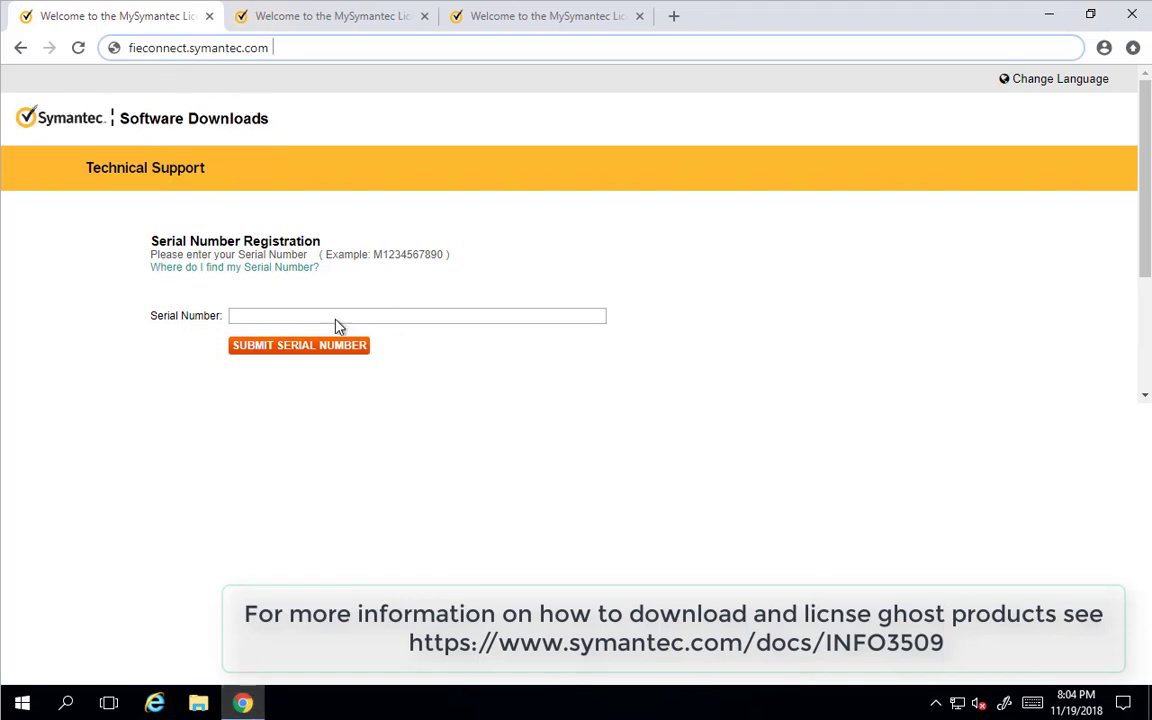
mouse_move(435, 303)
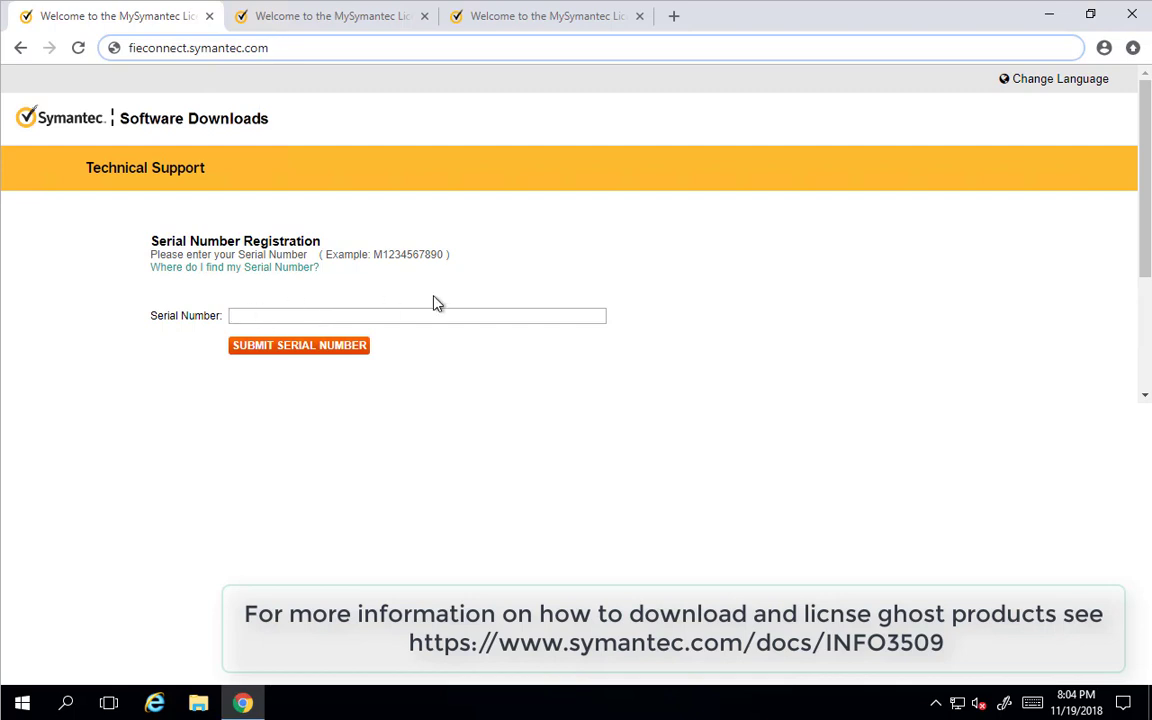
mouse_move(381, 267)
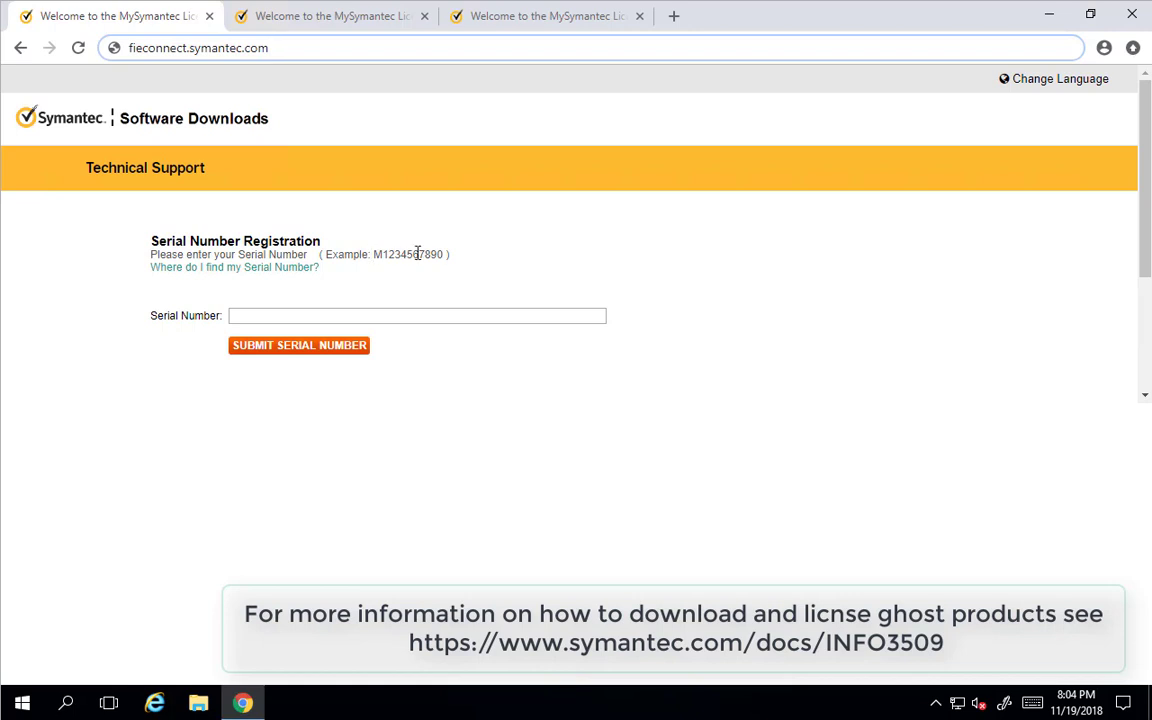
mouse_move(490, 332)
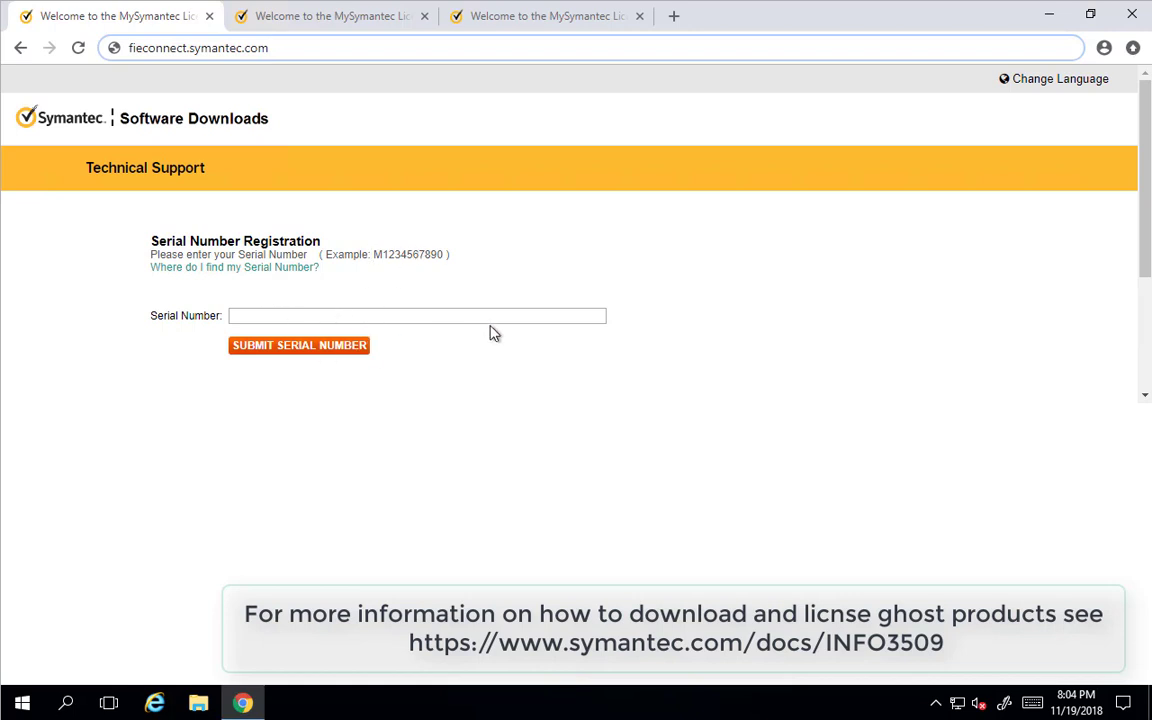
Switch to the tab listing Ghost Solution Suite versions 3.3 and 3.2.
click(299, 345)
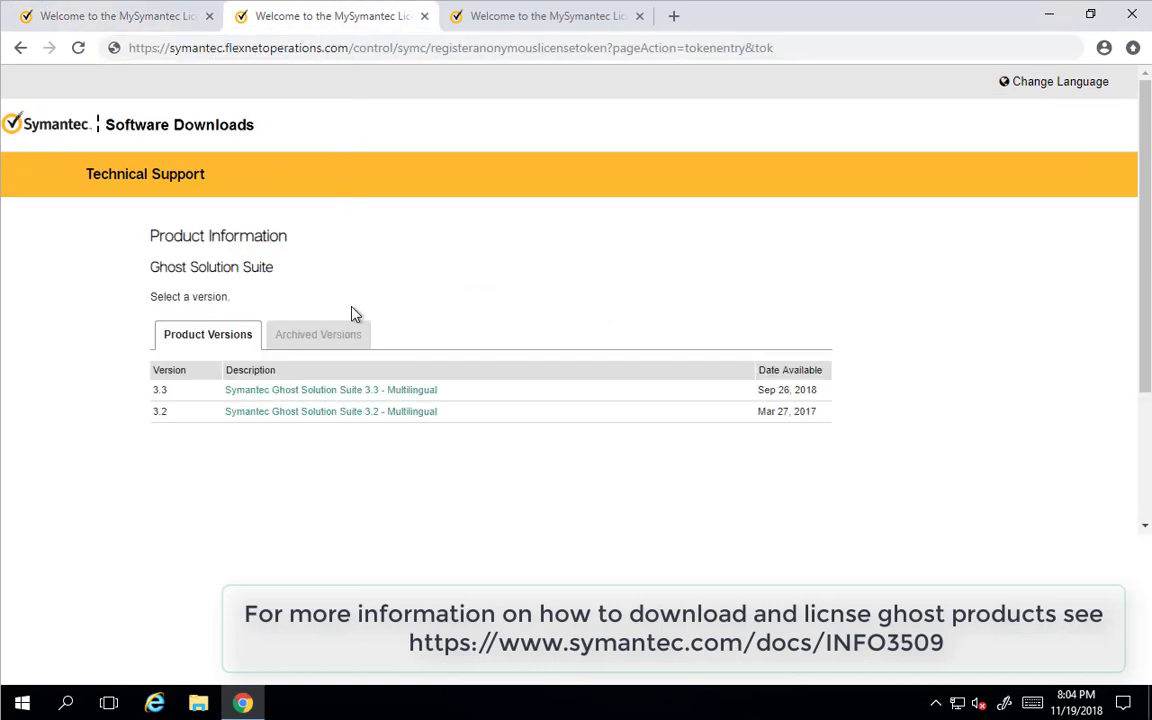
mouse_move(138, 409)
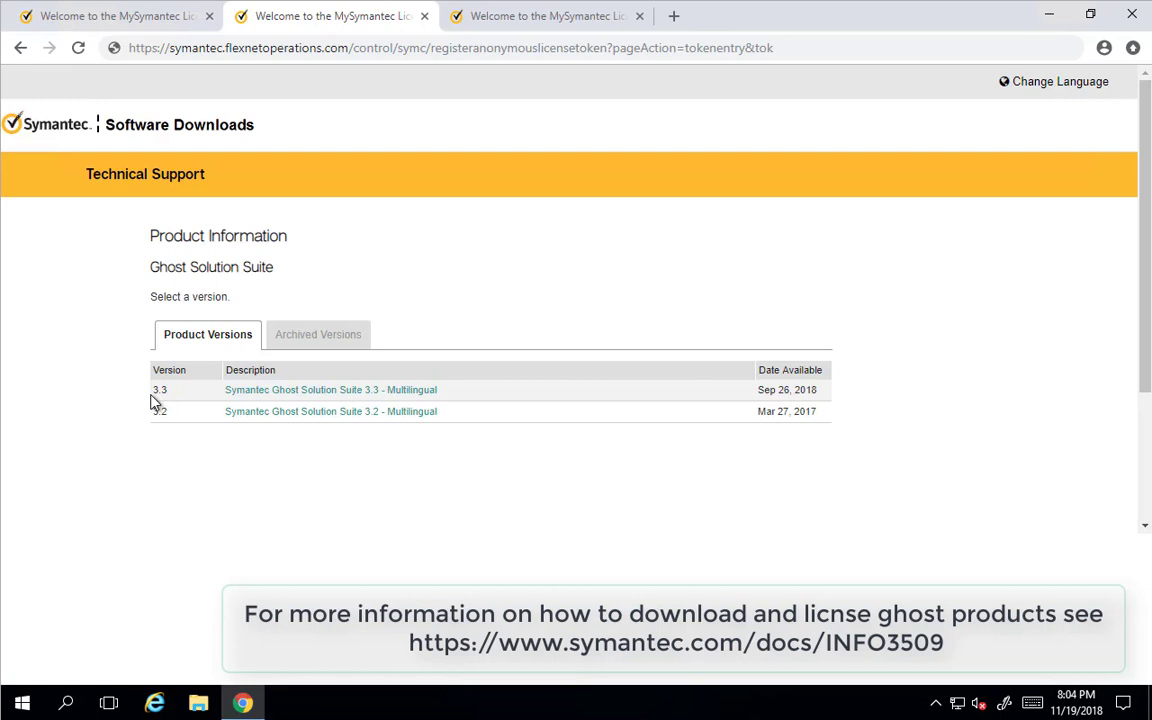
mouse_move(170, 417)
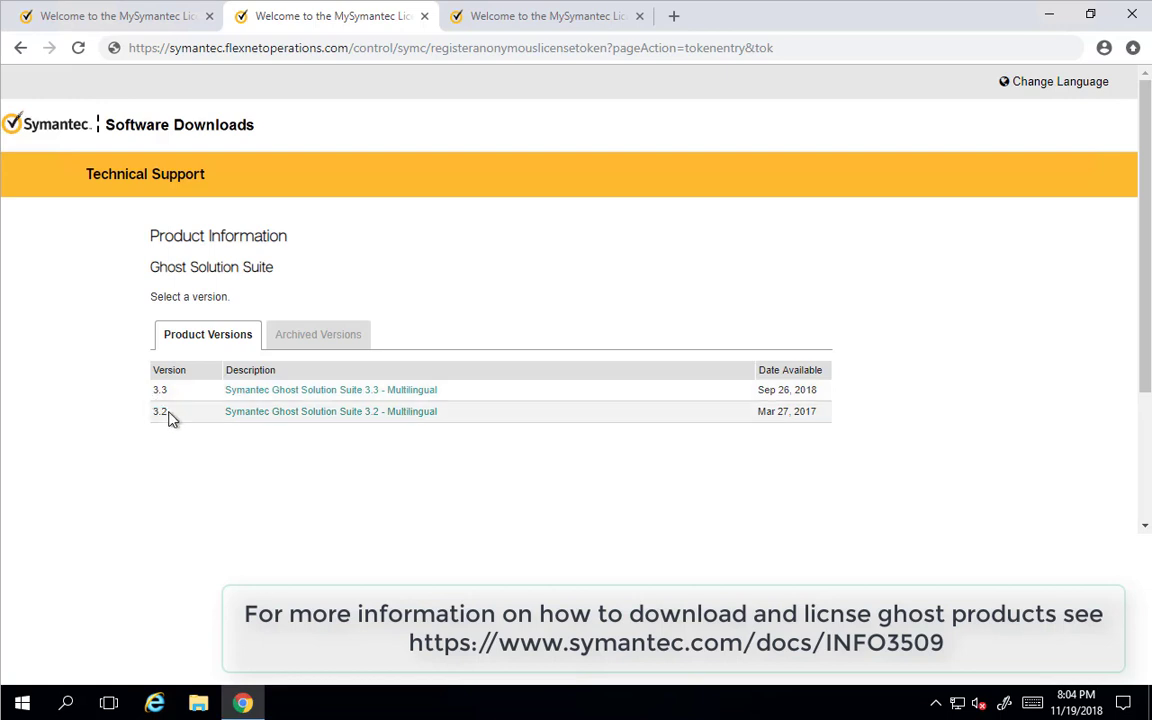
mouse_move(670, 667)
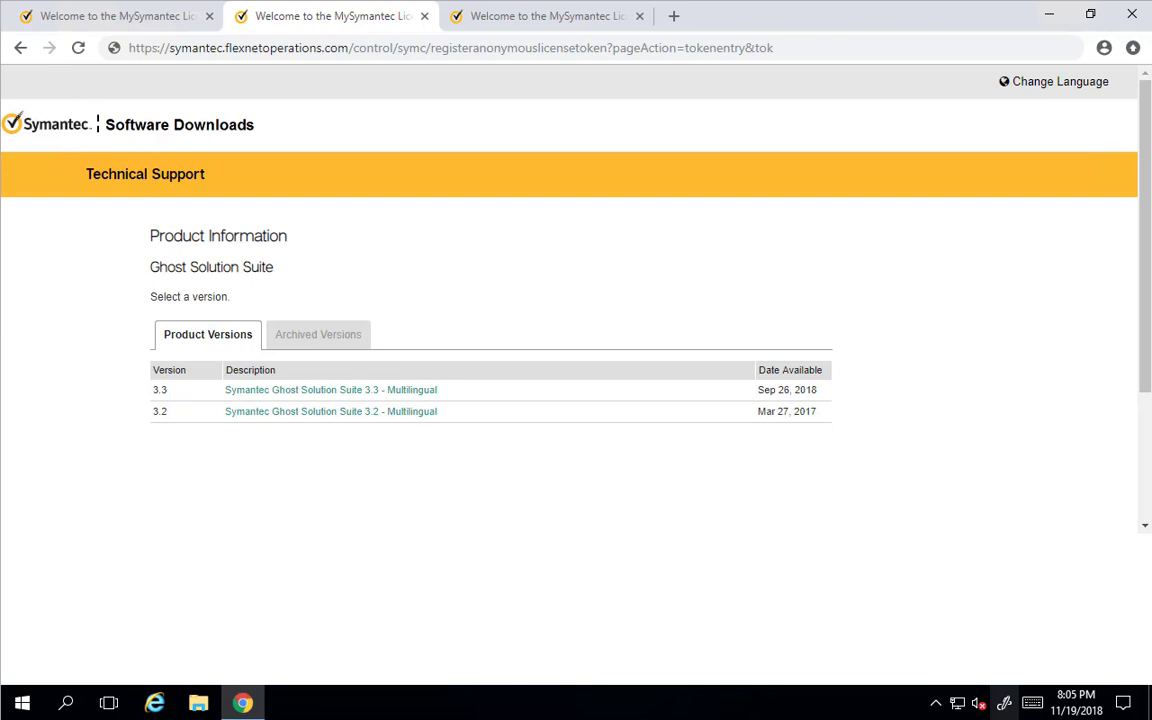
mouse_move(838, 647)
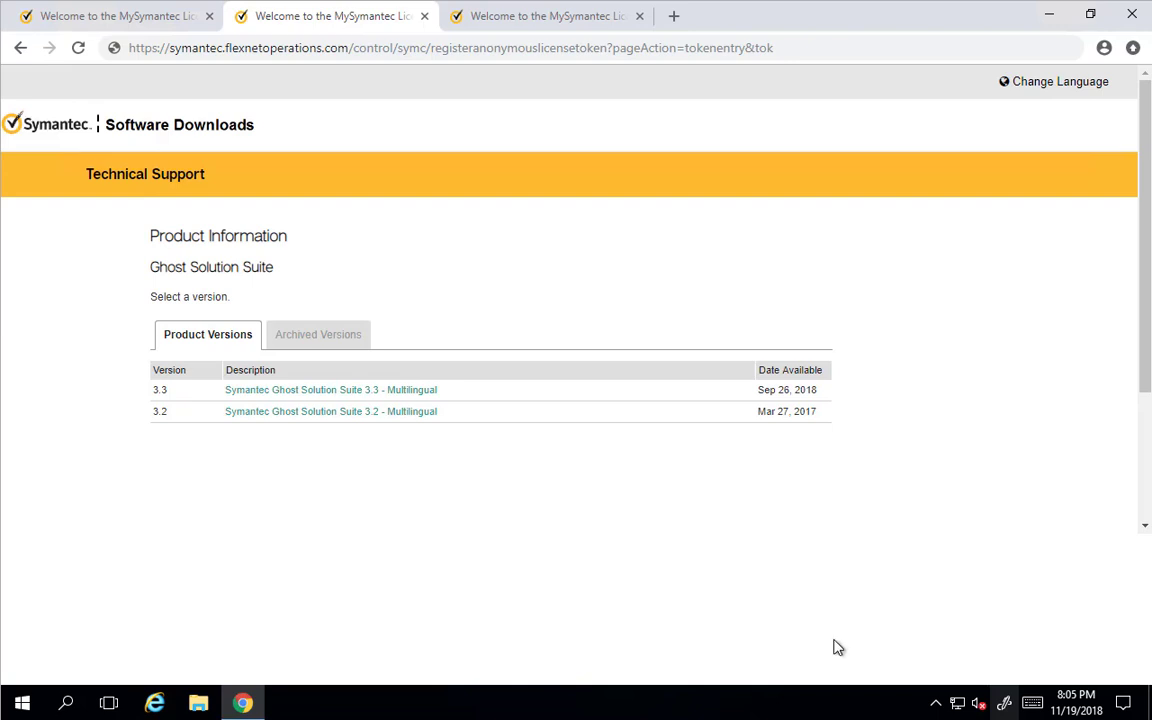
mouse_move(258, 390)
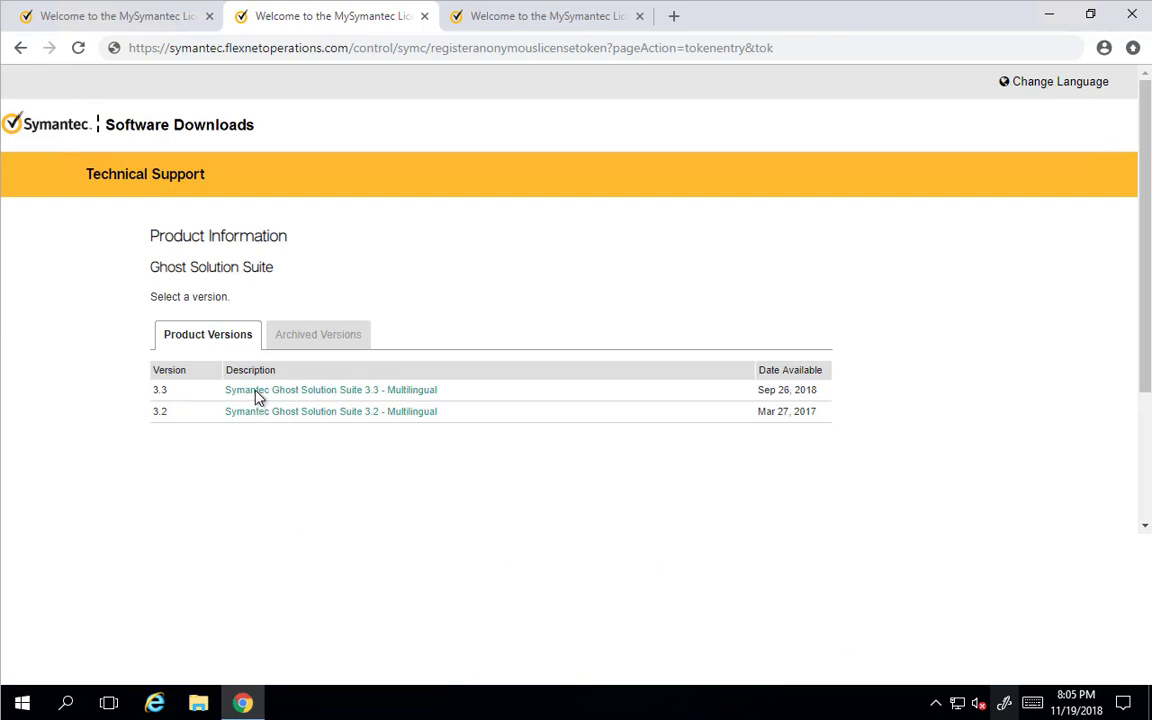
Open the 3.3 Multilingual downloads and expand Symantec_Ghost_Solution_Suite_3_3.exe details.
click(330, 389)
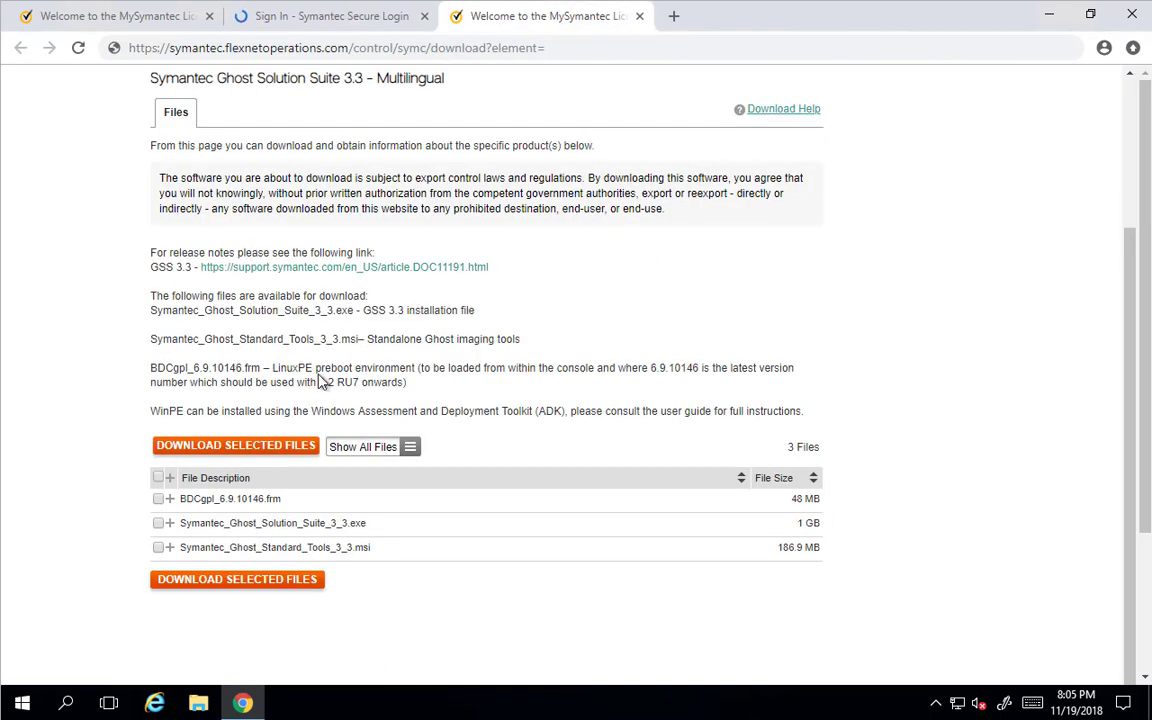
mouse_move(167, 519)
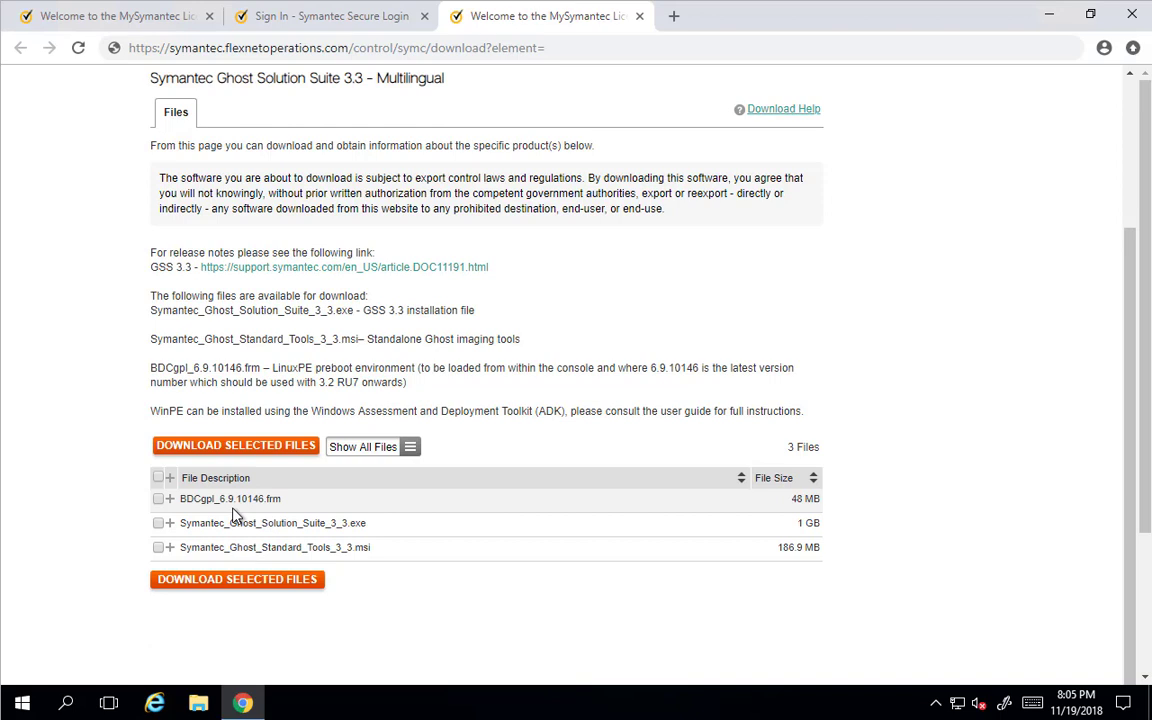
mouse_move(294, 513)
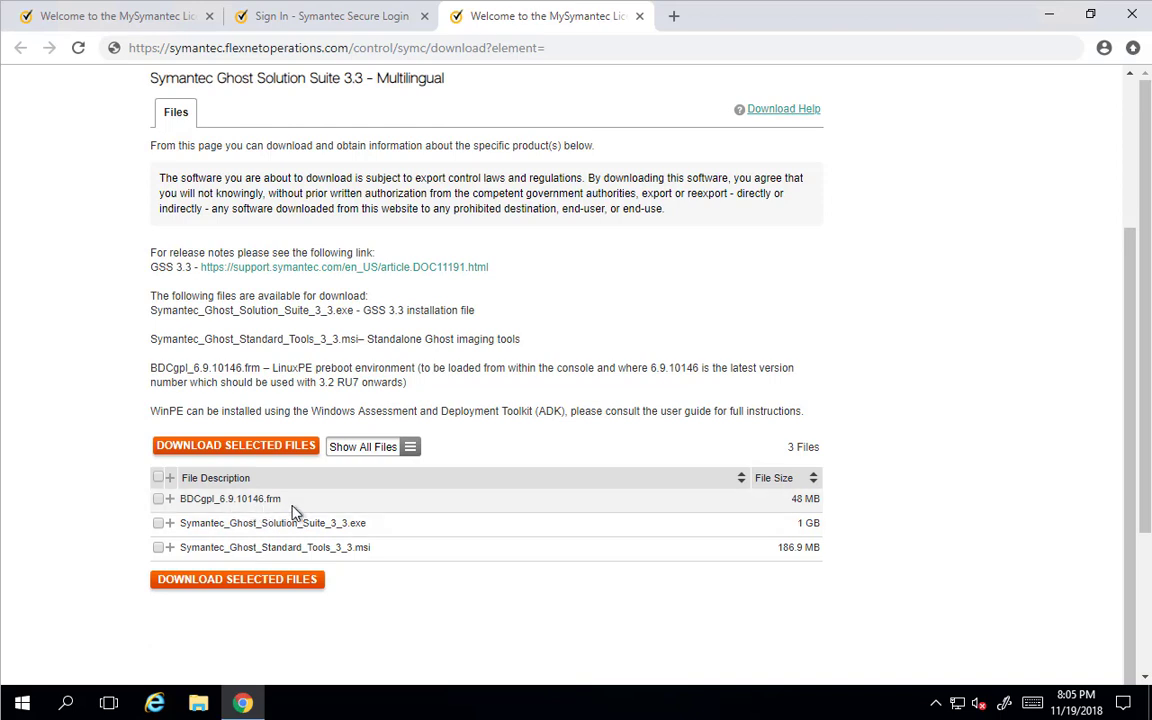
mouse_move(840, 553)
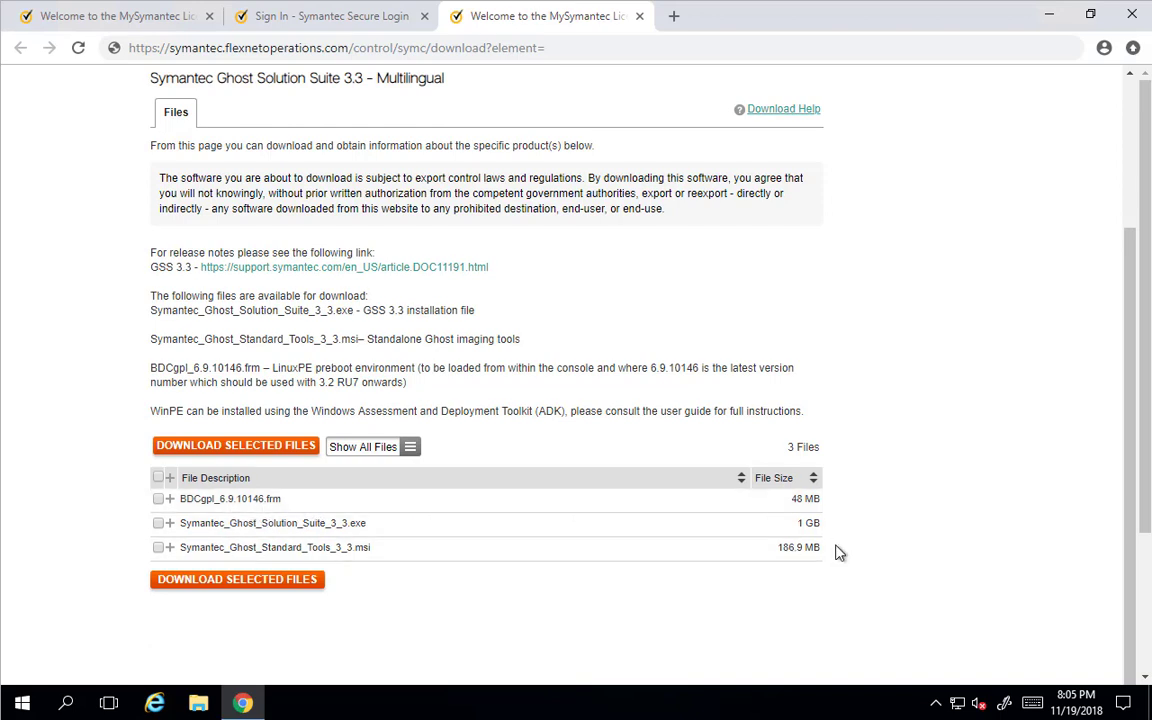
mouse_move(840, 505)
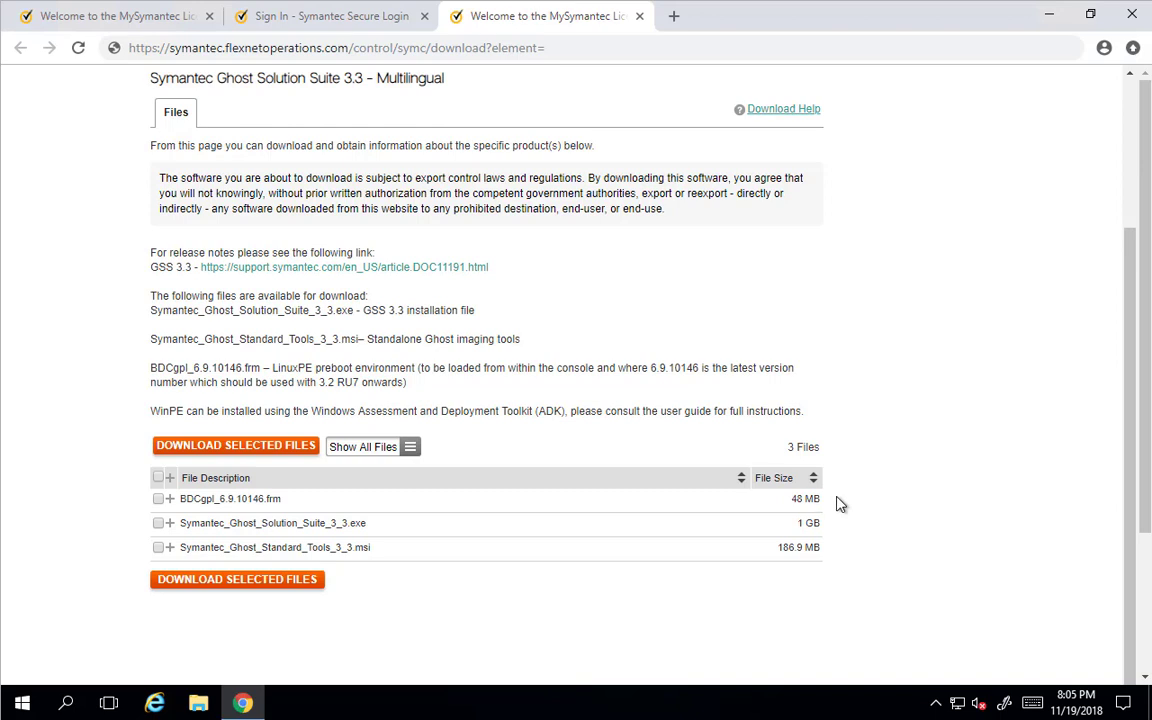
mouse_move(1004, 577)
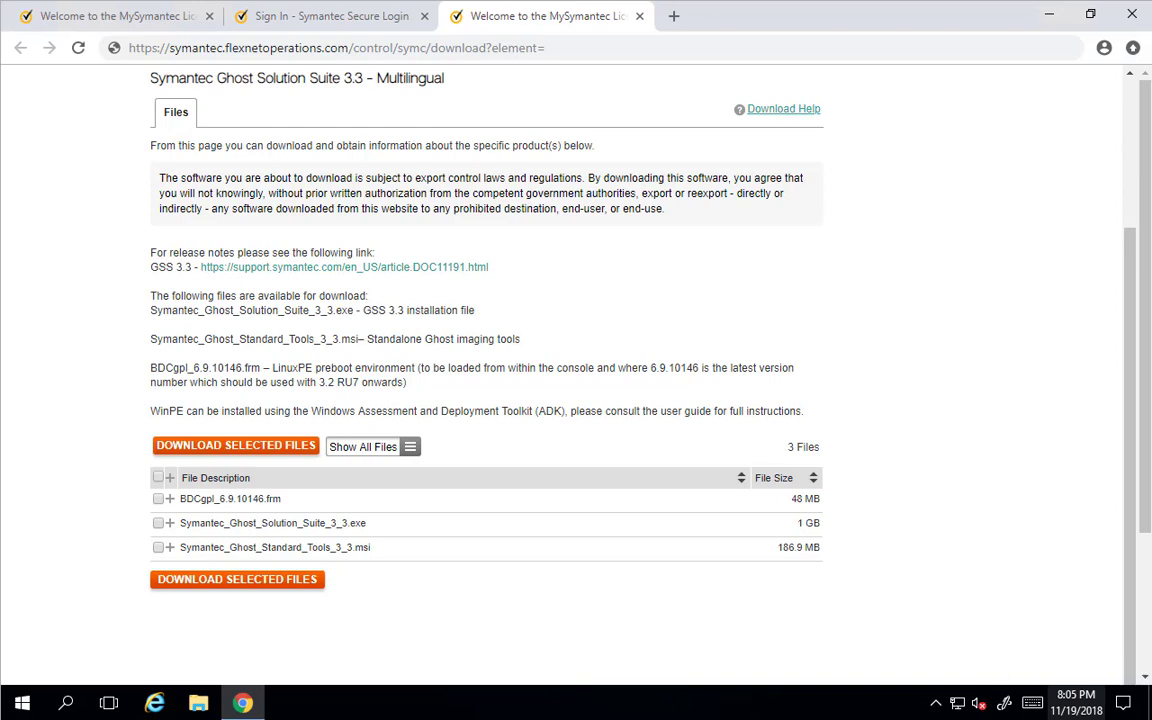
mouse_move(1023, 603)
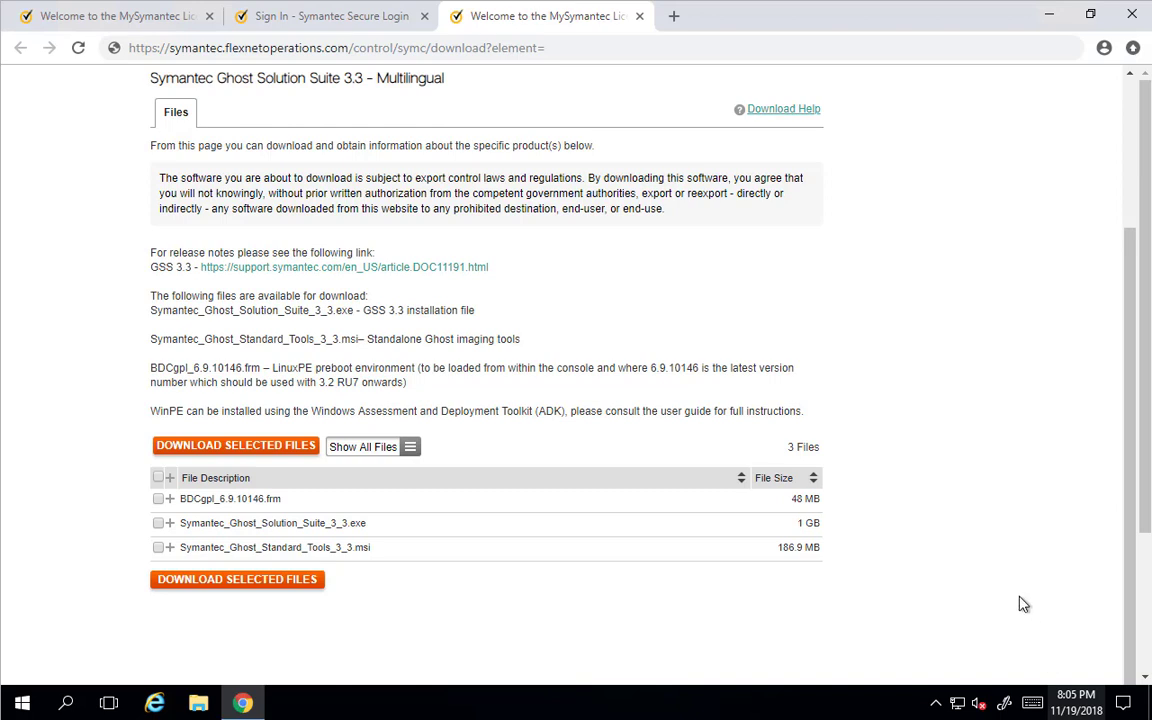
mouse_move(414, 569)
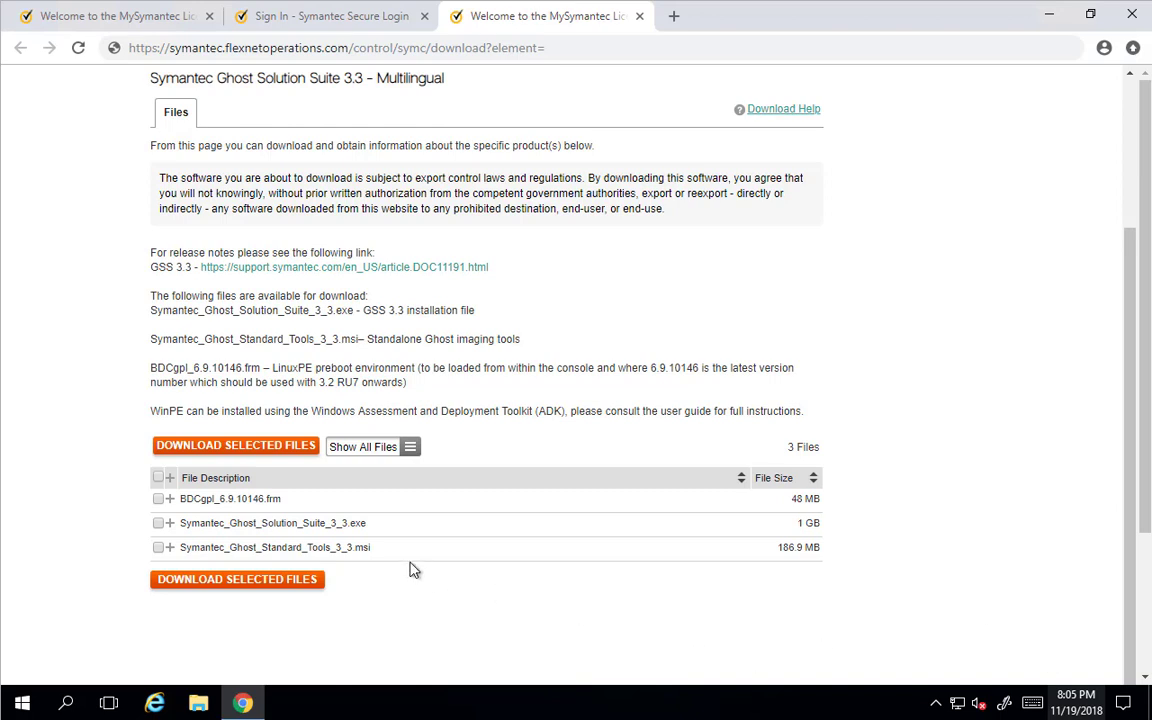
mouse_move(175, 553)
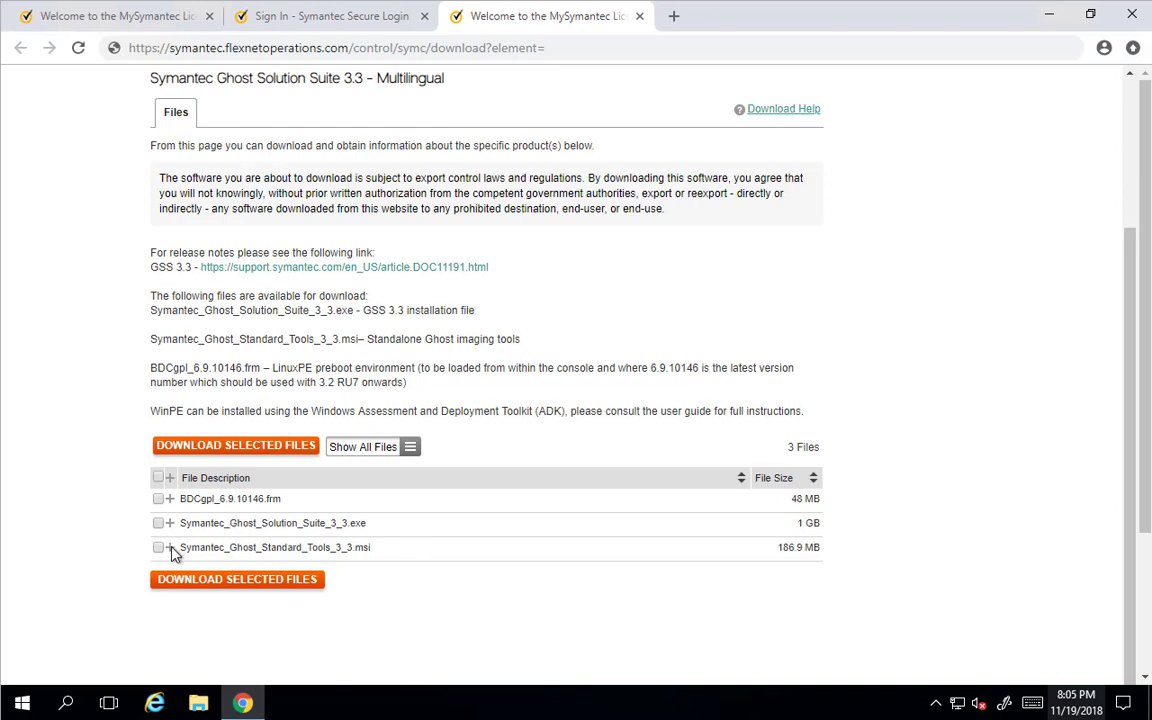
click(169, 547)
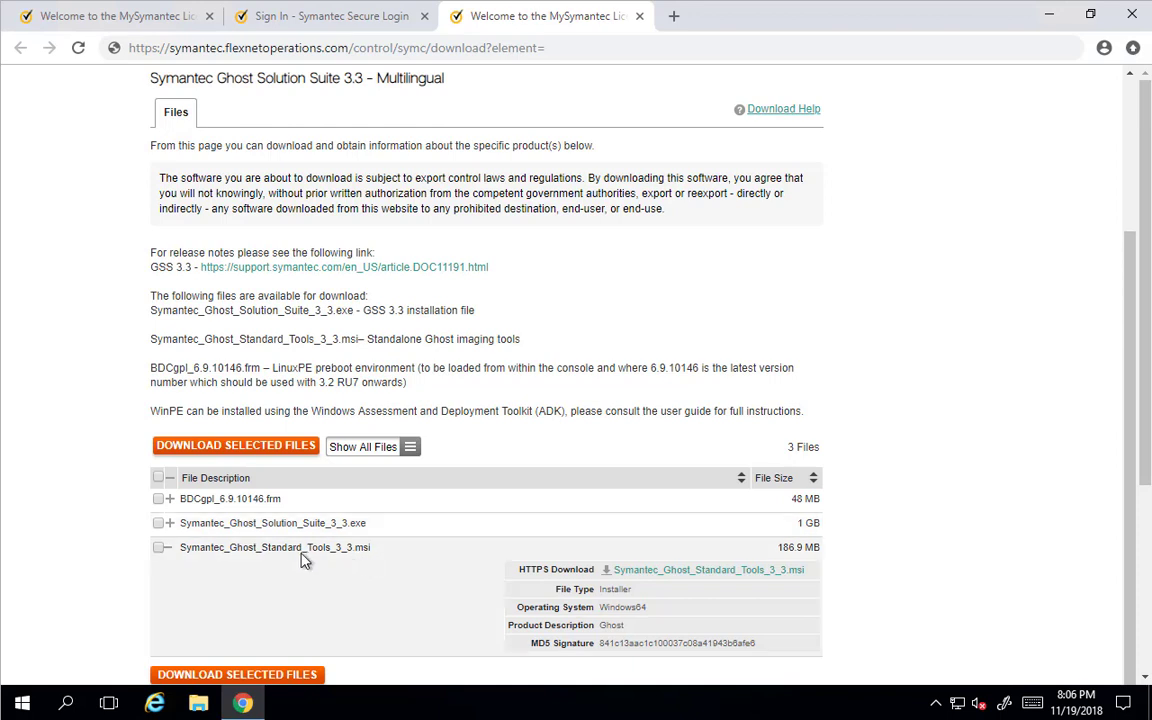
mouse_move(367, 560)
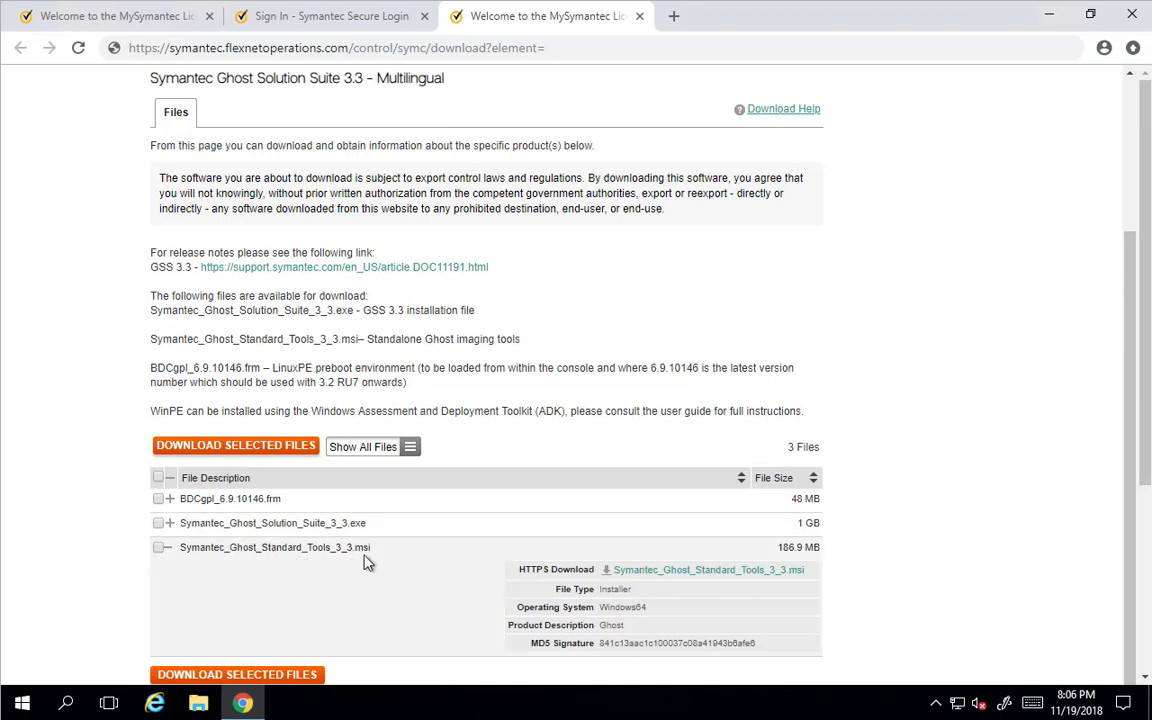
mouse_move(388, 524)
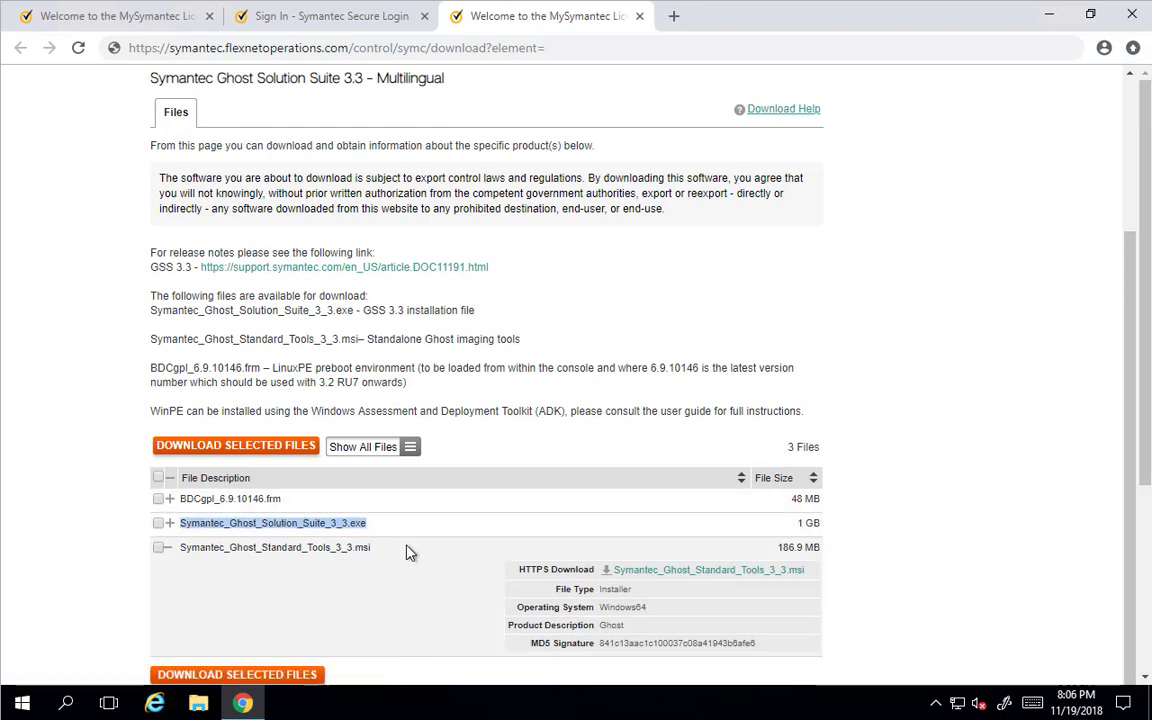
click(275, 547)
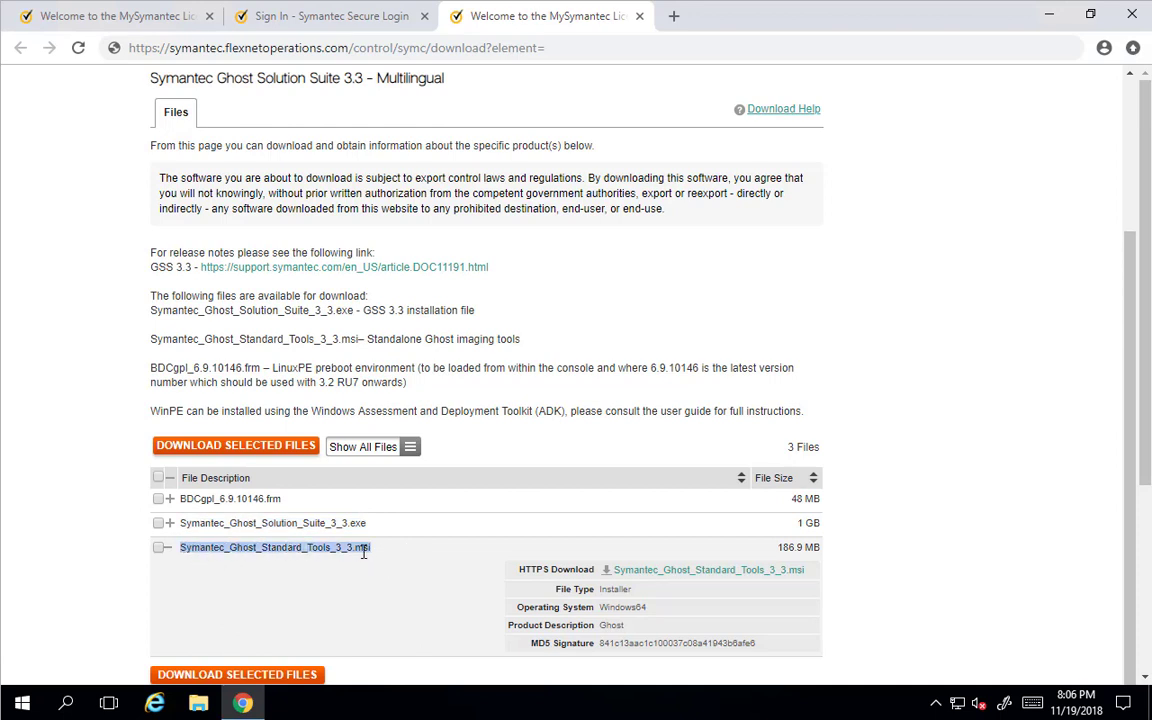
mouse_move(310, 587)
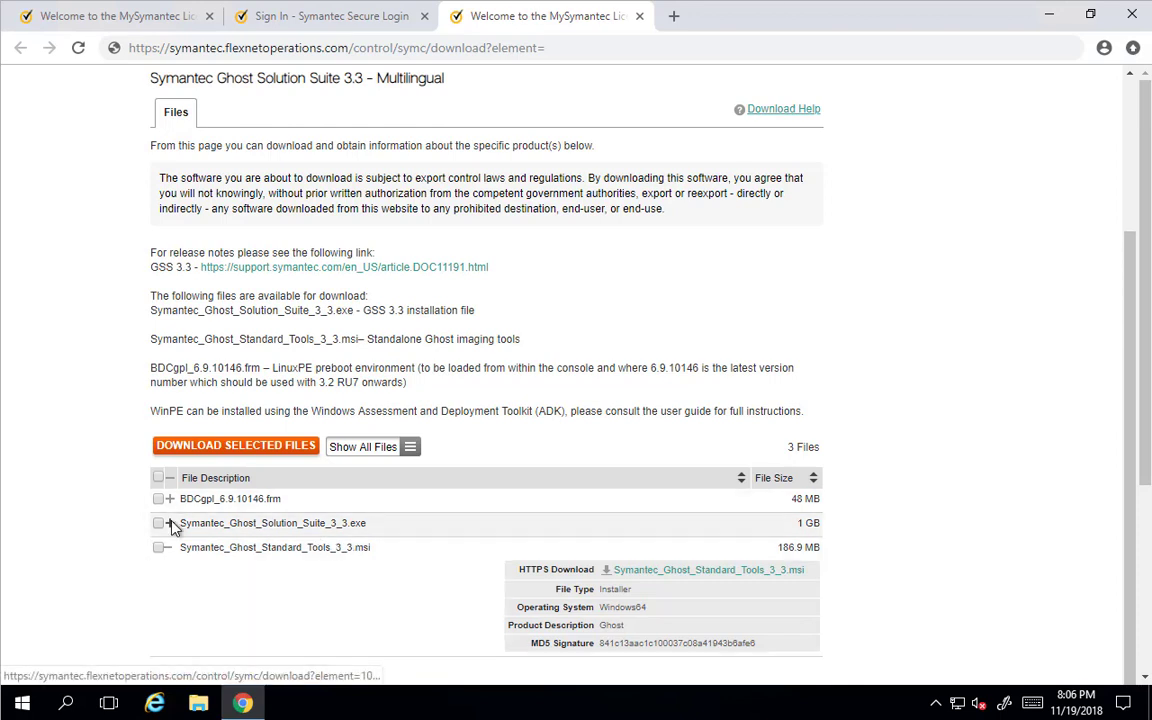
click(170, 523)
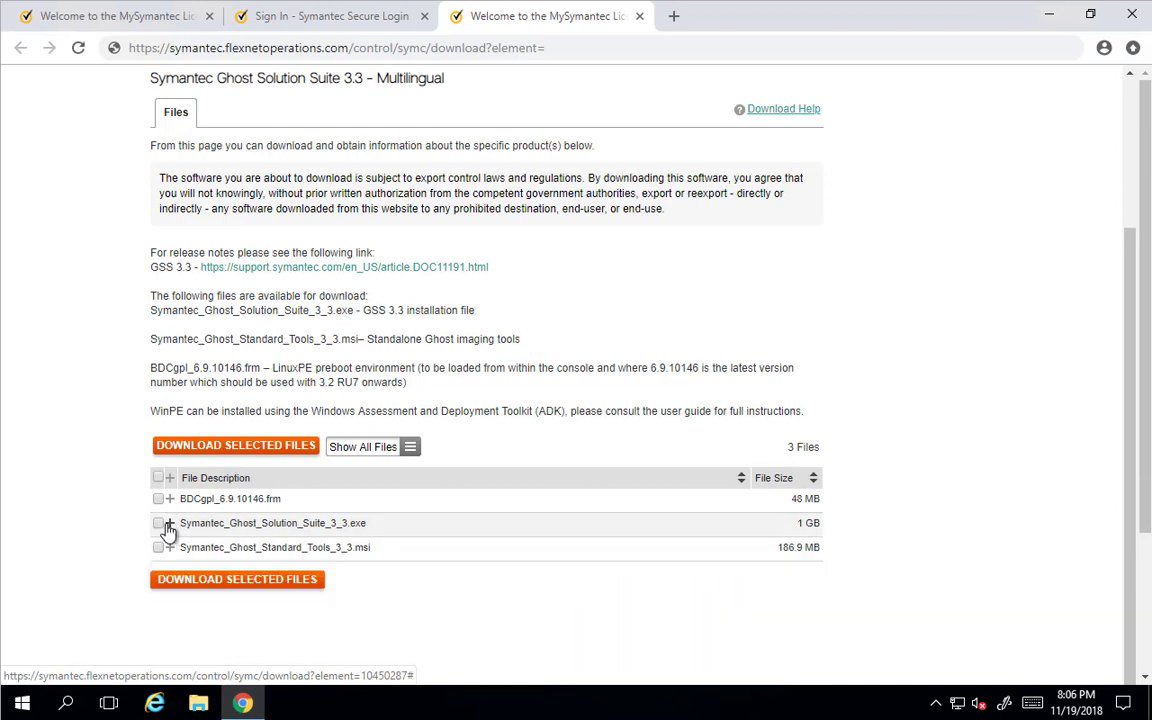
click(168, 523)
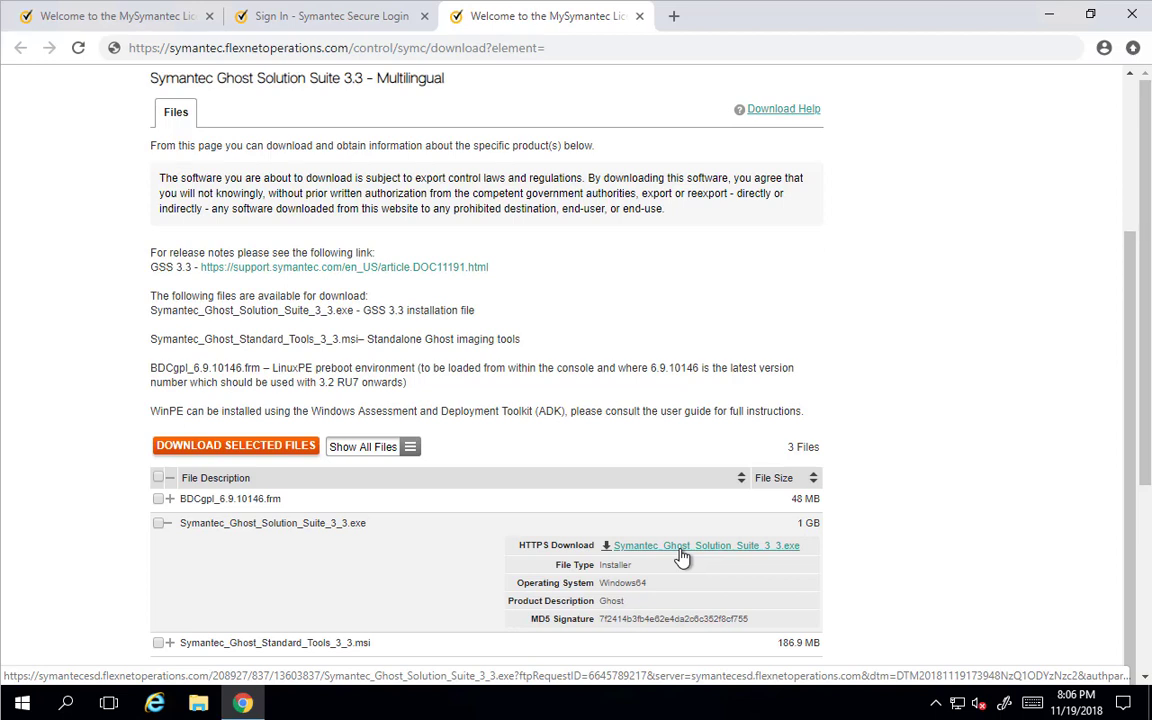
mouse_move(858, 594)
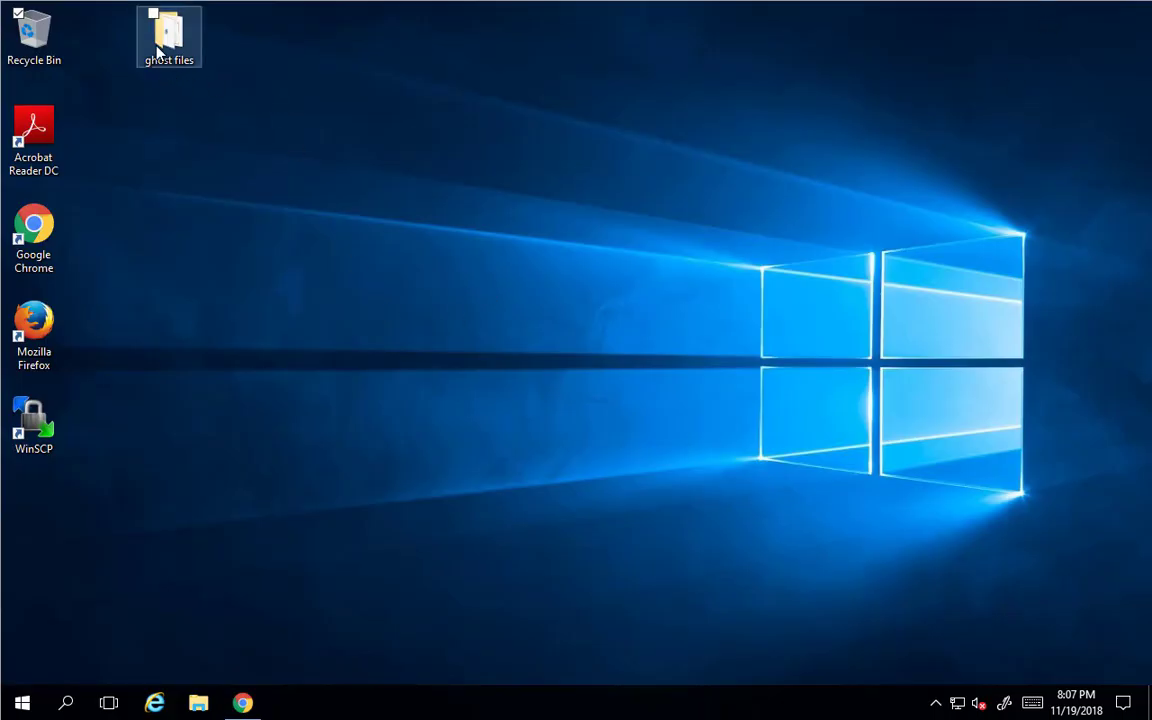
Open the desktop 'ghost files' folder containing the installers and license files.
double_click(169, 35)
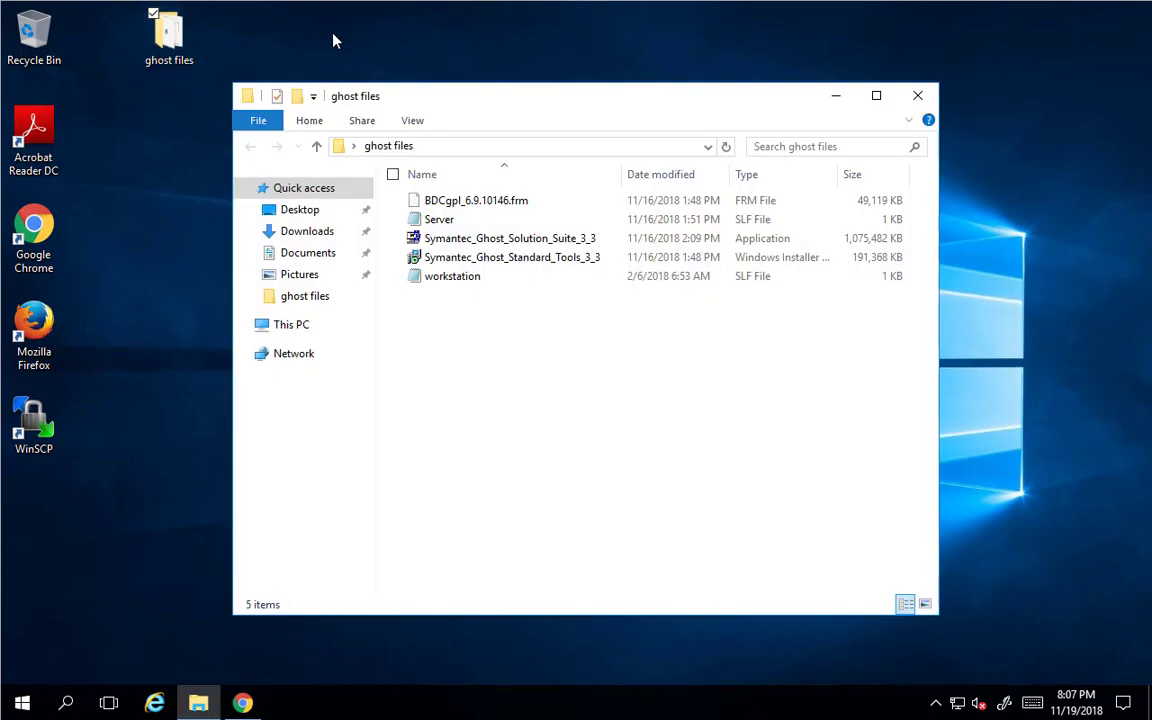
mouse_move(439, 219)
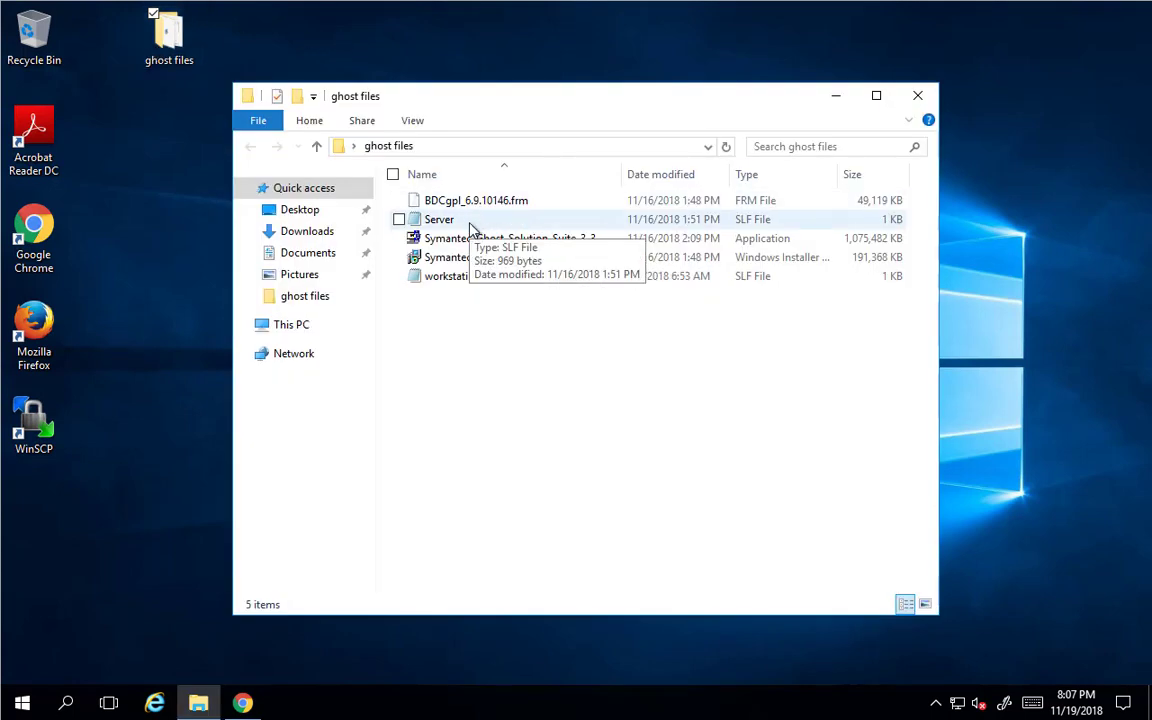
mouse_move(443, 285)
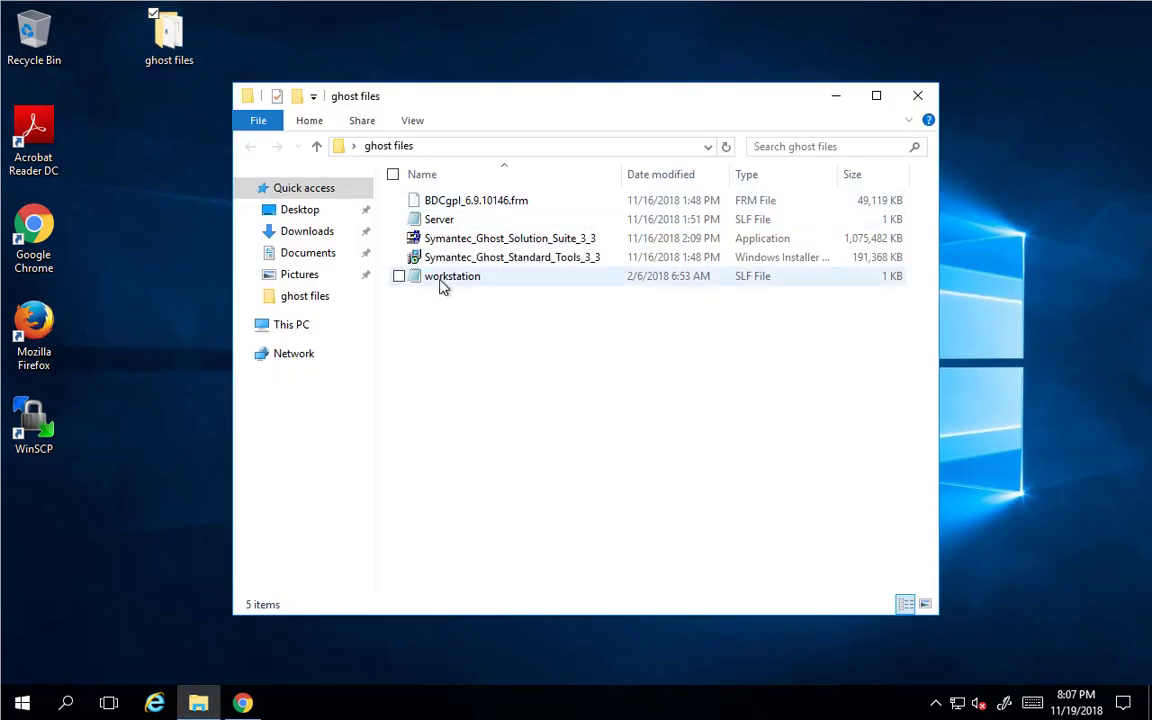
mouse_move(452, 276)
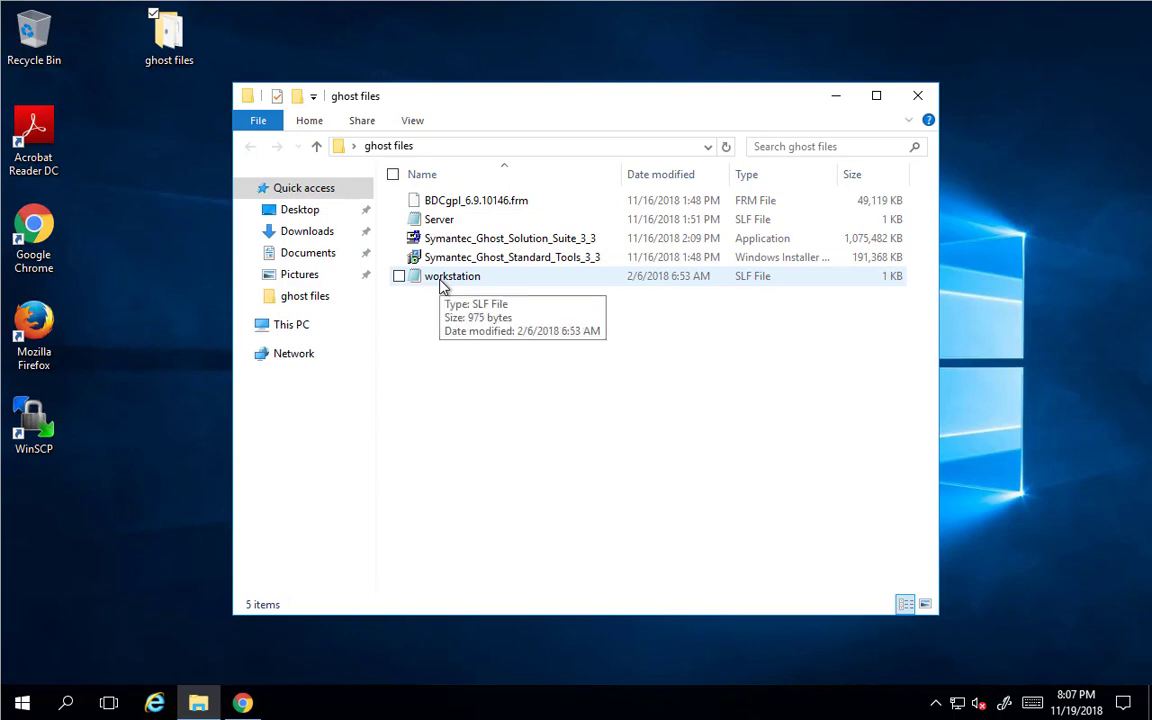
mouse_move(565, 334)
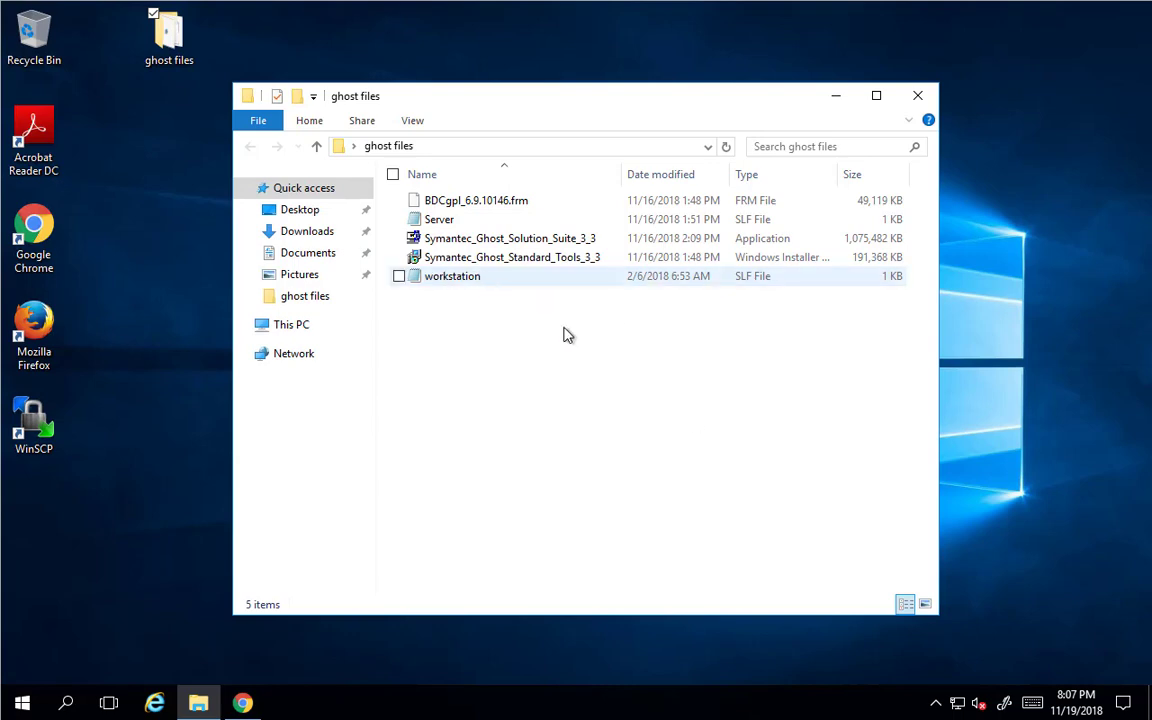
Review the 25-device workstation.slf license in Notepad, then close without saving.
double_click(452, 275)
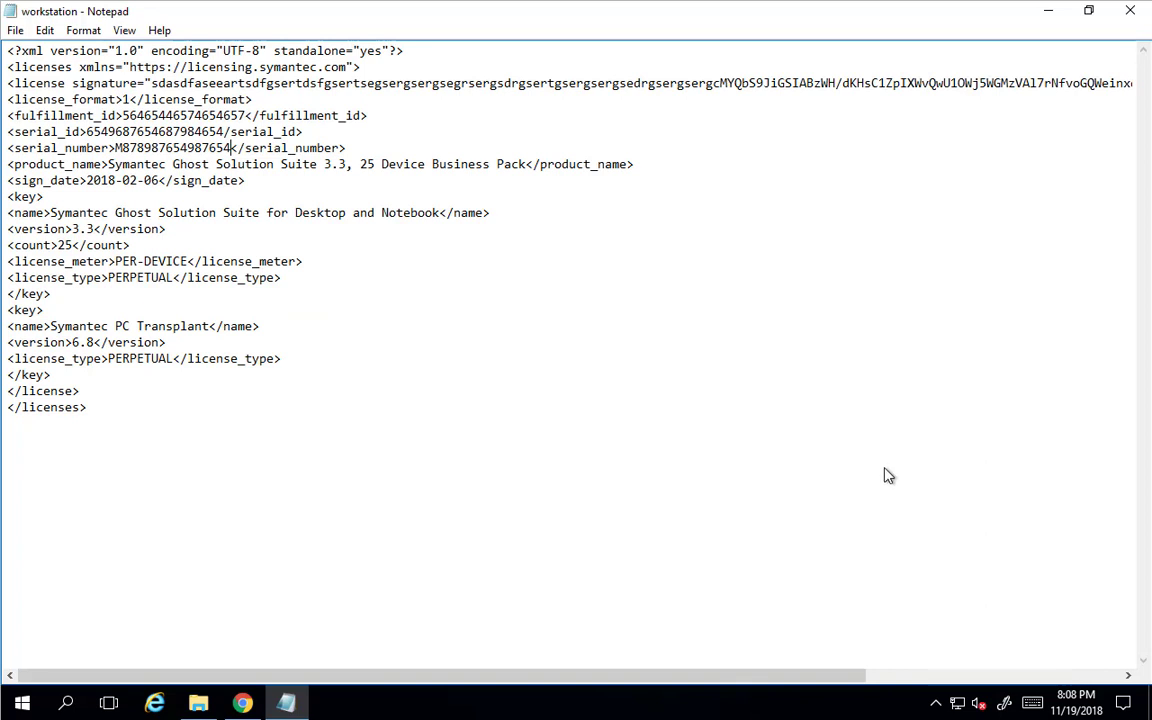
mouse_move(894, 488)
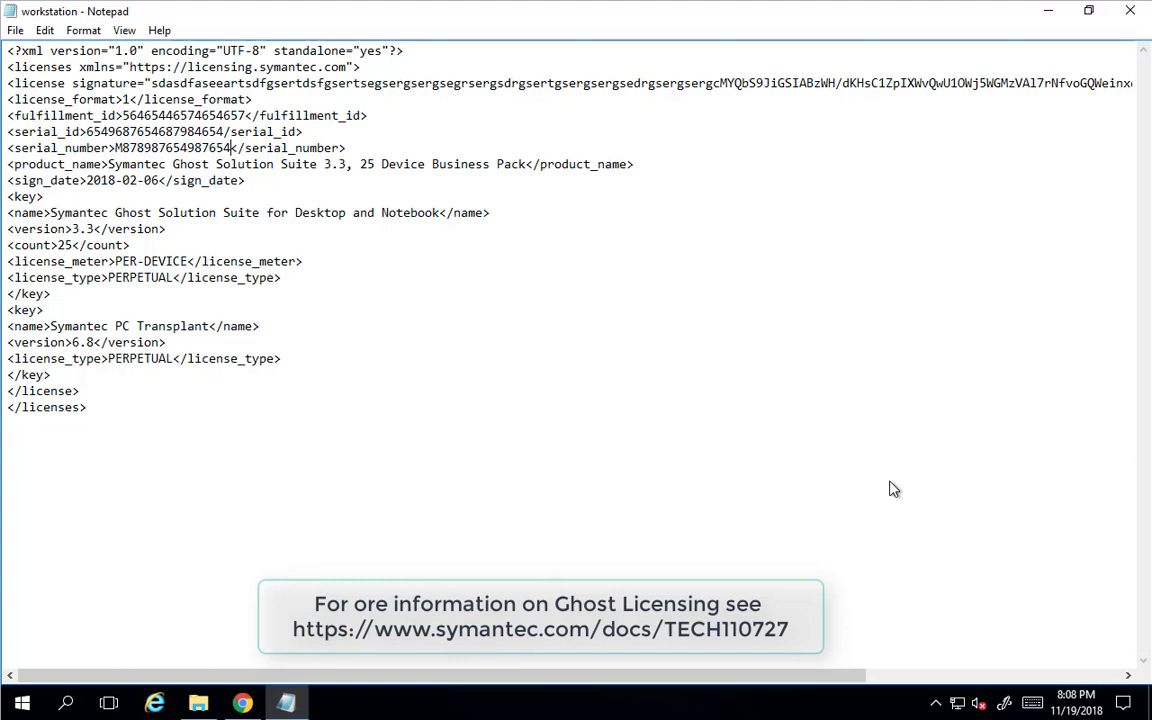
mouse_move(113, 95)
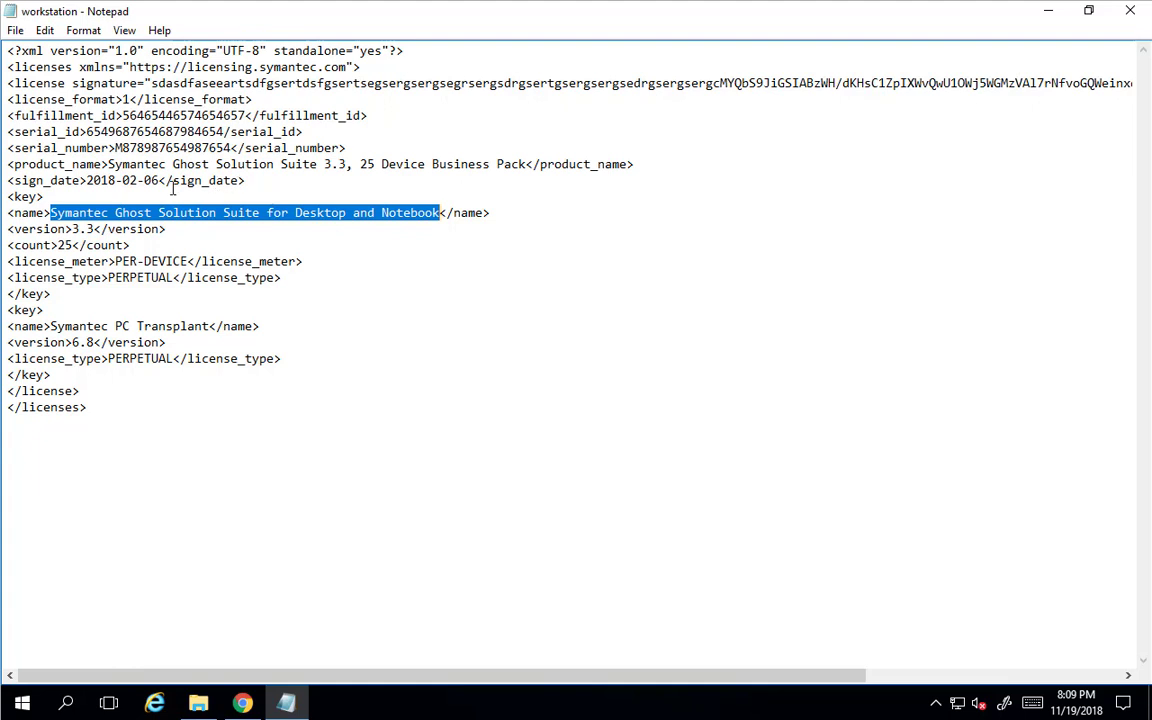
mouse_move(269, 207)
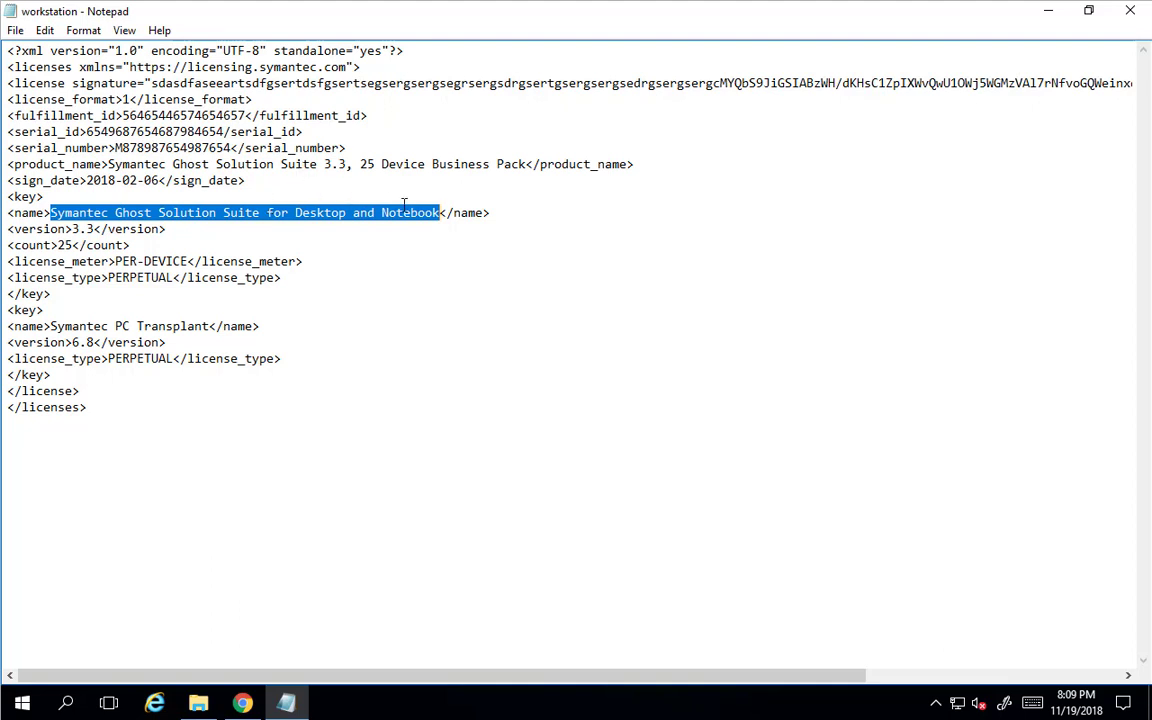
click(1130, 11)
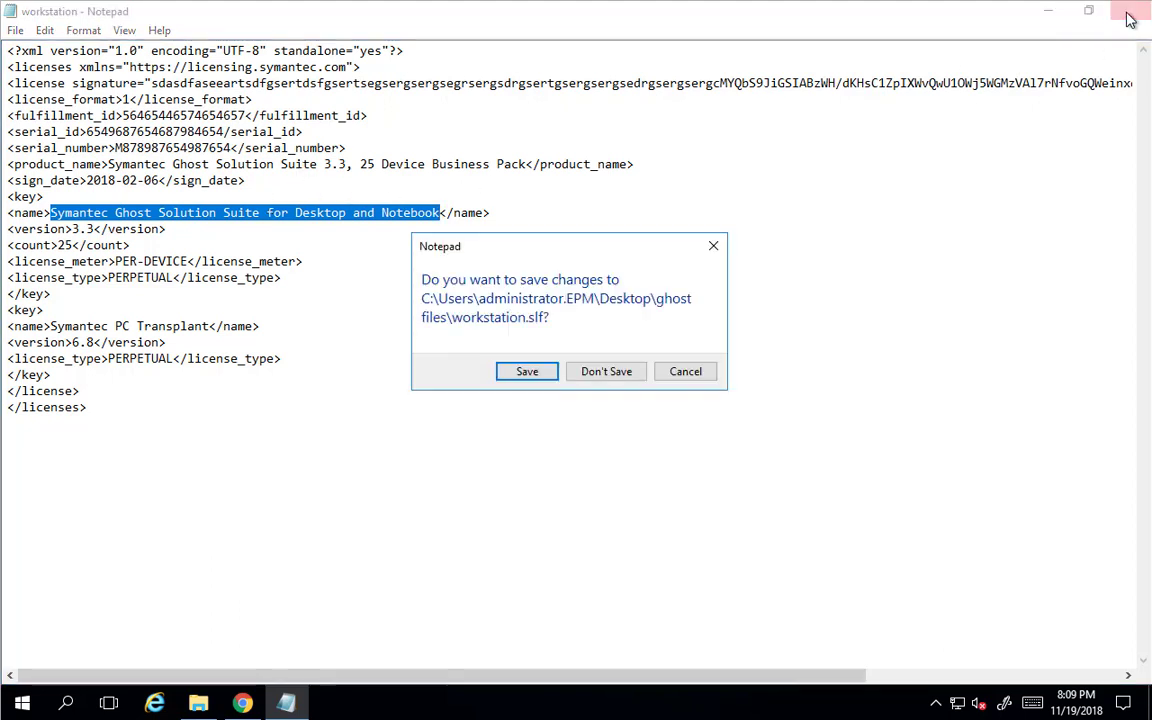
click(606, 371)
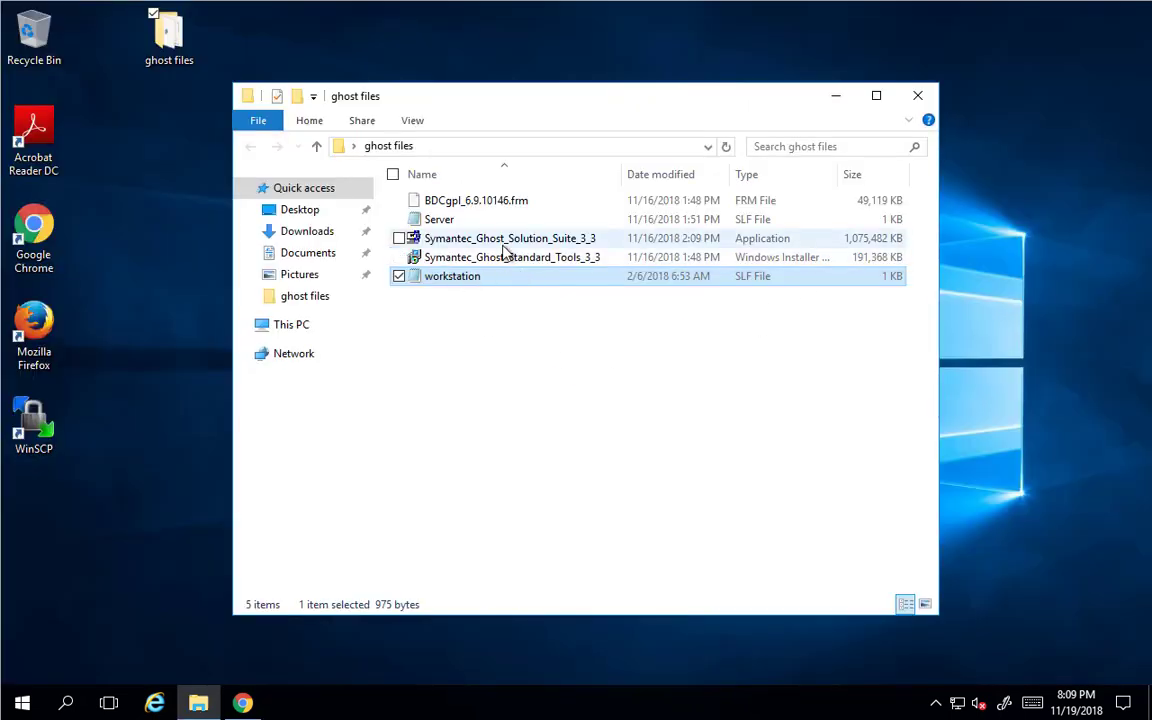
Run Symantec_Ghost_Solution_Suite_3_3, extracting to C:\DSSetup with Extract & Execute App.
right_click(509, 238)
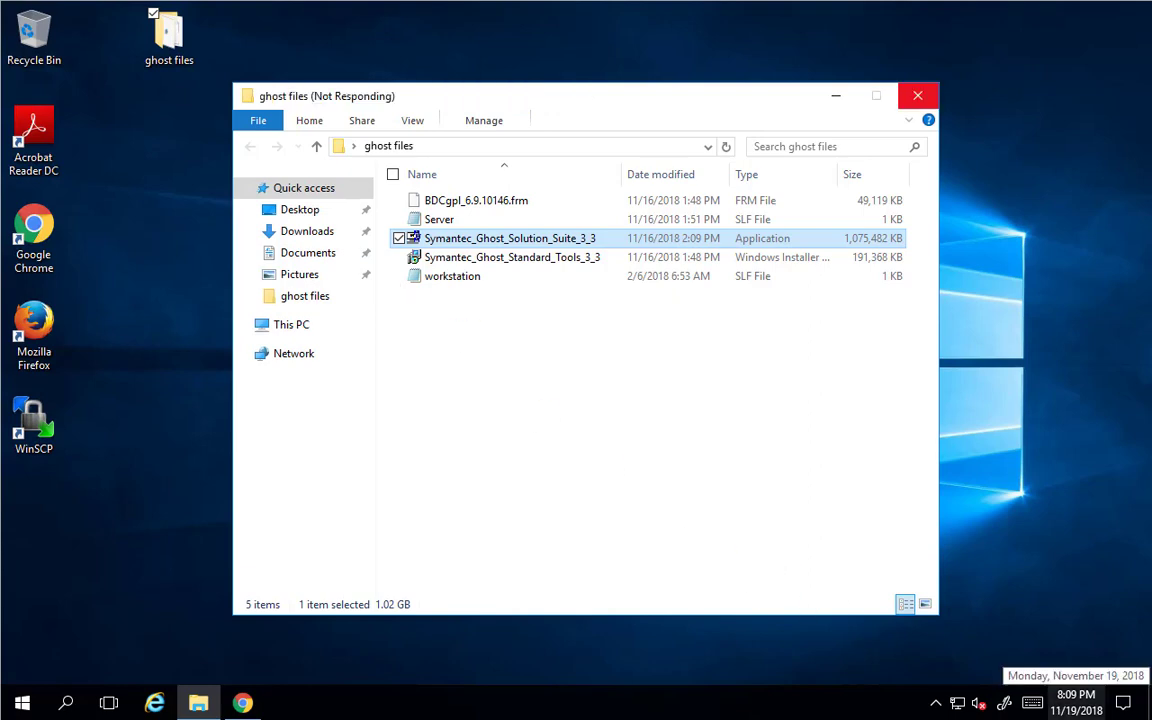
double_click(509, 238)
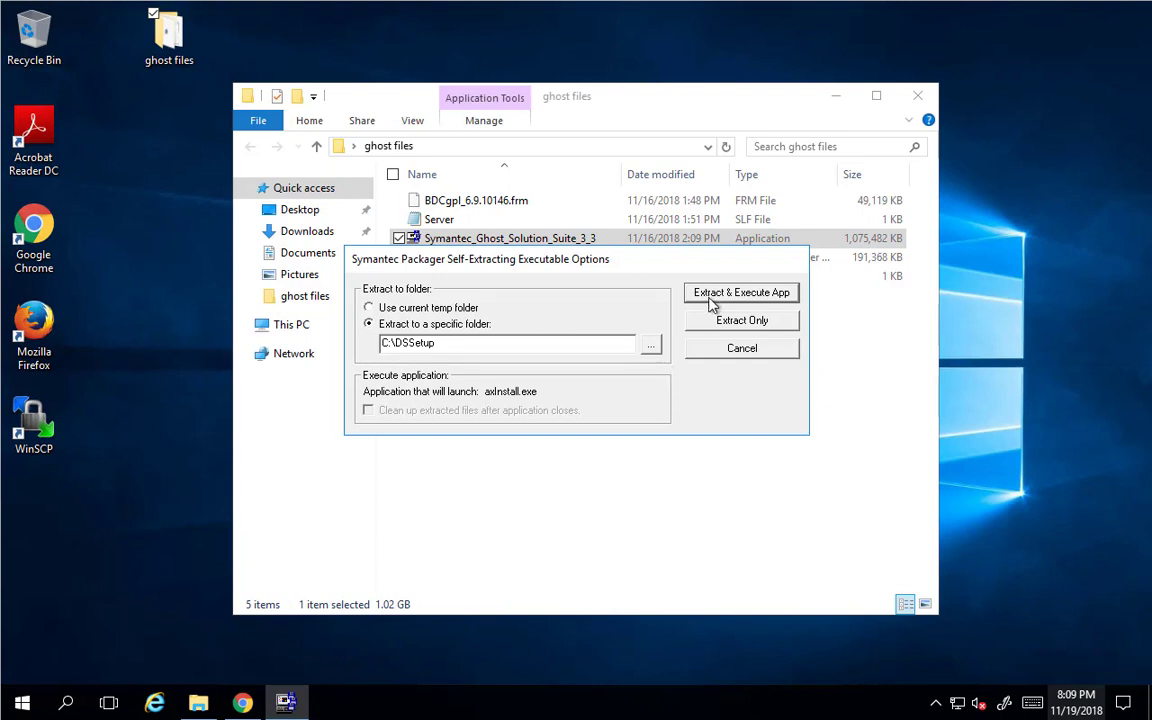
click(740, 292)
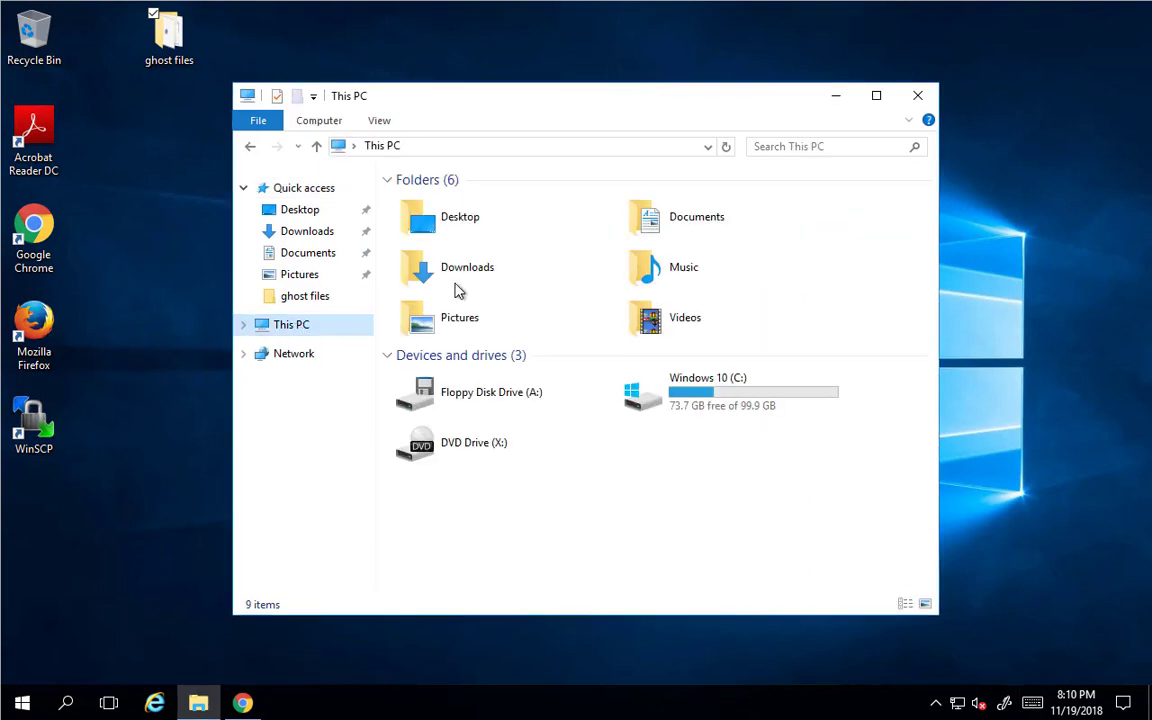
Open C:\DSSetup in a maximized window and run Setup.
double_click(707, 390)
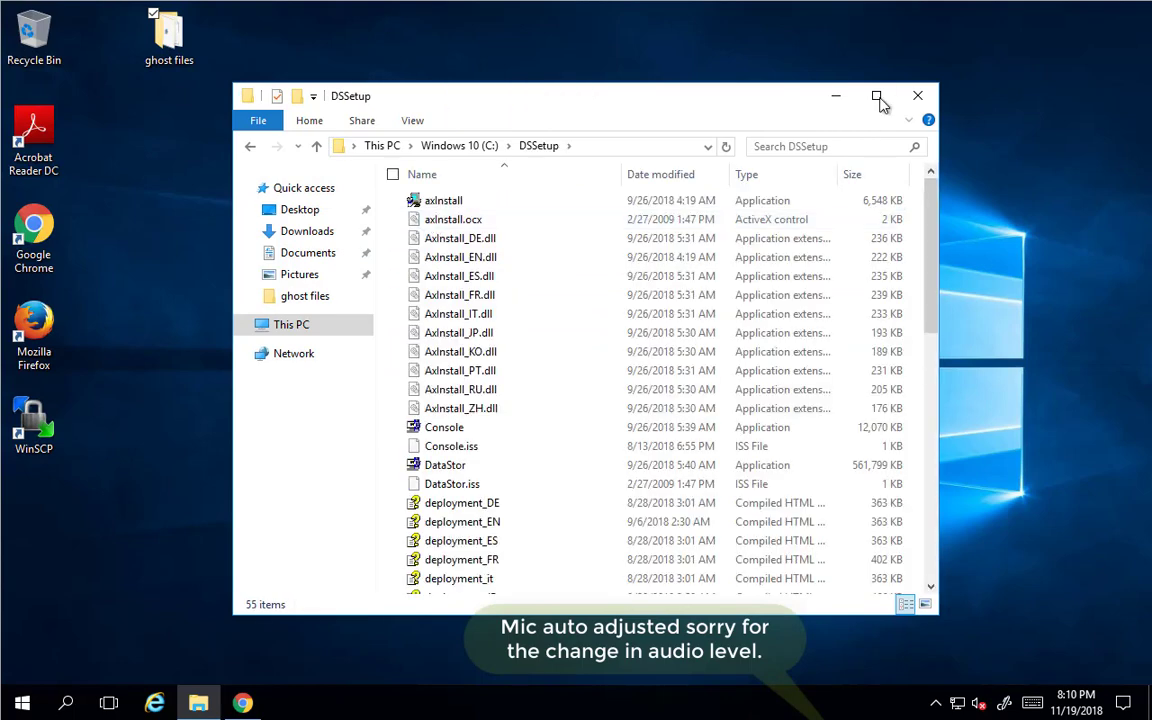
click(876, 96)
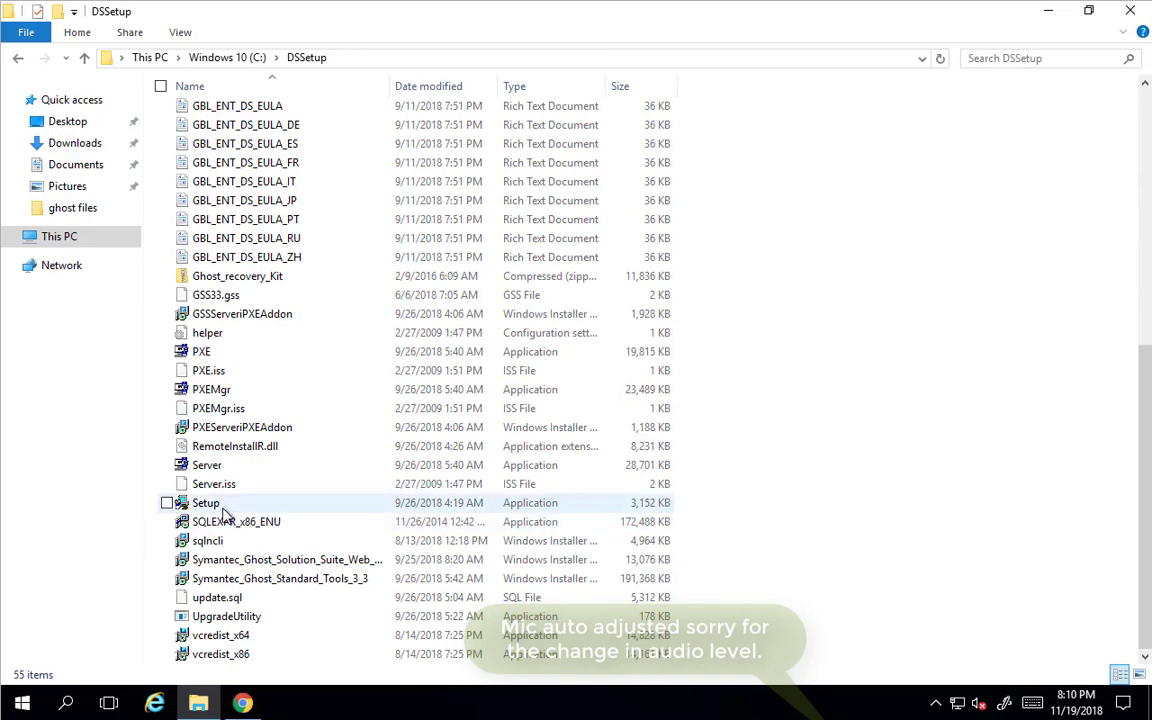
right_click(205, 503)
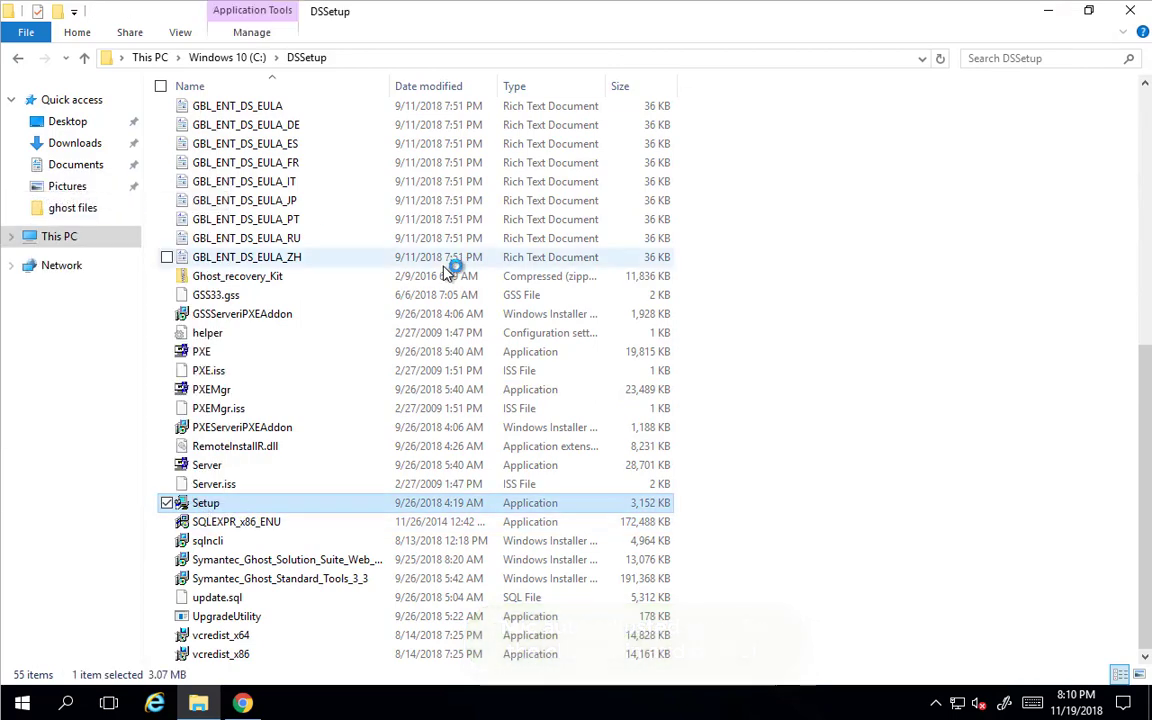
double_click(205, 503)
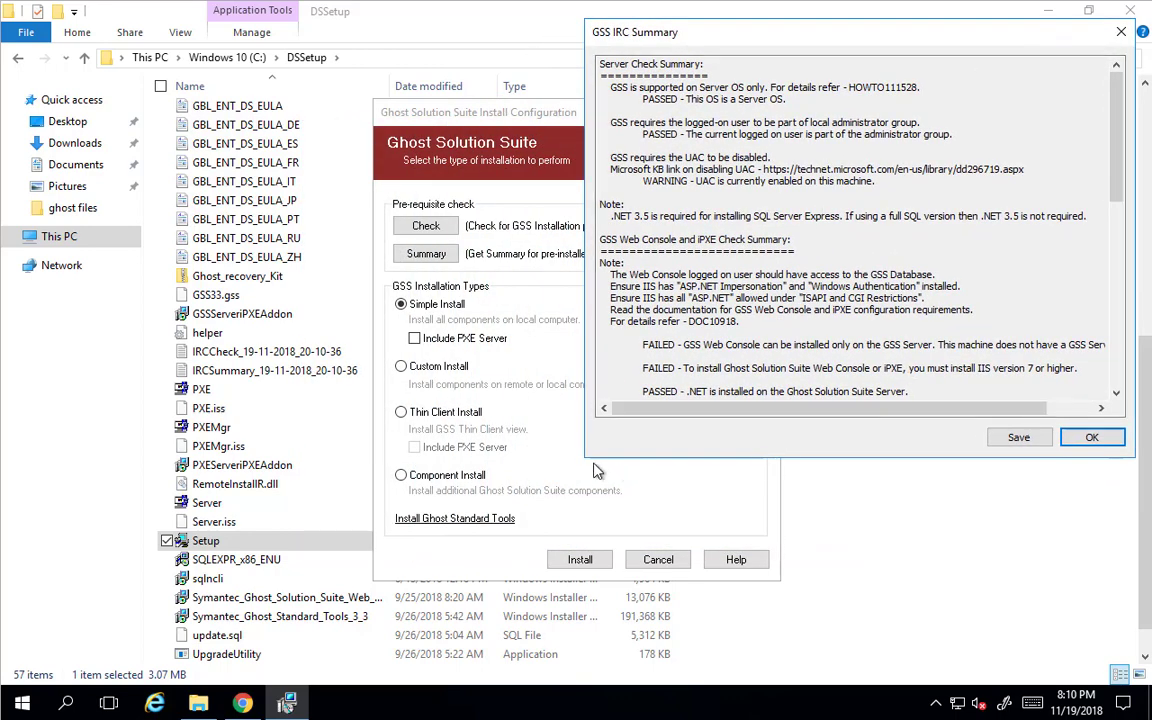
mouse_move(597, 467)
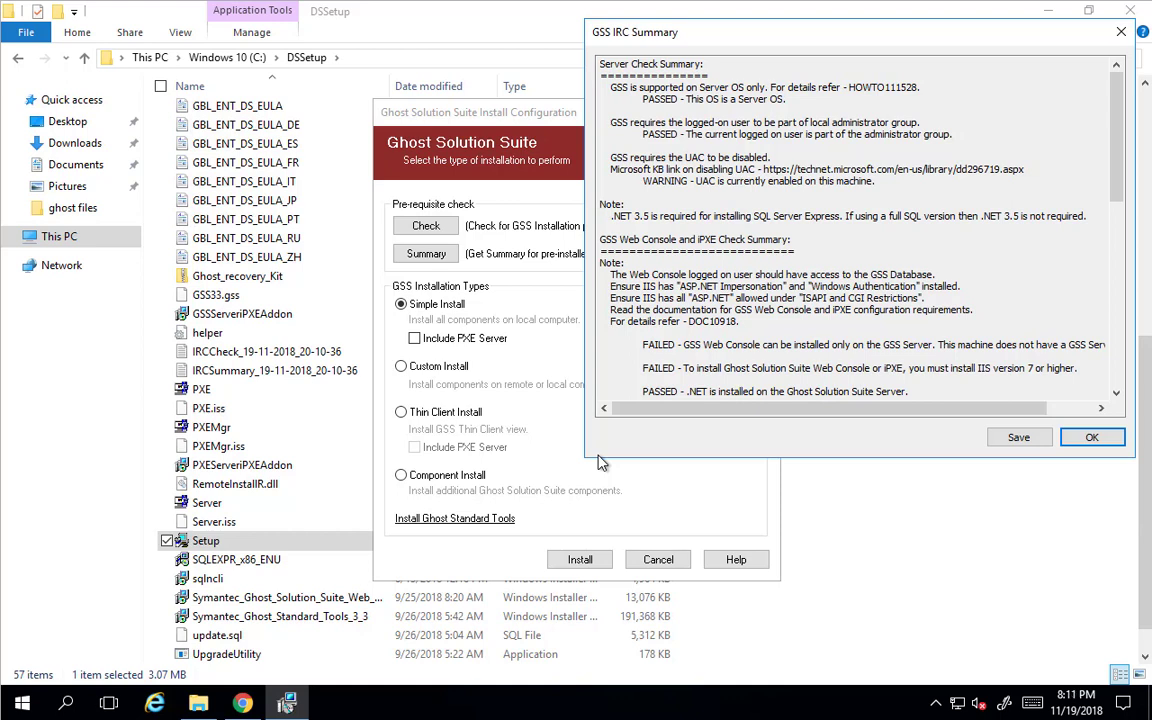
mouse_move(1035, 687)
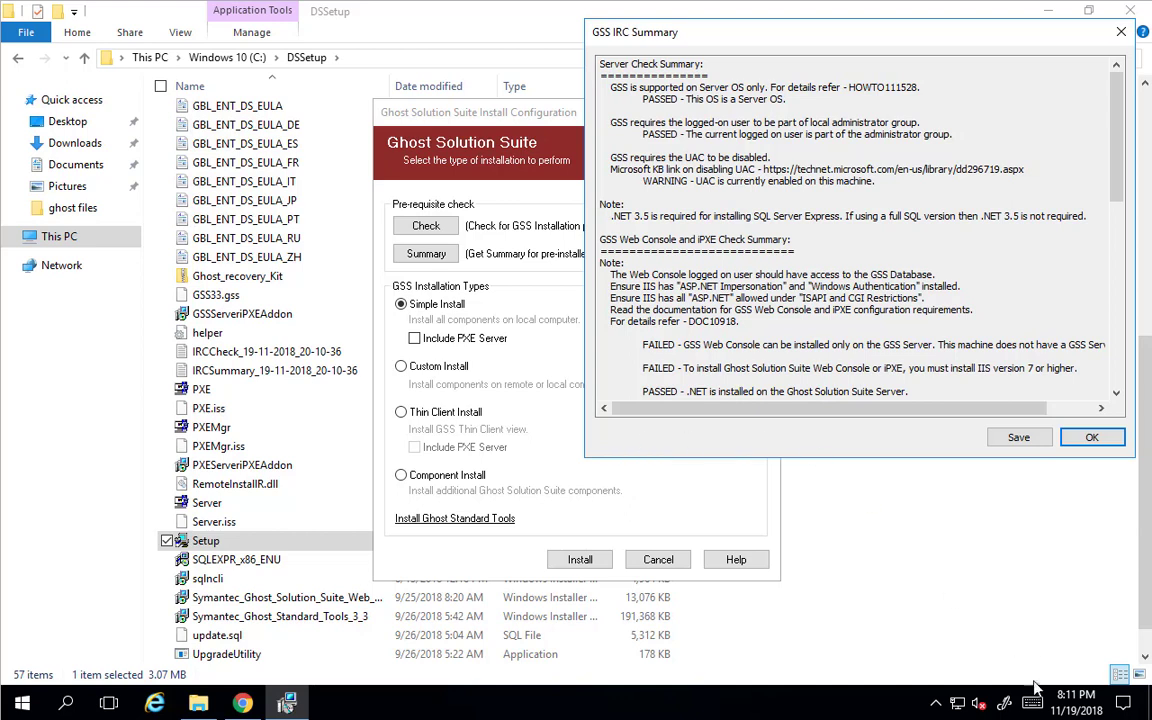
mouse_move(1004, 700)
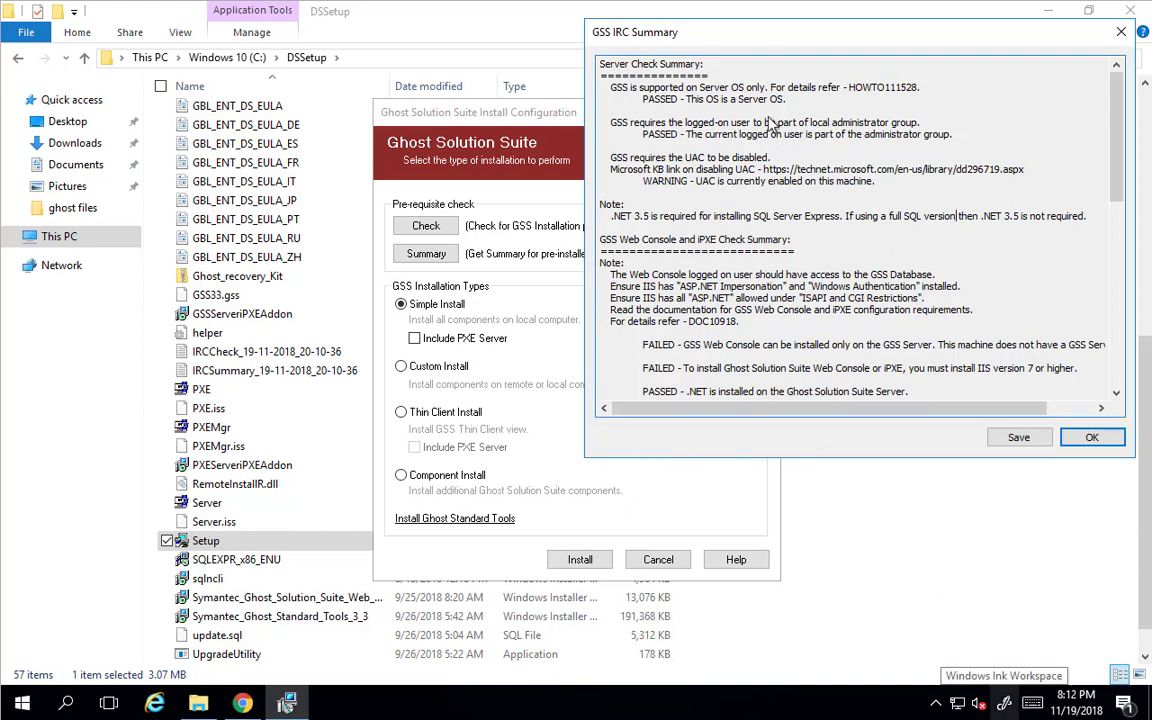
mouse_move(640, 105)
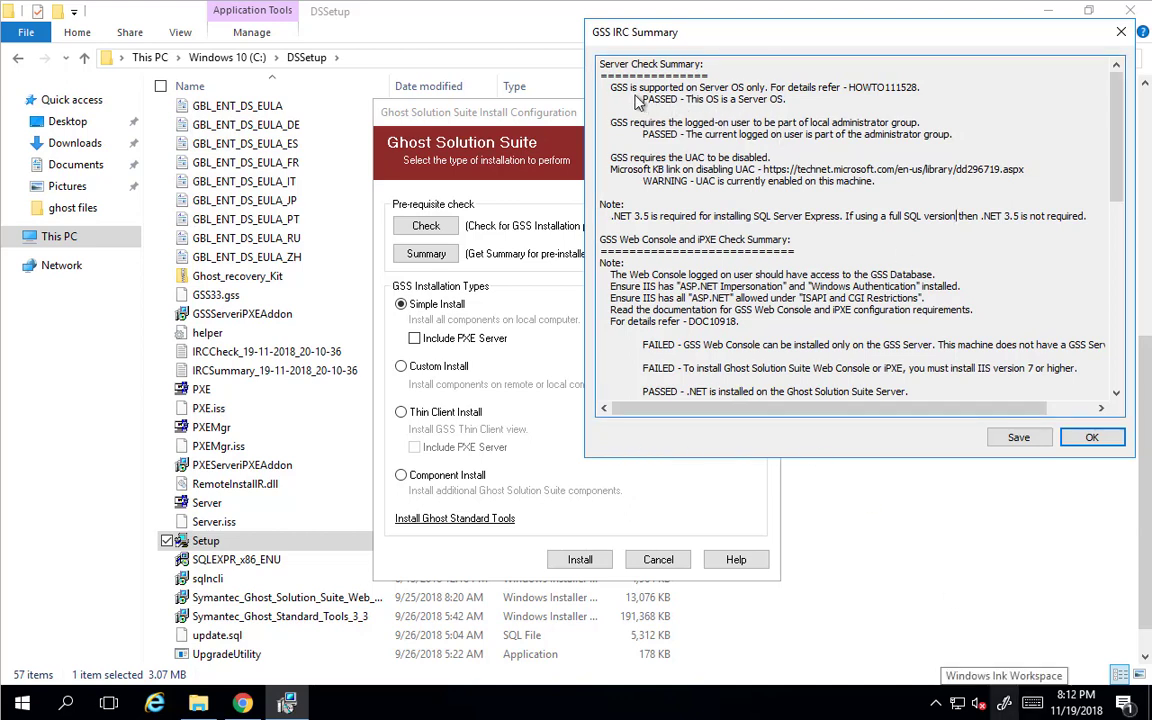
mouse_move(715, 115)
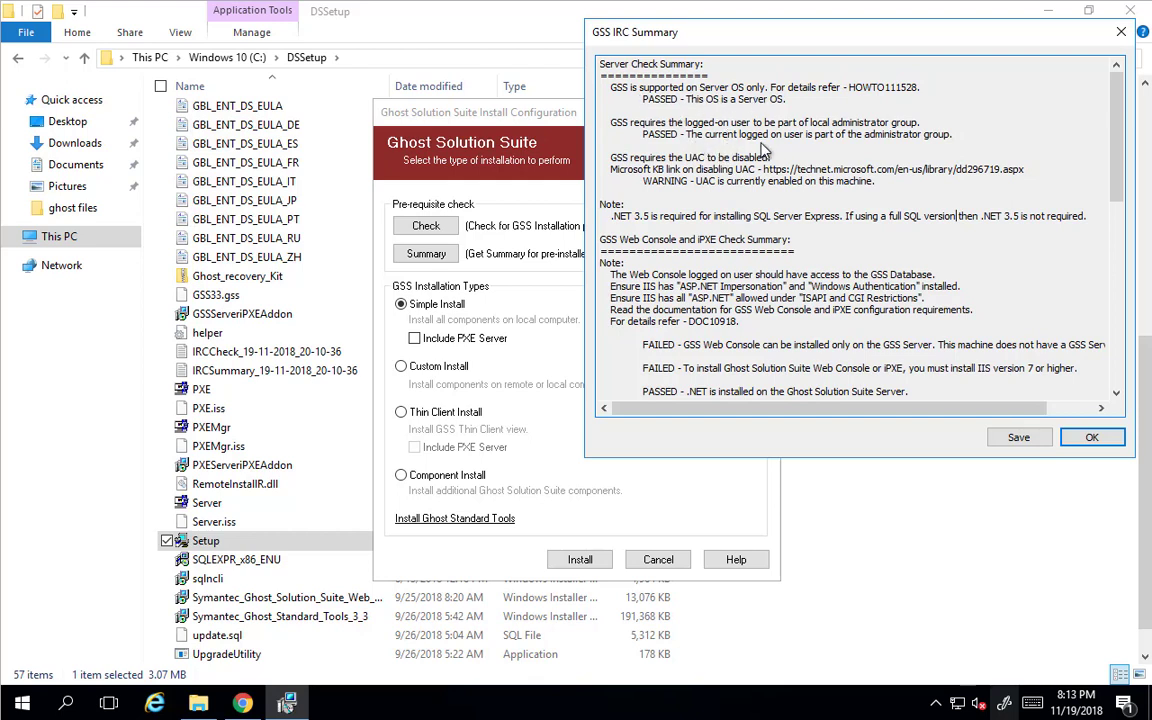
mouse_move(898, 151)
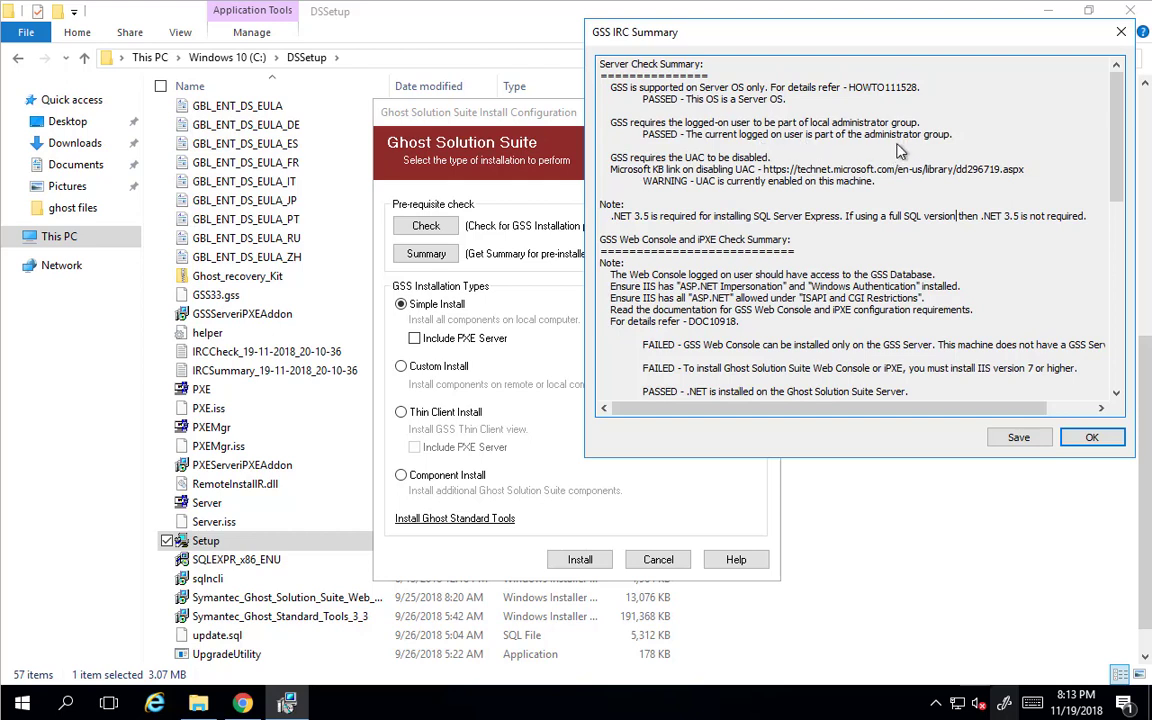
mouse_move(655, 170)
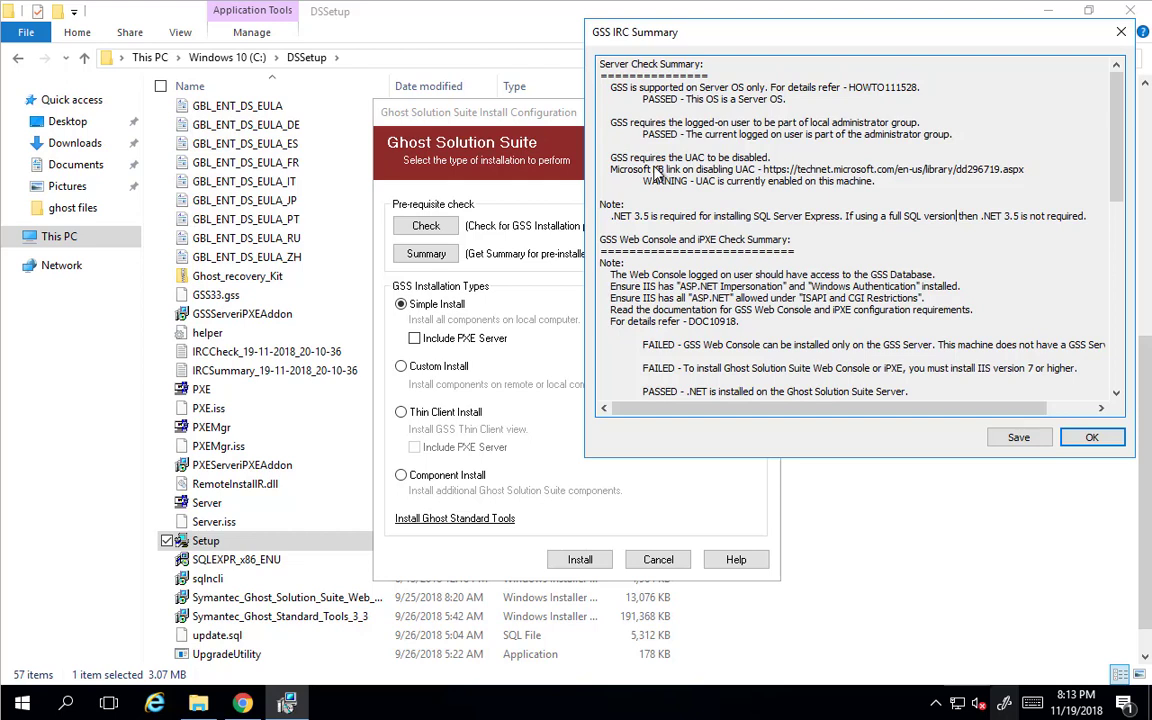
mouse_move(790, 195)
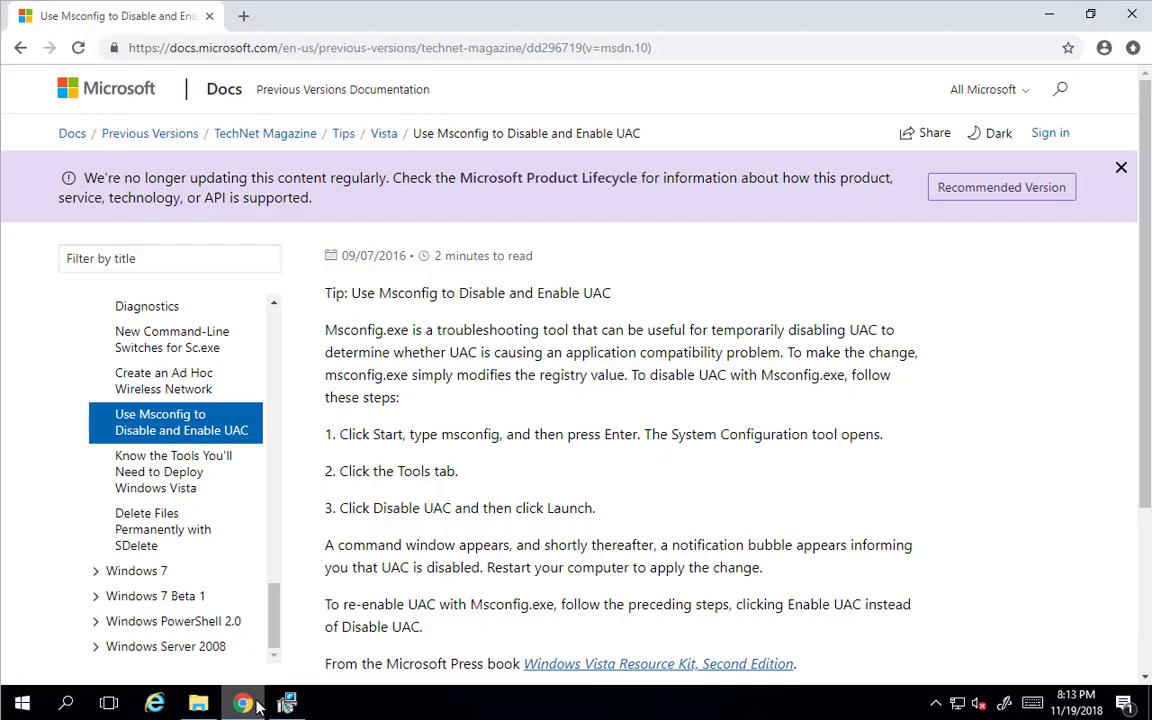
mouse_move(472, 508)
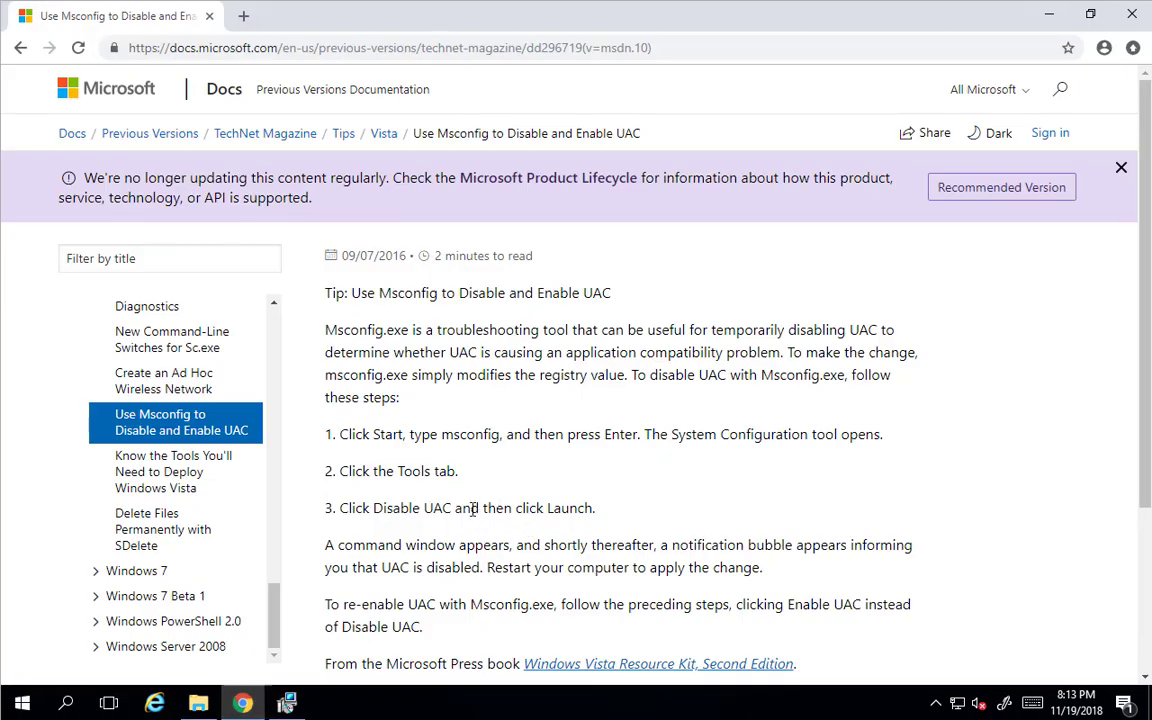
mouse_move(440, 522)
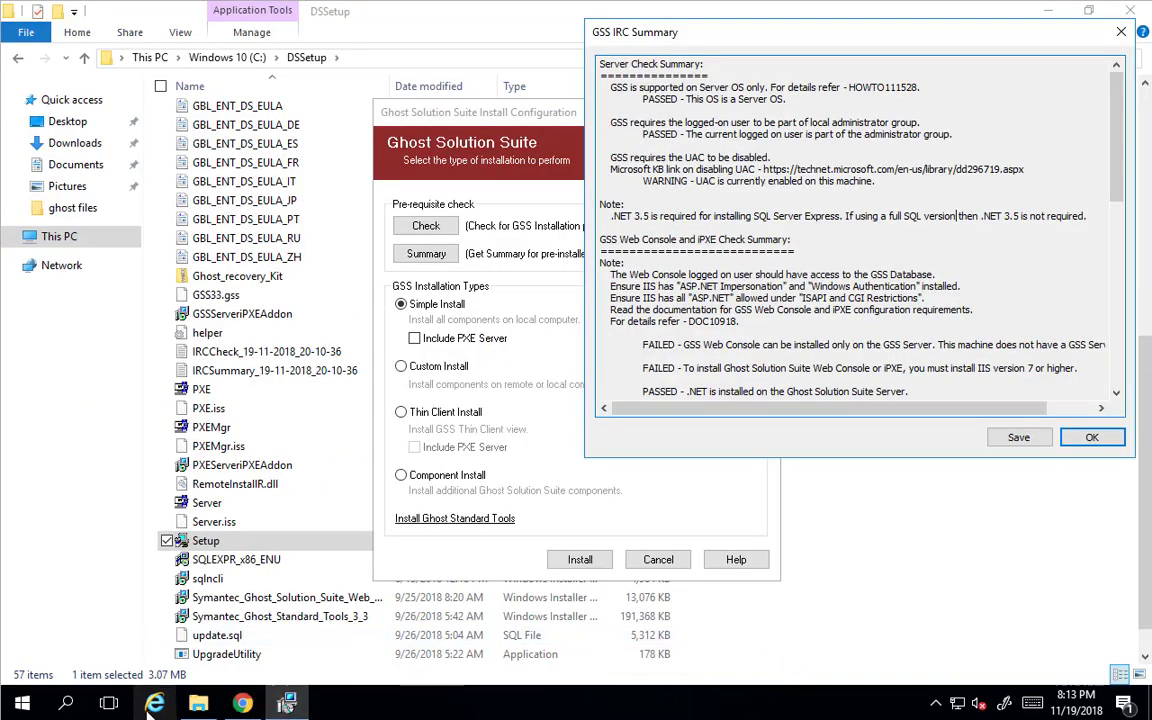
Launch msconfig, use Change UAC Settings to set Never notify, and confirm.
click(22, 703)
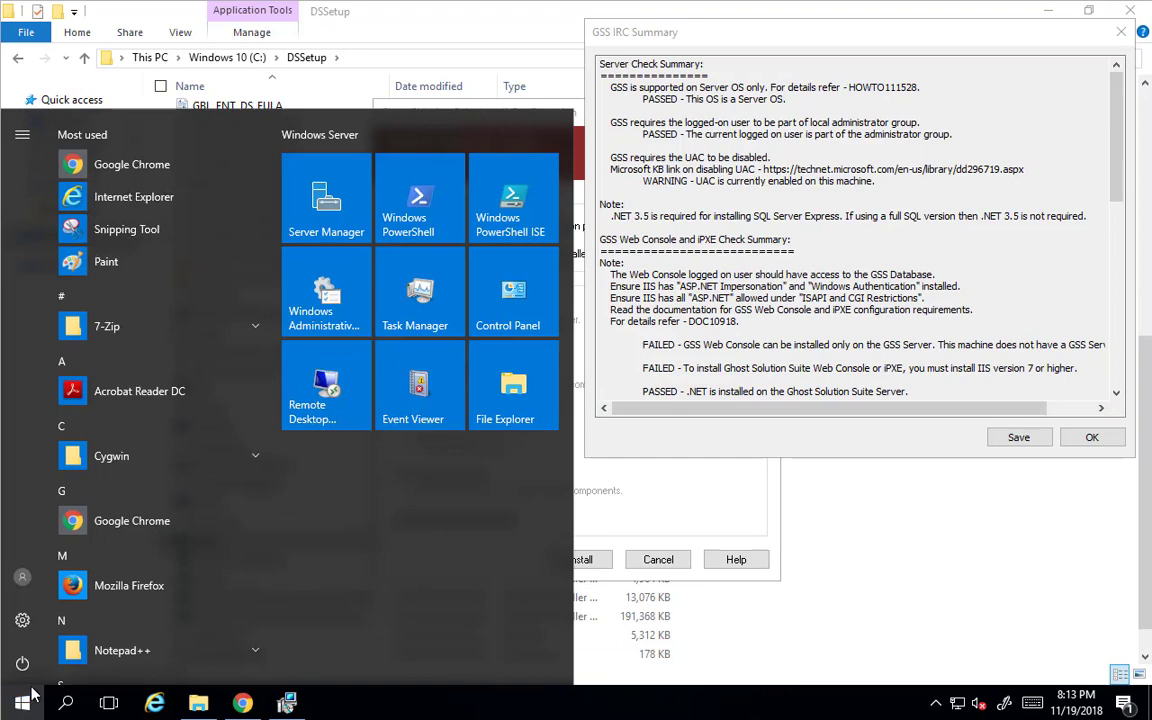
text(msconfig)
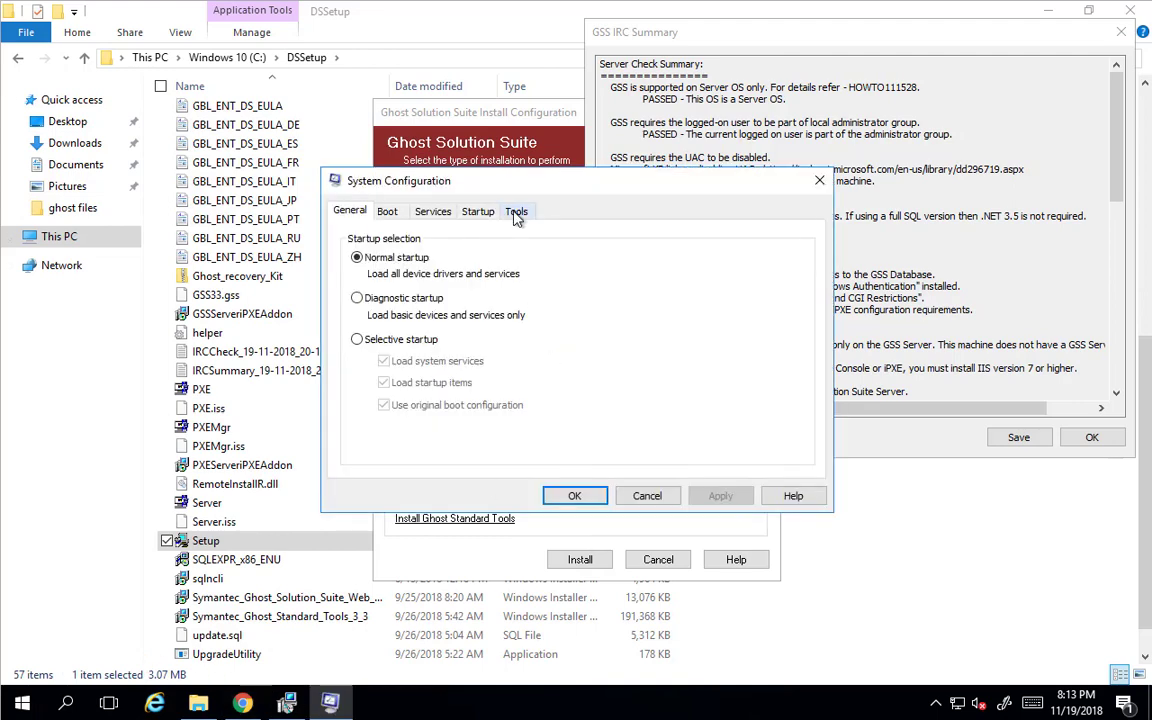
click(516, 211)
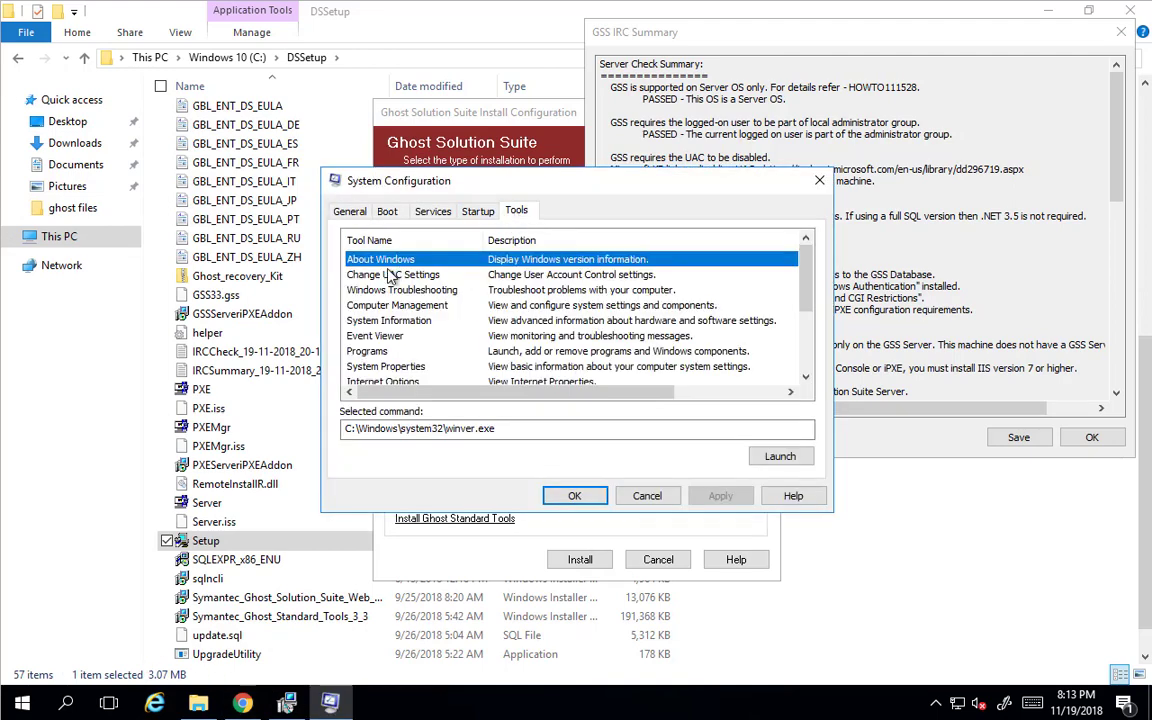
click(393, 274)
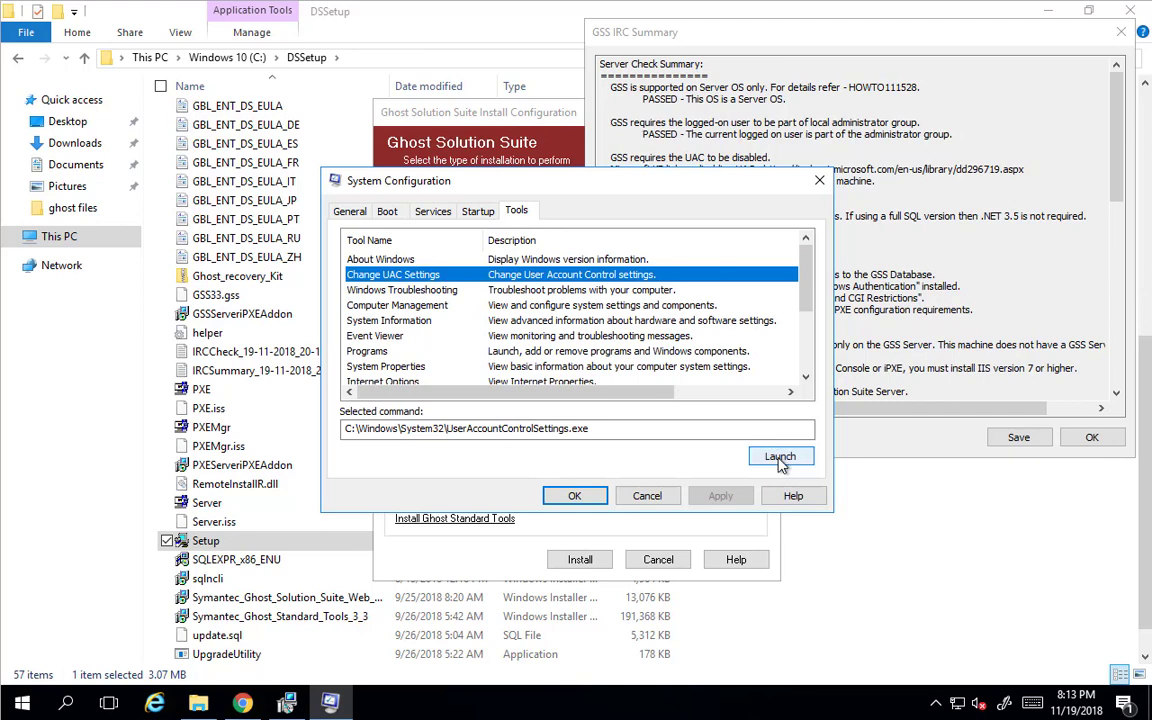
click(780, 456)
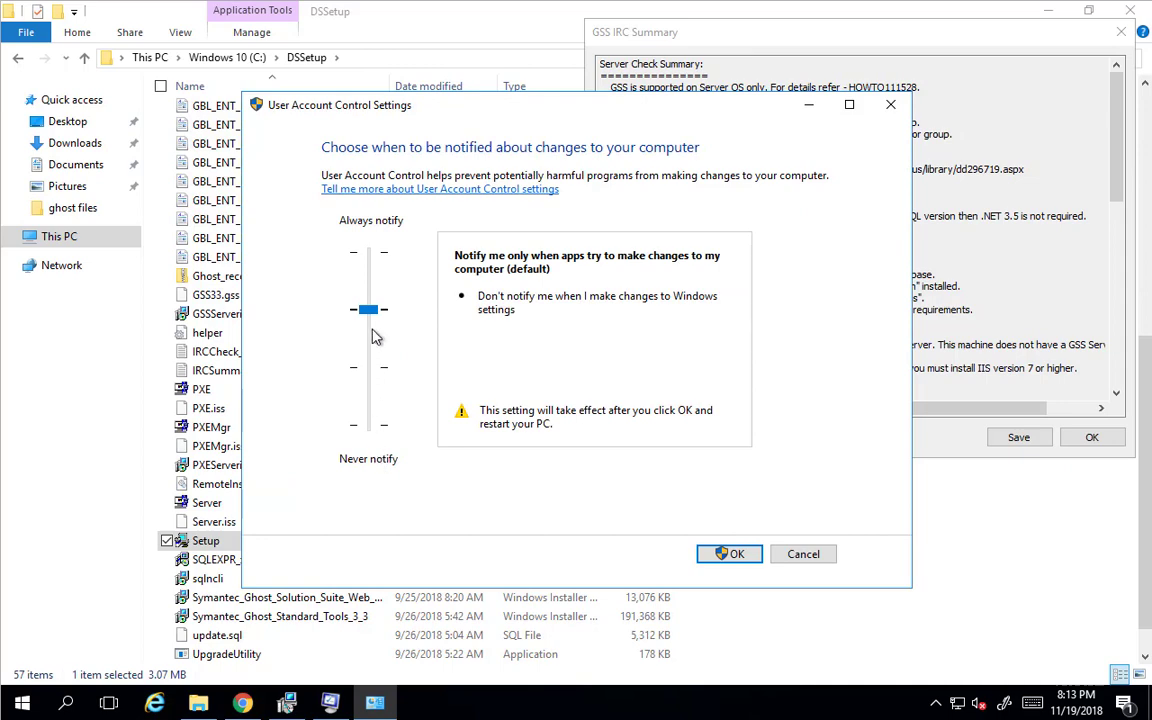
drag(367, 309, 367, 425)
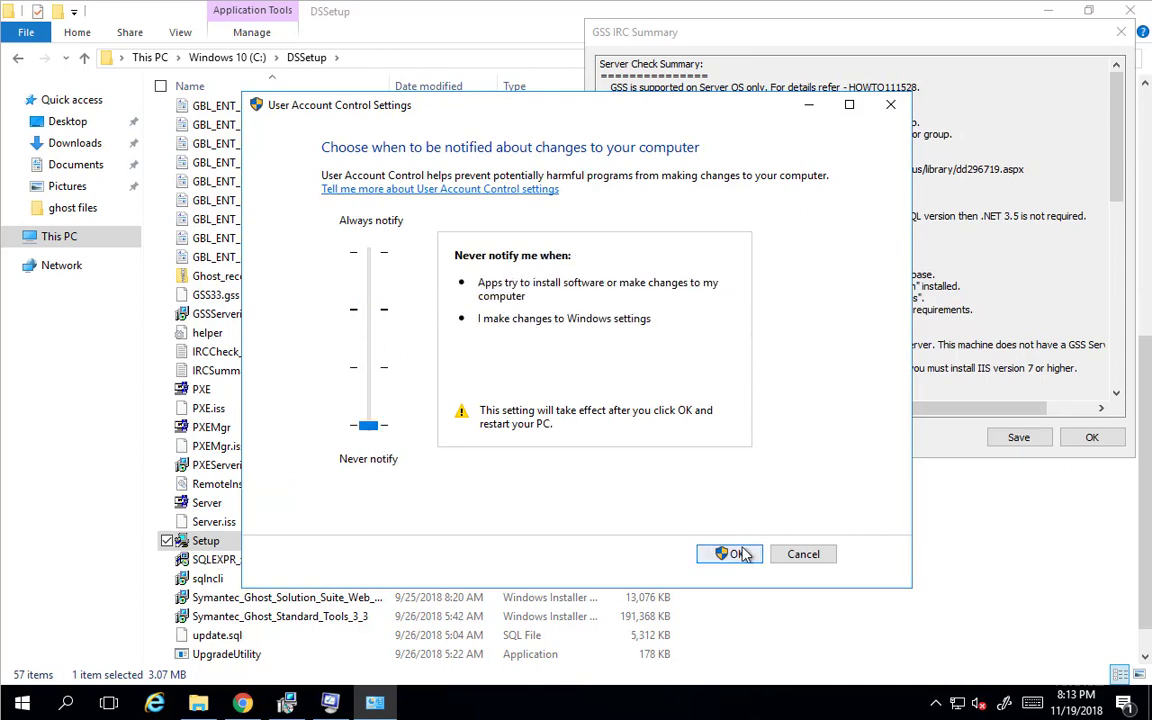
click(730, 553)
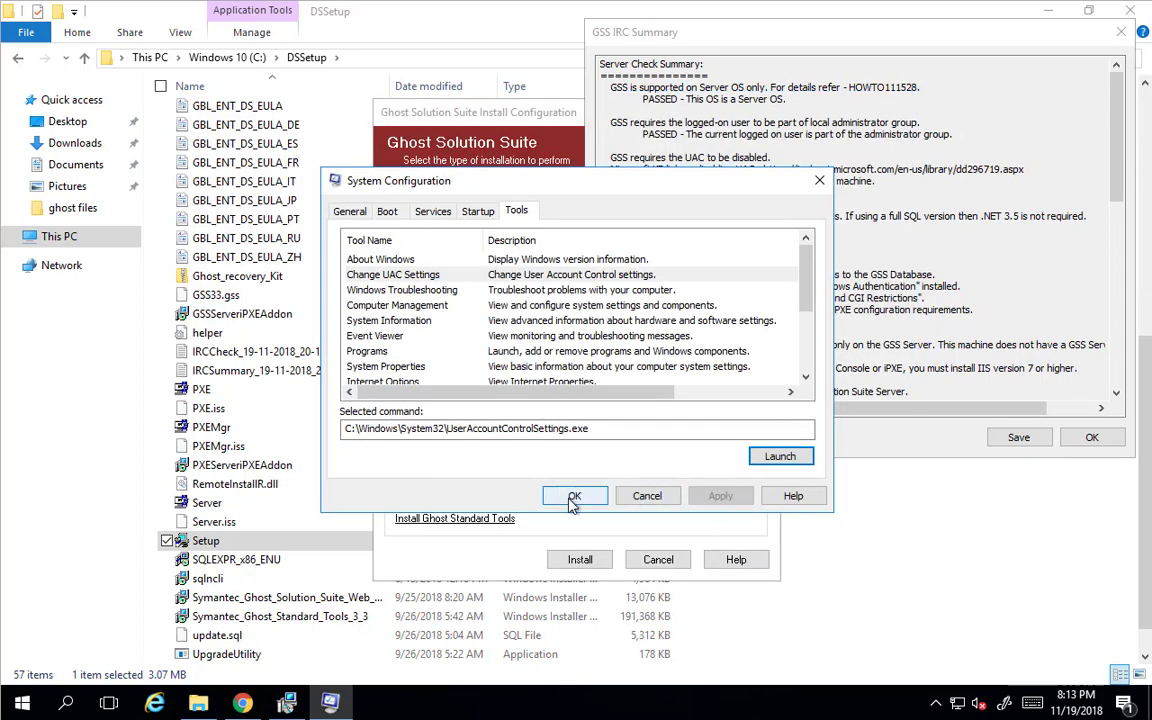
click(574, 496)
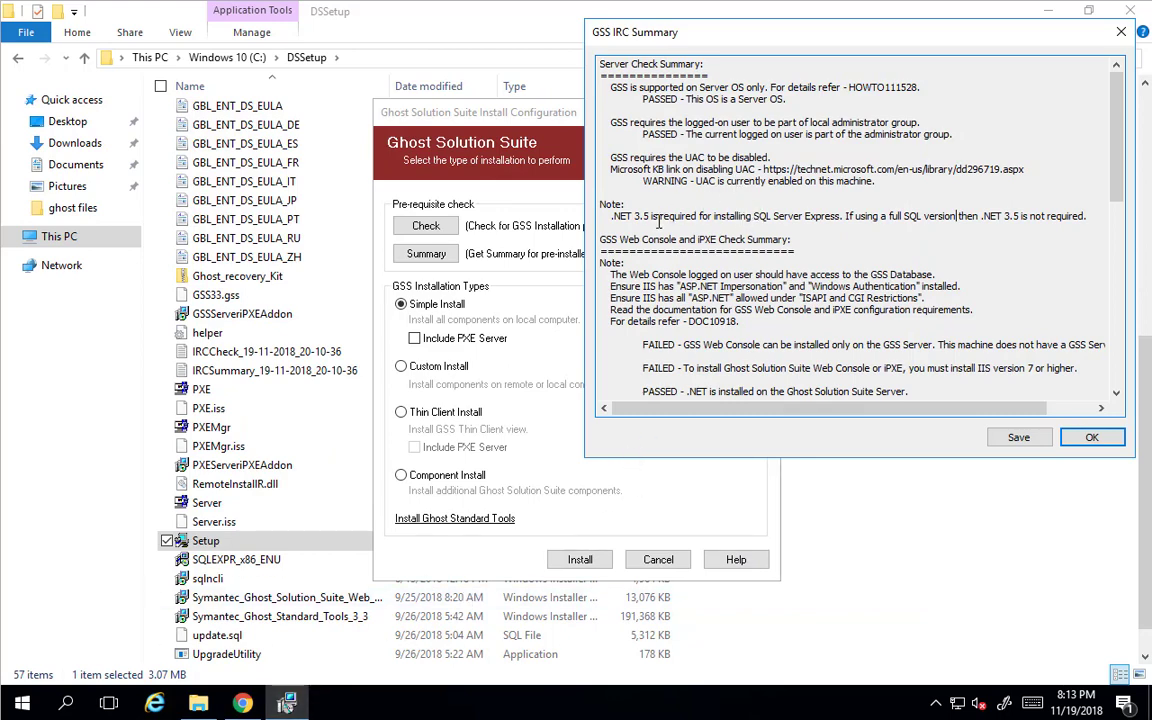
mouse_move(659, 219)
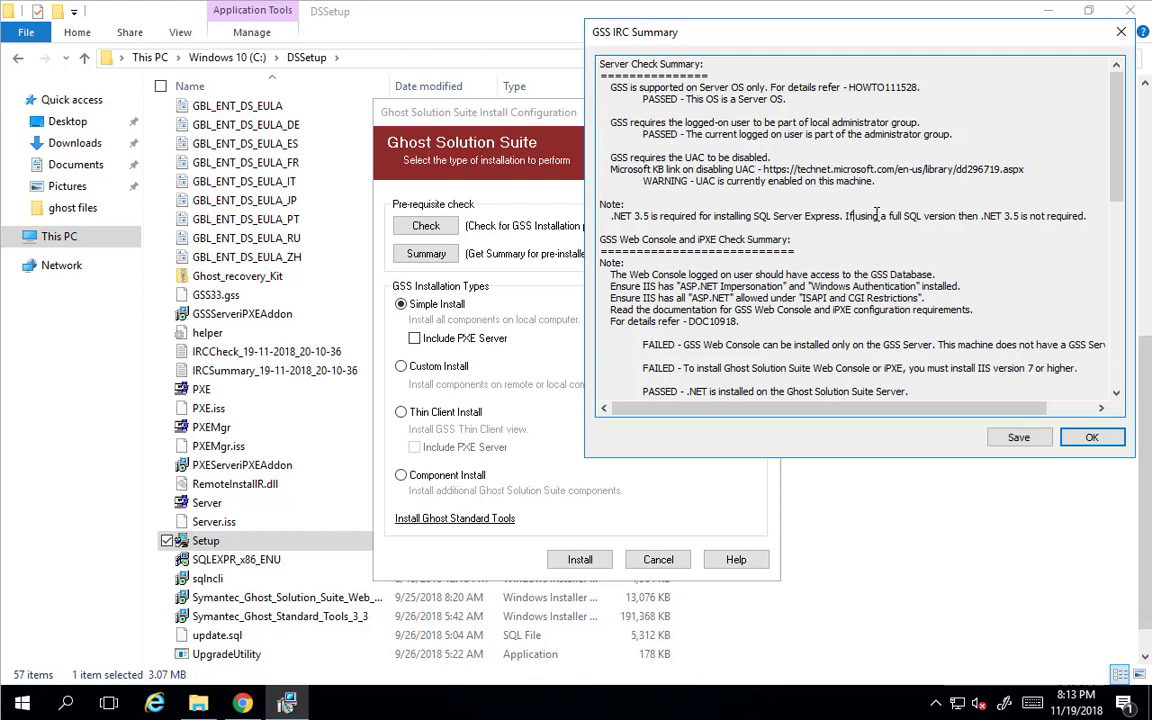
Highlight the .NET 3.5 note in the GSS IRC Summary and open Start.
drag(853, 216, 1033, 216)
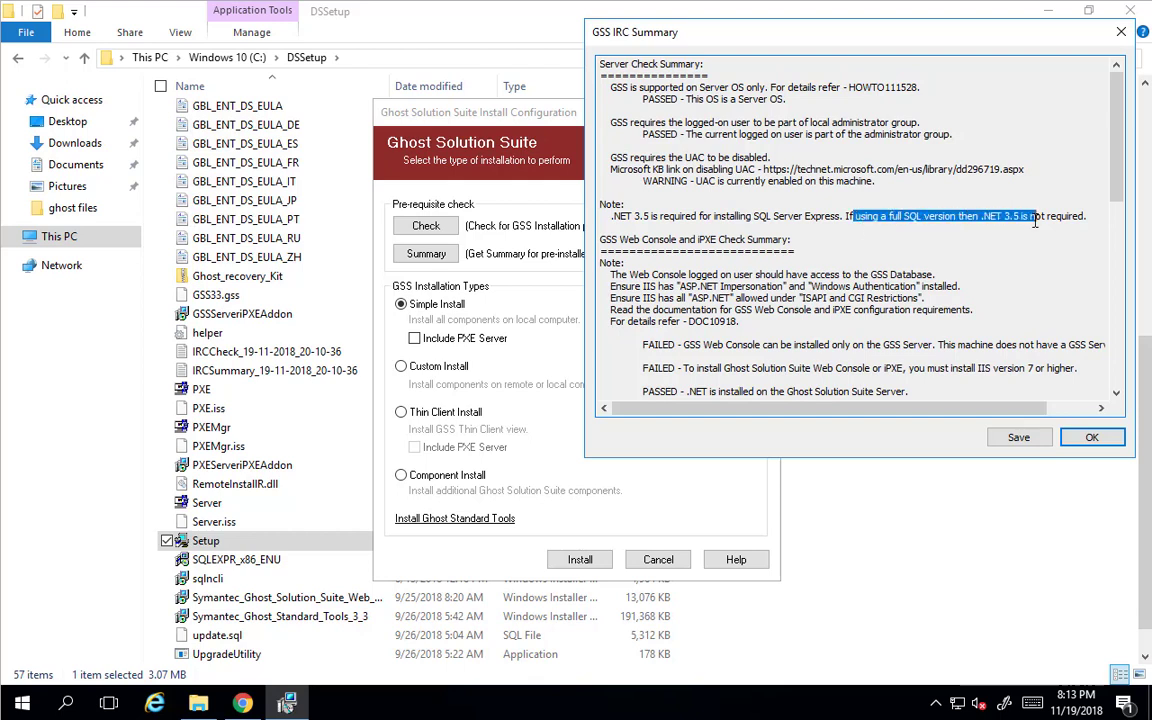
mouse_move(823, 221)
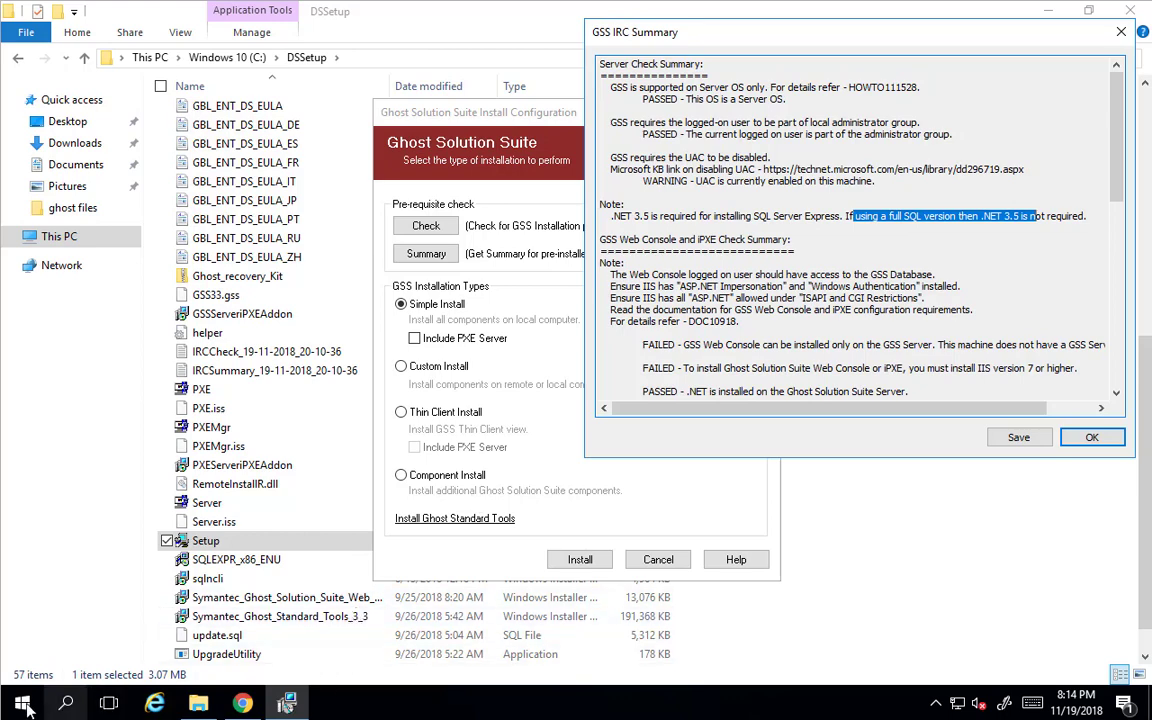
click(22, 703)
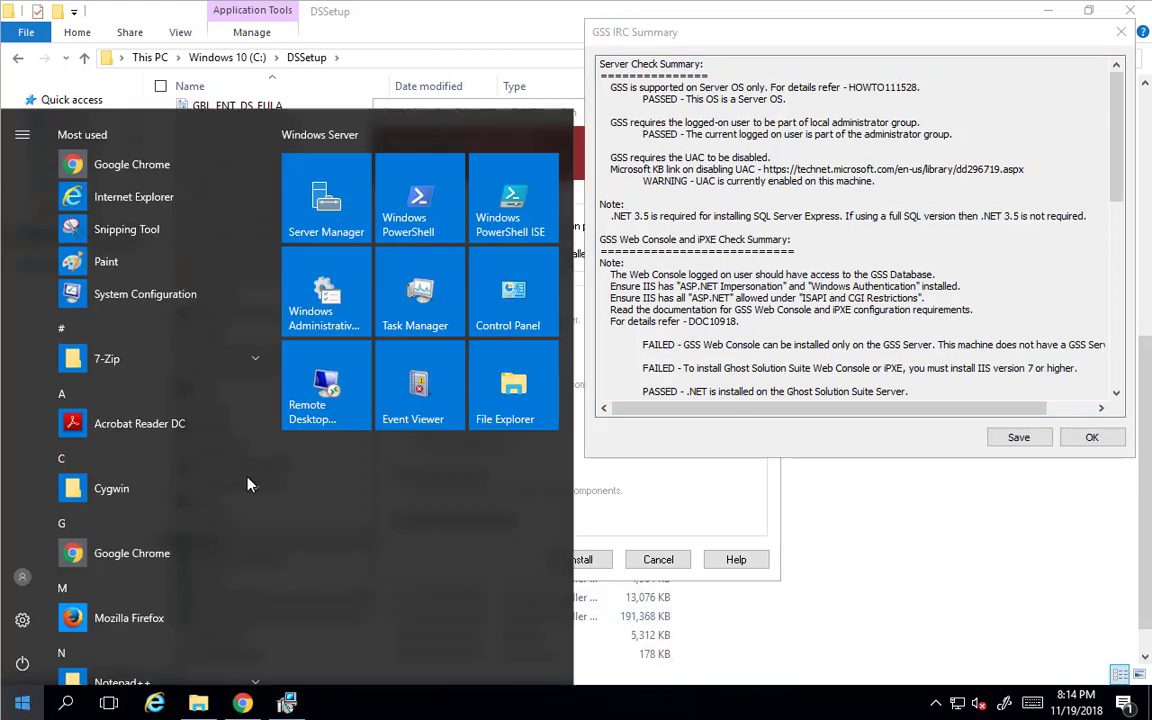
mouse_move(345, 215)
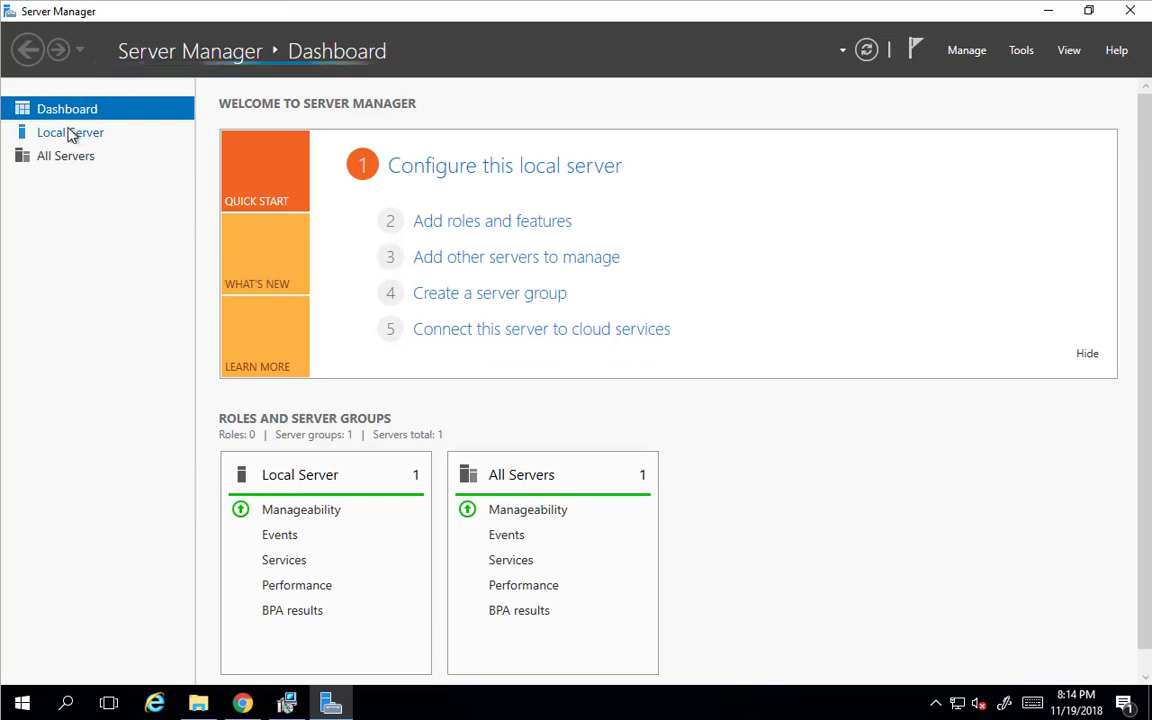
From Local Server, install .NET Framework 3.5 Features via Add Roles and Features.
click(70, 132)
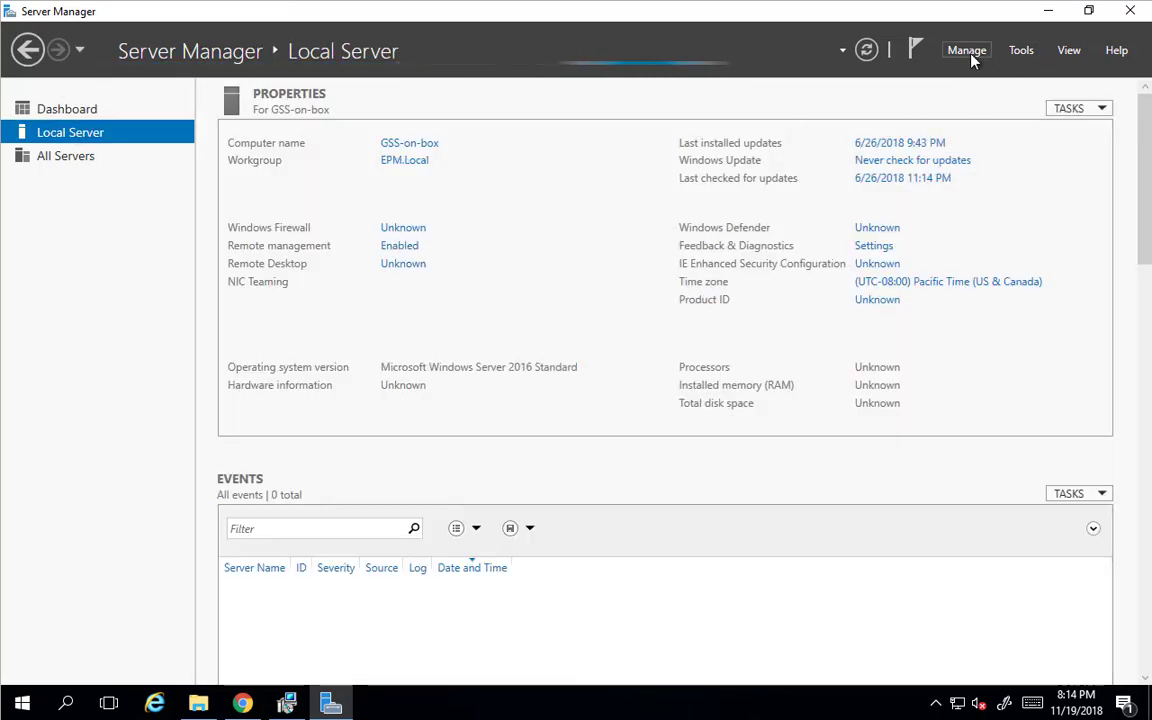
click(966, 50)
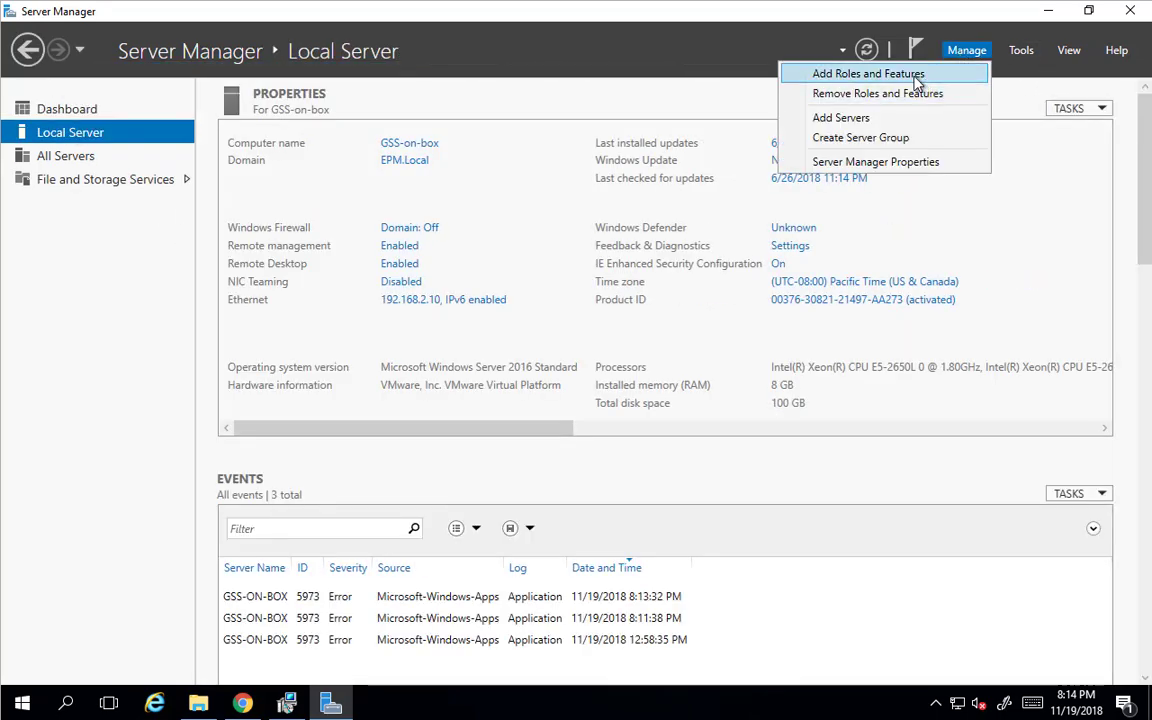
click(867, 73)
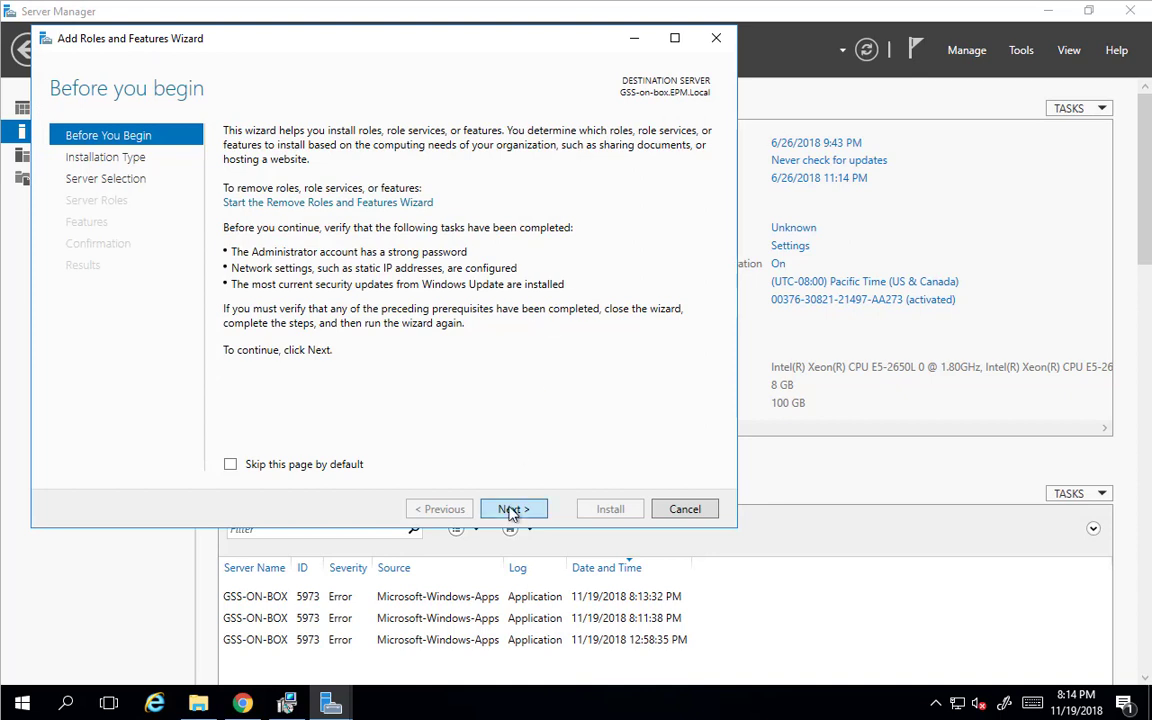
click(513, 509)
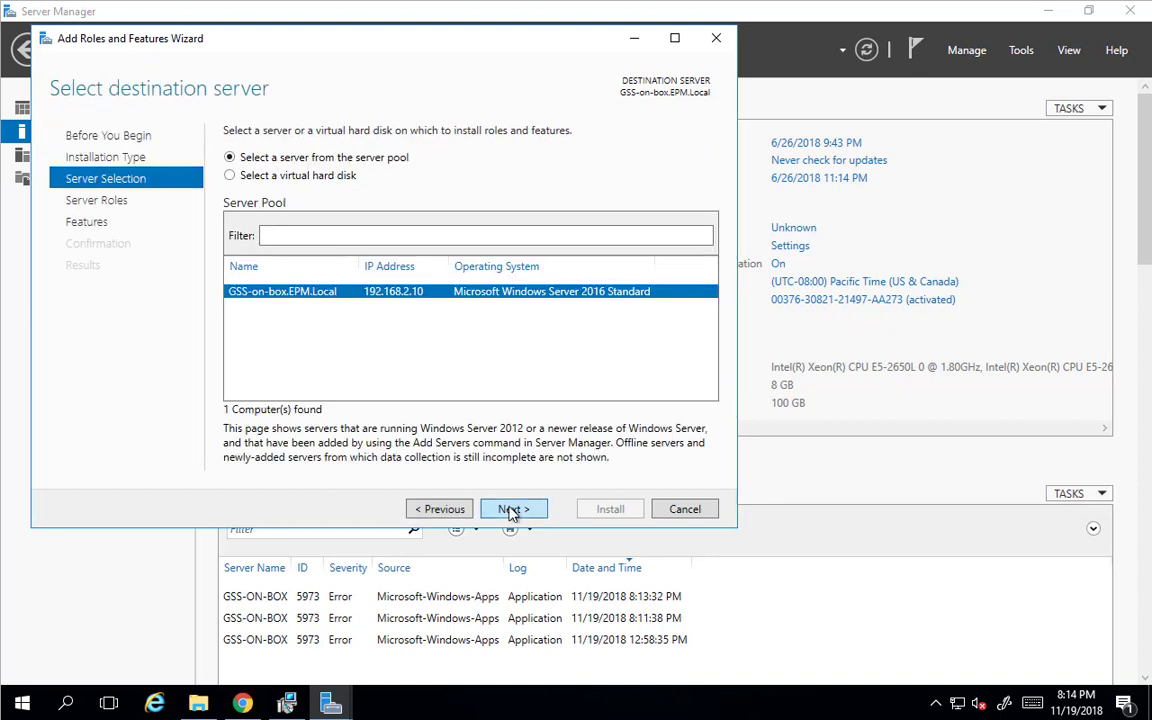
click(513, 509)
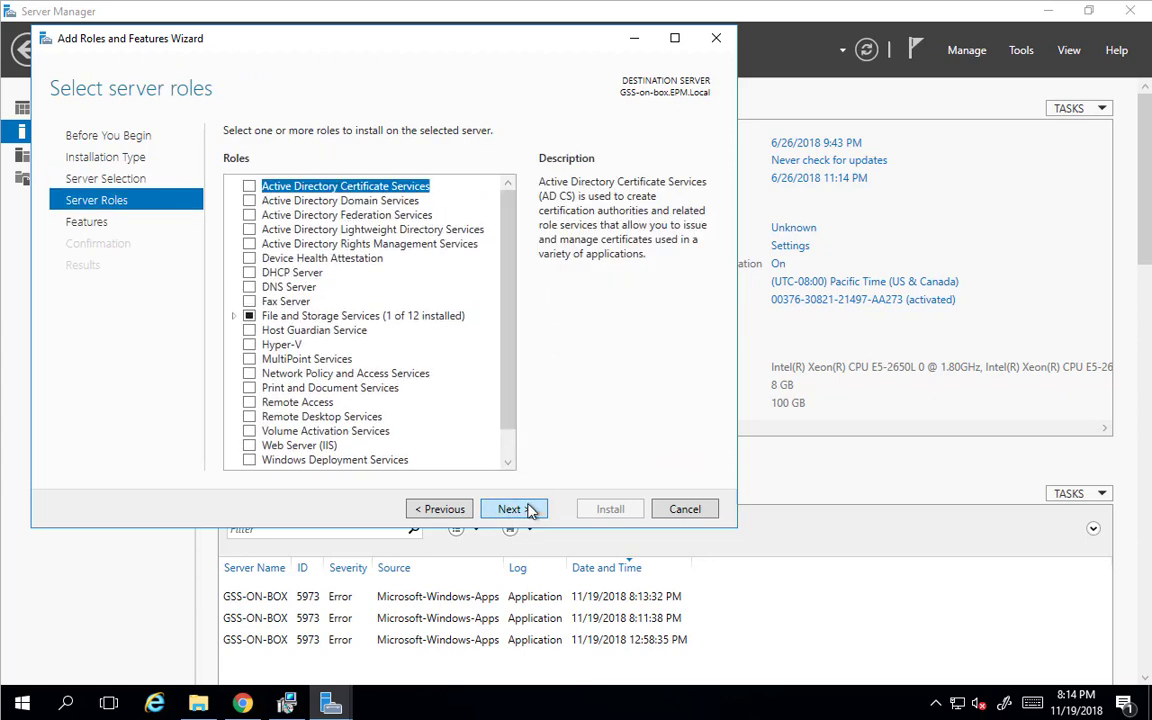
click(513, 509)
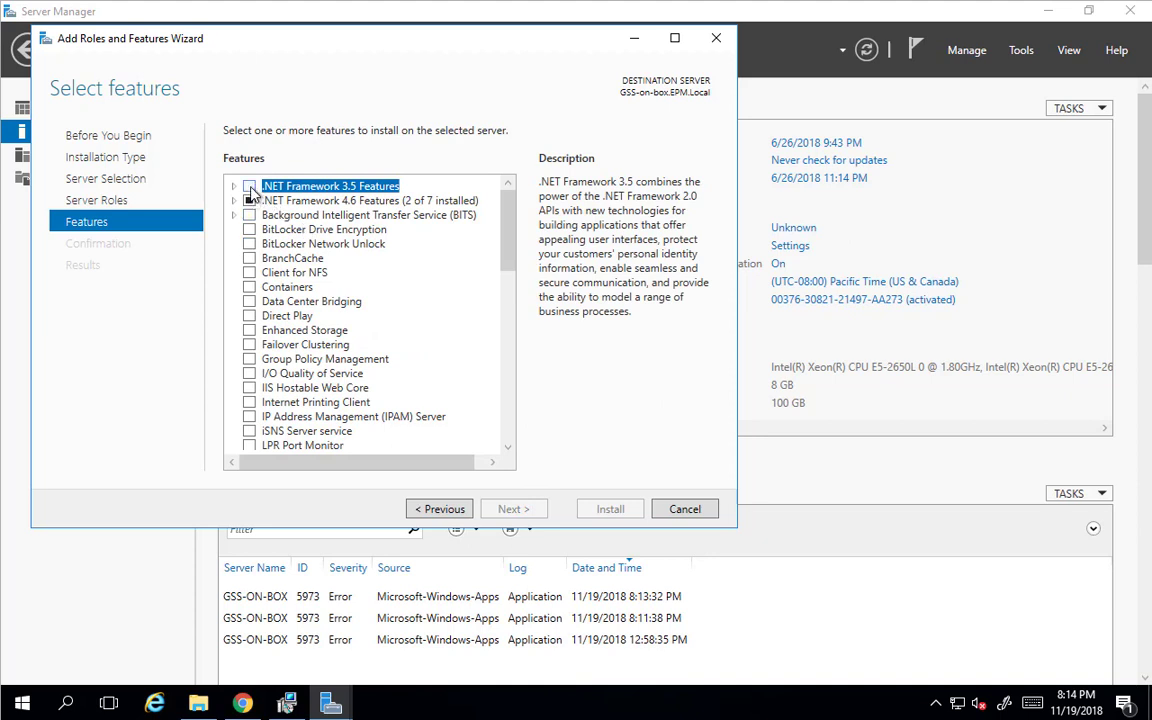
click(249, 186)
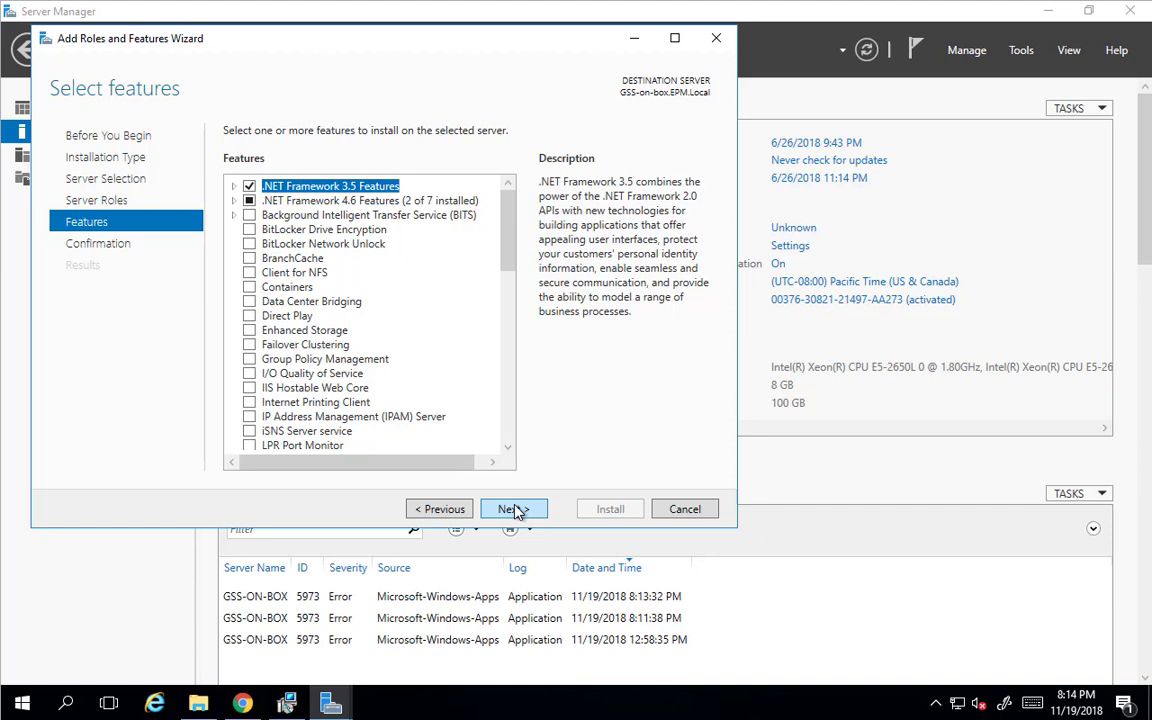
click(514, 508)
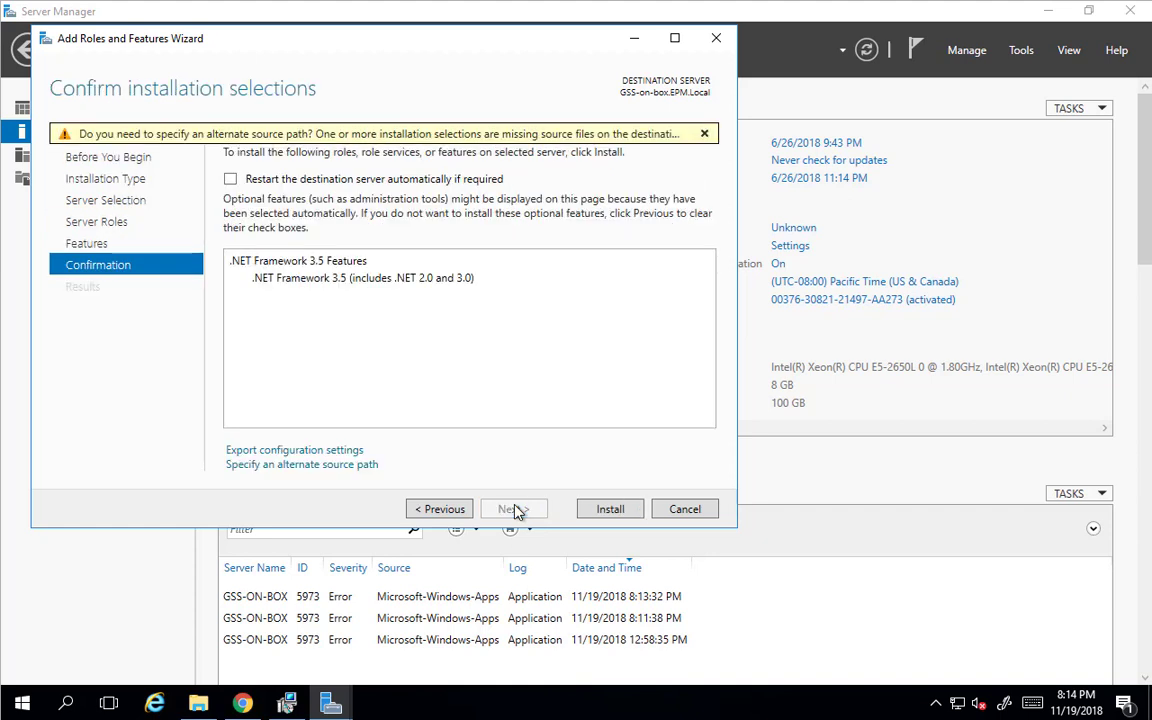
click(609, 508)
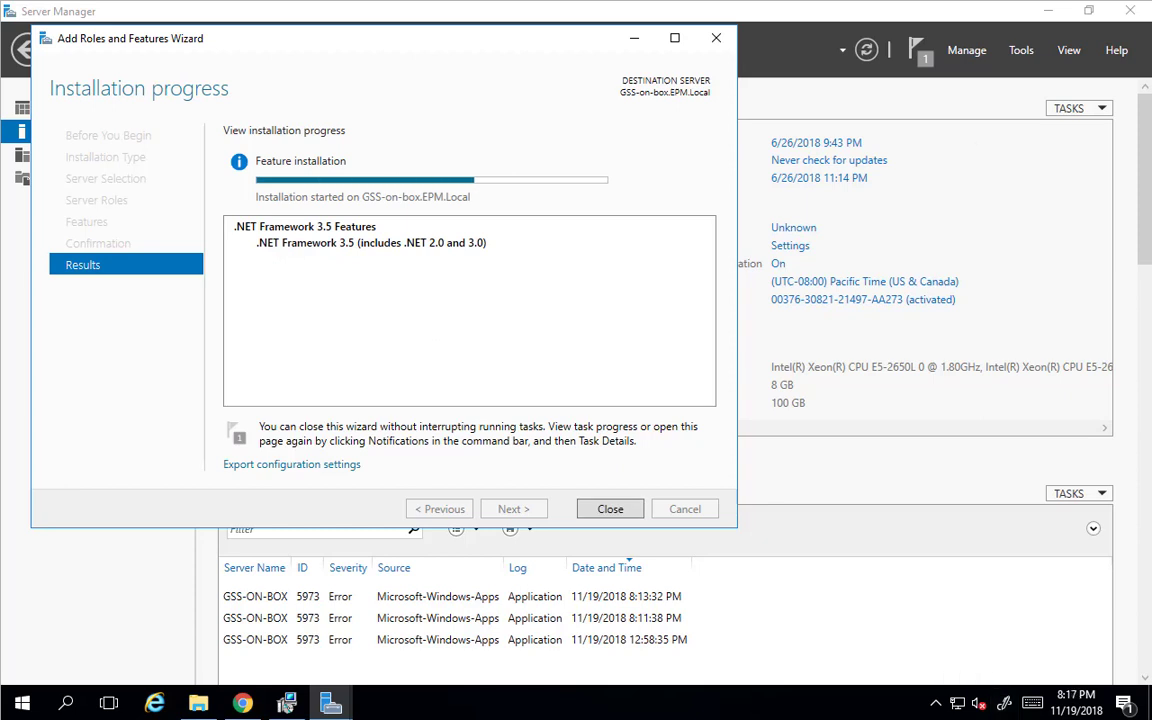
click(609, 509)
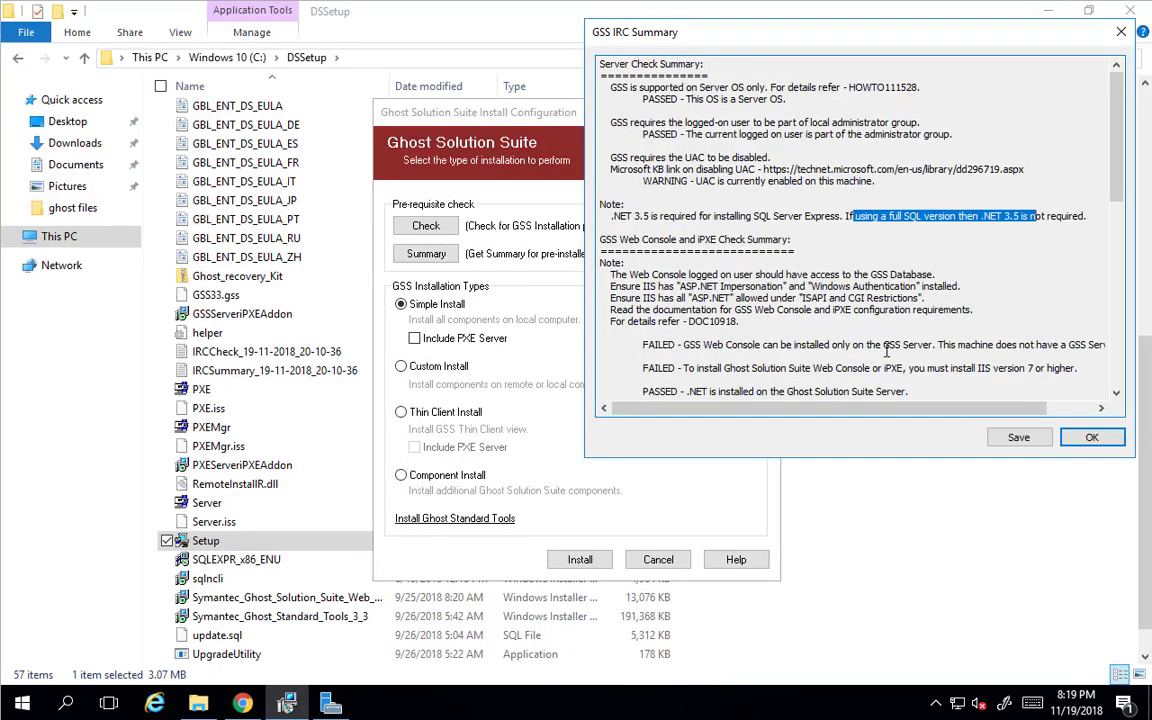
mouse_move(737, 352)
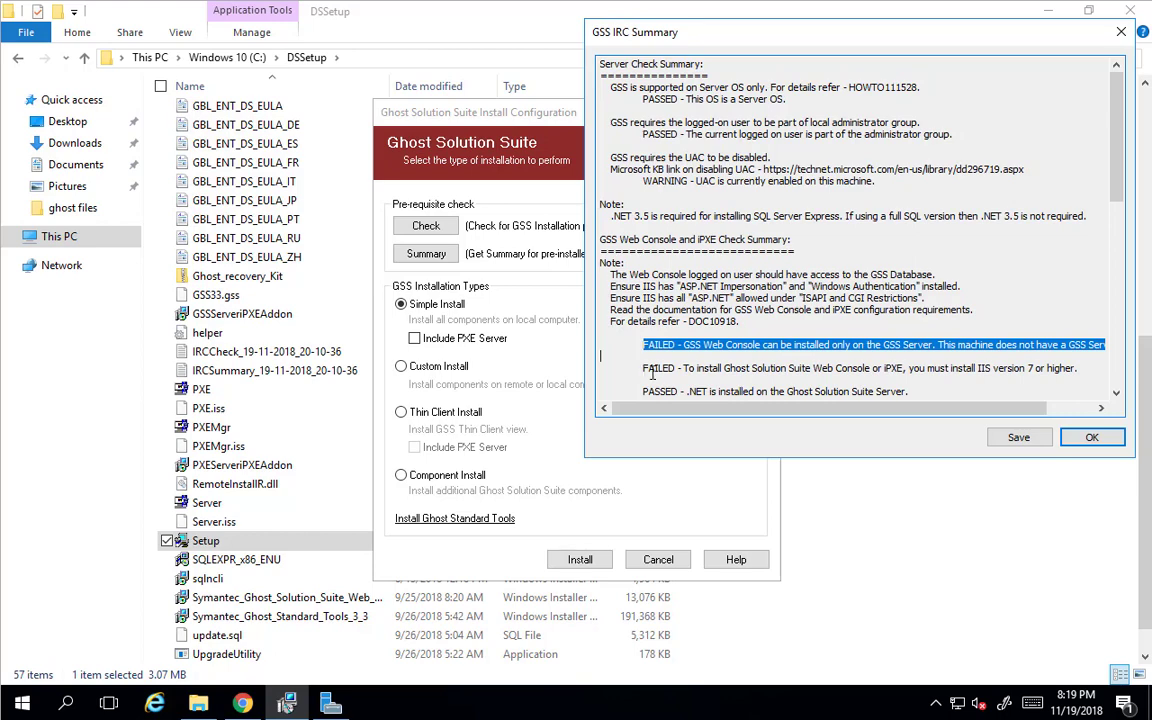
drag(665, 344, 980, 368)
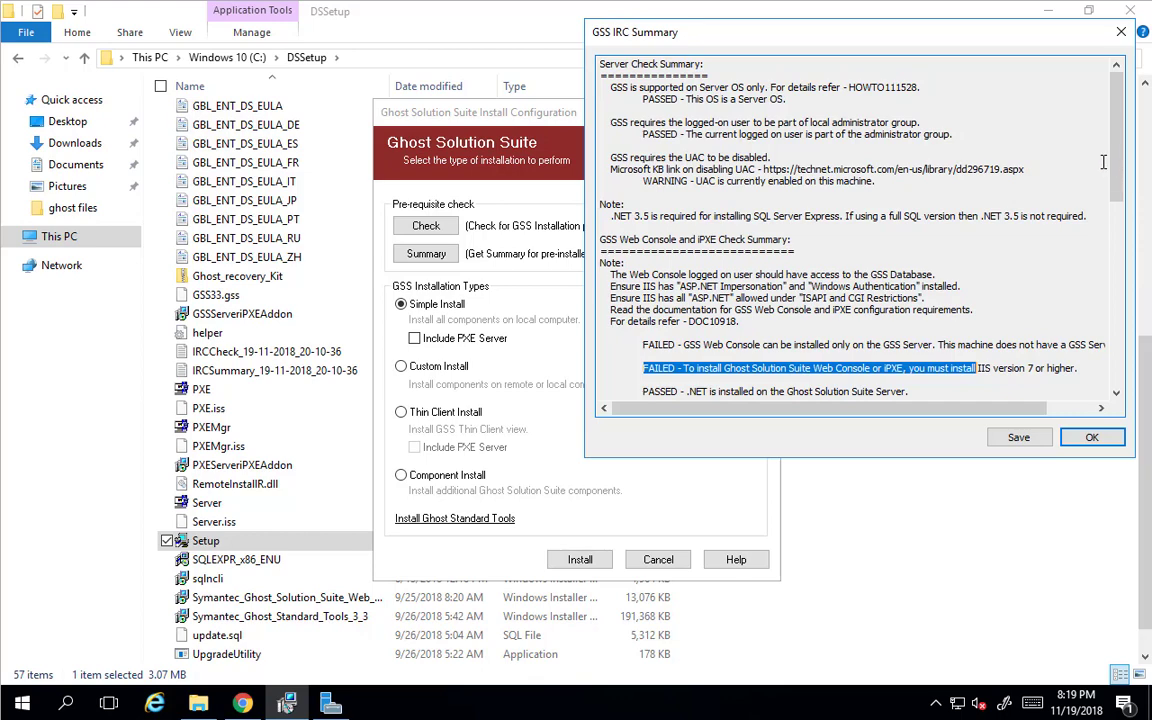
scroll(down, 3)
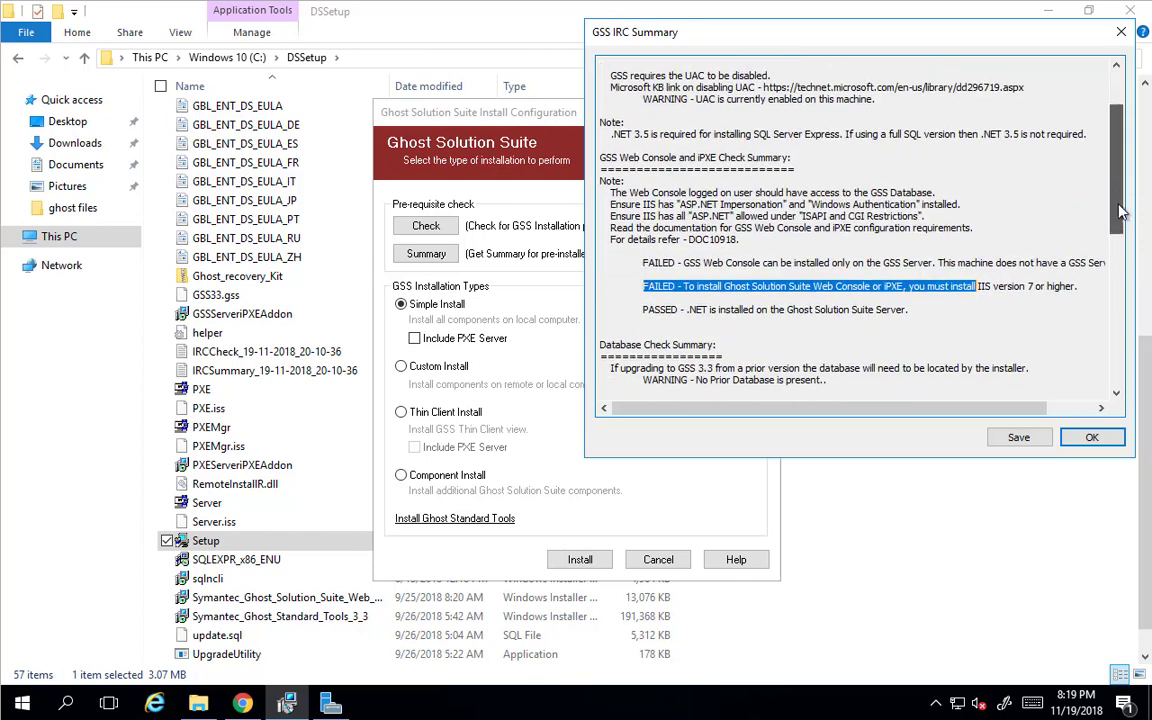
scroll(down, 3)
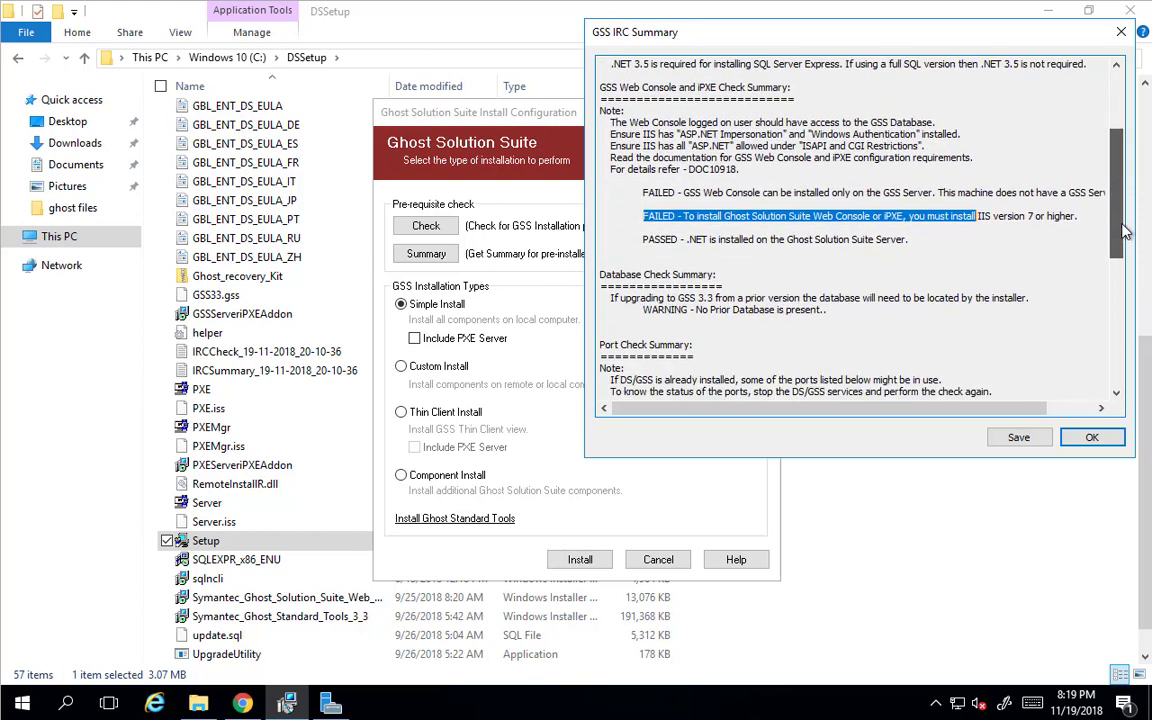
scroll(down, 3)
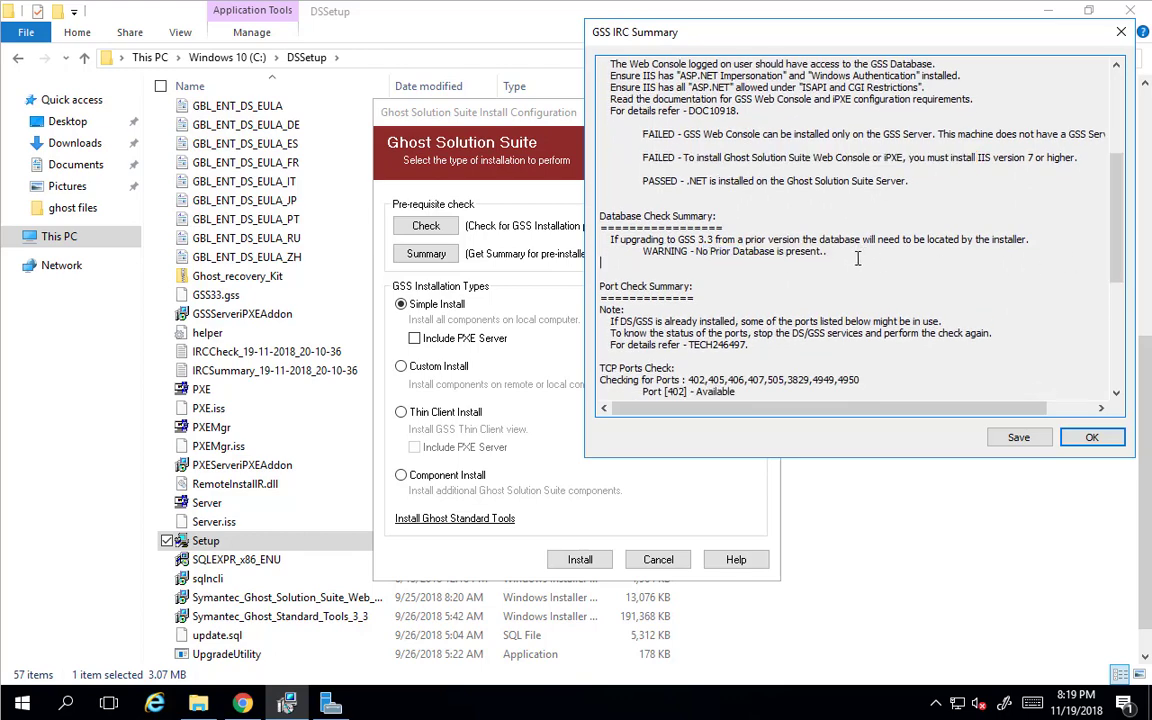
drag(611, 239, 825, 251)
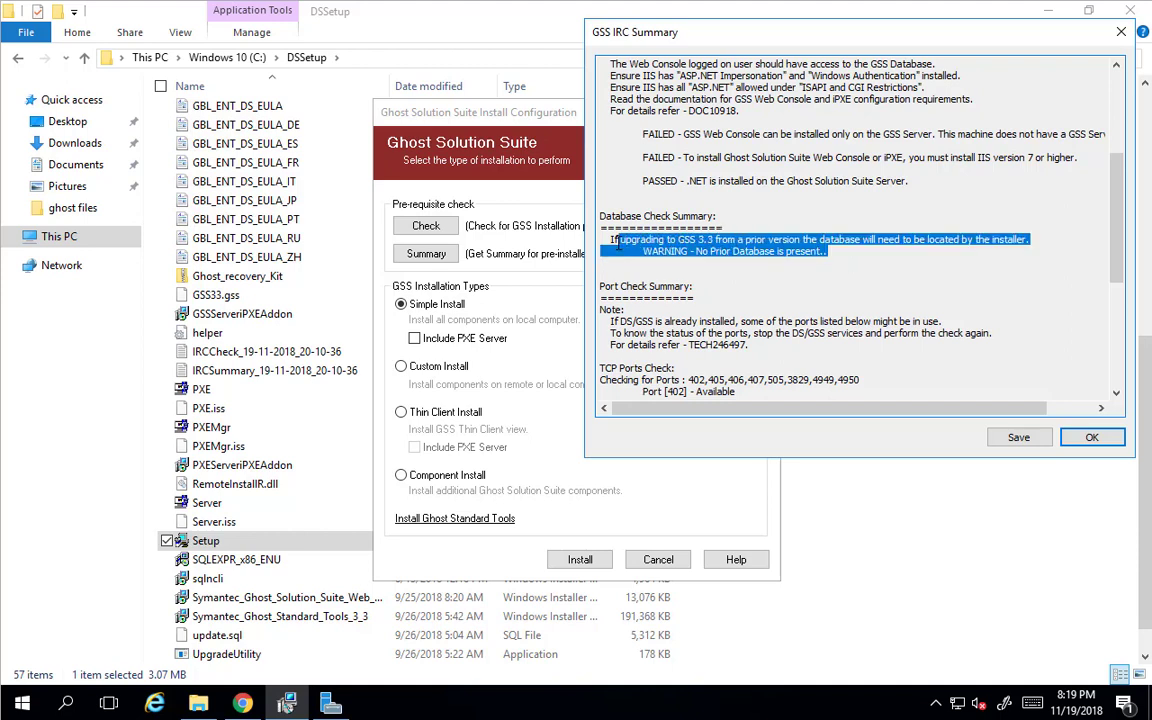
mouse_move(798, 260)
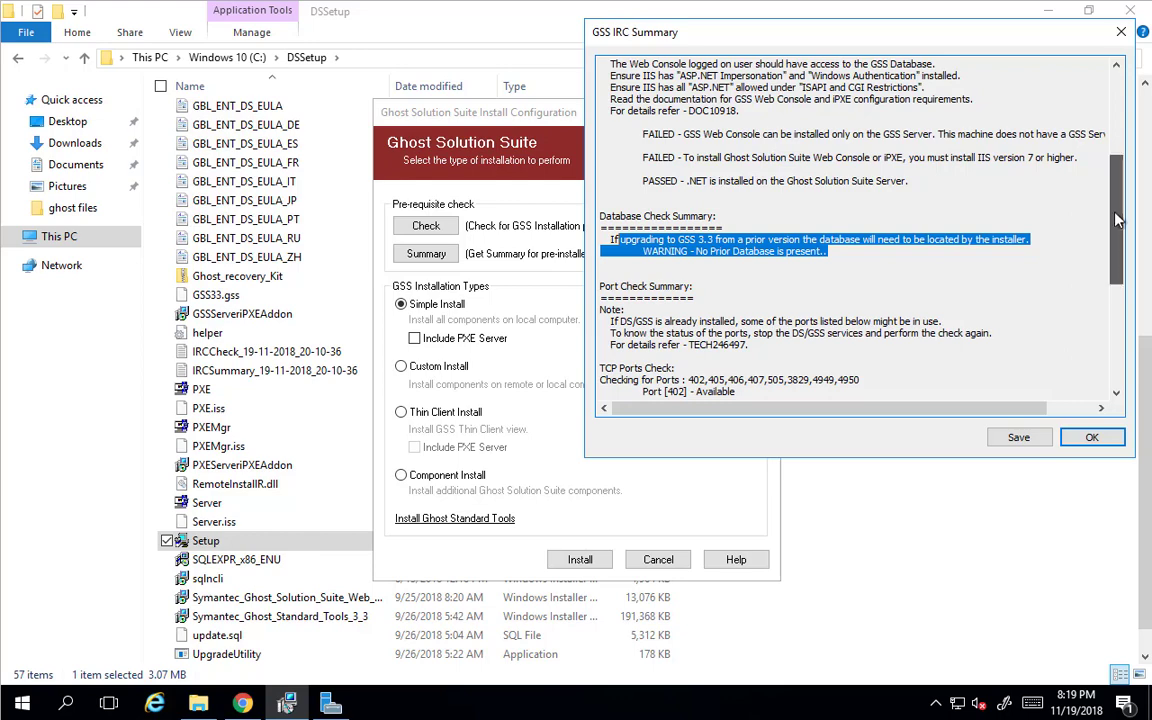
scroll(down, 3)
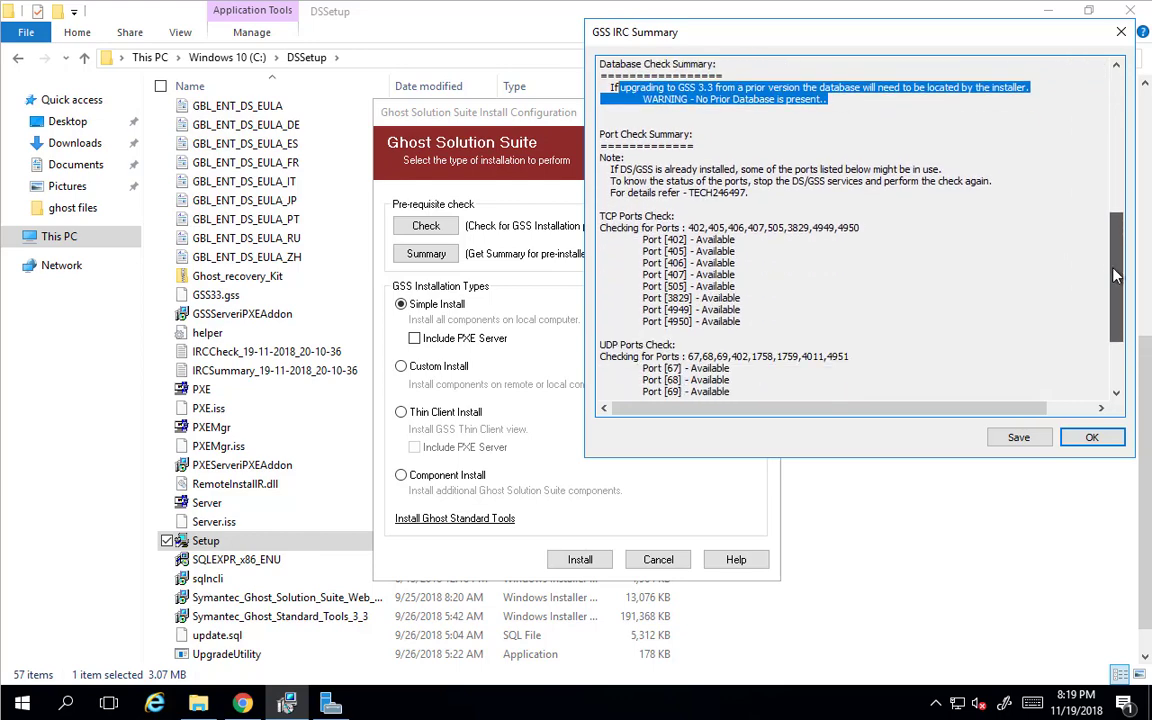
scroll(down, 3)
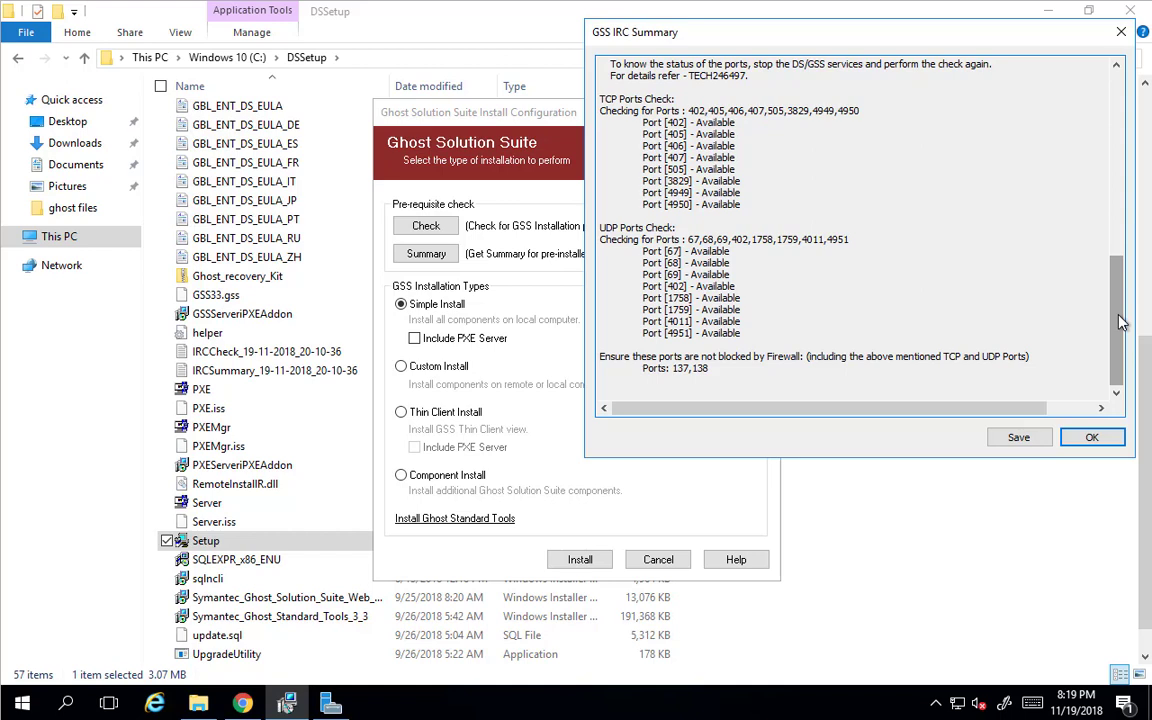
mouse_move(1069, 49)
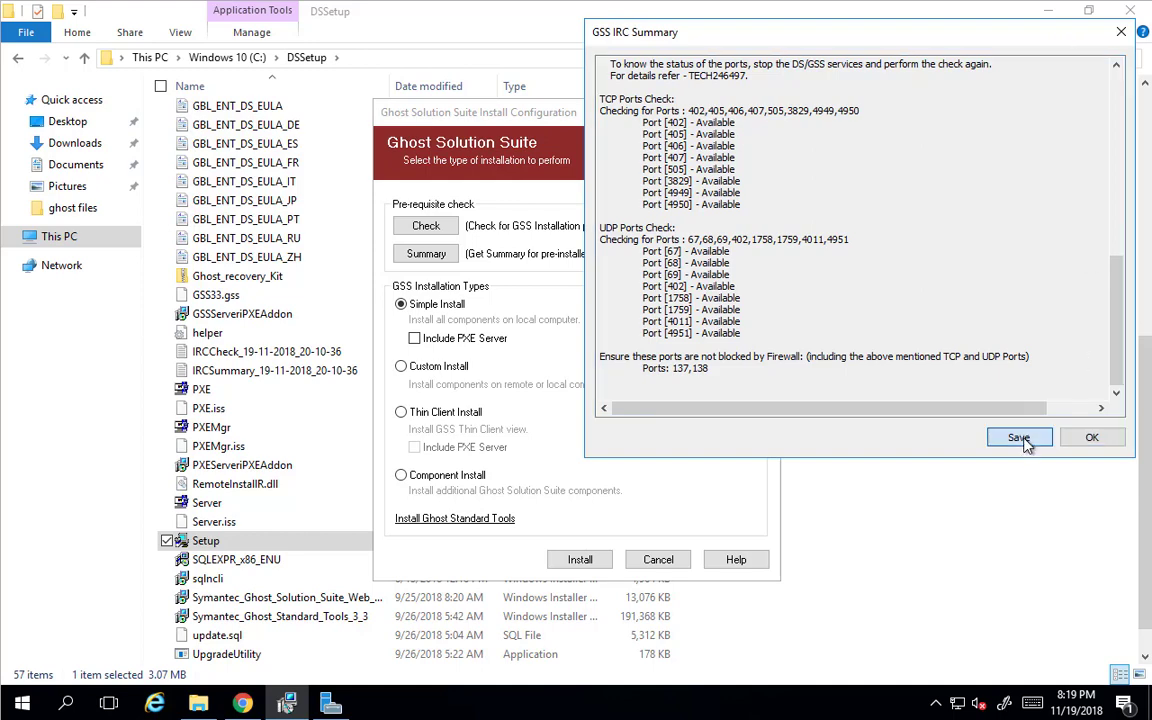
Start saving the GSS IRC port-check summary, then cancel the Save dialog.
click(1018, 437)
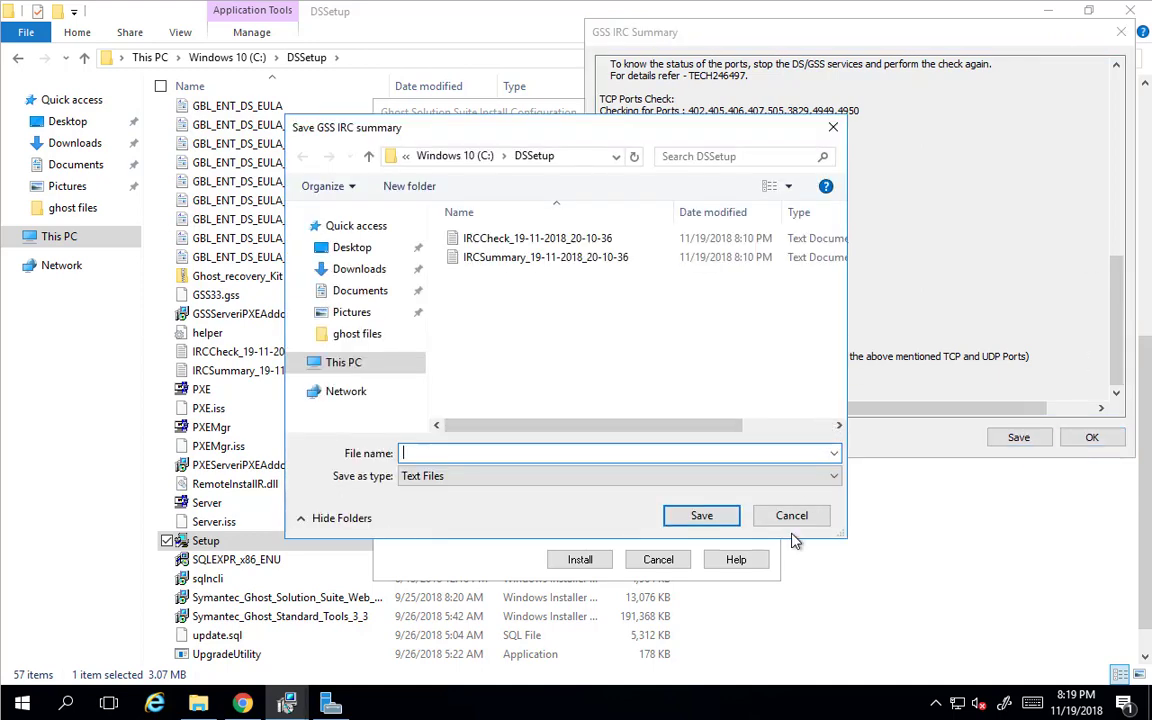
click(791, 515)
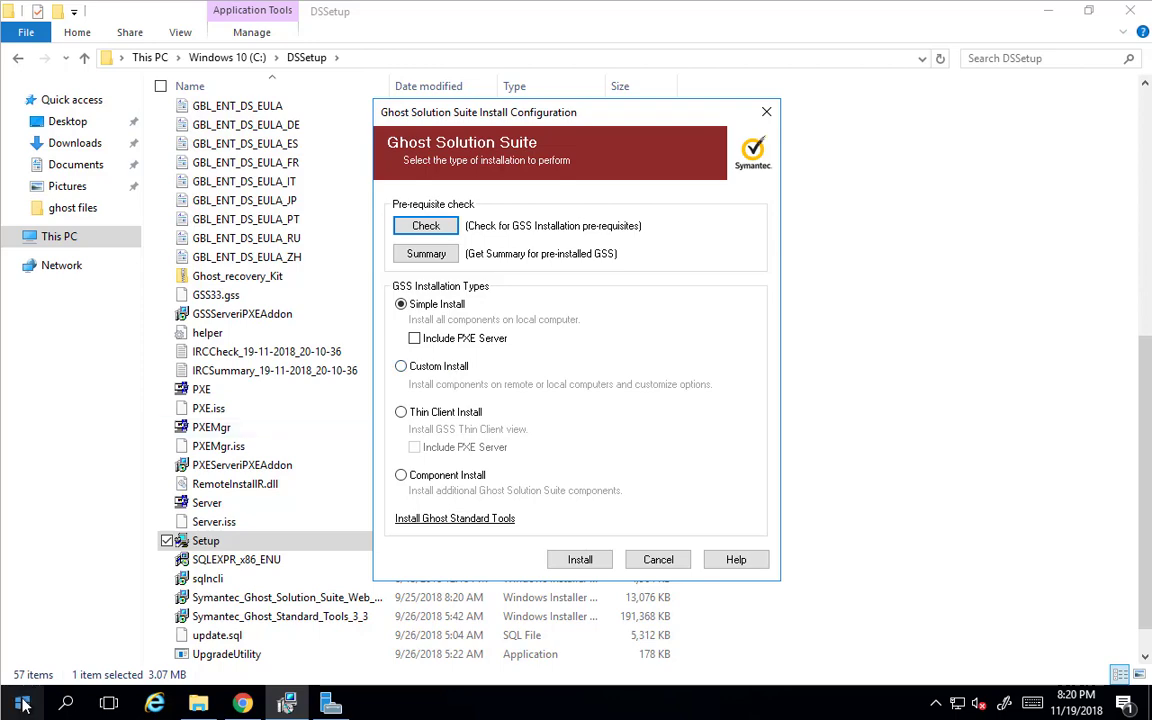
click(20, 703)
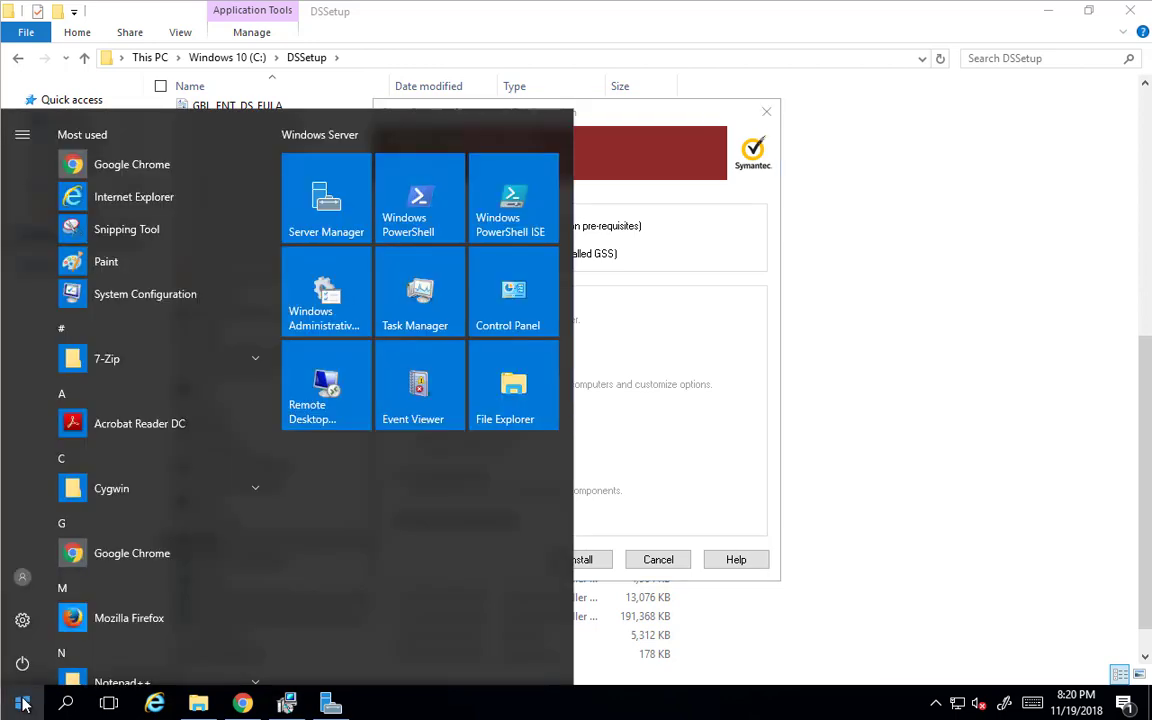
text(windows f)
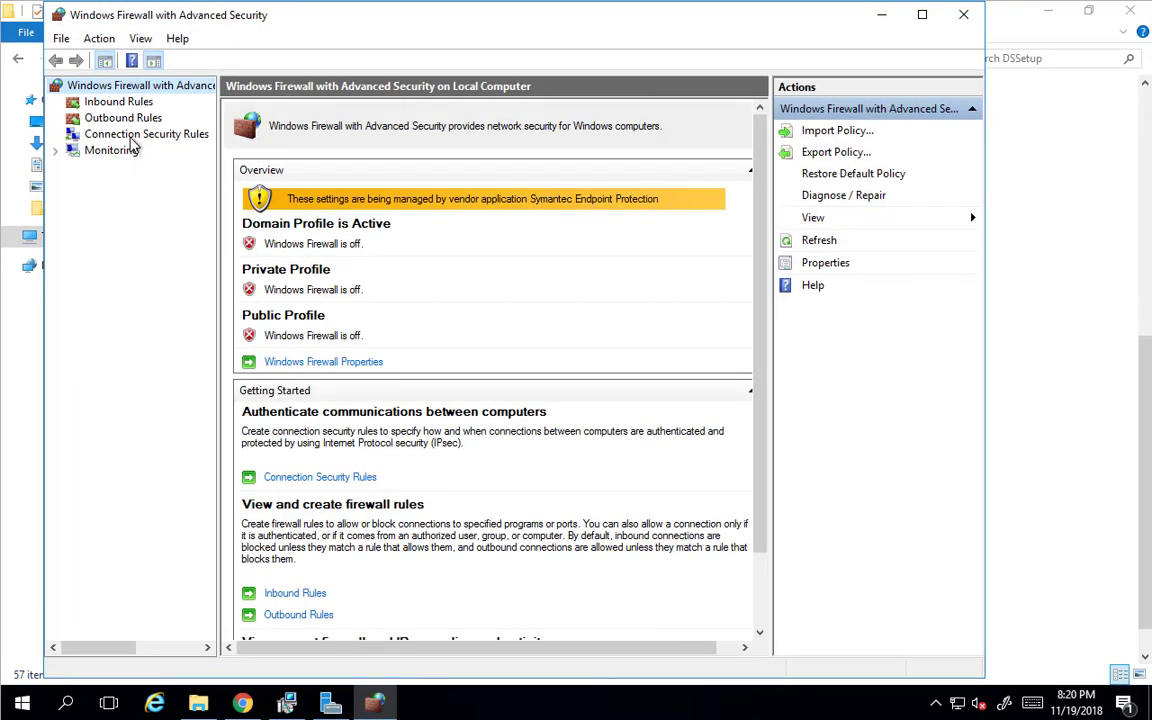
mouse_move(310, 360)
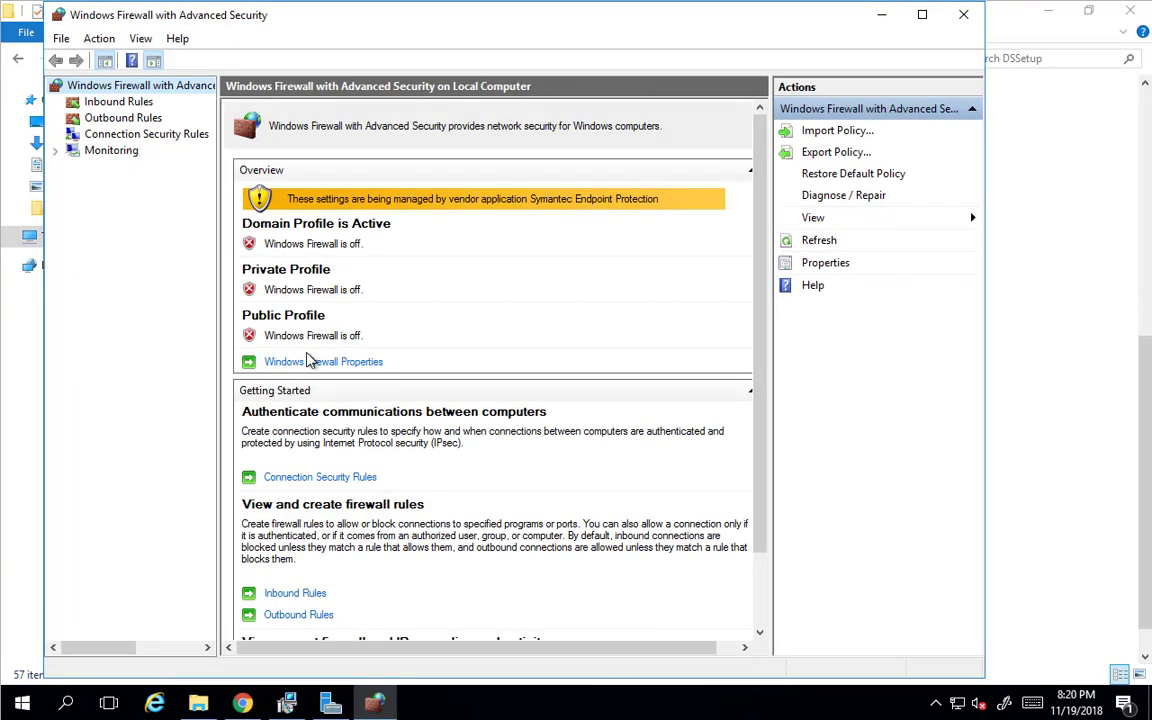
click(323, 361)
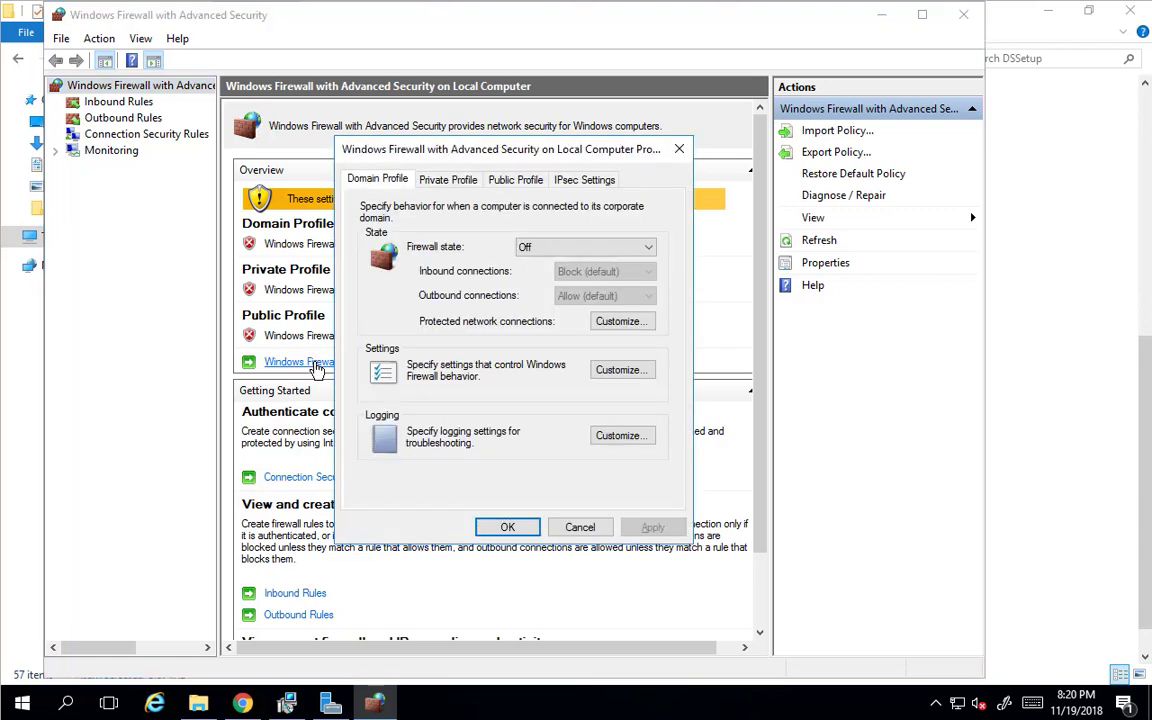
mouse_move(680, 149)
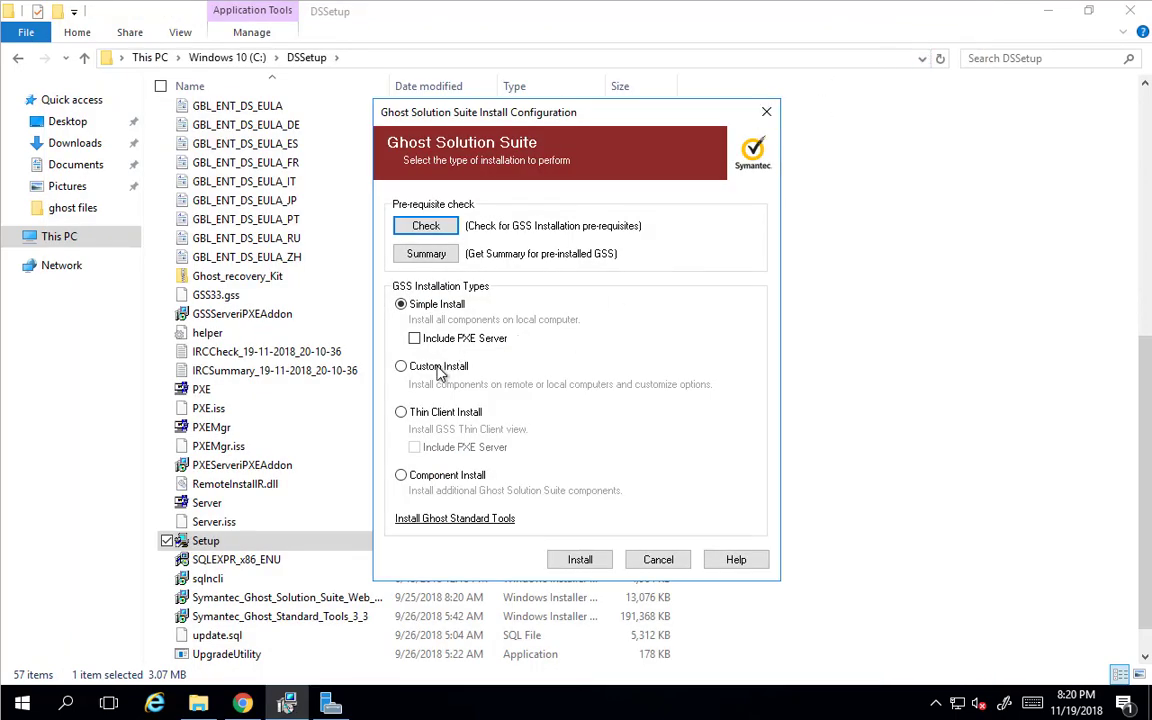
Choose Custom Install, start the installation, and accept the software license agreement.
click(401, 366)
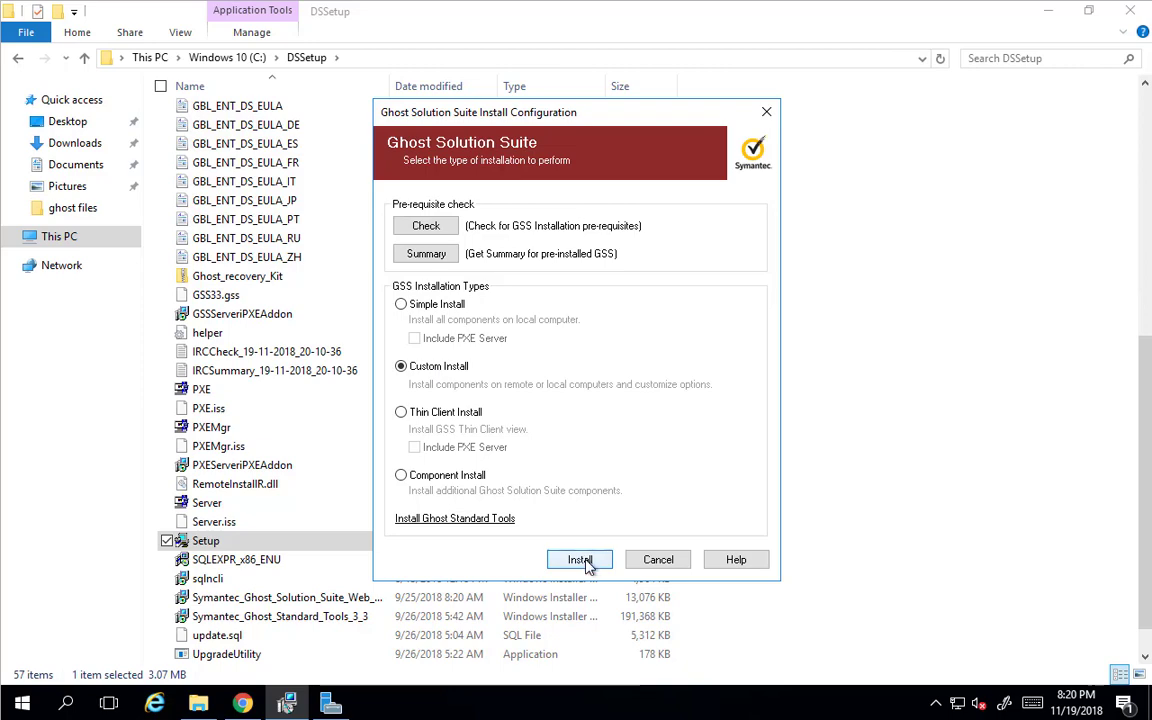
click(580, 559)
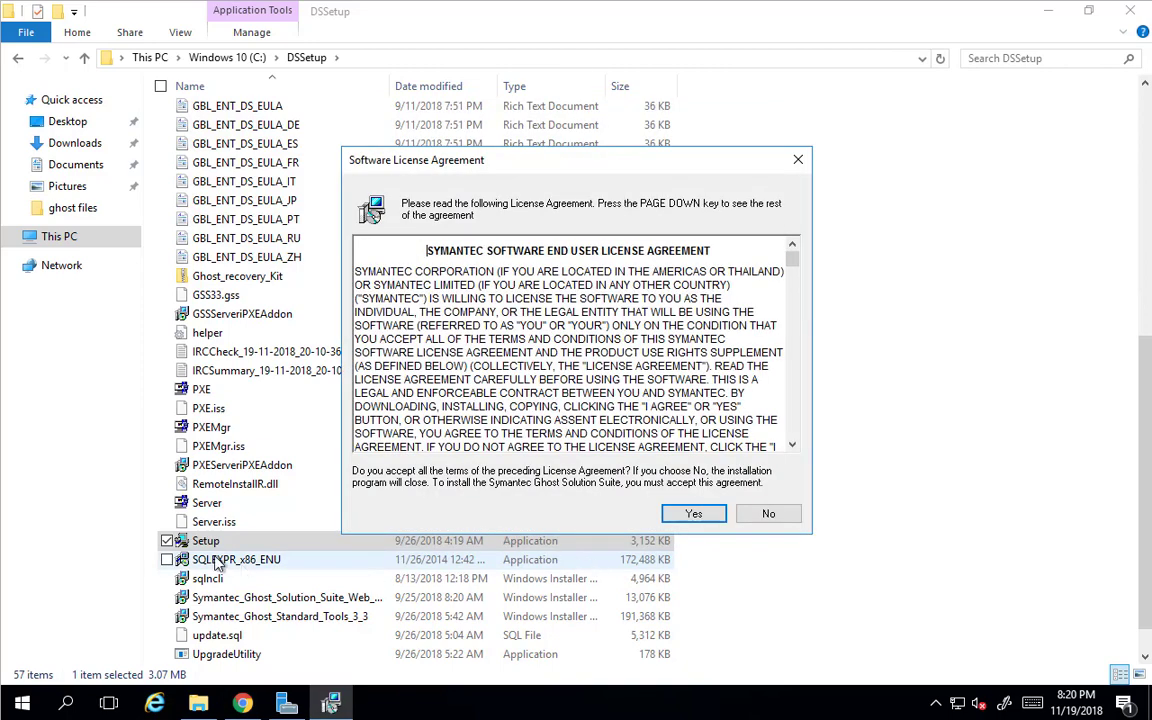
click(205, 540)
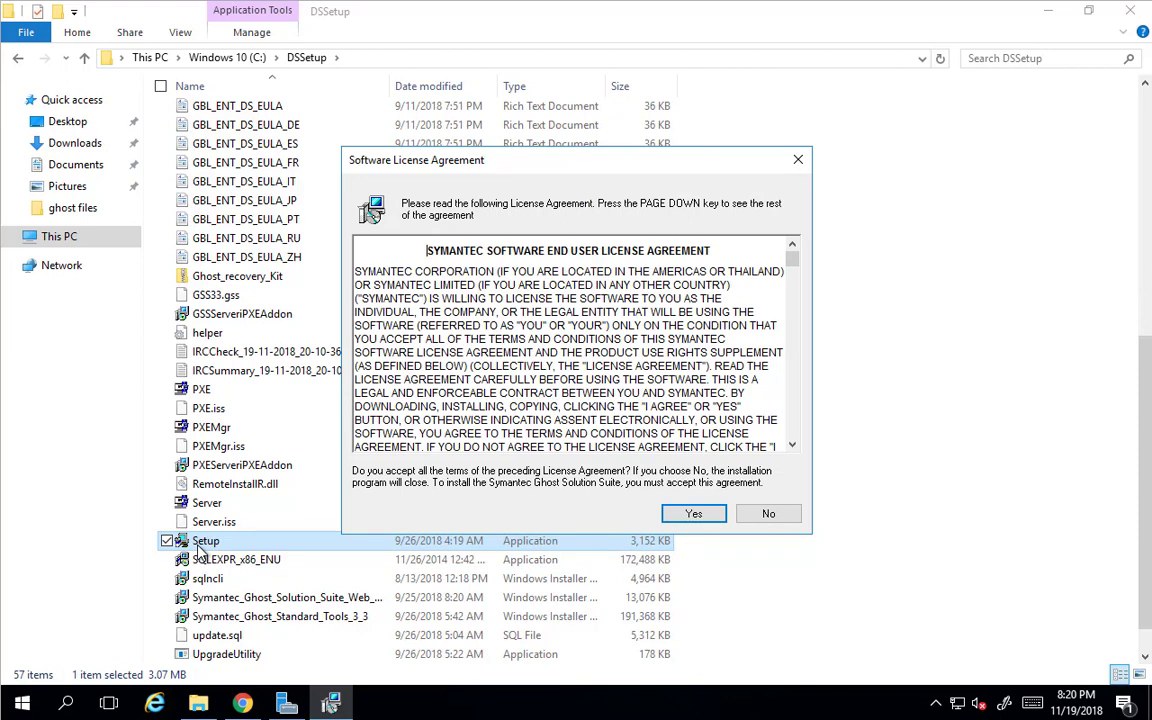
mouse_move(475, 518)
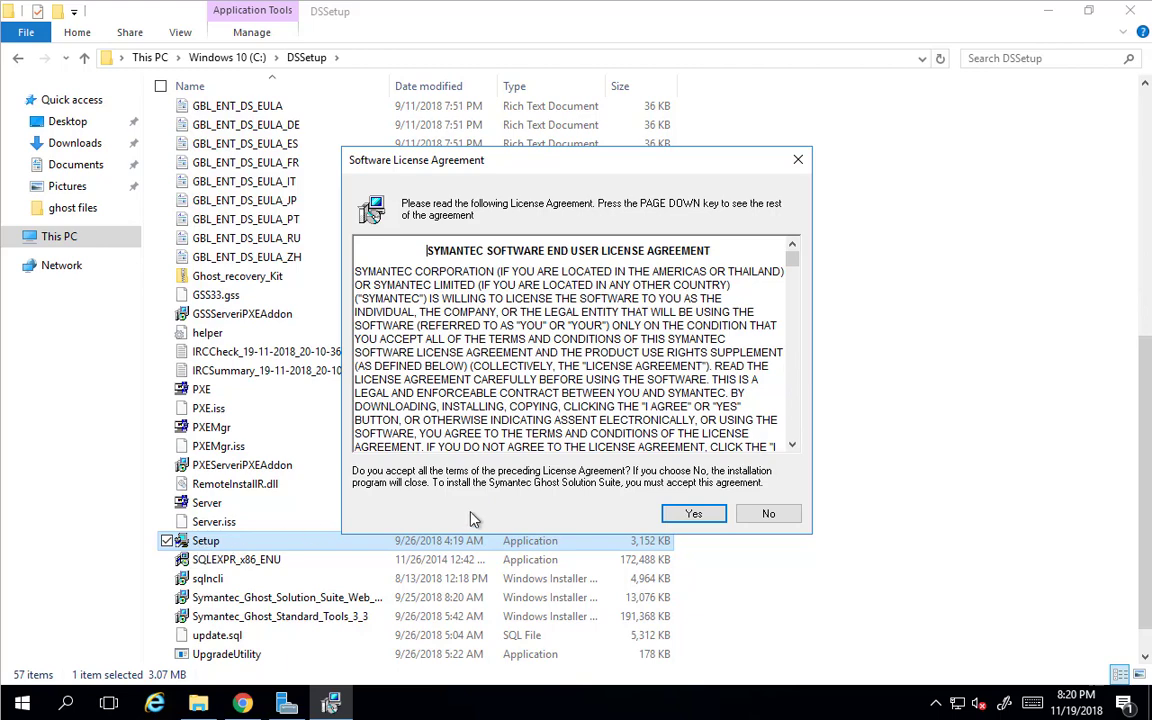
click(693, 513)
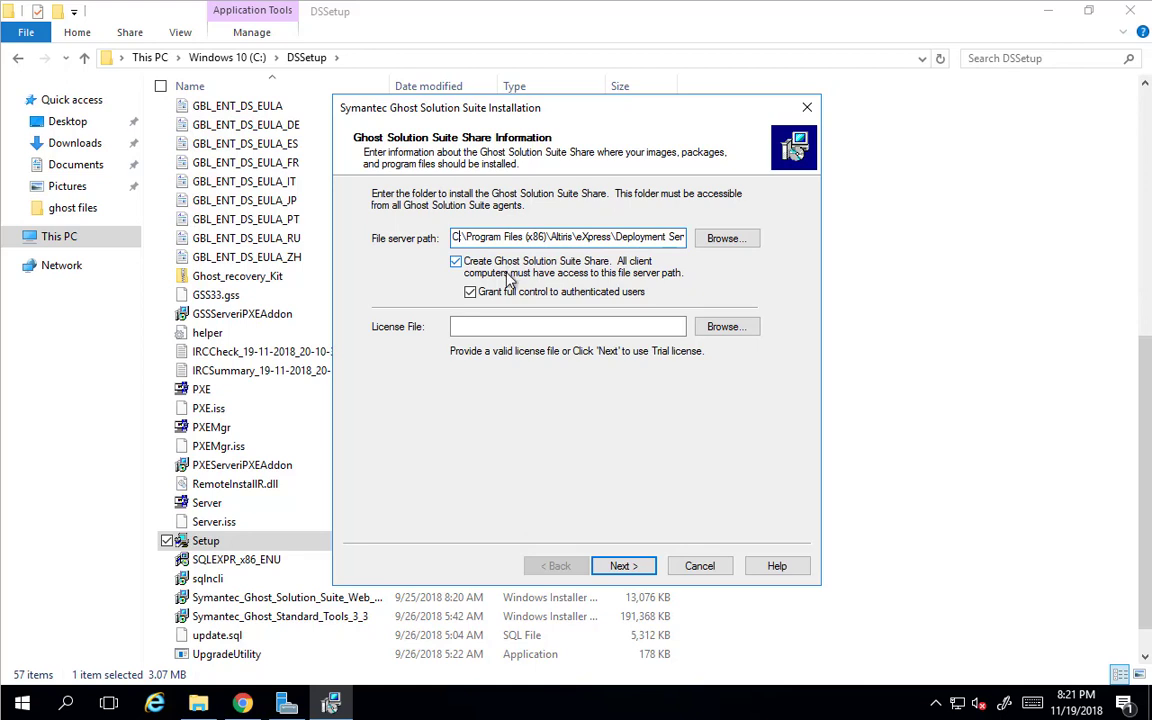
mouse_move(513, 275)
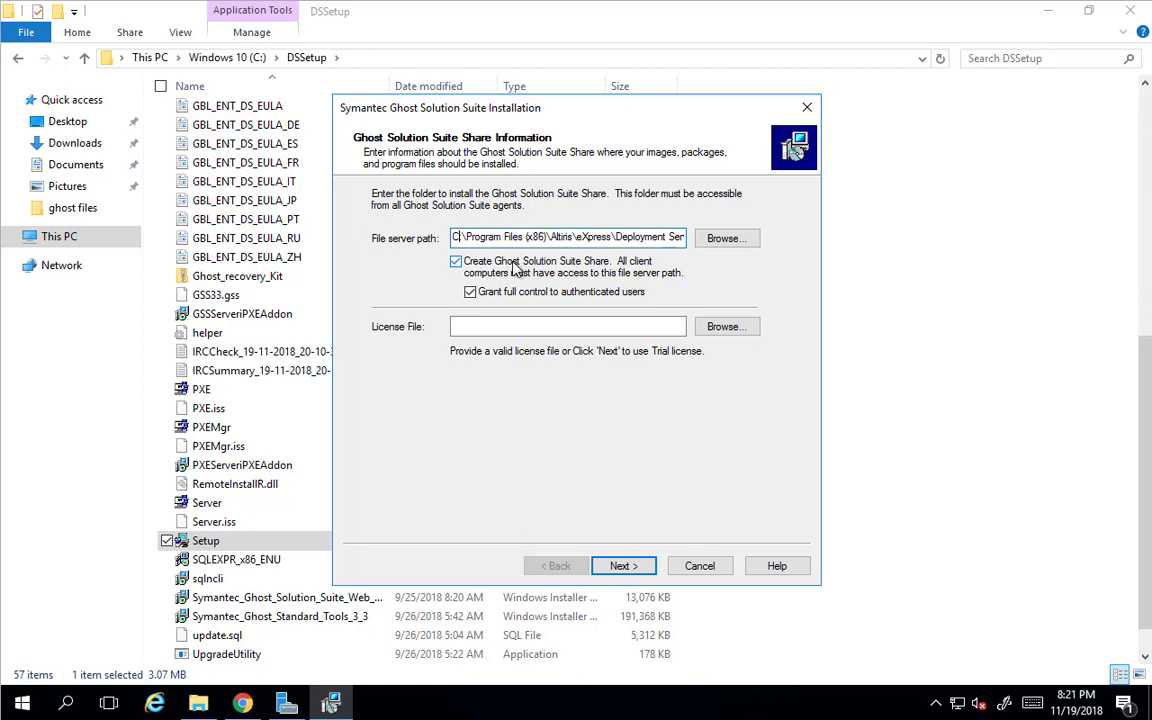
Leave the license file field empty and continue with a trial license.
click(567, 326)
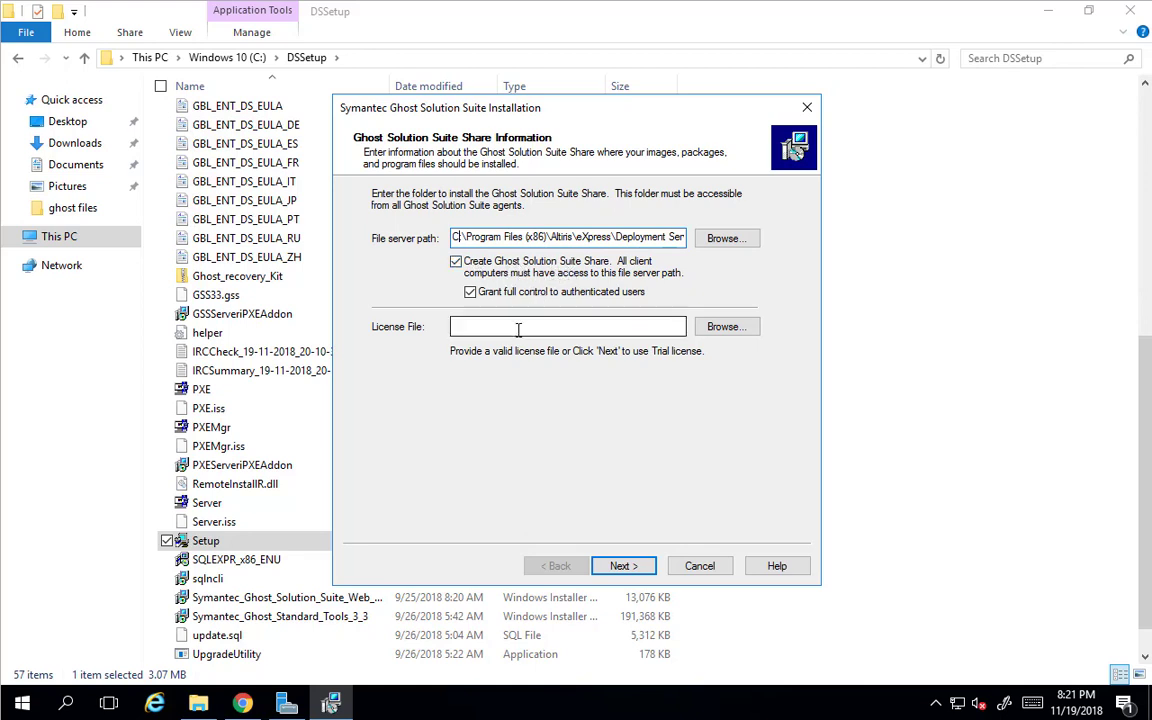
click(567, 326)
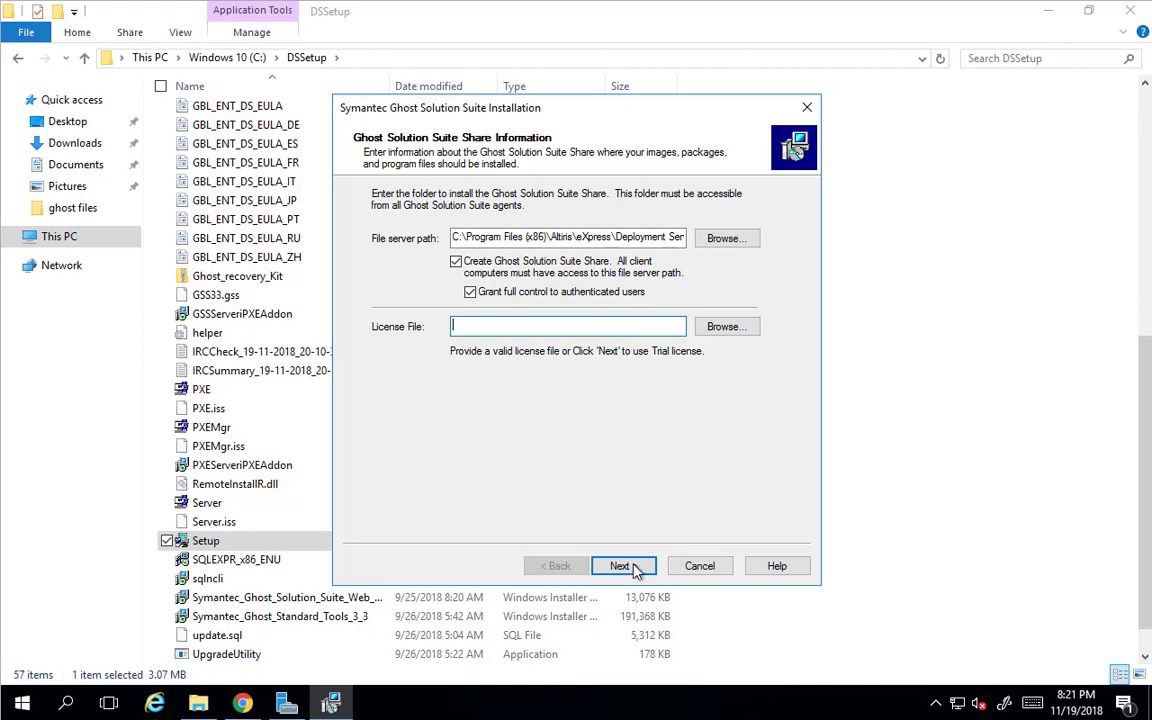
click(618, 565)
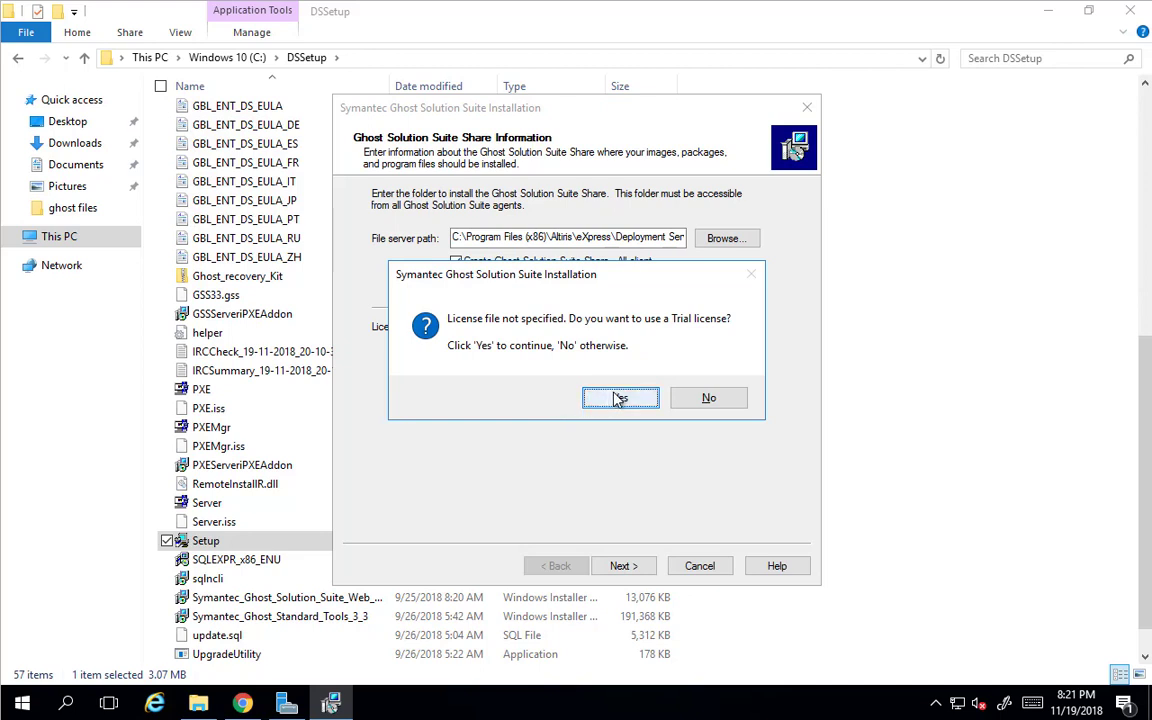
click(620, 397)
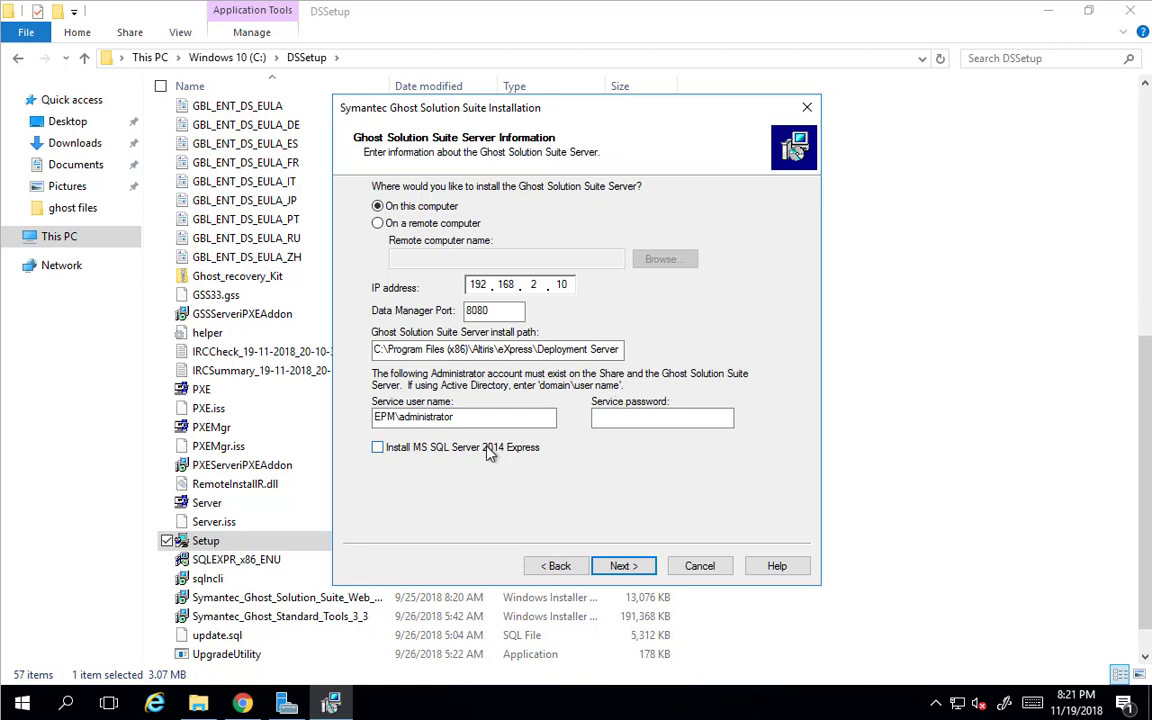
Include MS SQL Server 2014 Express, enter the service password, and continue.
click(377, 447)
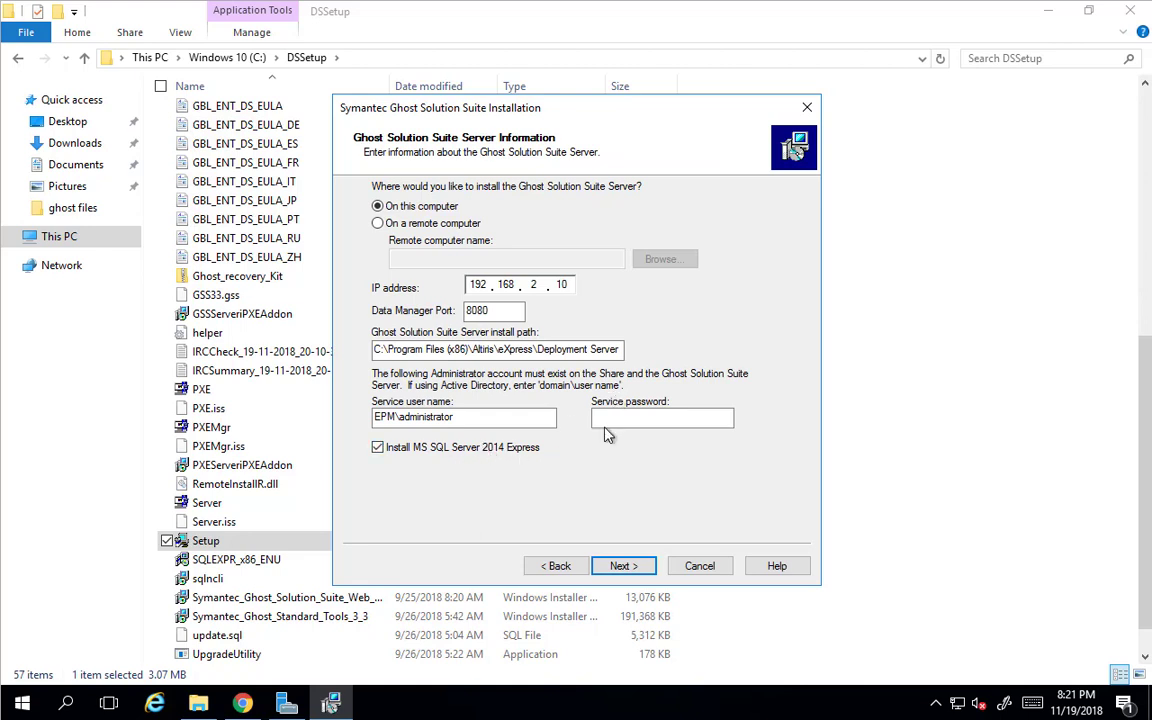
click(661, 417)
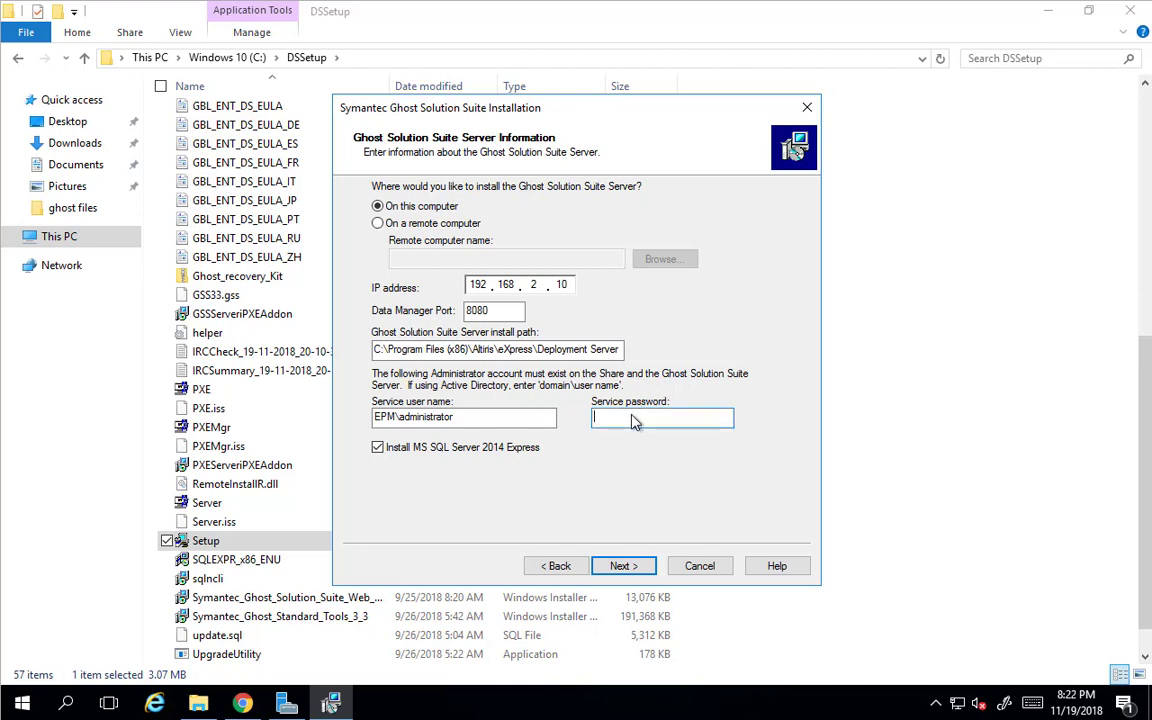
text(•)
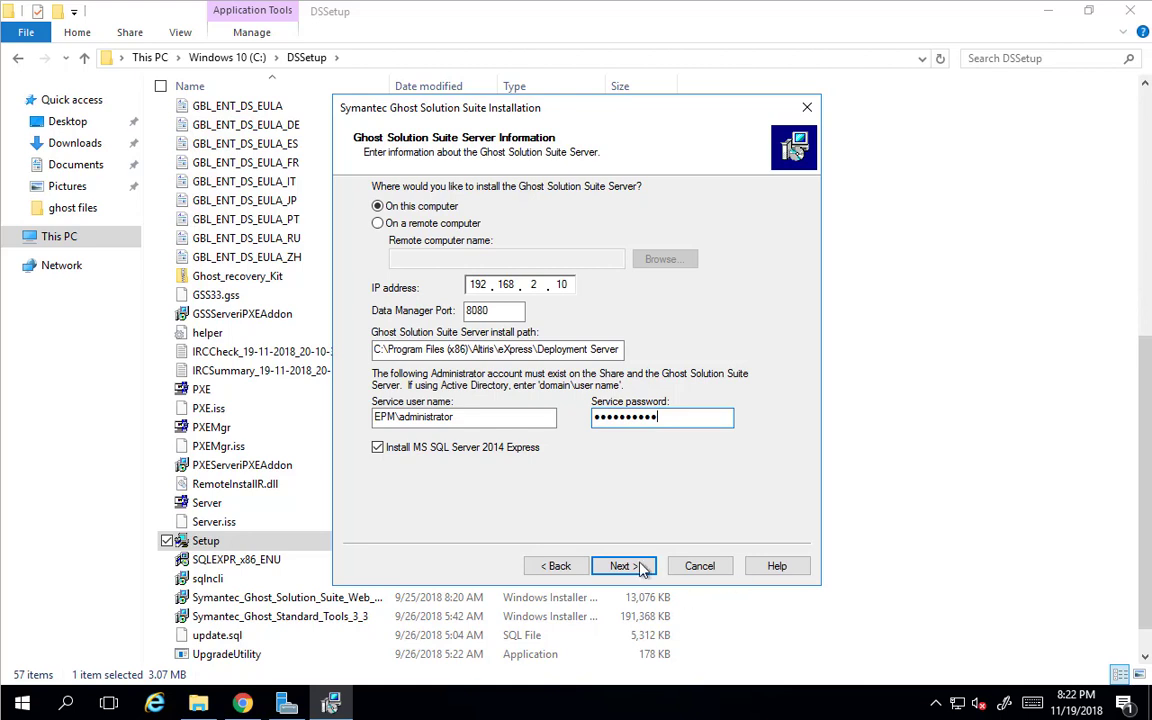
click(618, 566)
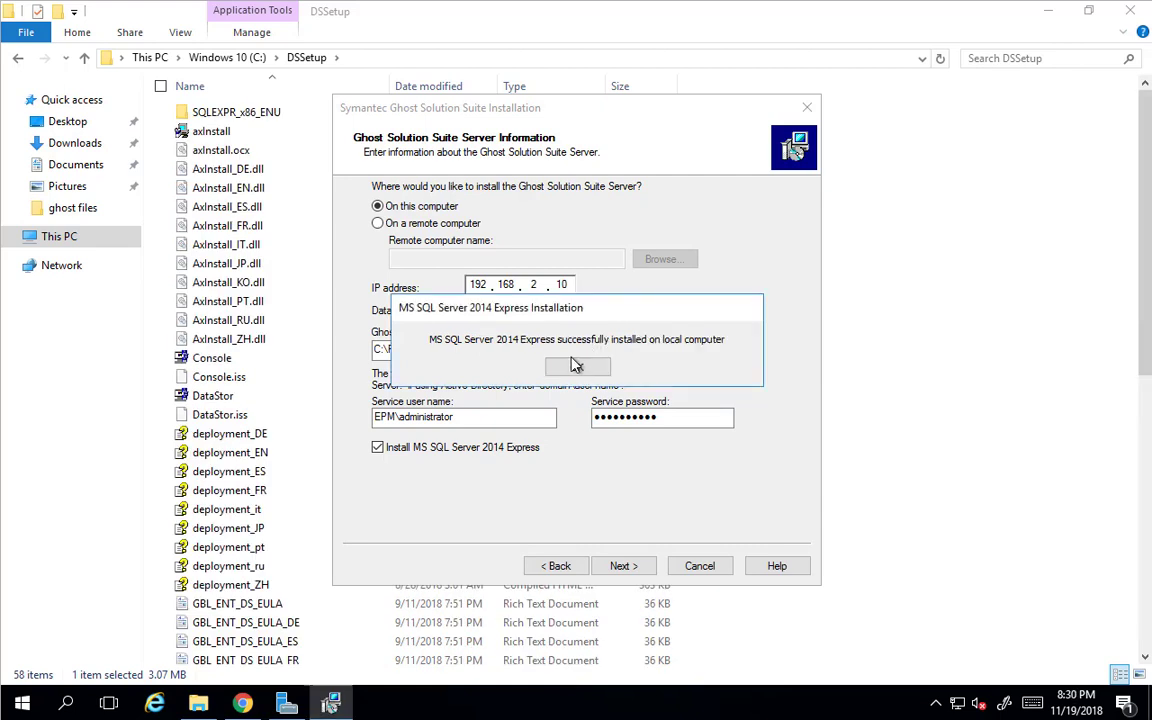
Dismiss the SQL success message and keep instance GSS-ON-BOX, port 1433, database eXpress.
click(577, 366)
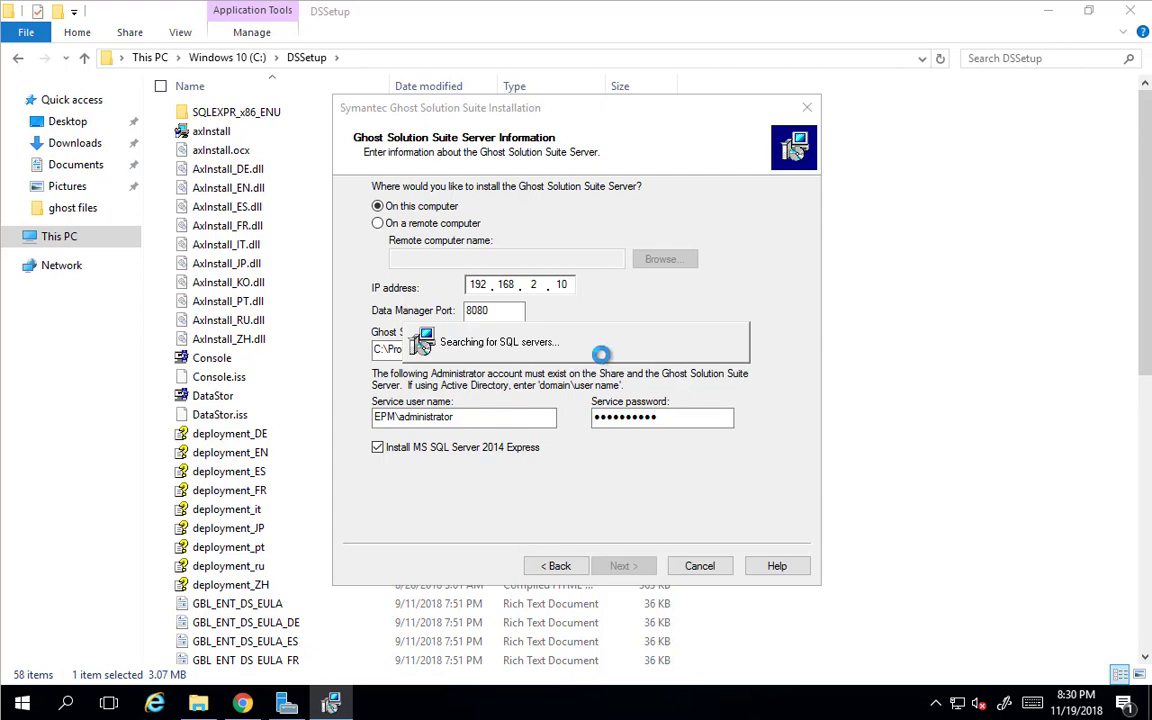
click(622, 565)
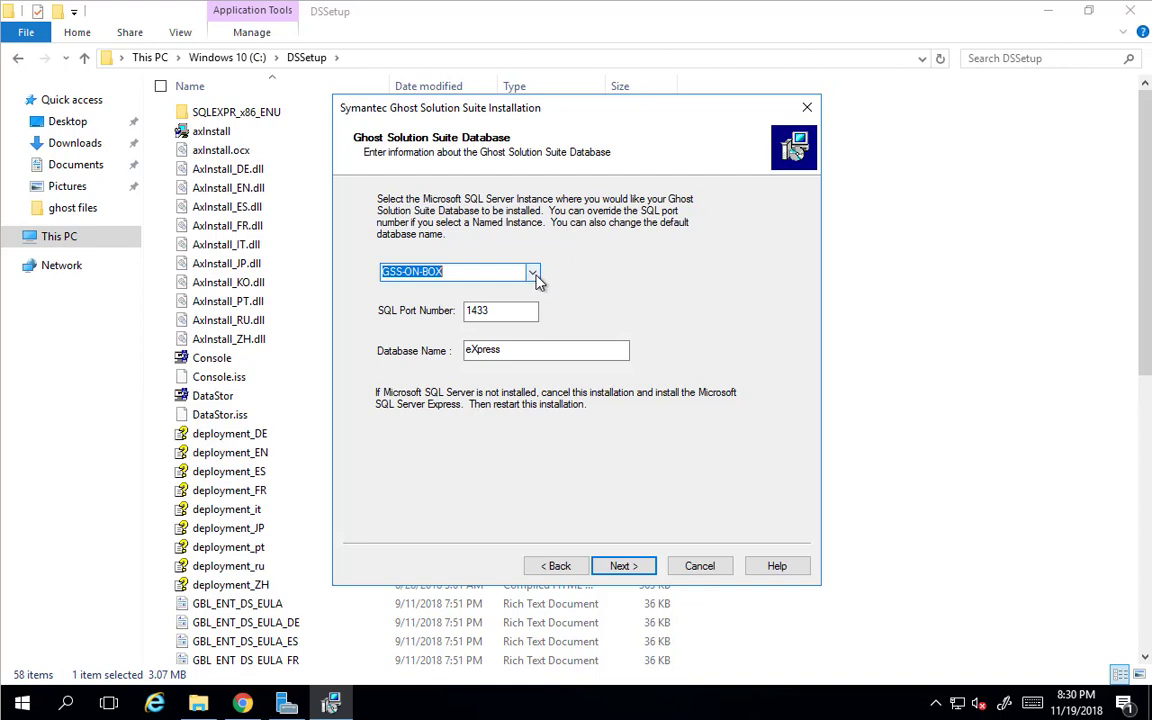
click(533, 271)
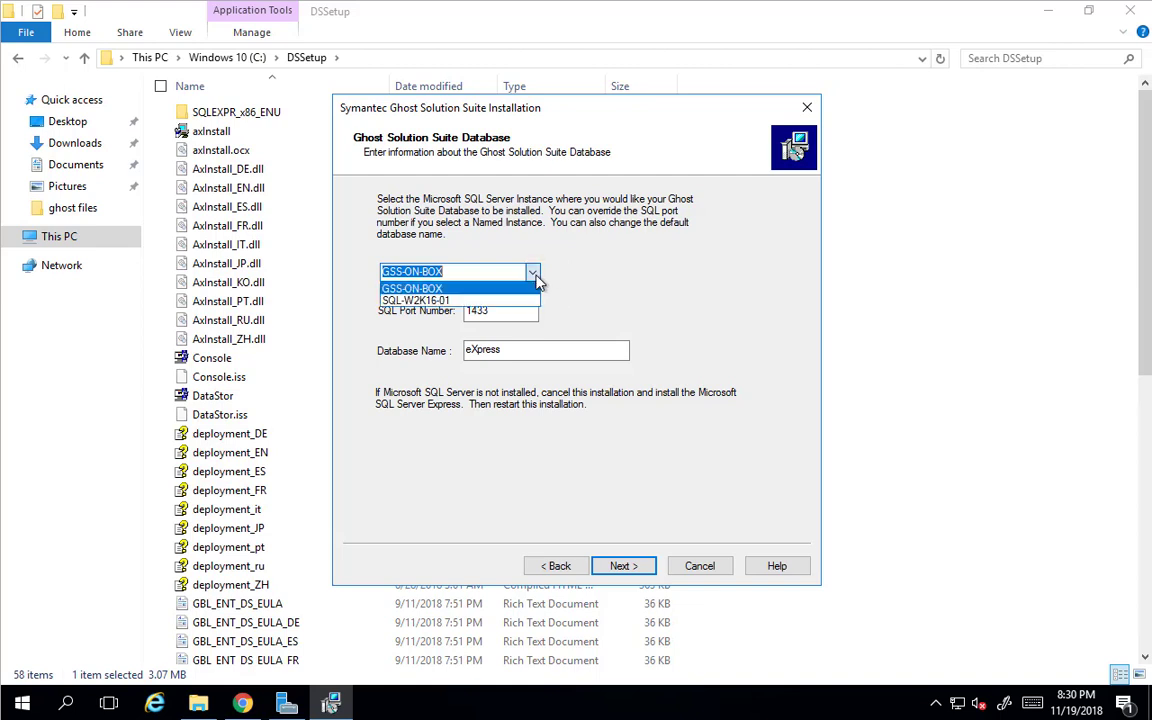
mouse_move(476, 300)
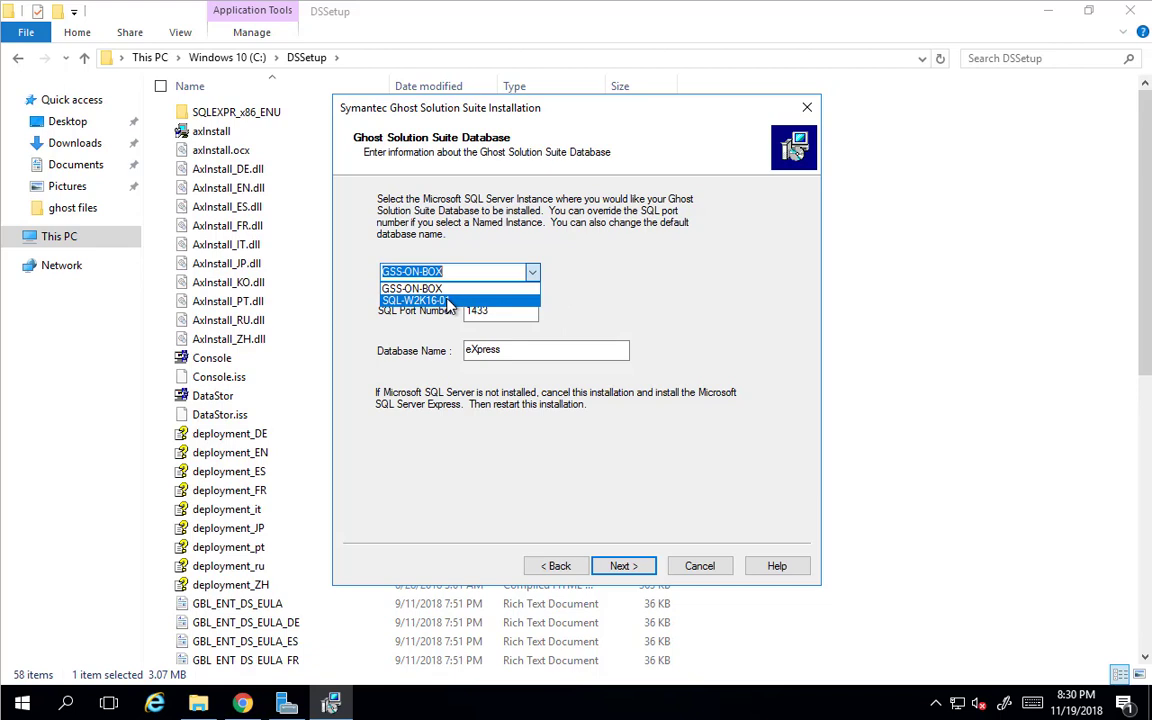
click(411, 288)
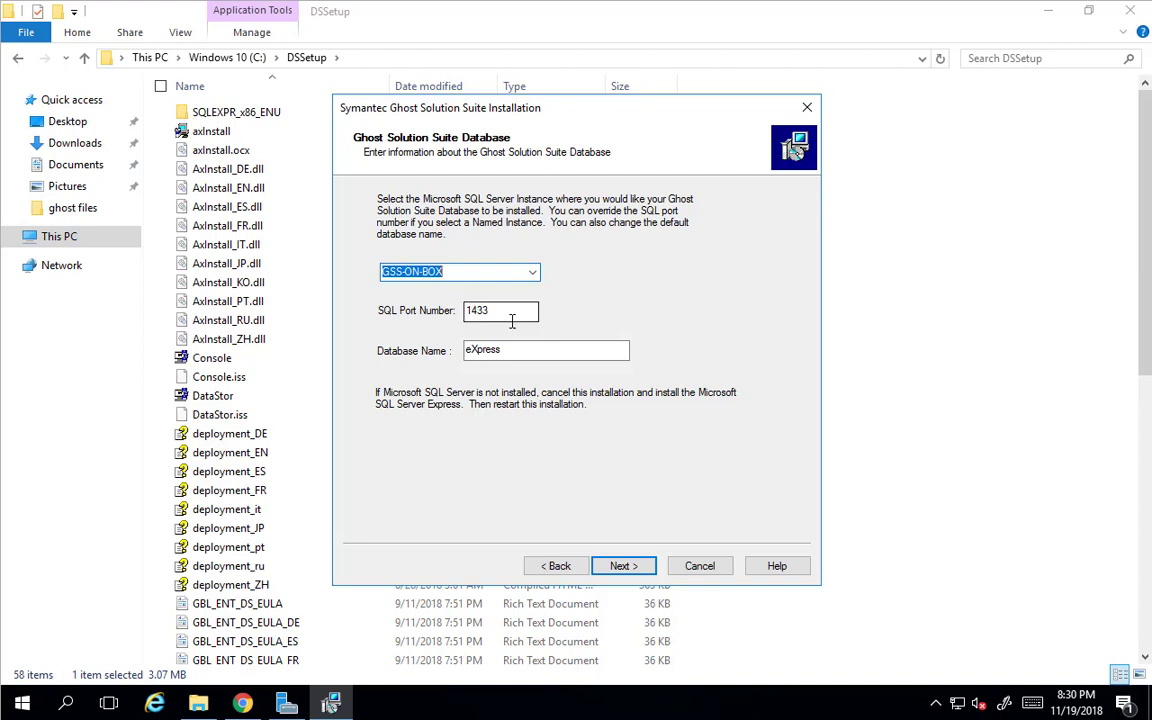
click(545, 349)
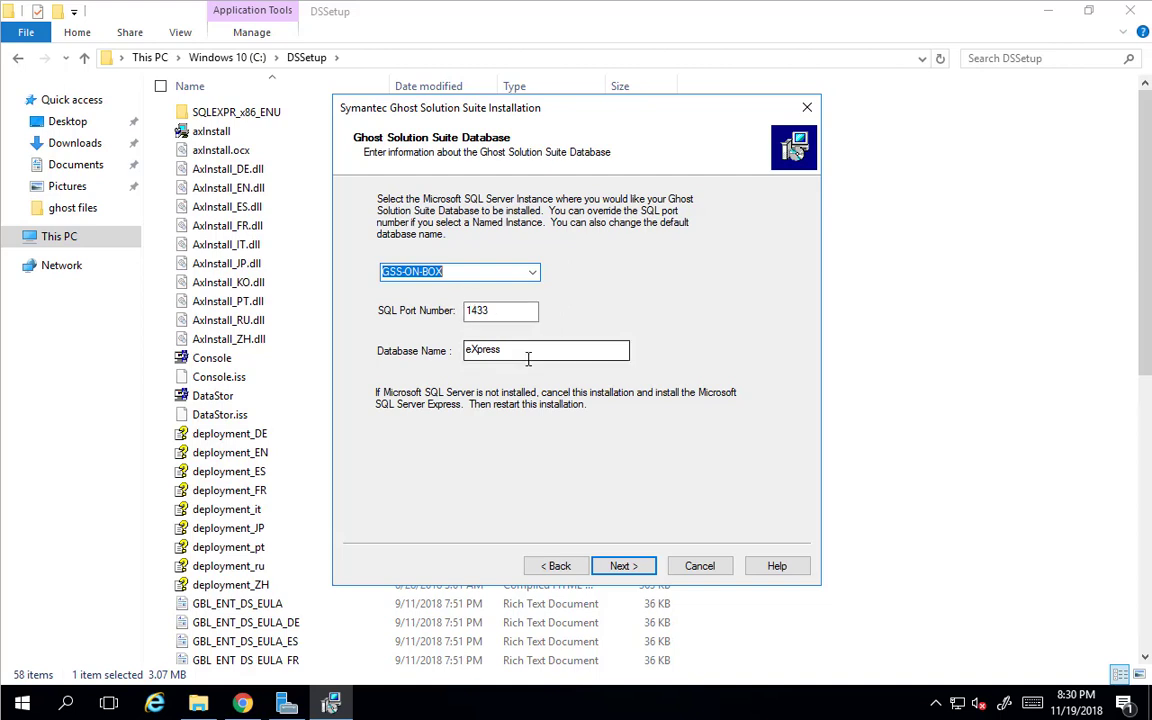
click(545, 349)
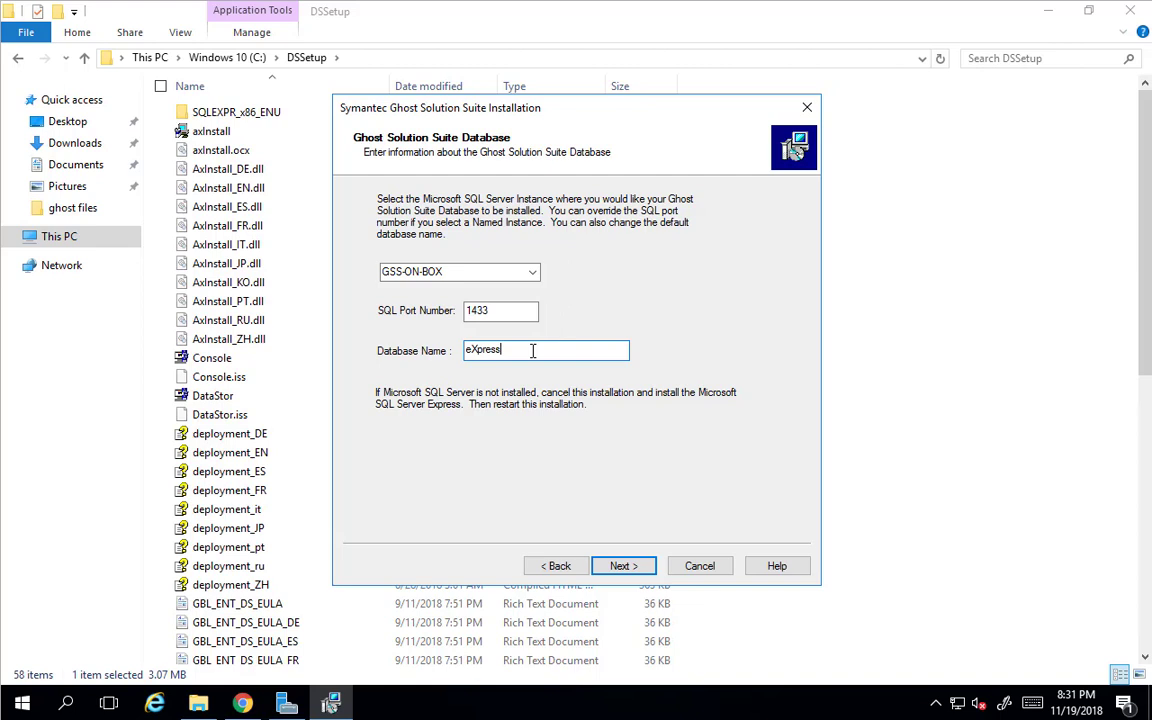
mouse_move(621, 448)
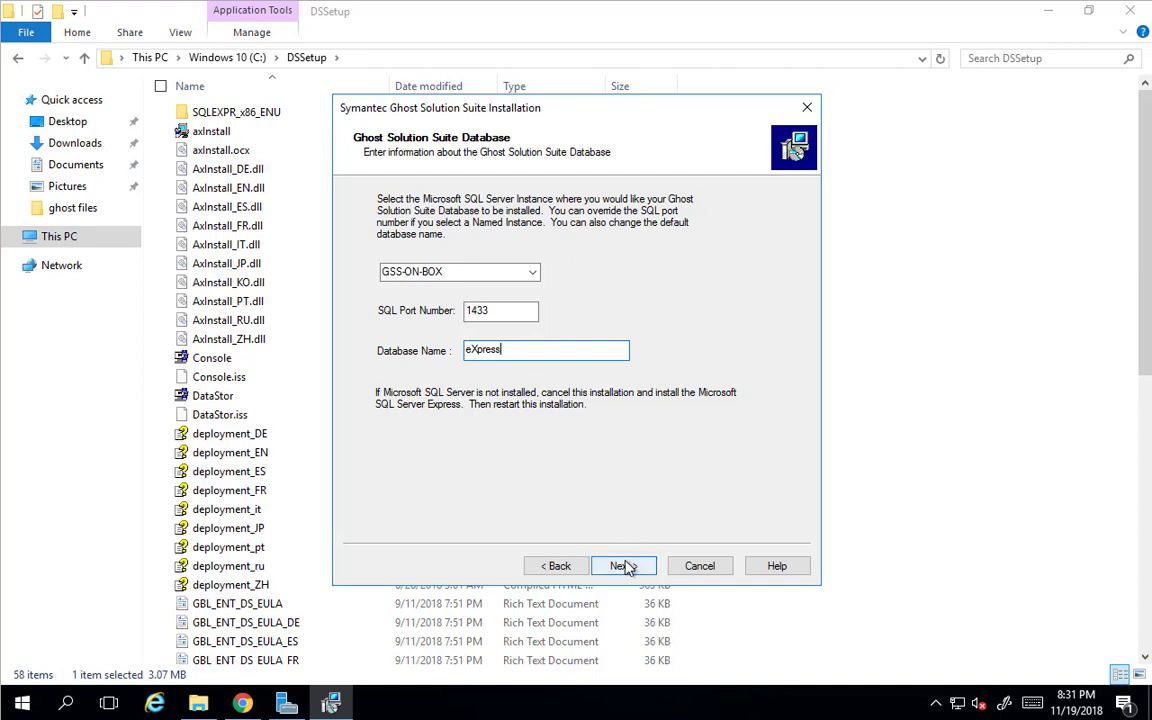
click(618, 565)
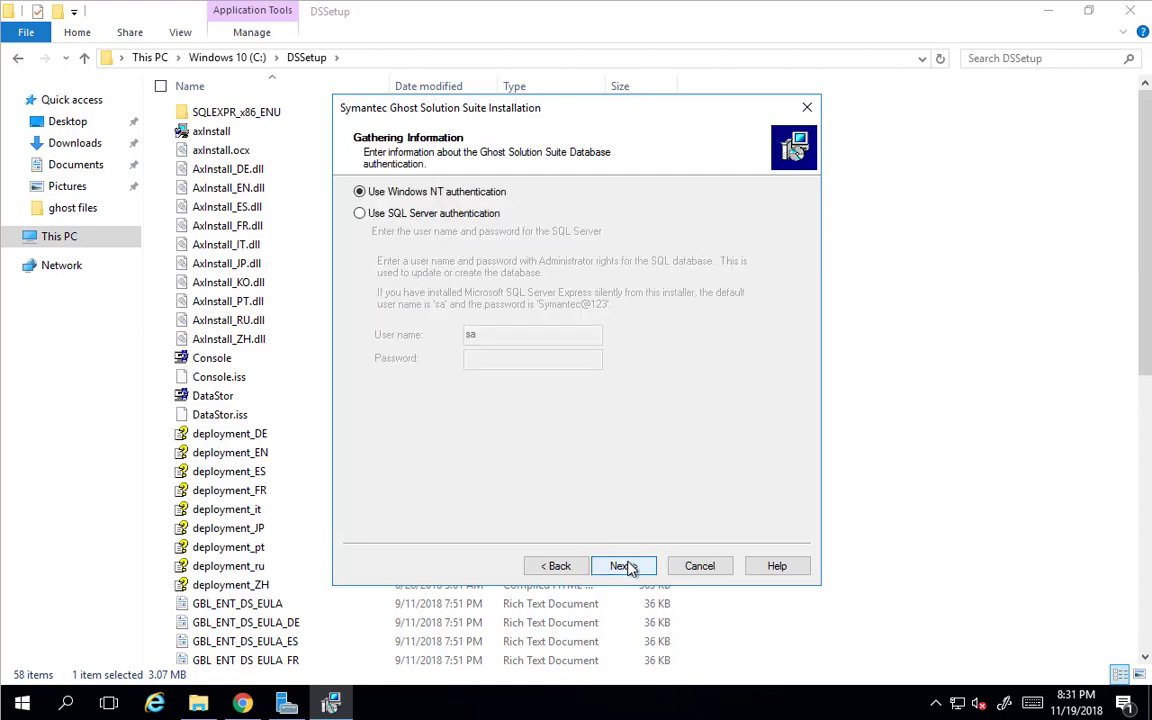
mouse_move(640, 542)
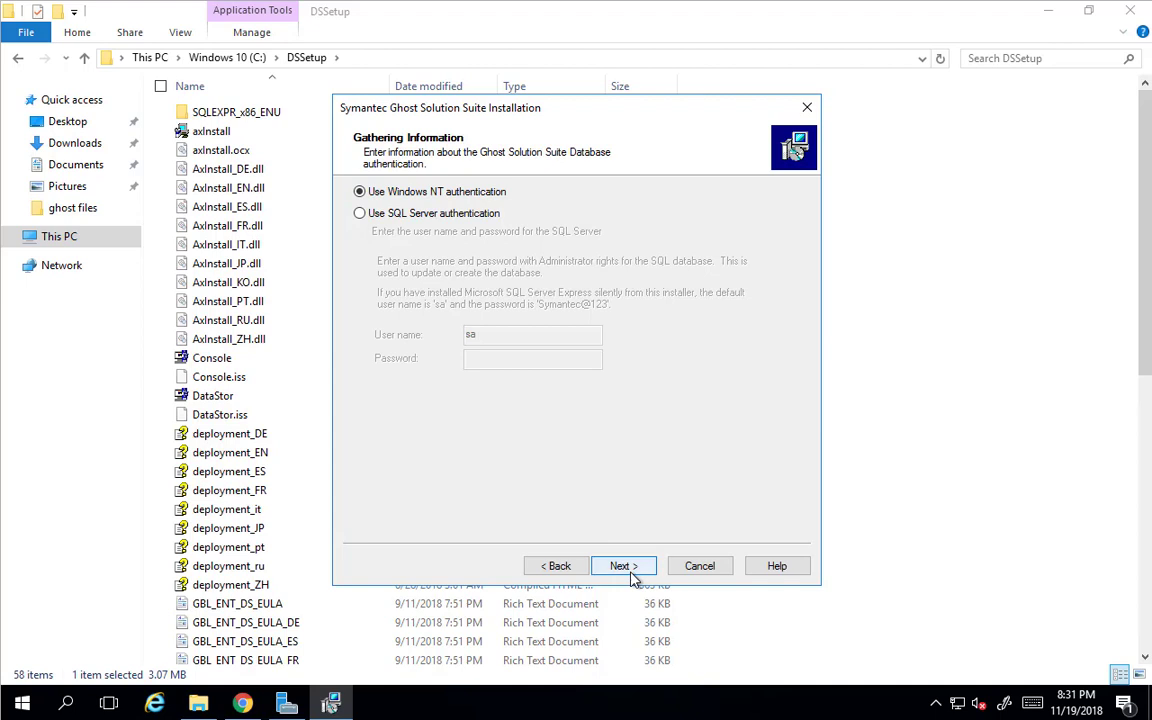
Keep Windows NT authentication and install PXE Server locally, acknowledging the DHCP warning.
click(618, 565)
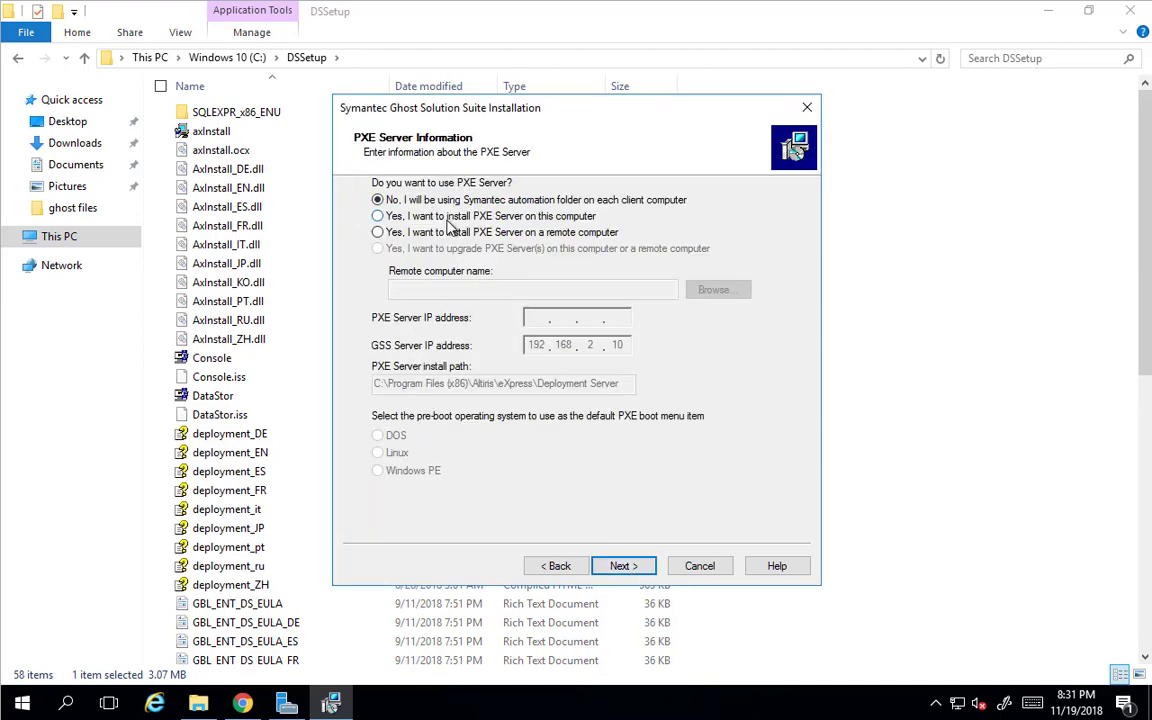
click(378, 216)
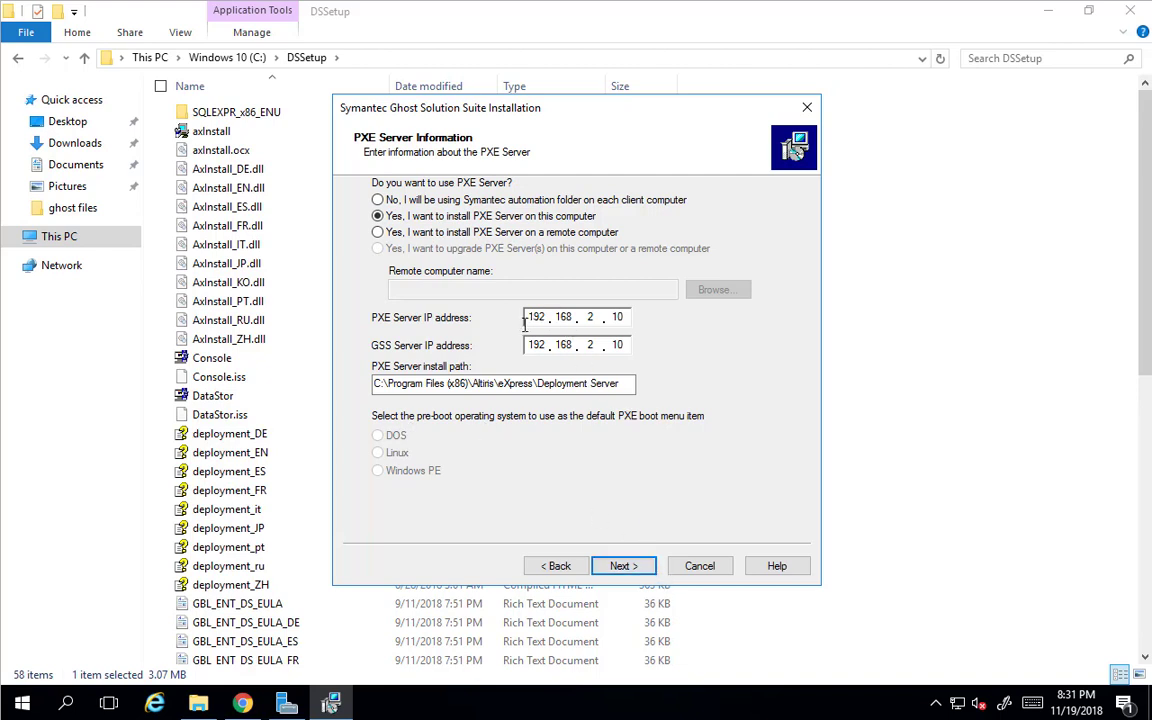
mouse_move(557, 345)
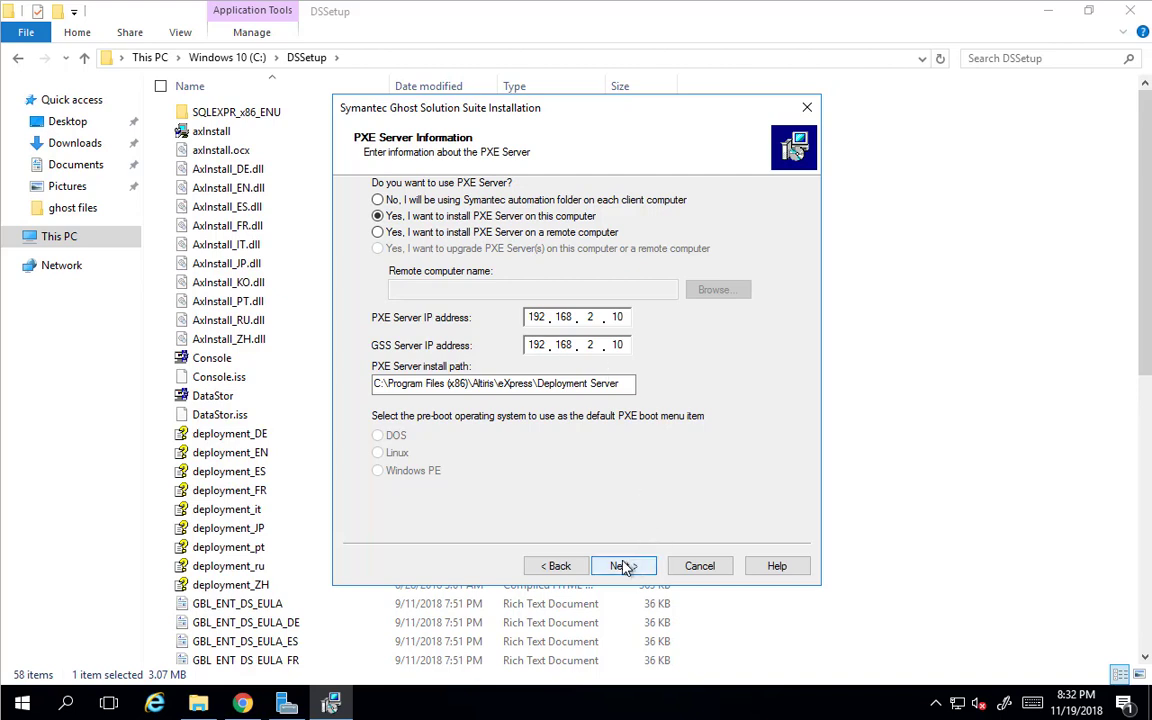
click(623, 565)
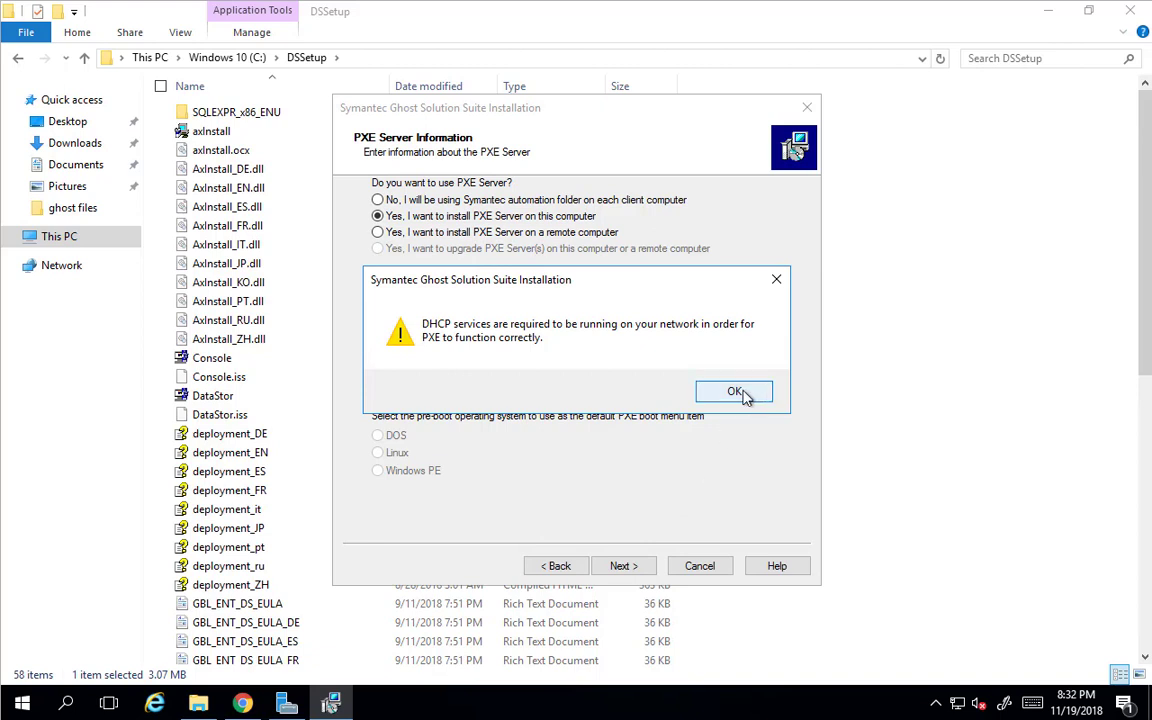
click(734, 391)
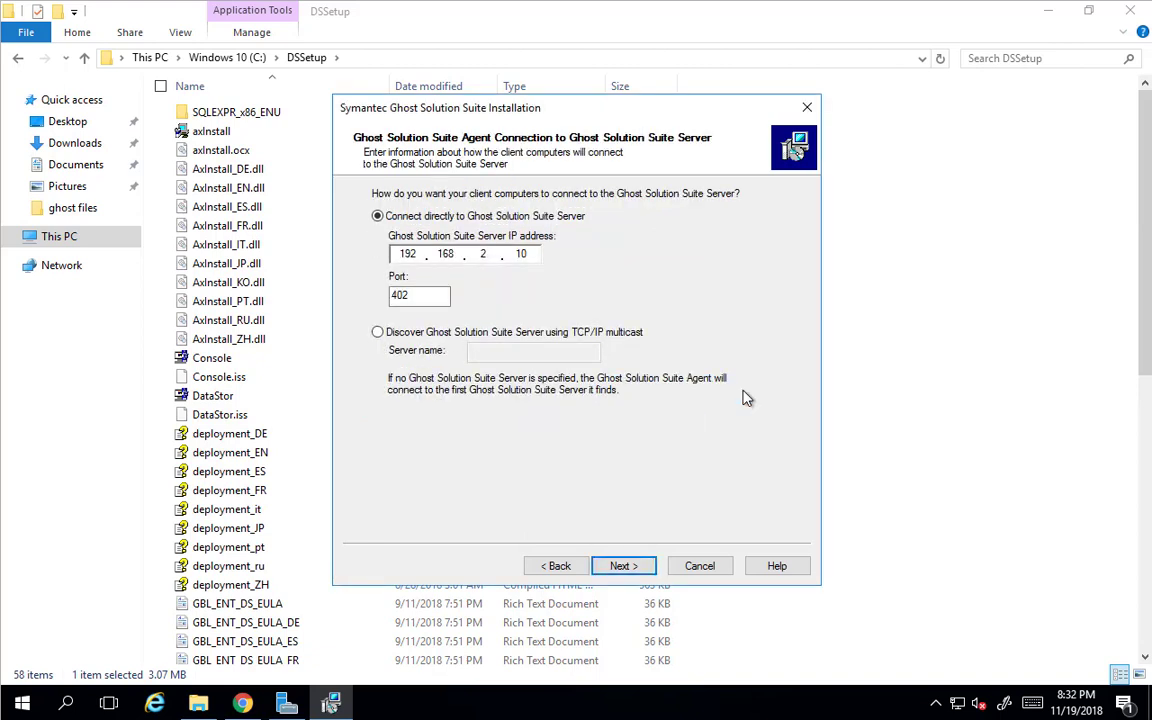
mouse_move(640, 303)
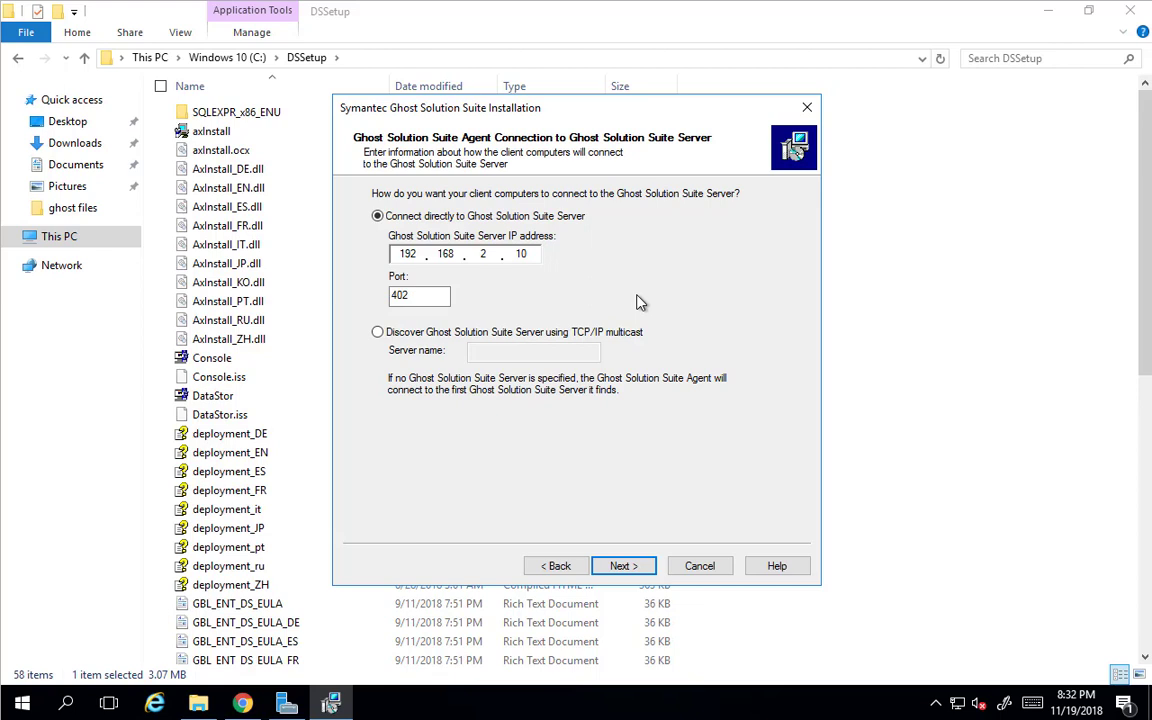
mouse_move(548, 280)
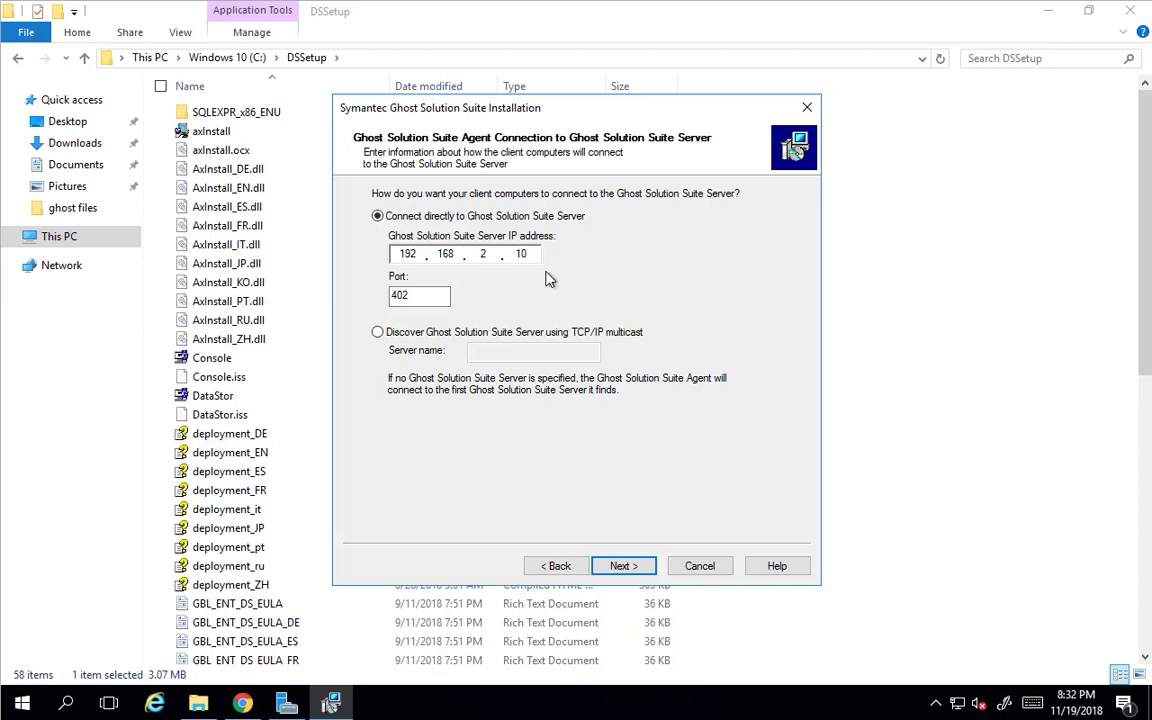
mouse_move(618, 562)
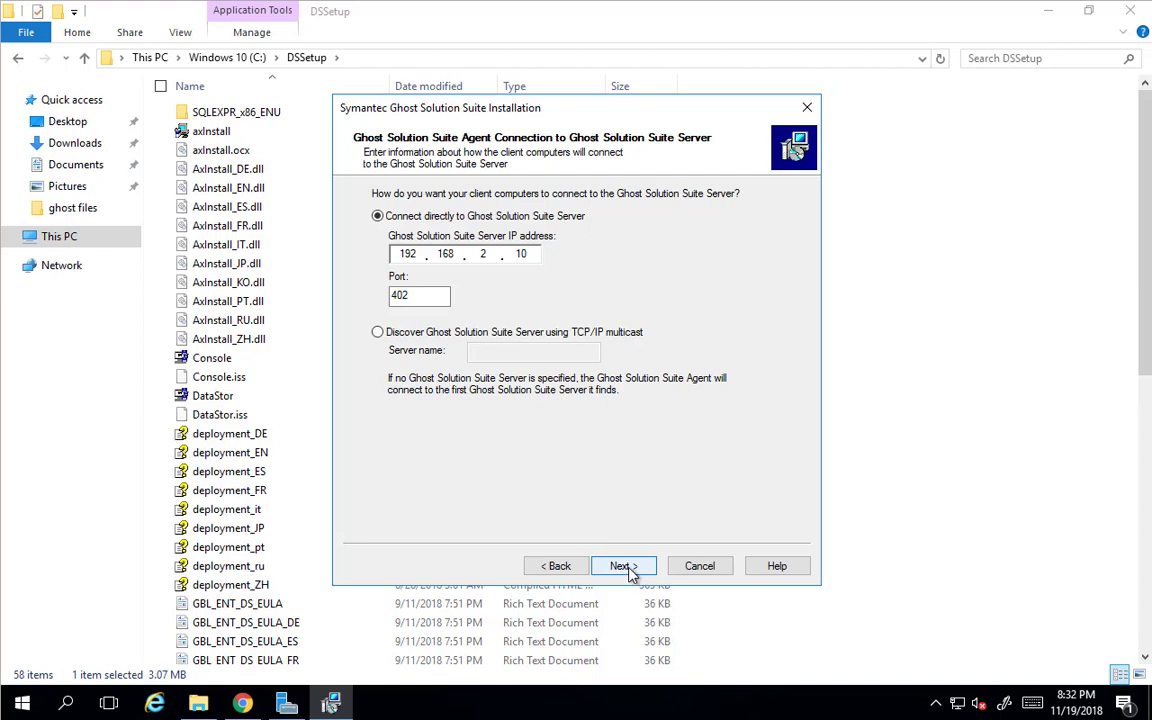
Keep direct agent connection to 192.168.2.10:402 and install the console locally.
click(619, 565)
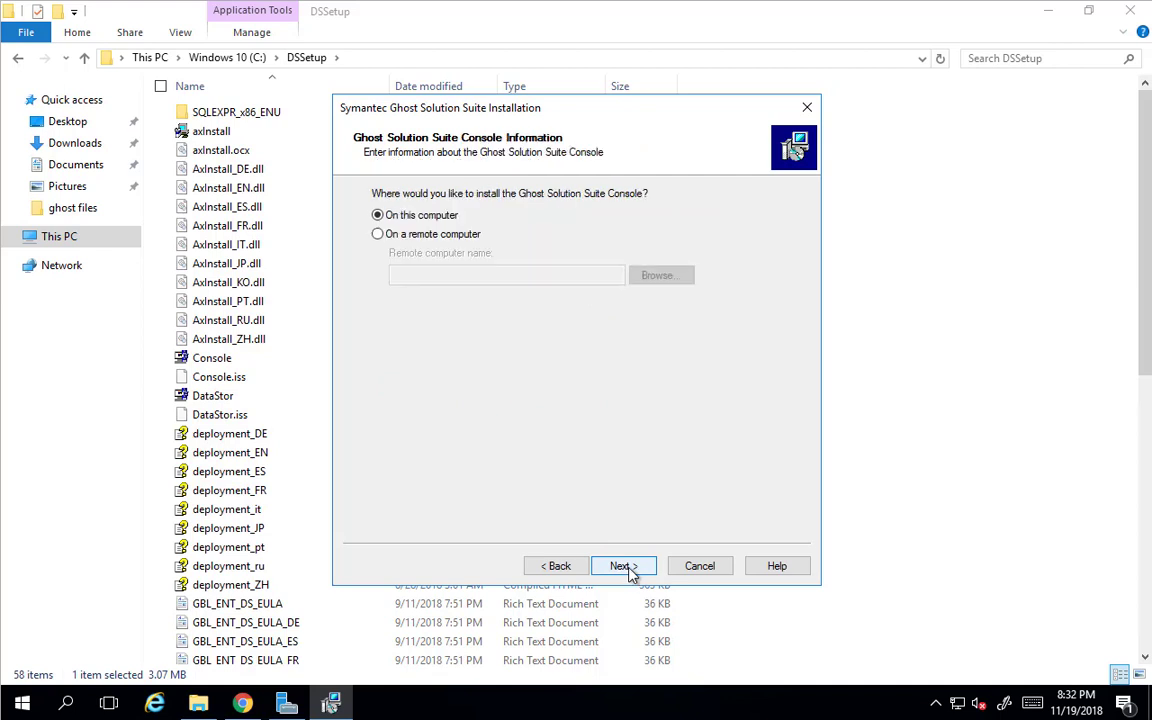
click(619, 566)
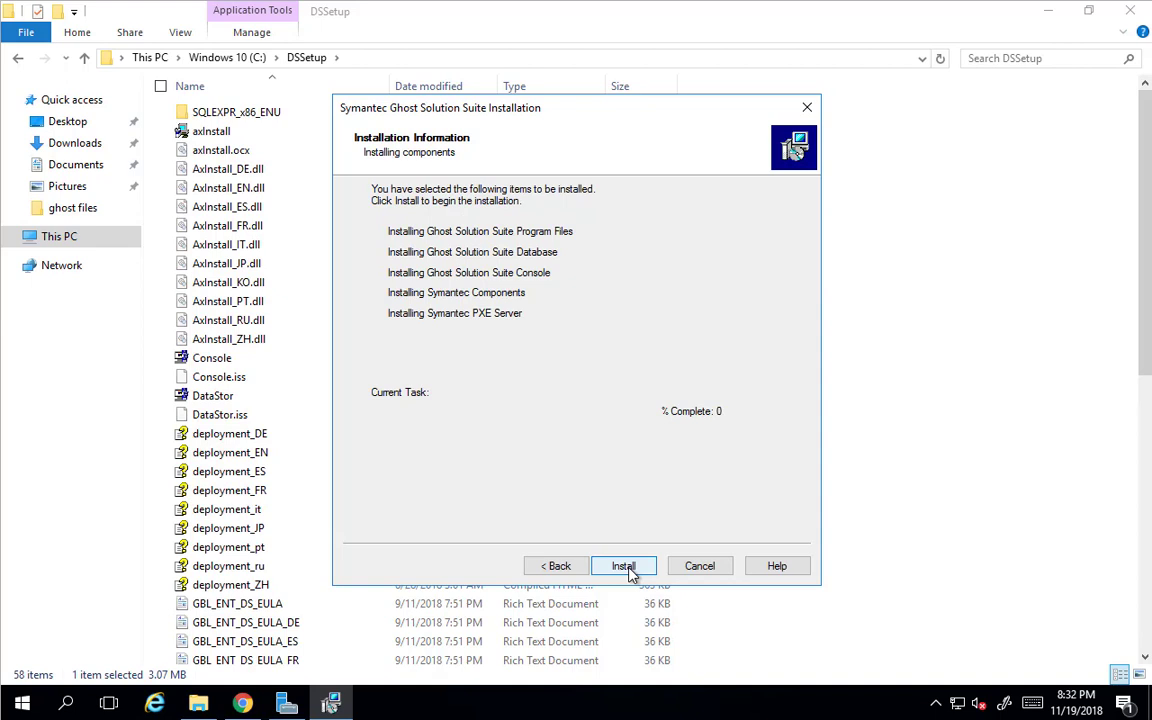
Install the listed components and wait for setup to complete.
click(623, 565)
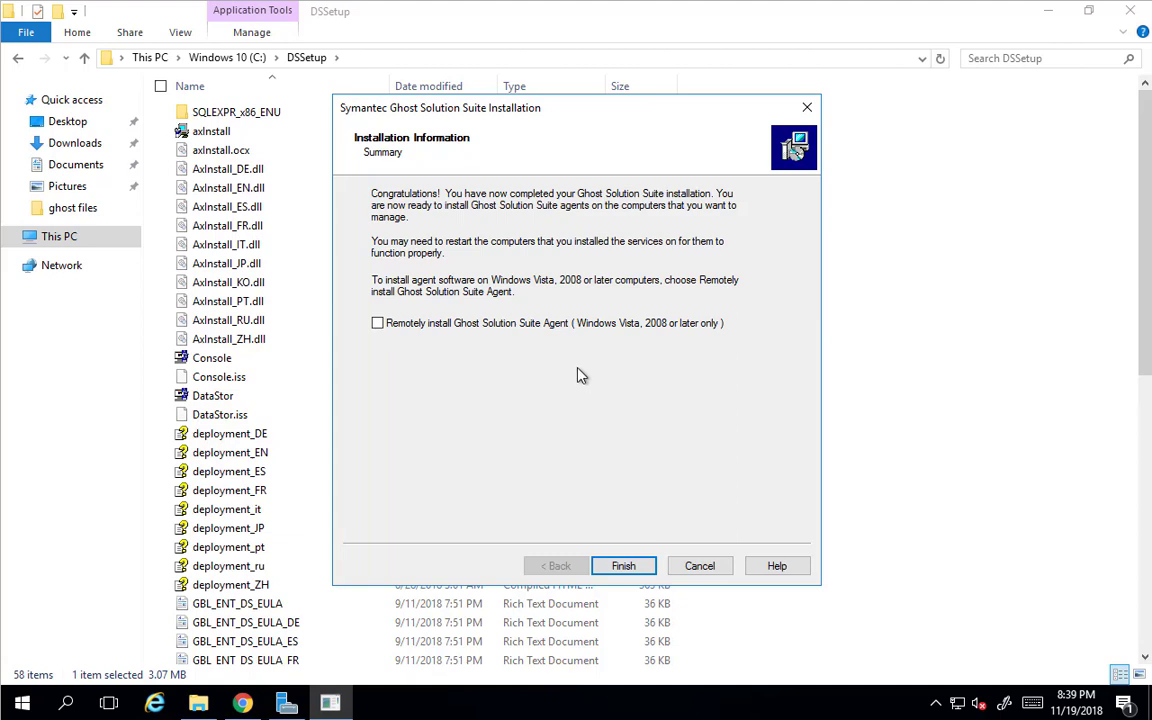
mouse_move(581, 341)
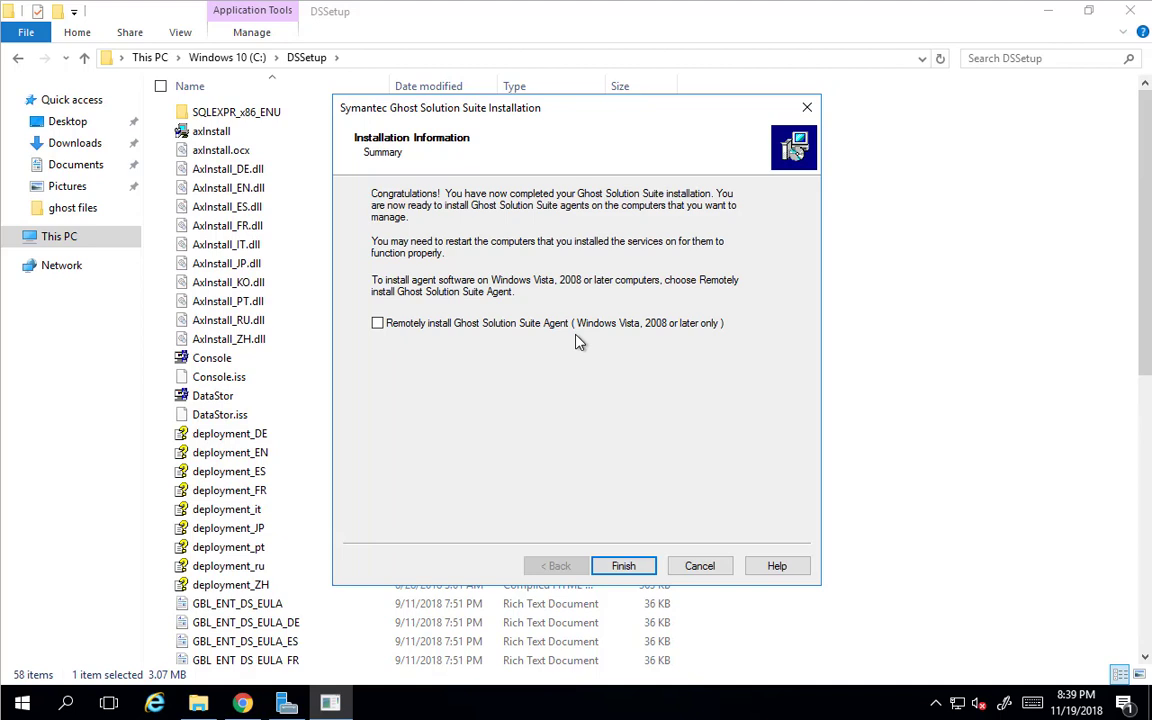
mouse_move(584, 342)
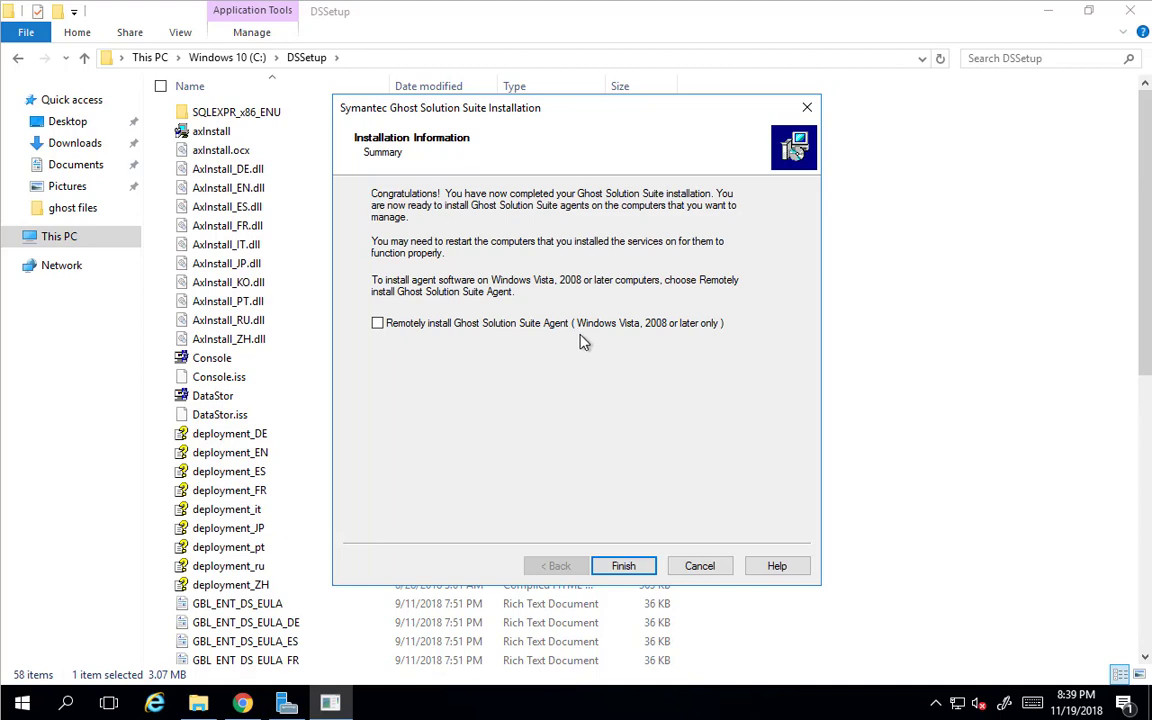
mouse_move(620, 501)
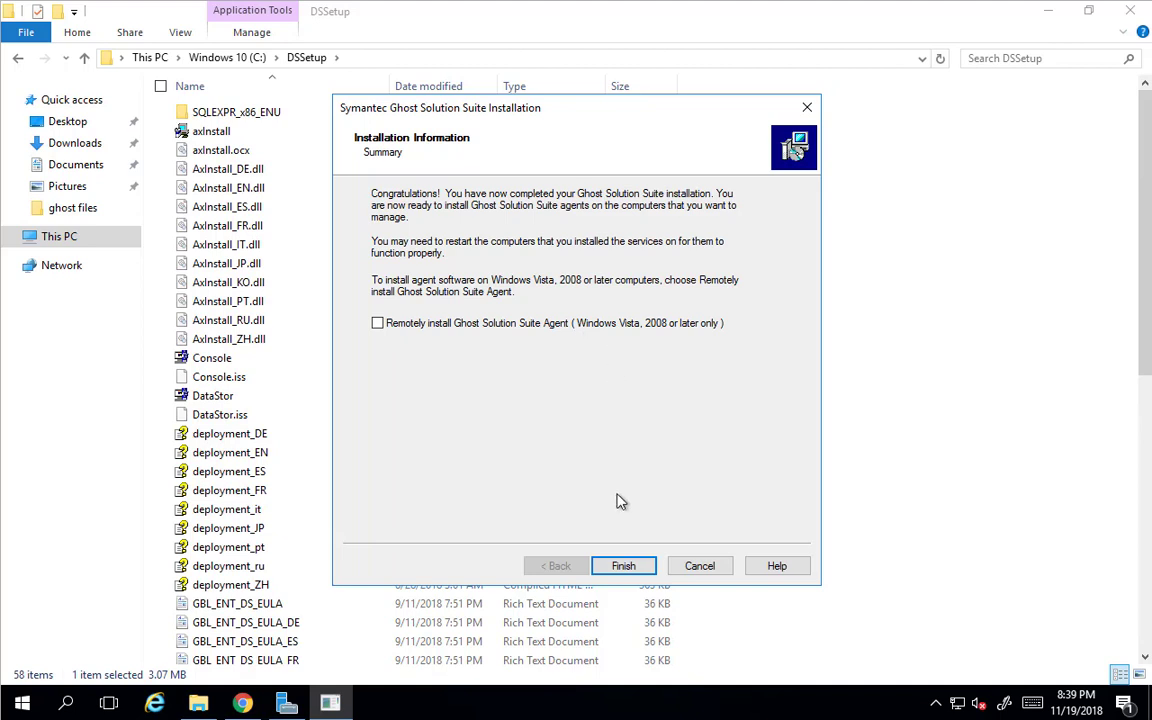
Finish the installer and launch the Ghost Solution Suite Console from its desktop shortcut.
click(623, 565)
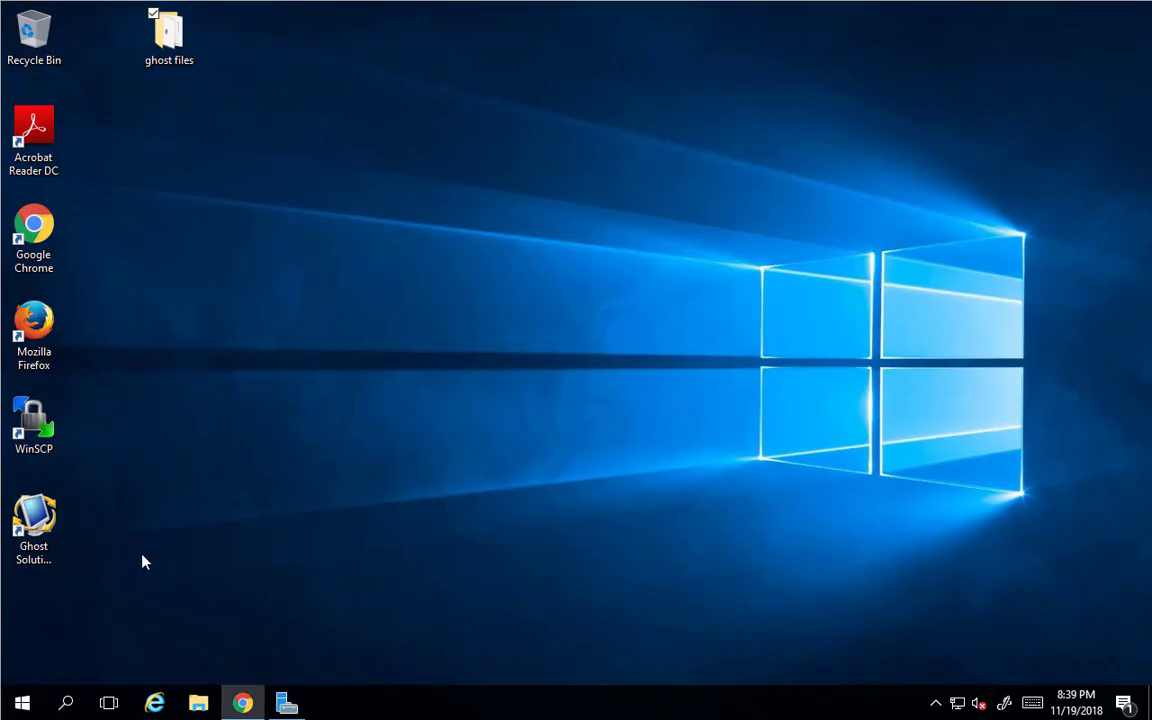
double_click(34, 520)
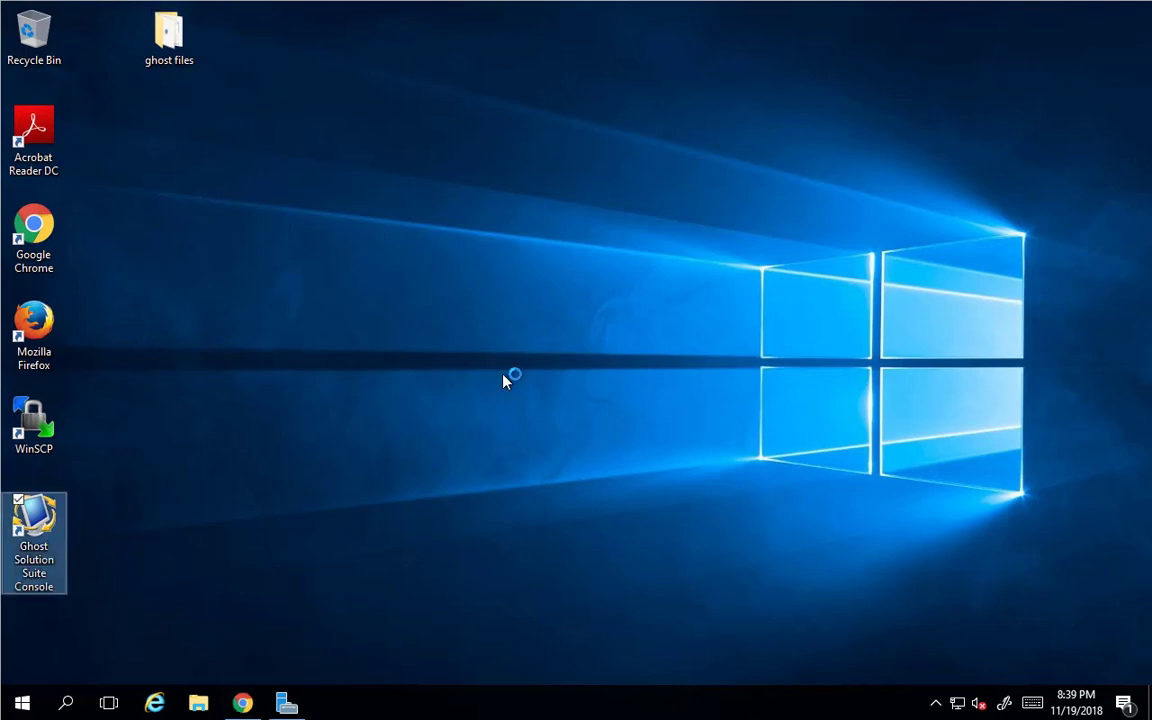
double_click(34, 540)
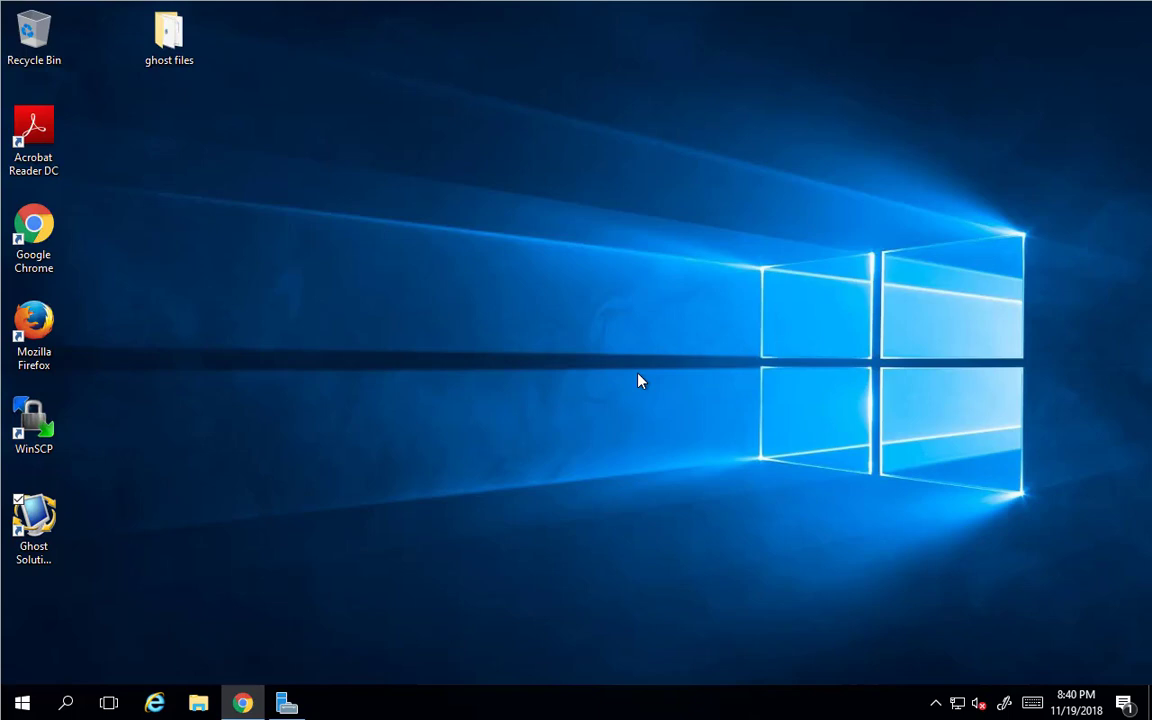
double_click(33, 515)
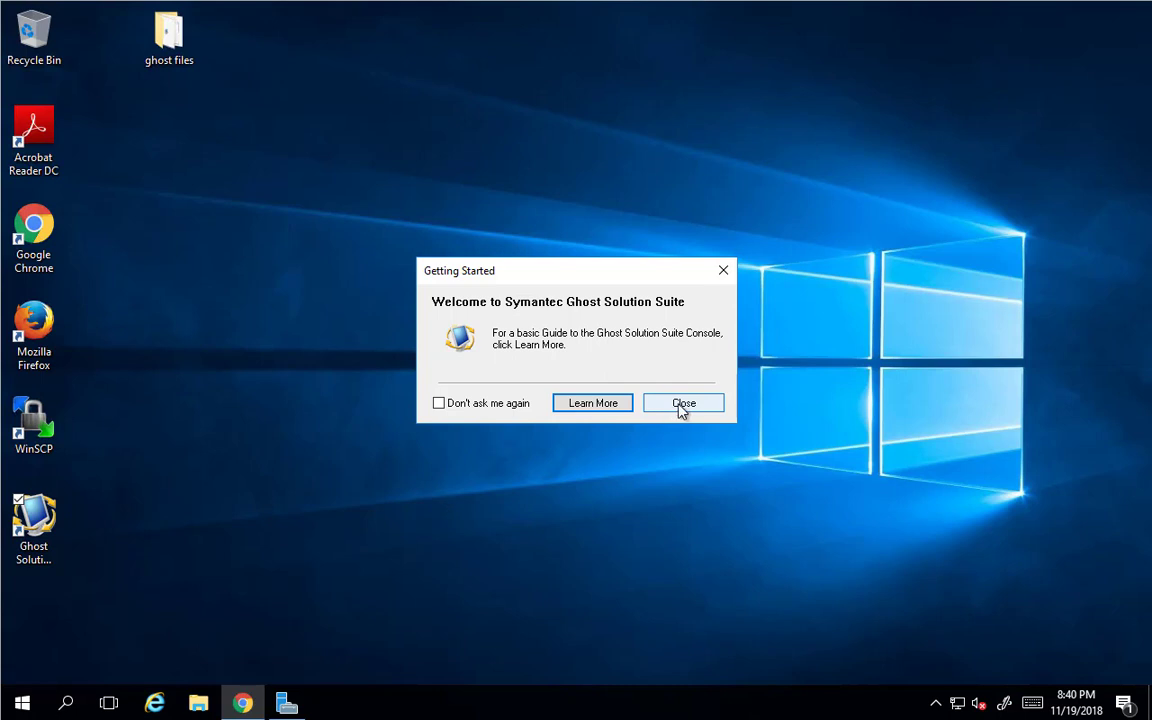
click(683, 403)
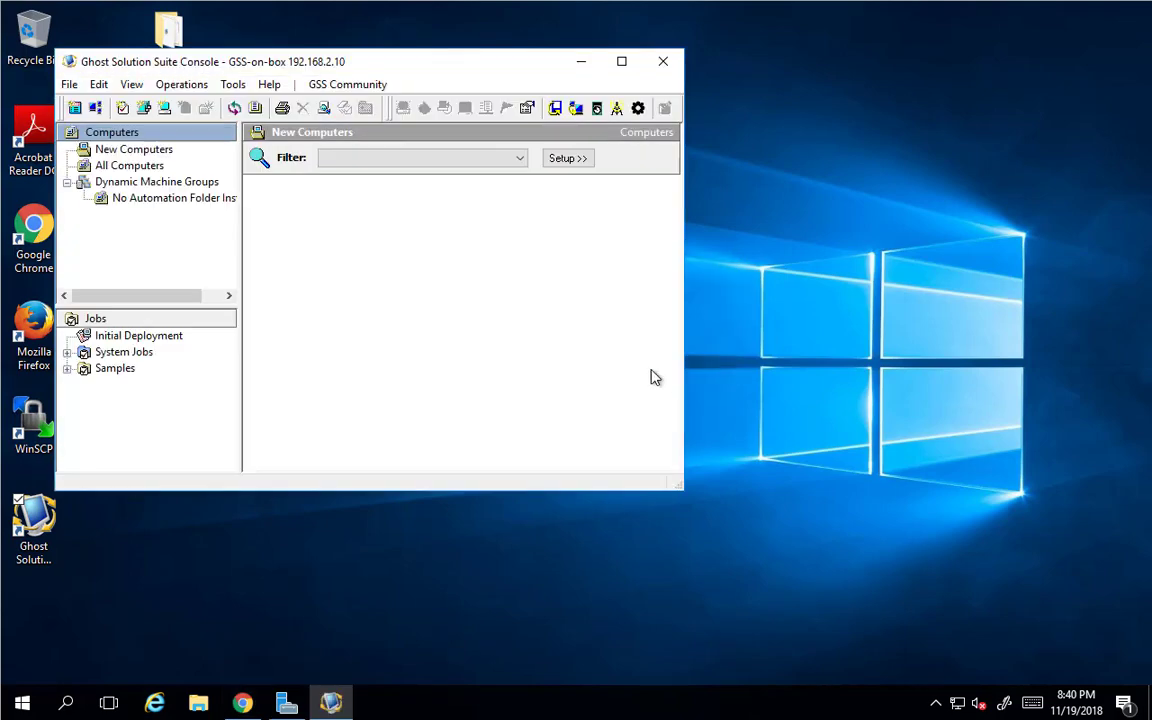
Close Getting Started, maximize the console, view empty New Computers, and open File Explorer.
click(232, 84)
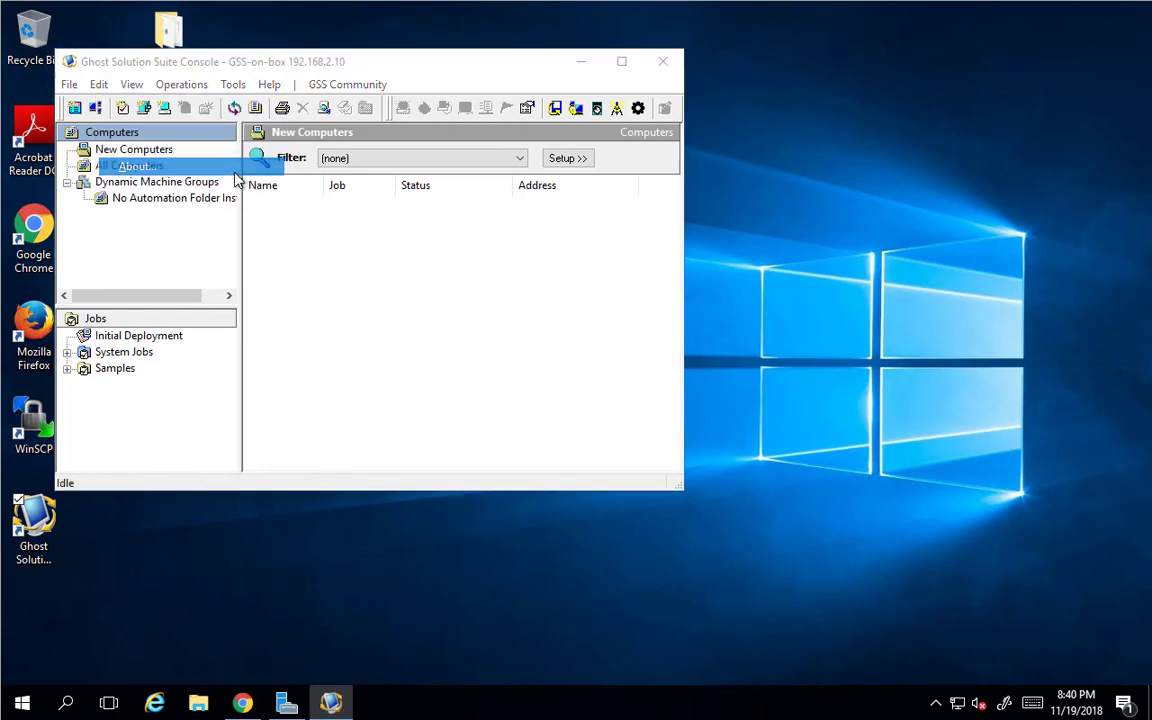
click(140, 166)
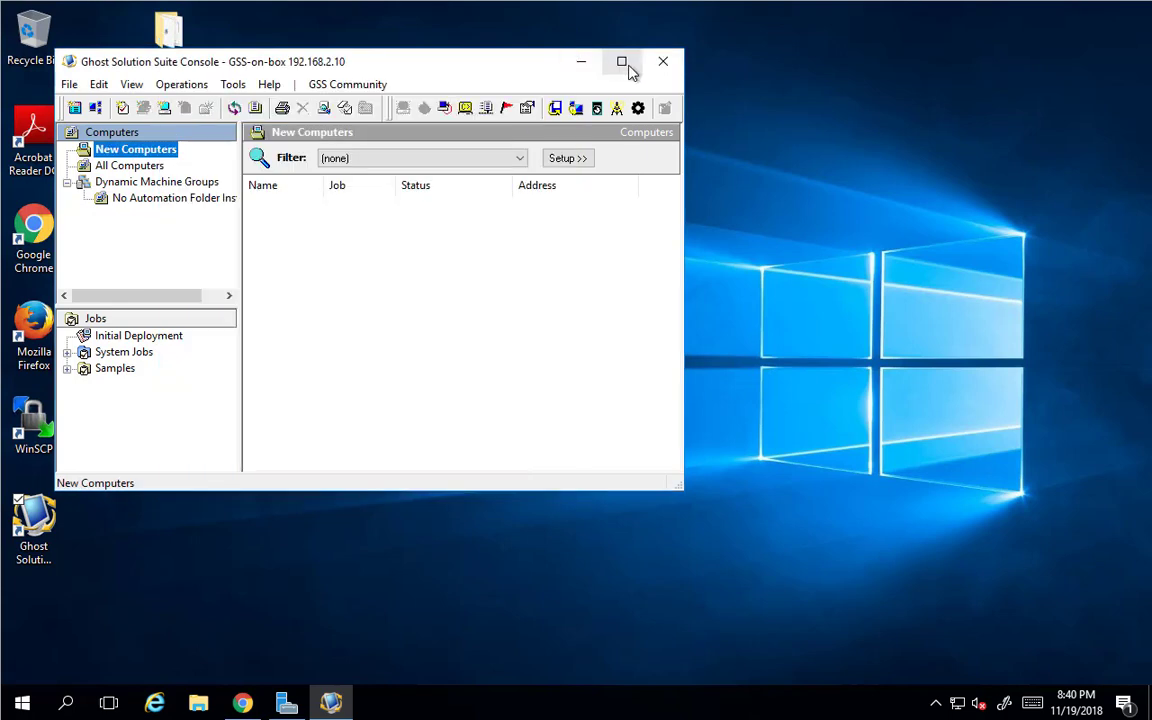
click(621, 61)
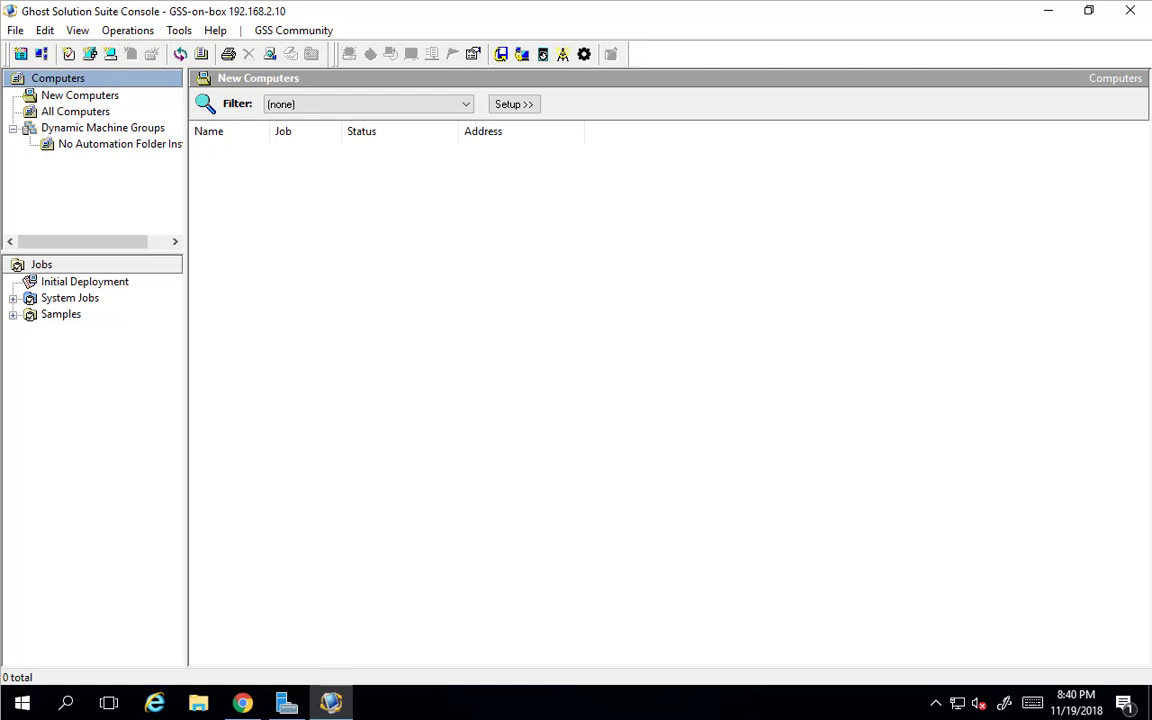
mouse_move(136, 166)
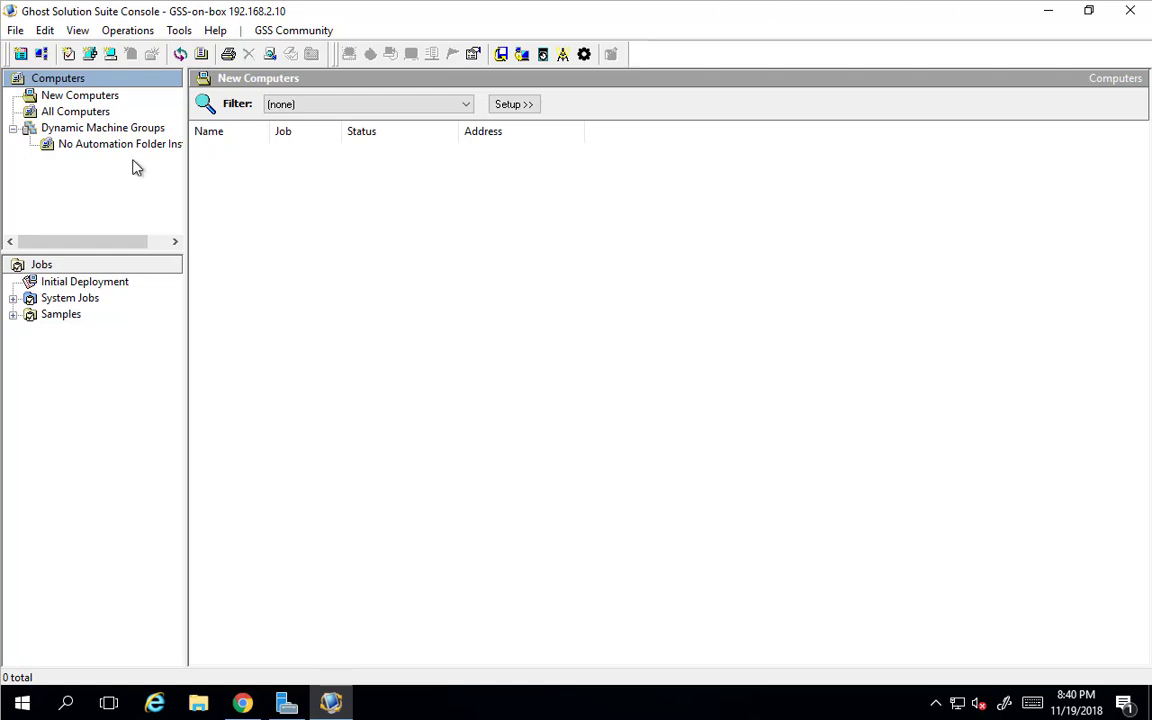
mouse_move(152, 195)
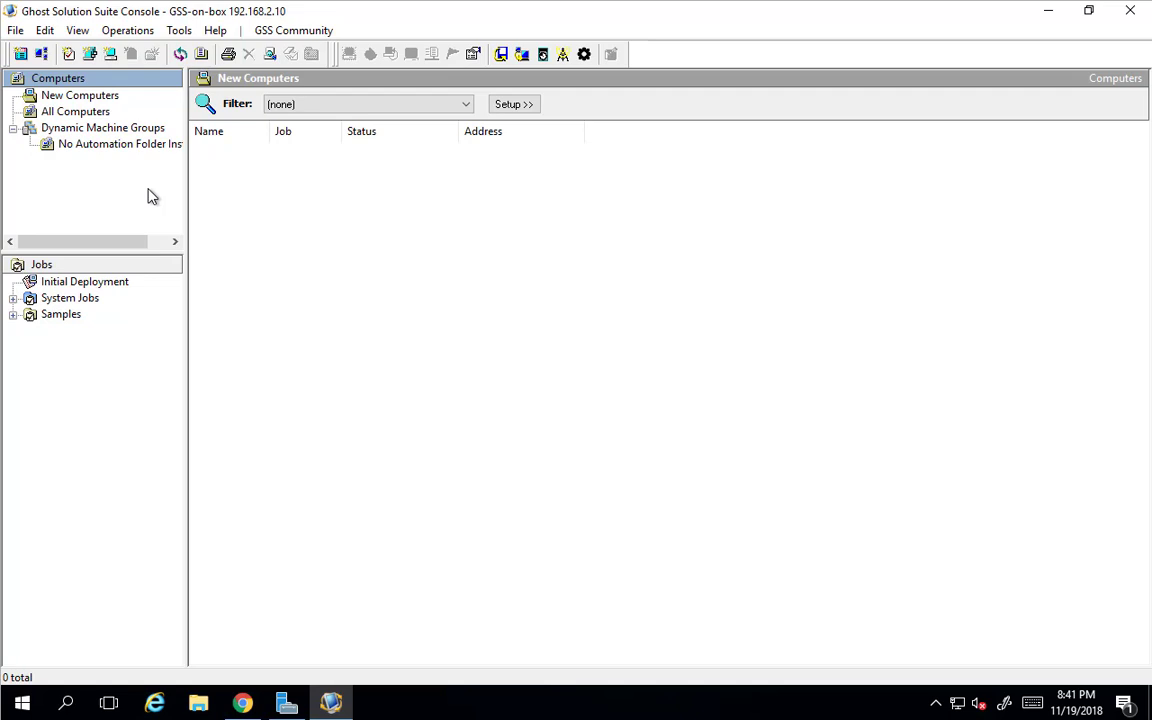
click(80, 95)
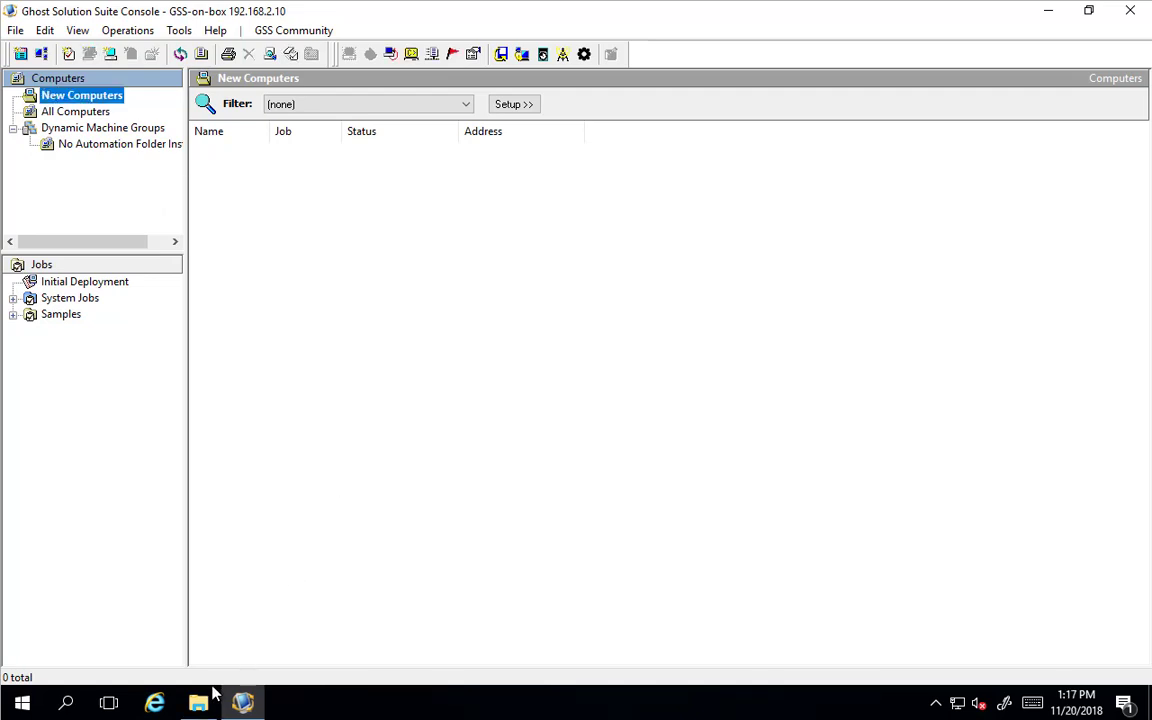
click(198, 702)
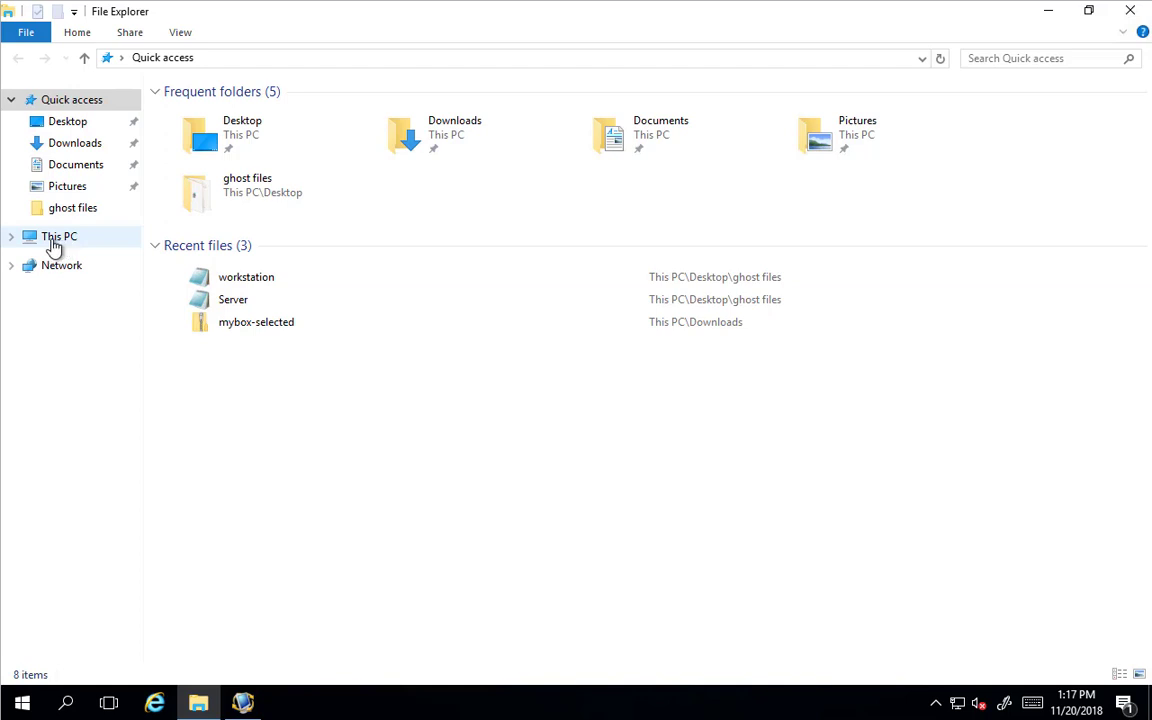
Open the sym5bf38bdc00 license file from Altiris\eXpress\Deployment Server\Licenses in Notepad++.
click(58, 236)
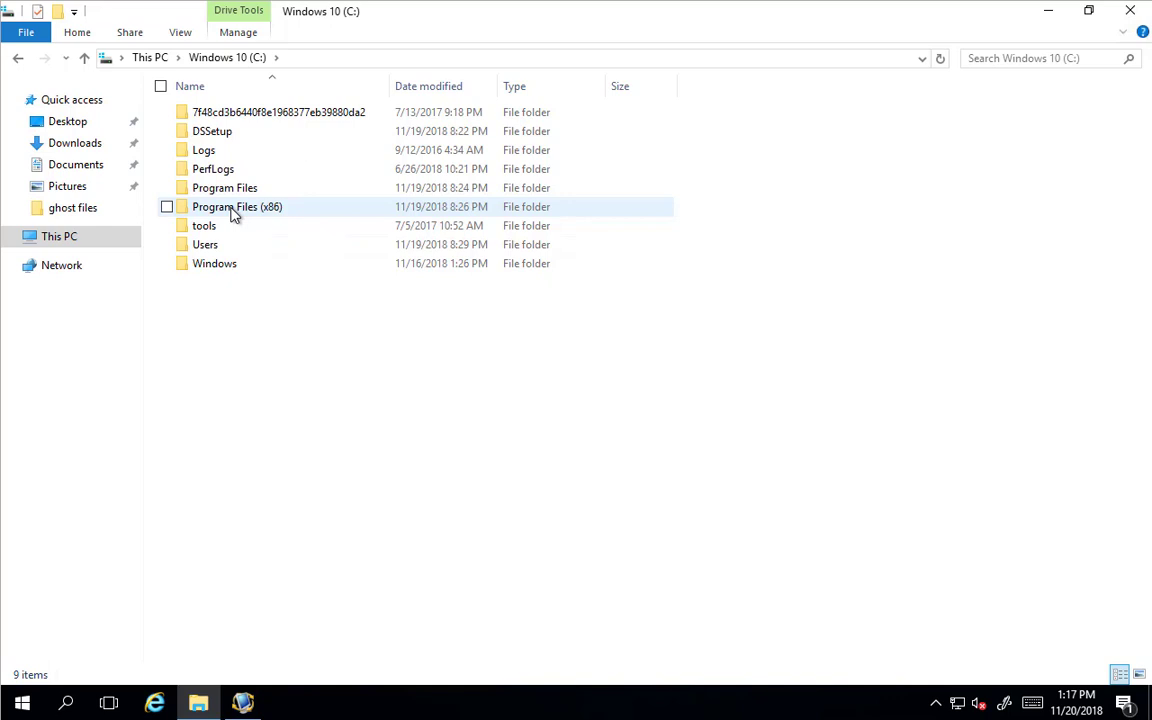
double_click(224, 206)
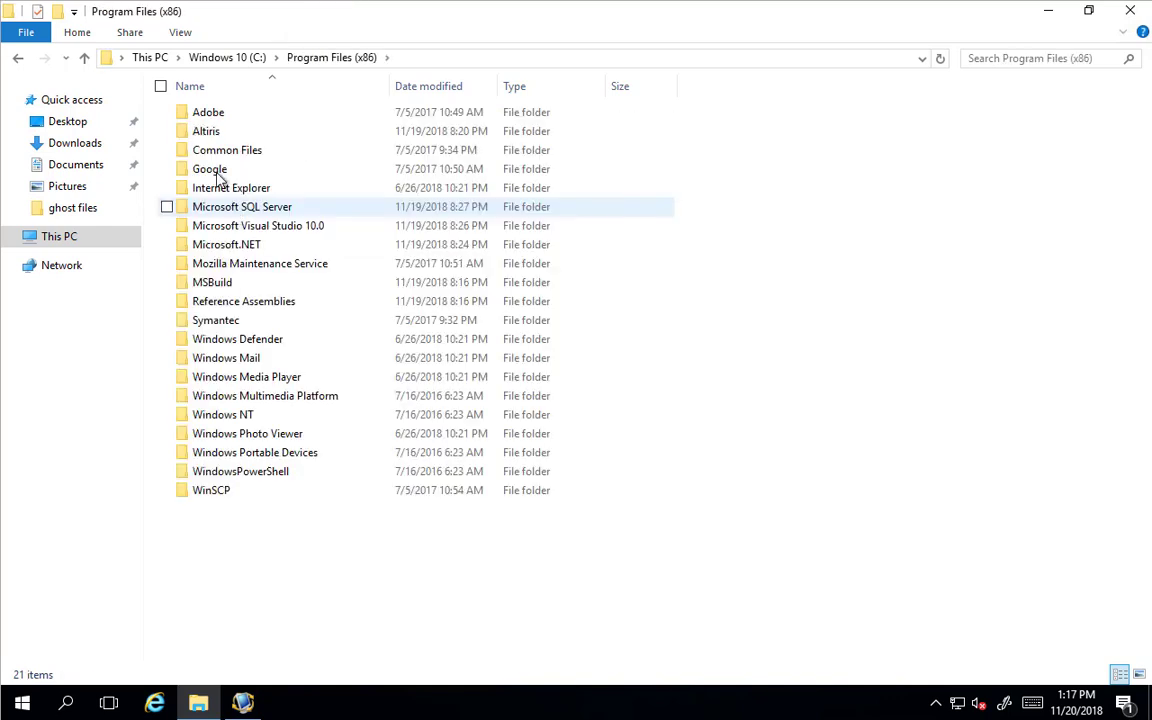
double_click(206, 131)
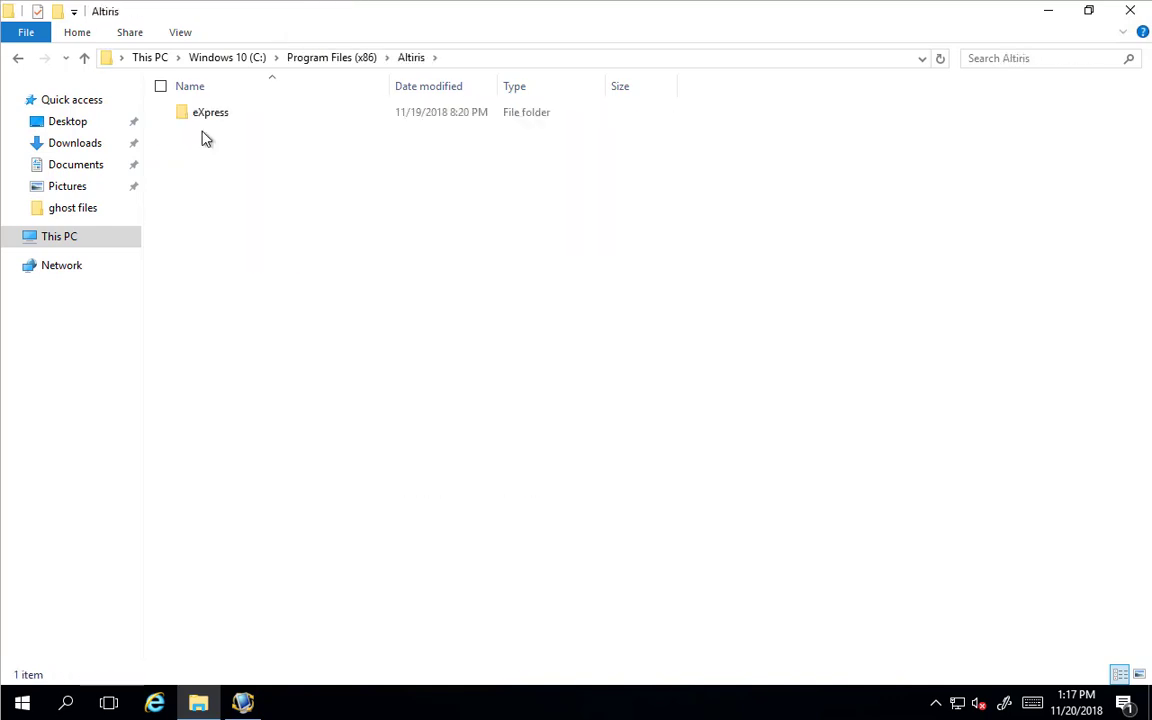
double_click(210, 111)
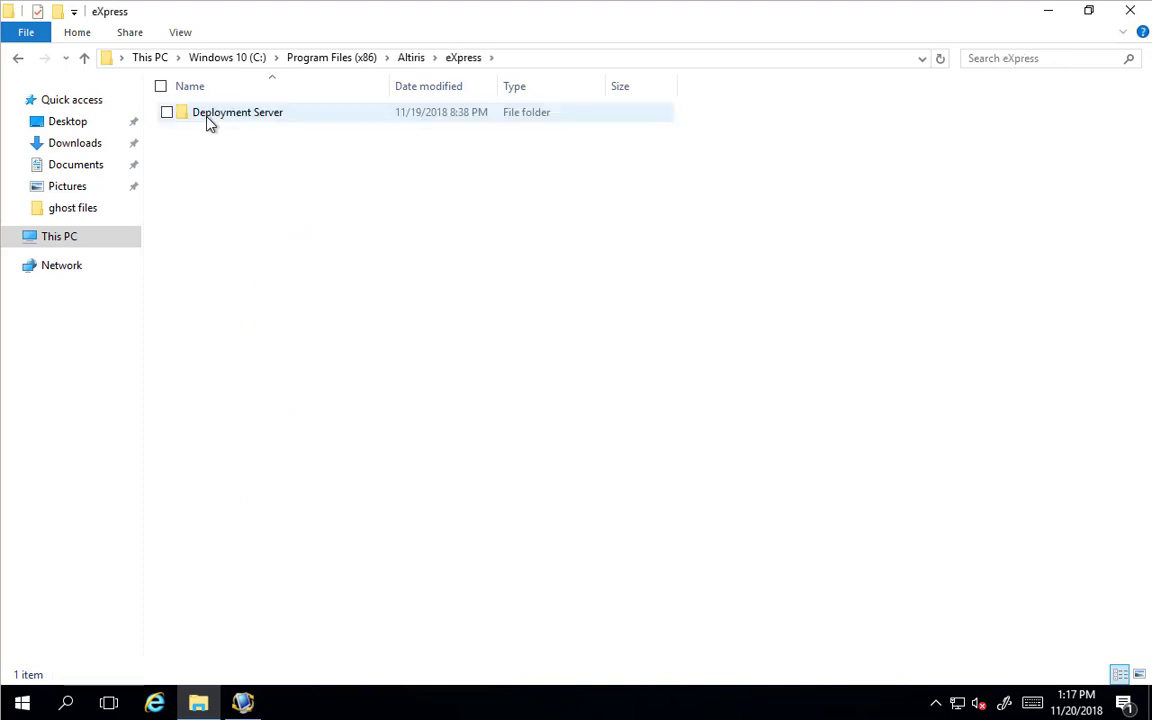
double_click(238, 111)
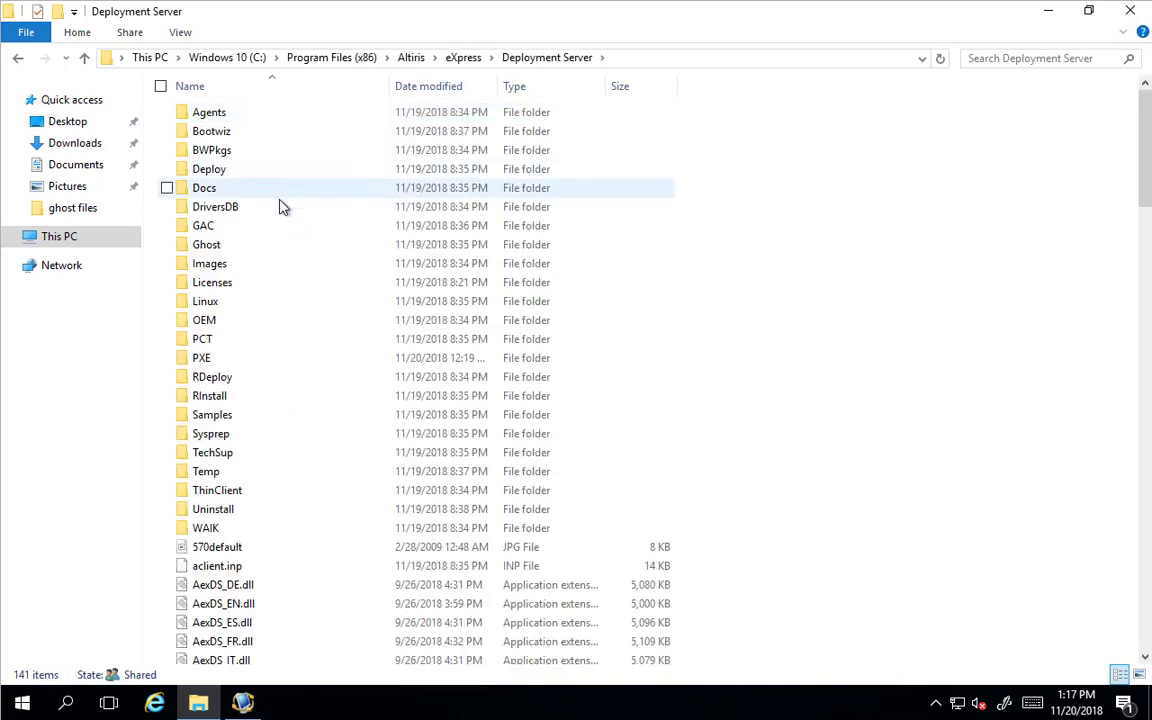
double_click(212, 282)
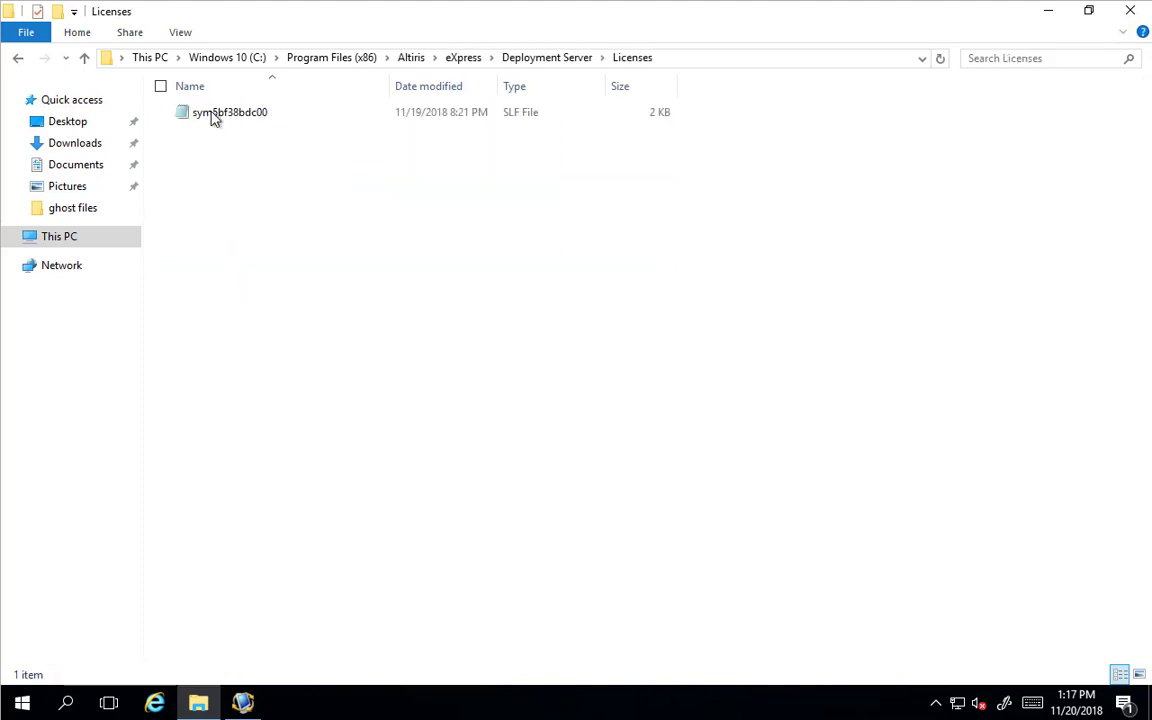
right_click(229, 111)
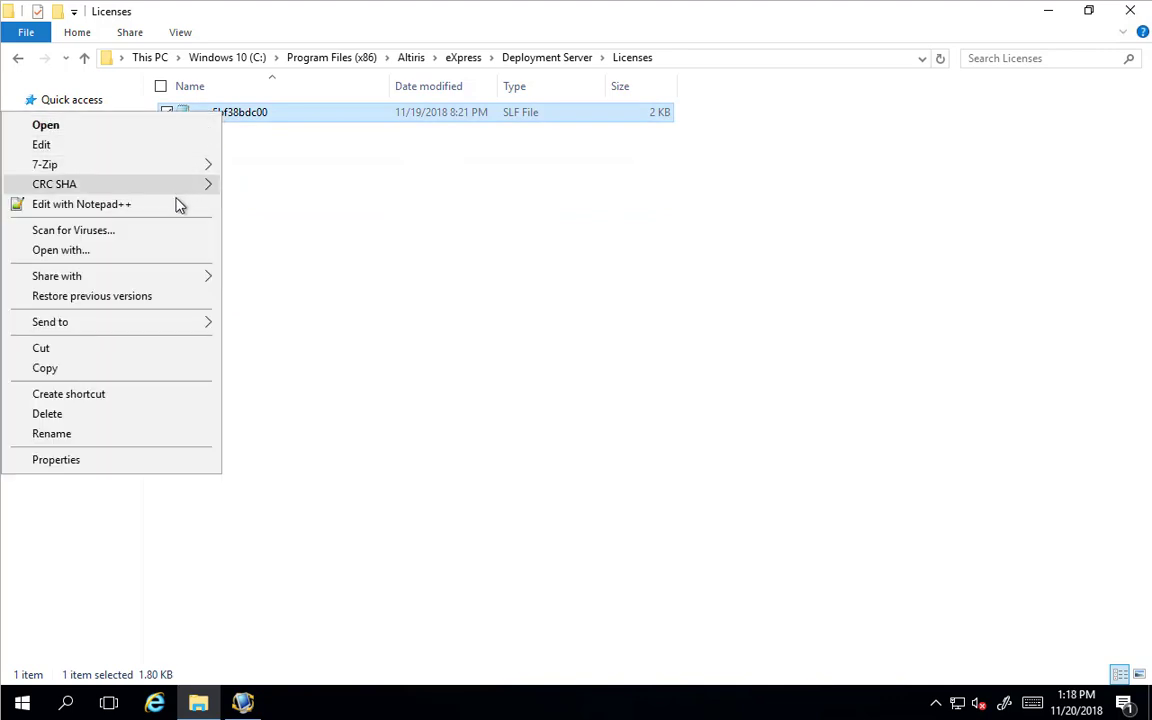
click(82, 204)
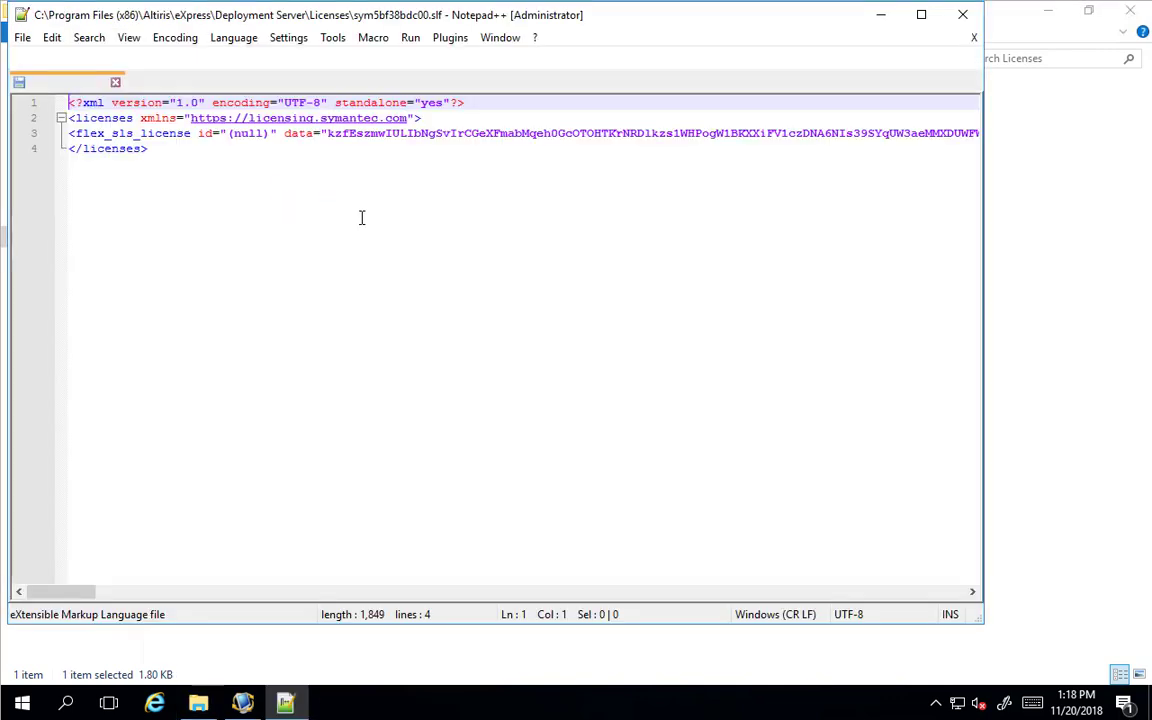
Review the license XML maximized, close it, answer the update prompt, and close Explorer.
click(921, 14)
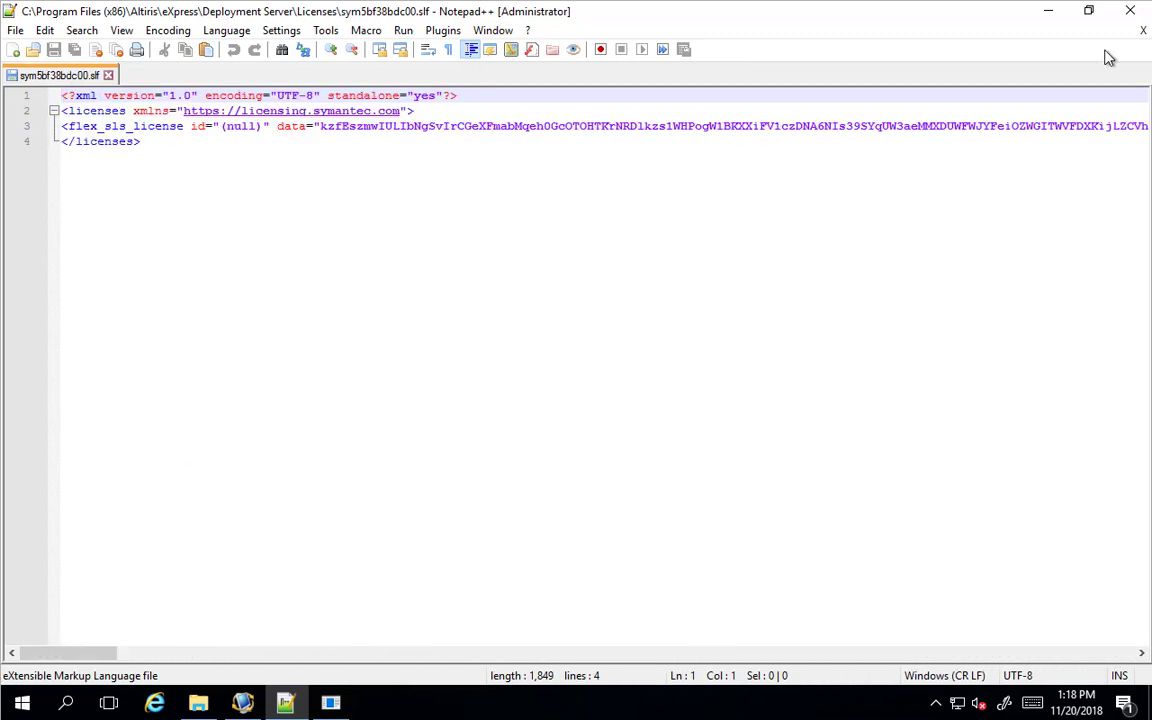
click(107, 75)
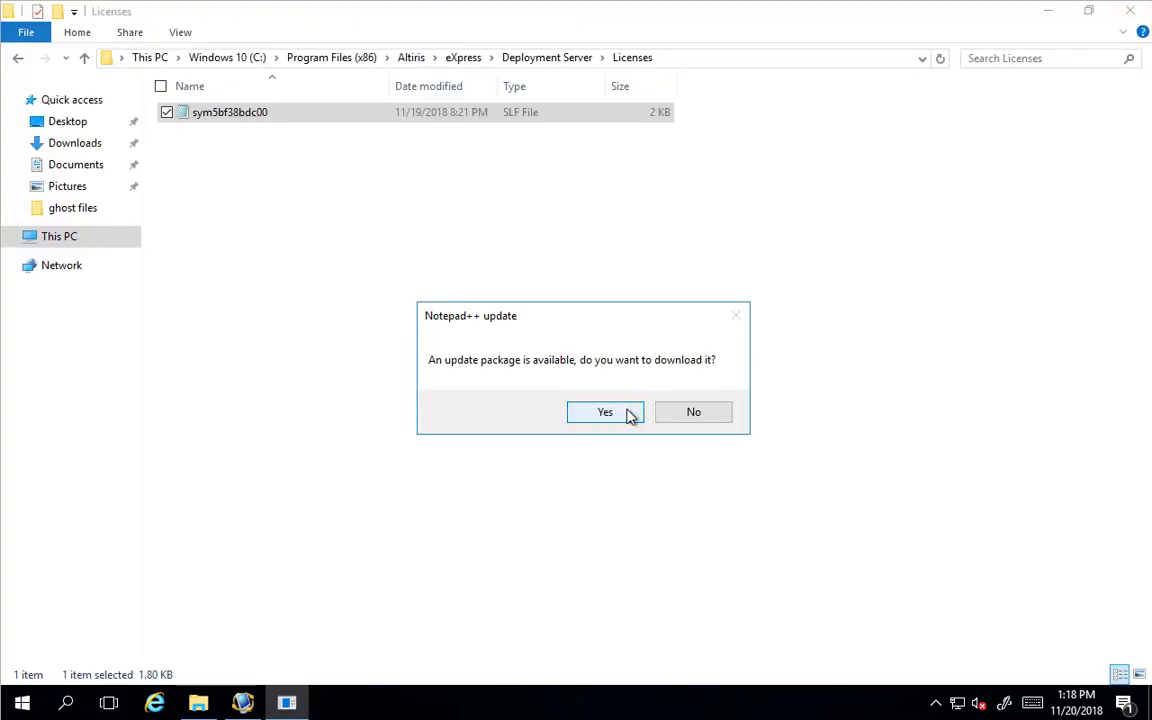
click(604, 411)
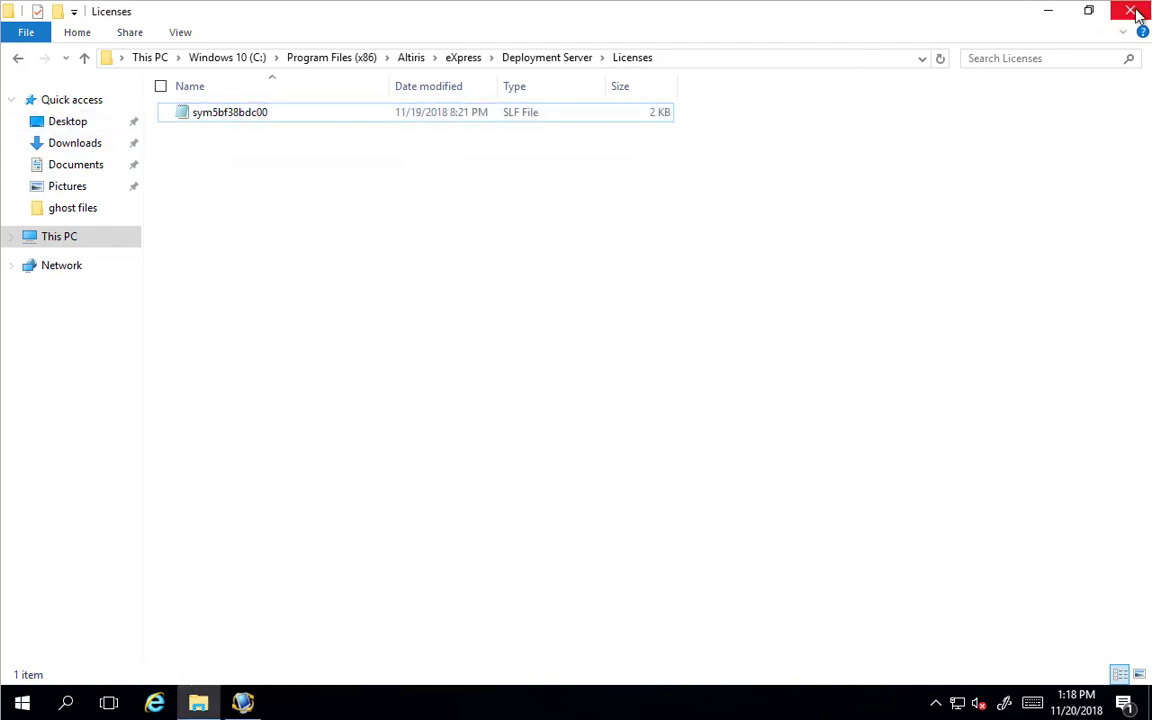
click(1136, 11)
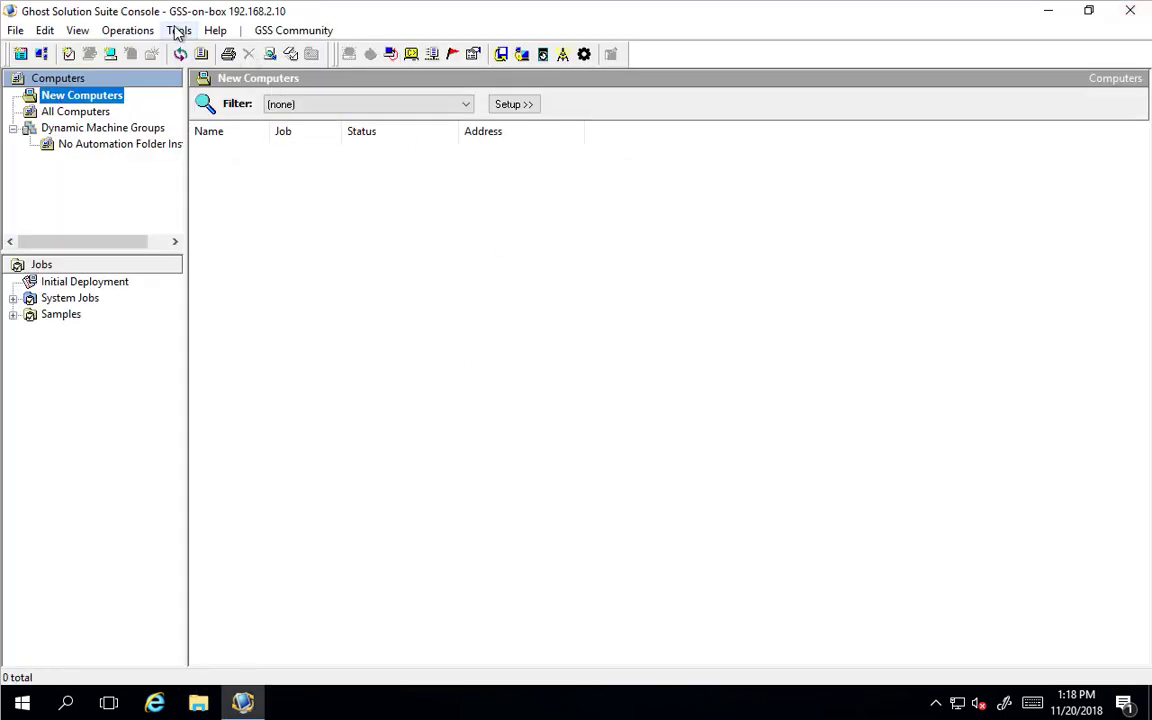
mouse_move(314, 154)
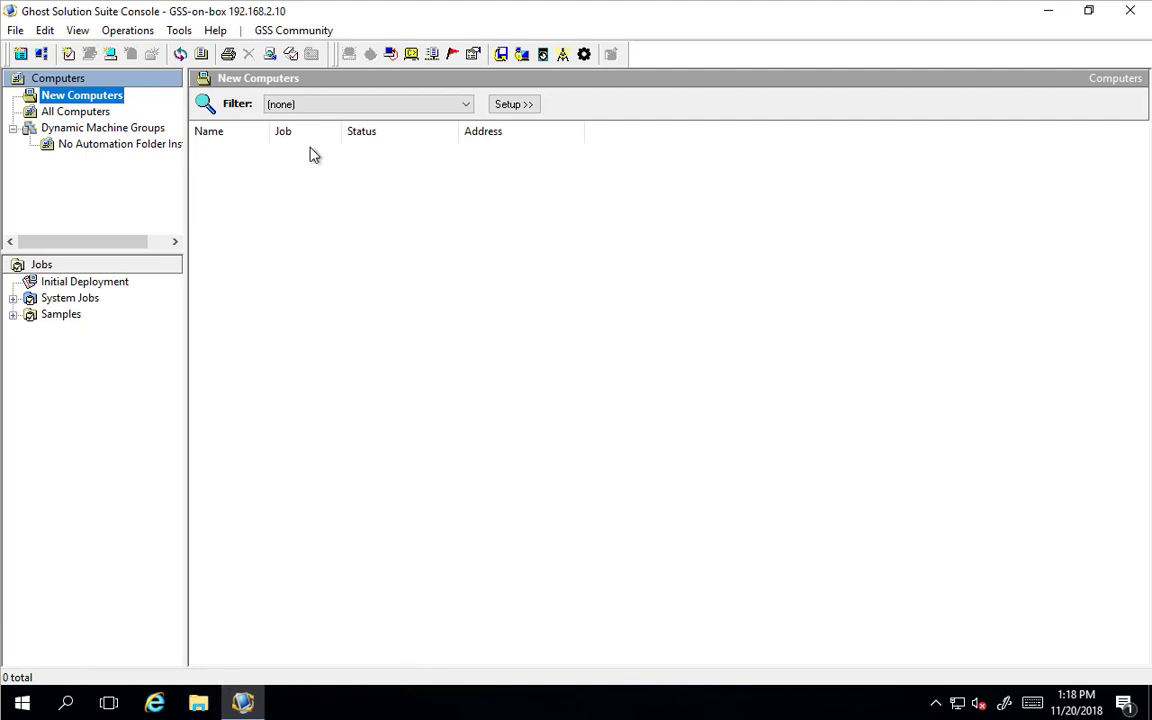
Register the Server.slf license file from the ghost files folder via Help > Register.
click(179, 30)
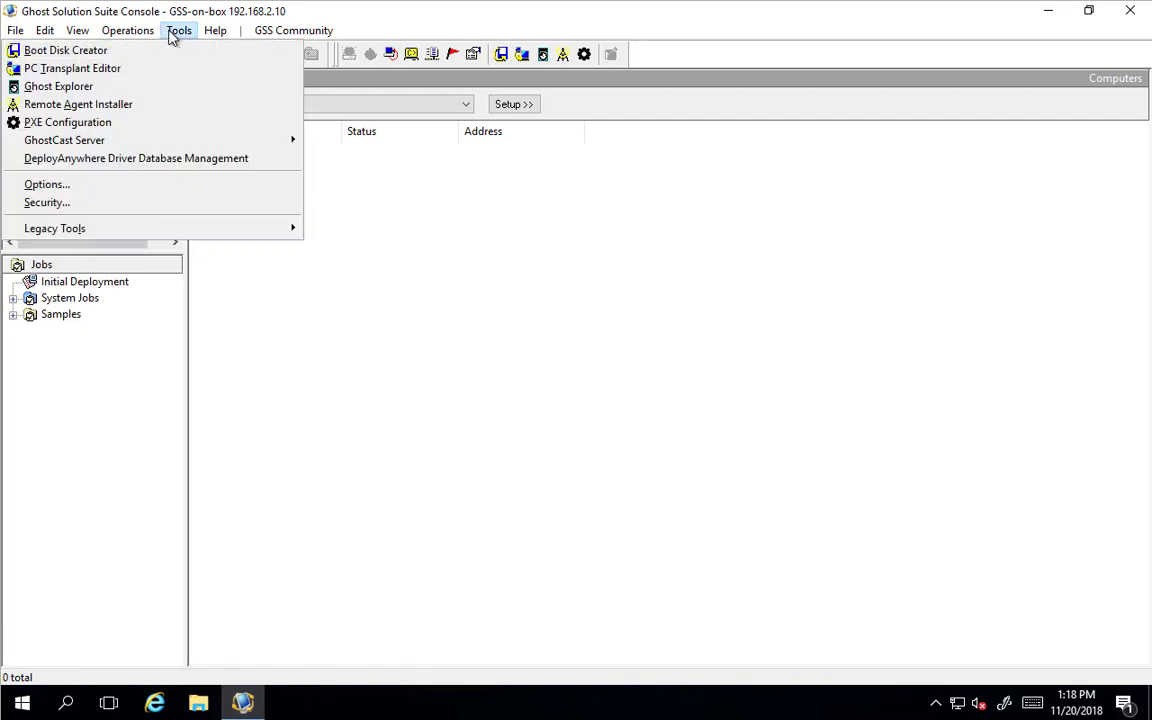
click(215, 30)
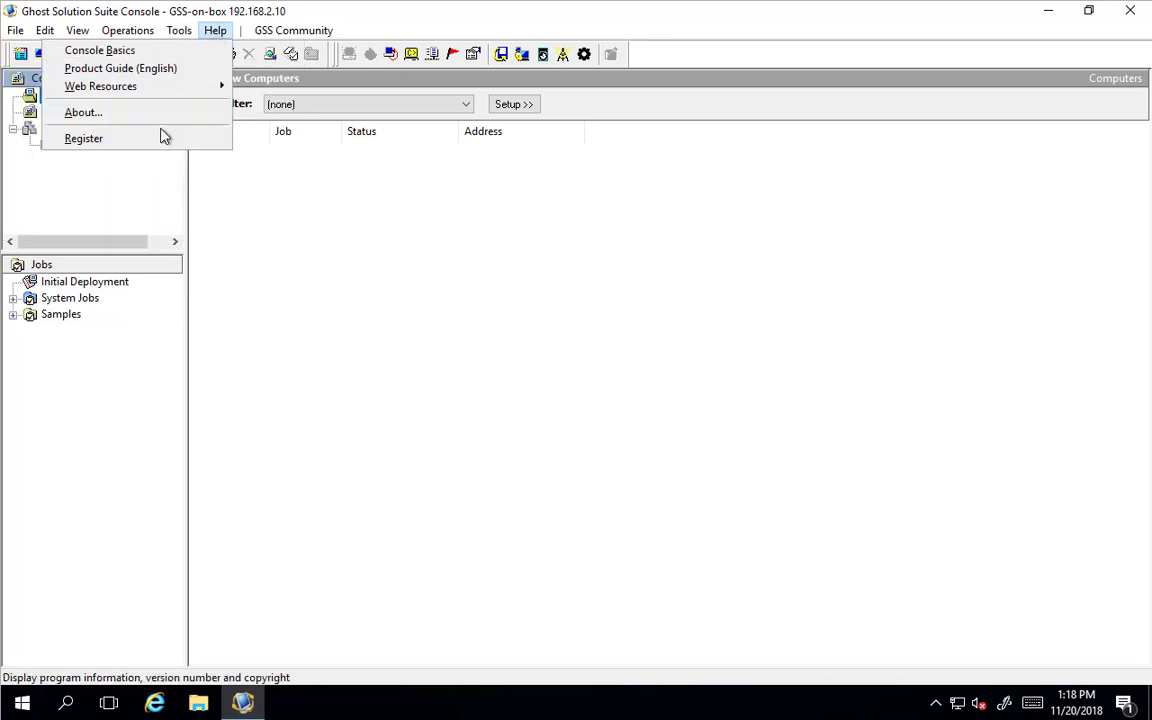
click(84, 138)
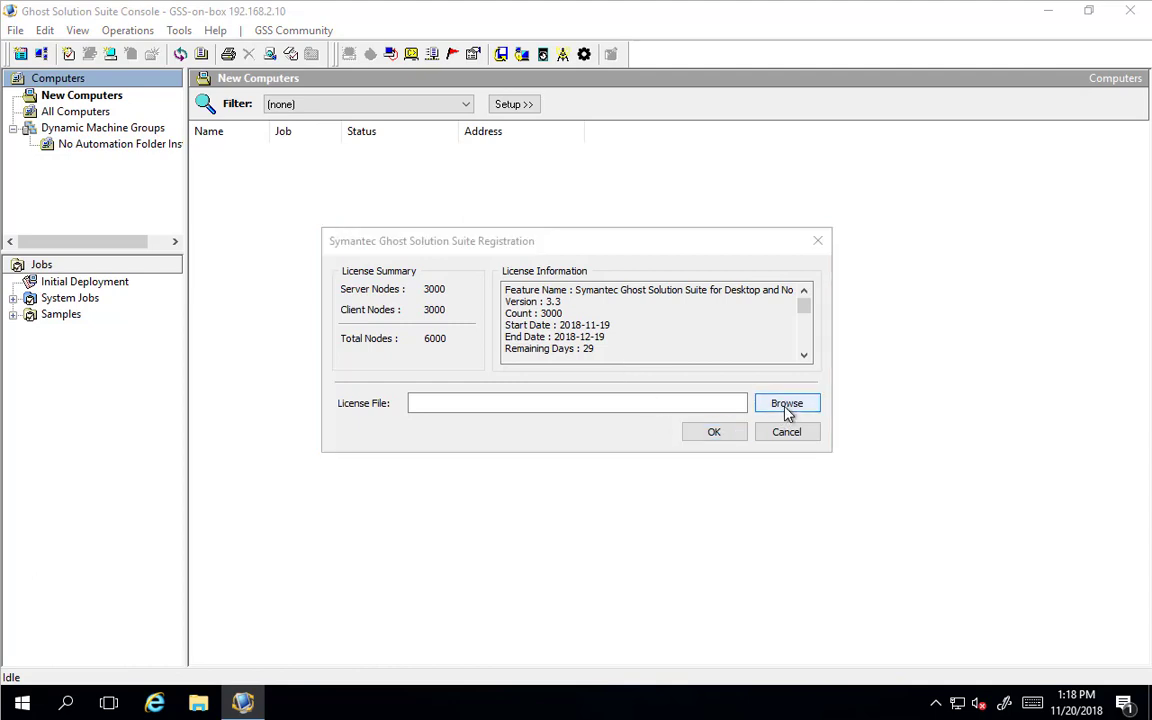
click(786, 403)
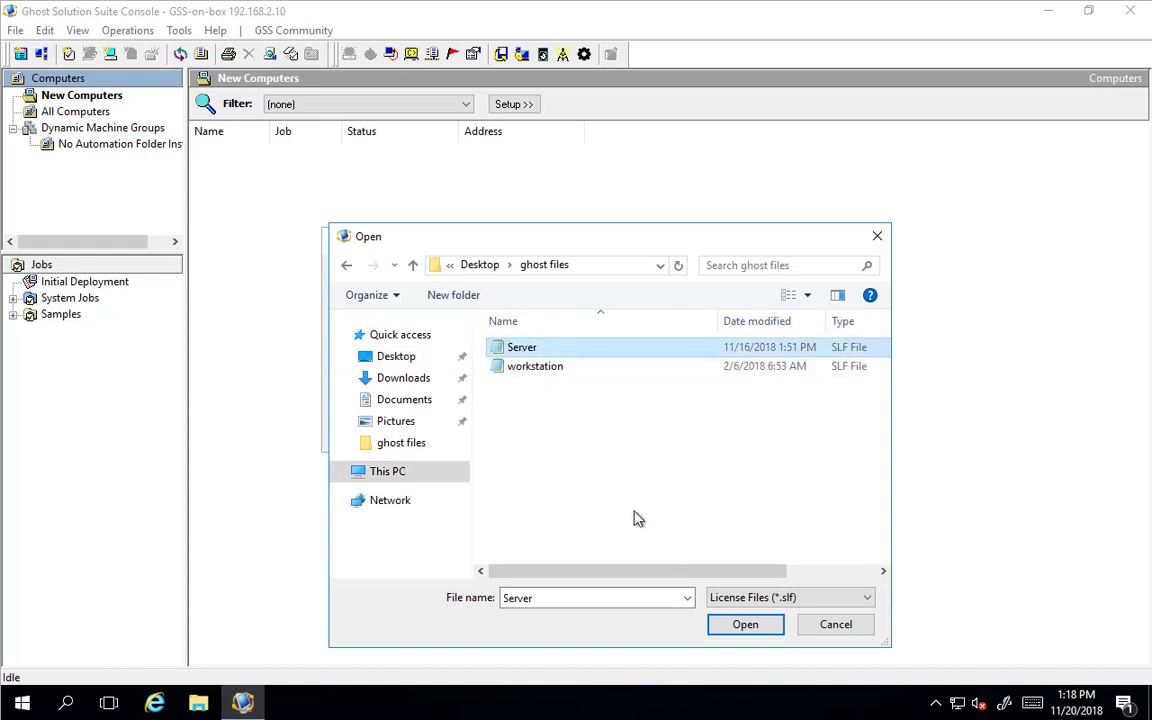
click(745, 624)
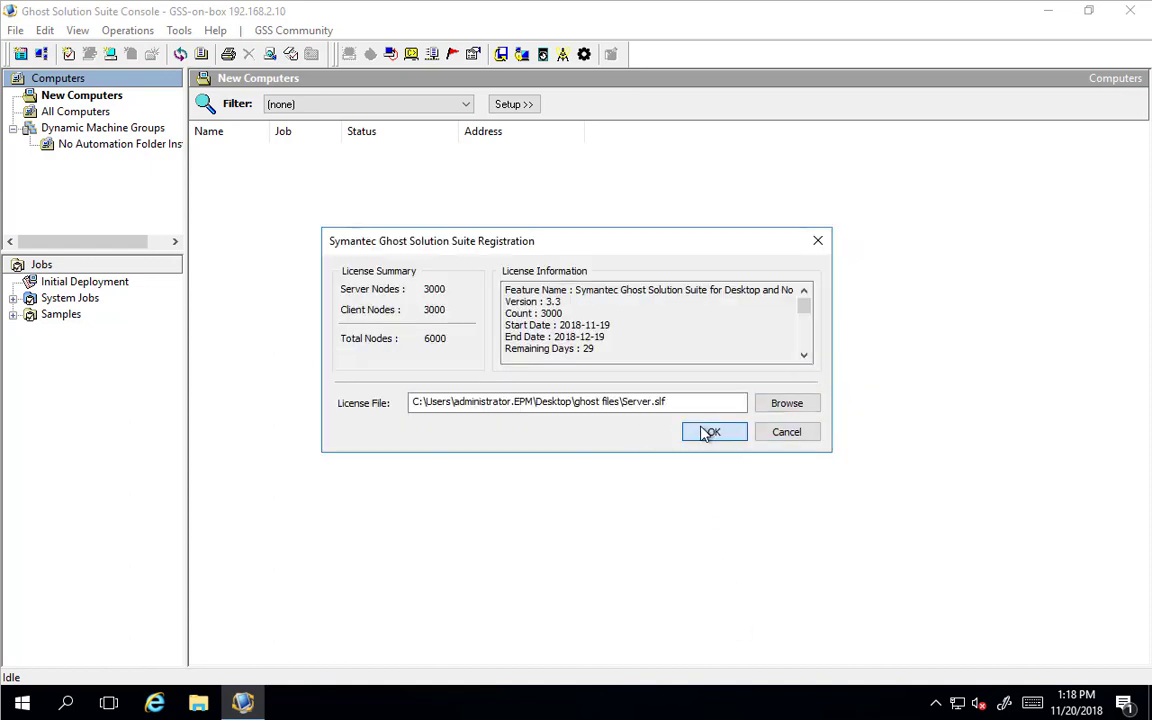
click(713, 431)
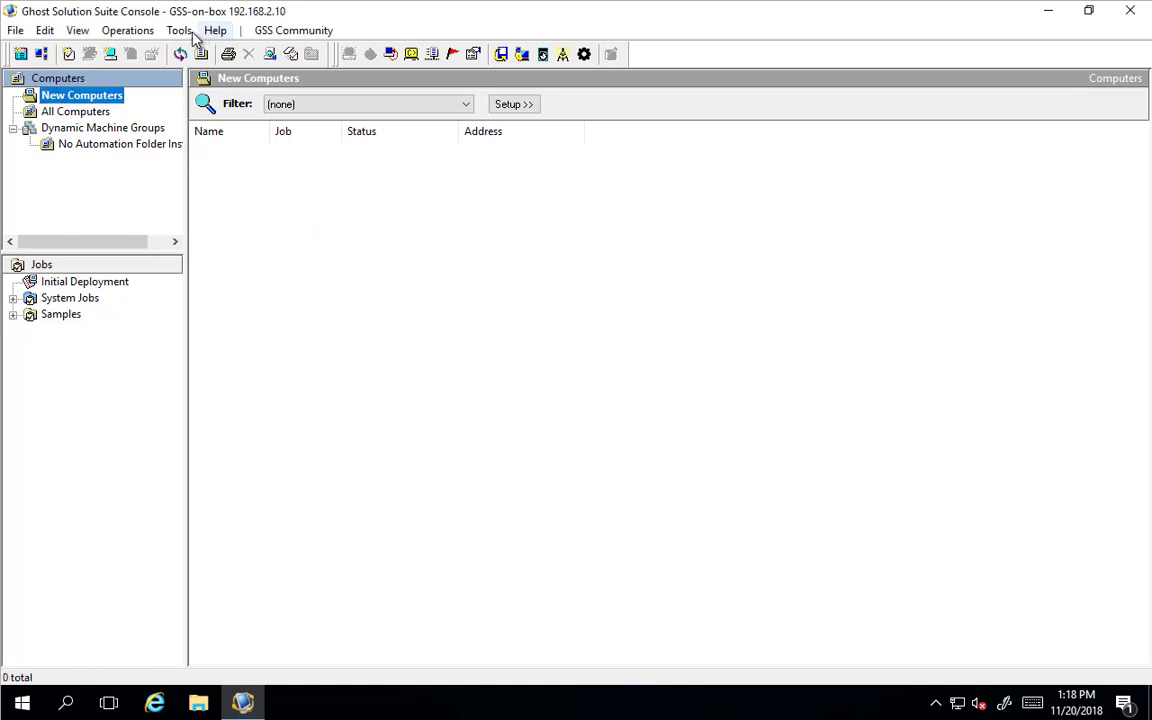
click(179, 30)
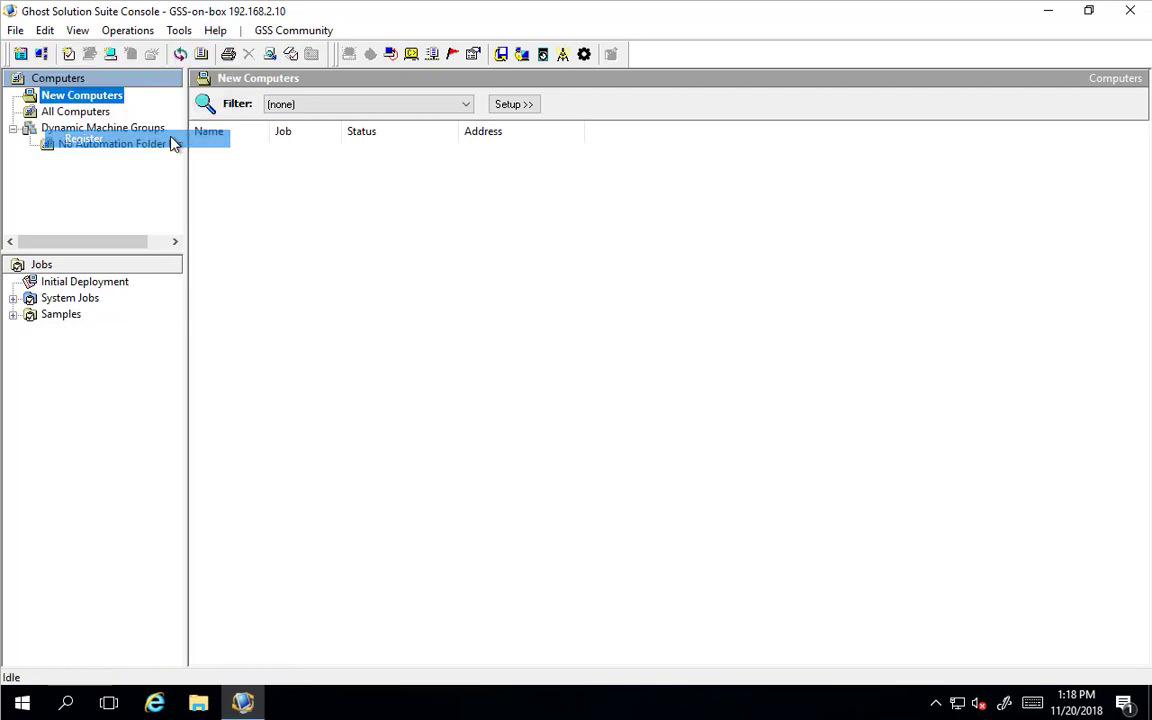
Register workstation.slf, raising client nodes to 3025 and total nodes to 6025.
click(82, 138)
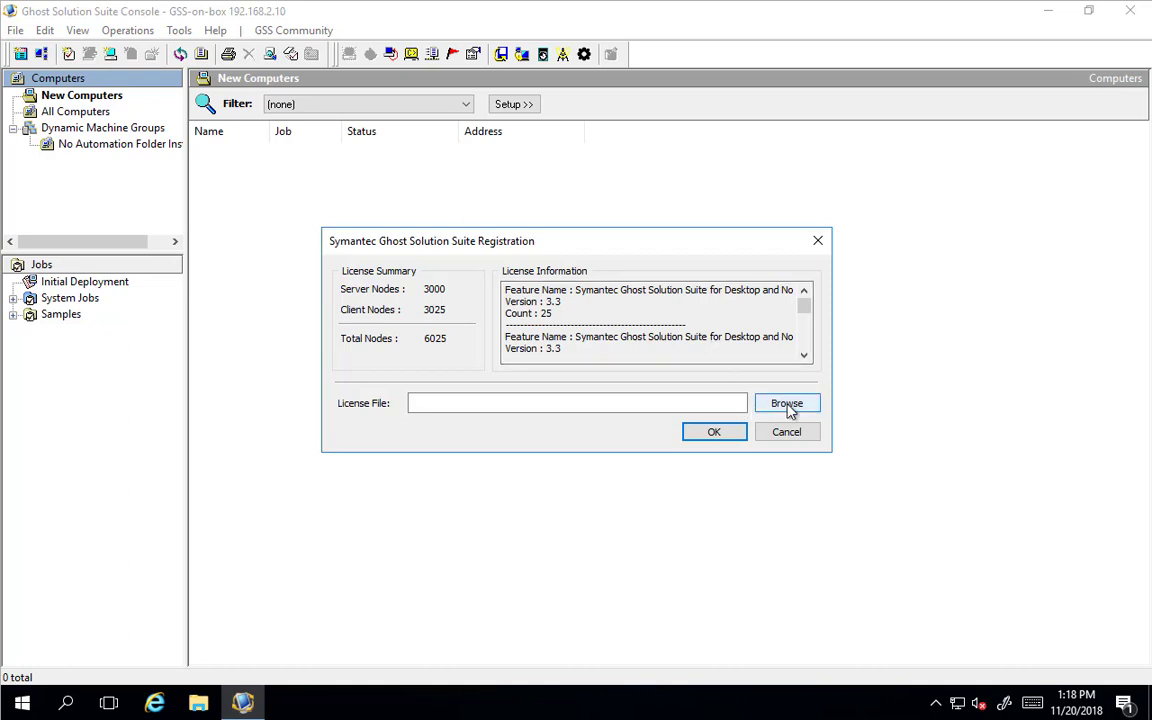
click(786, 403)
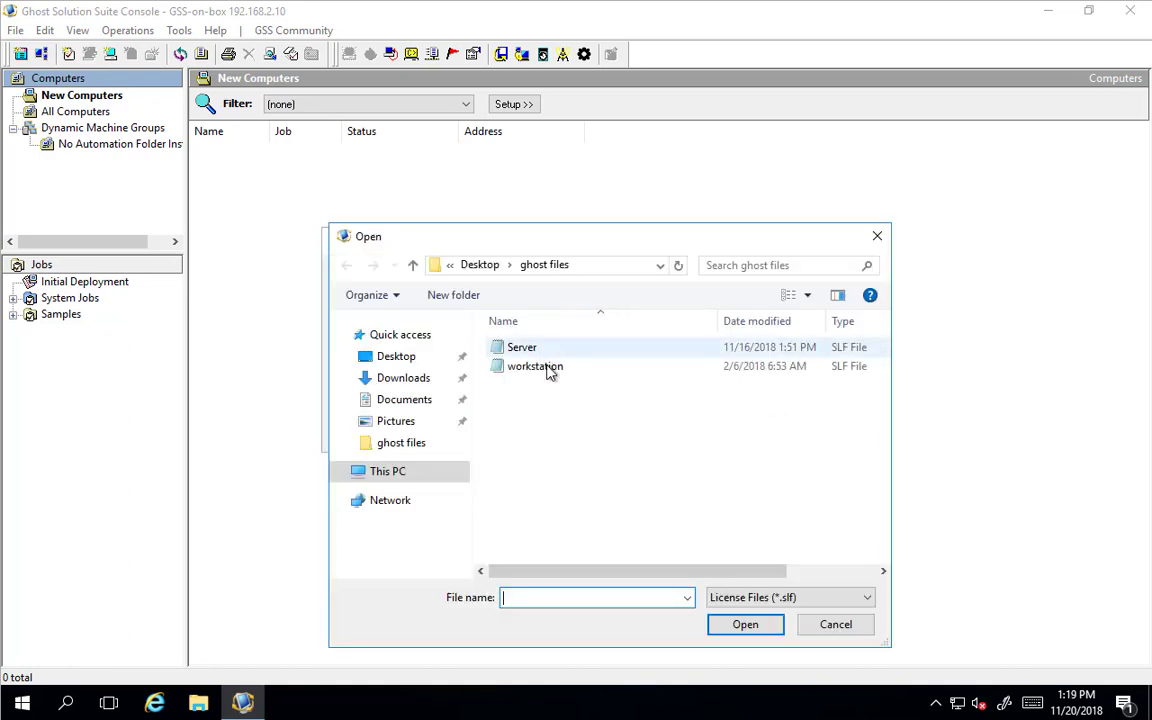
double_click(535, 365)
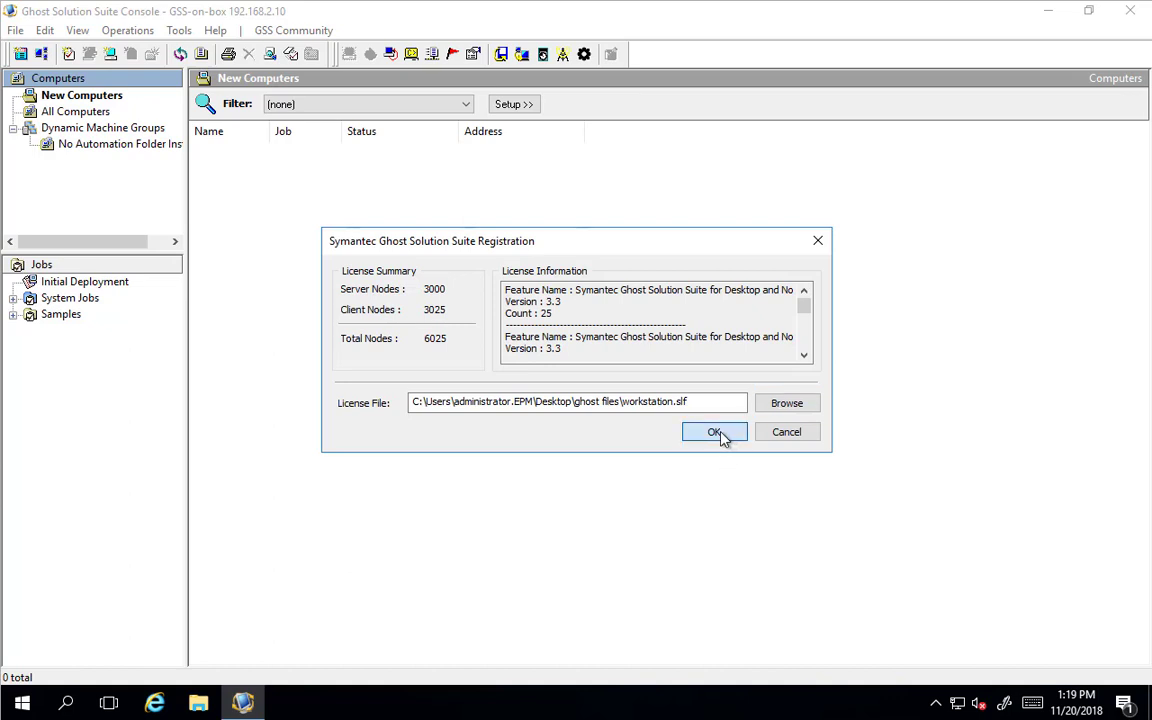
click(714, 431)
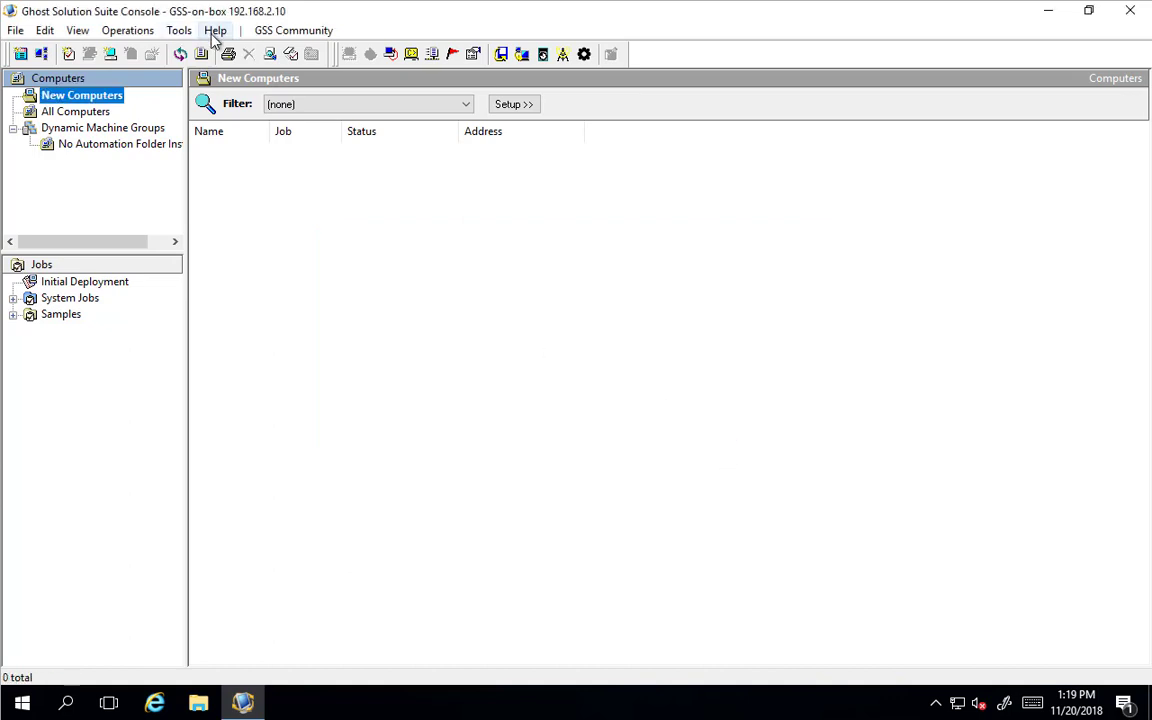
click(215, 30)
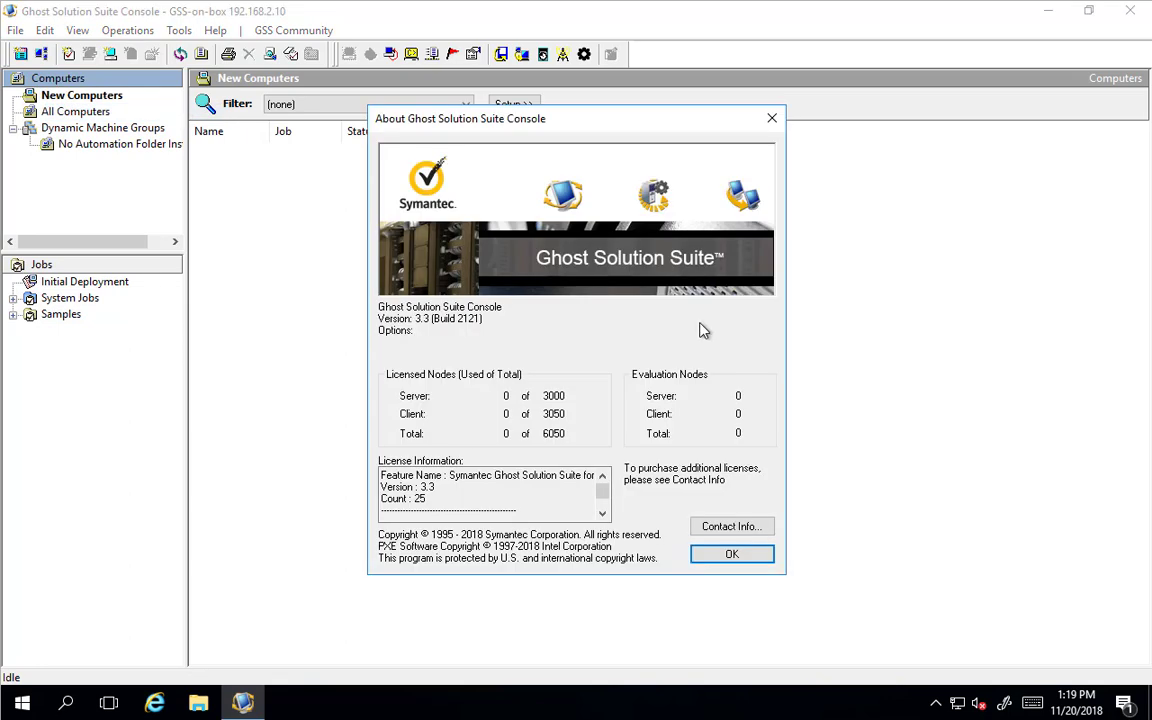
mouse_move(568, 420)
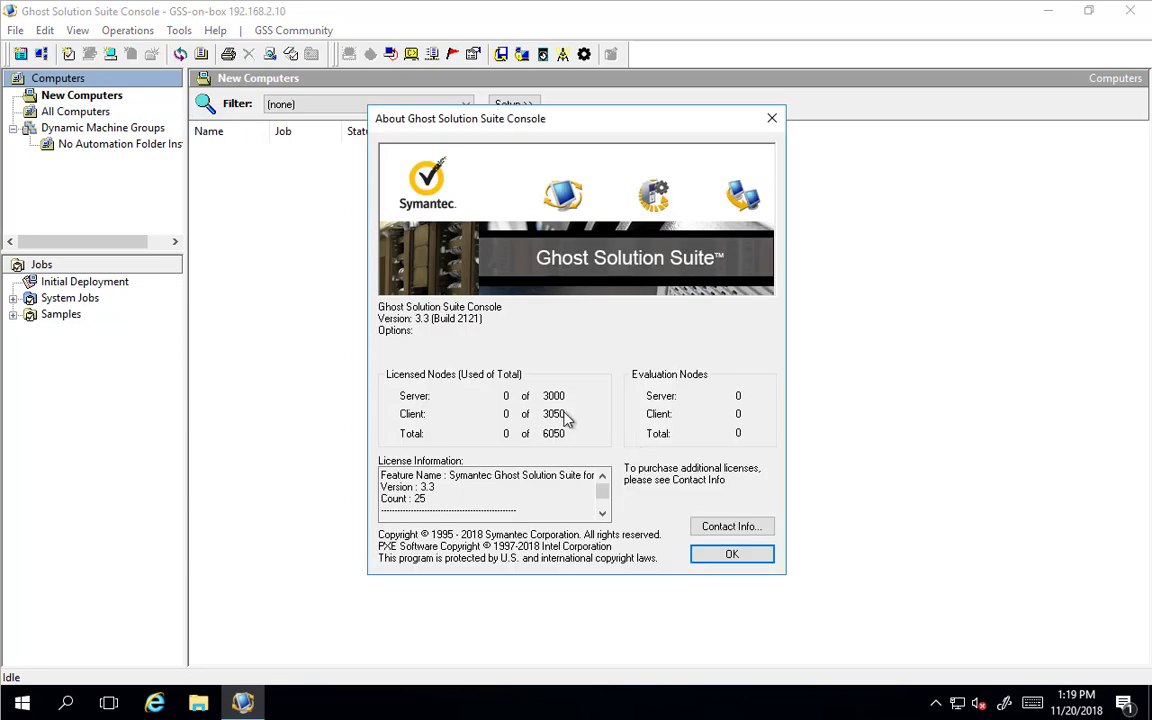
mouse_move(553, 425)
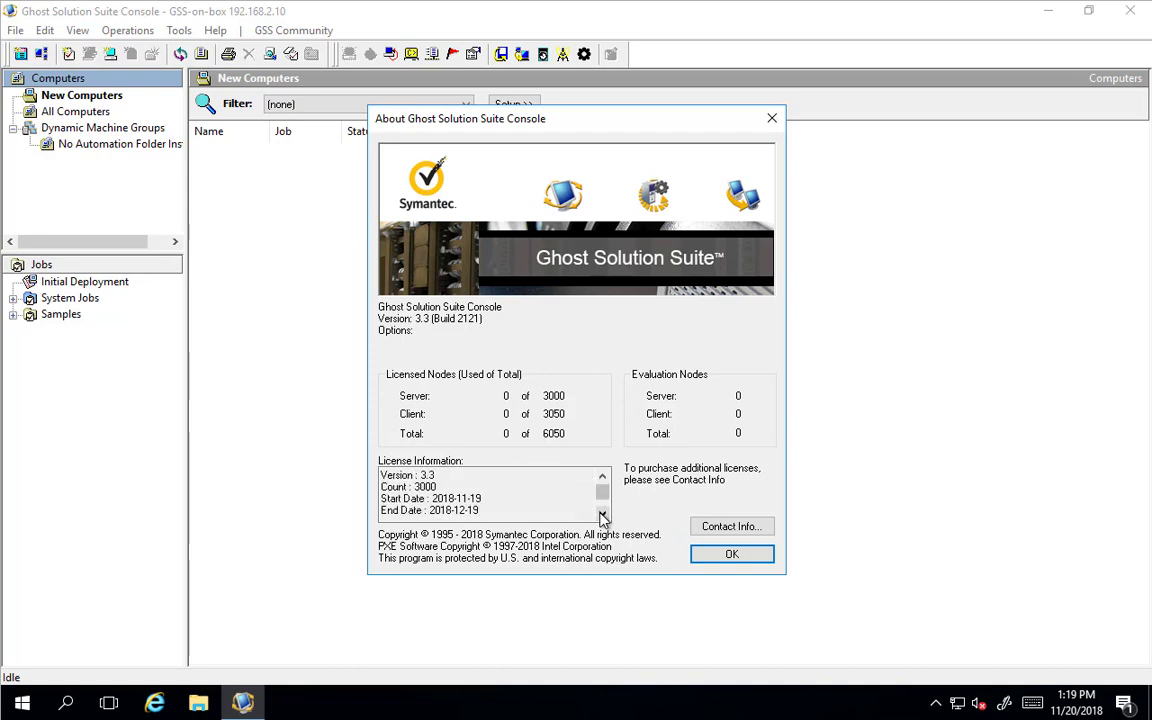
click(602, 513)
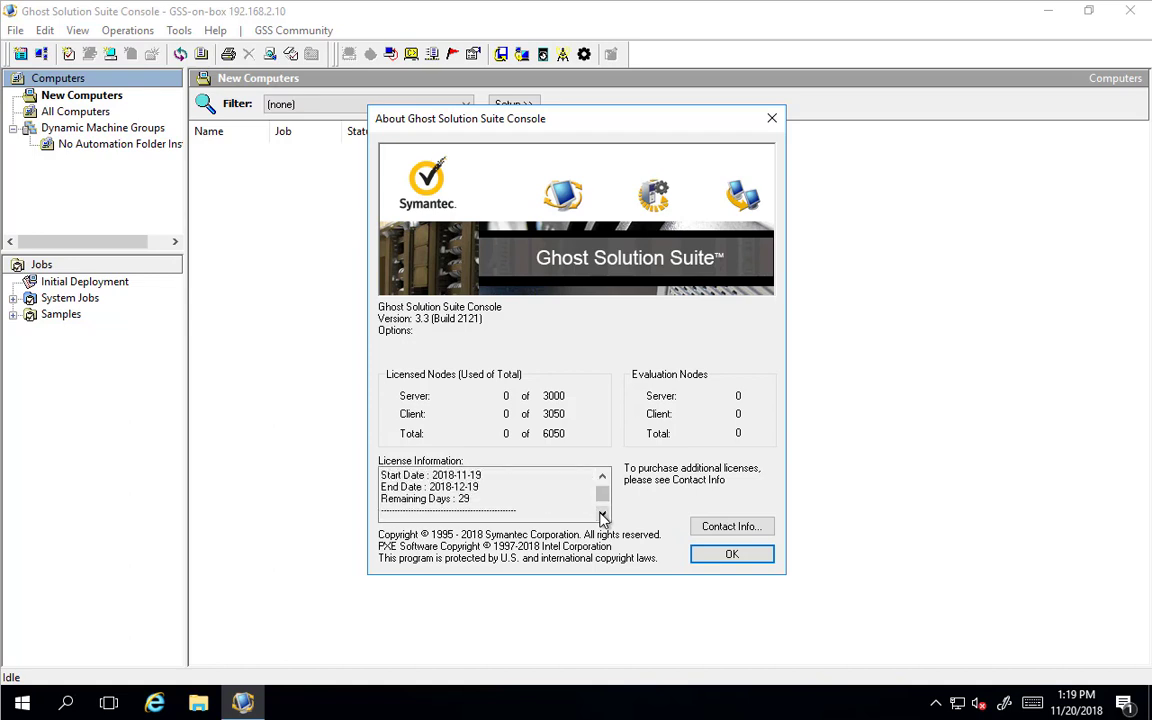
click(603, 516)
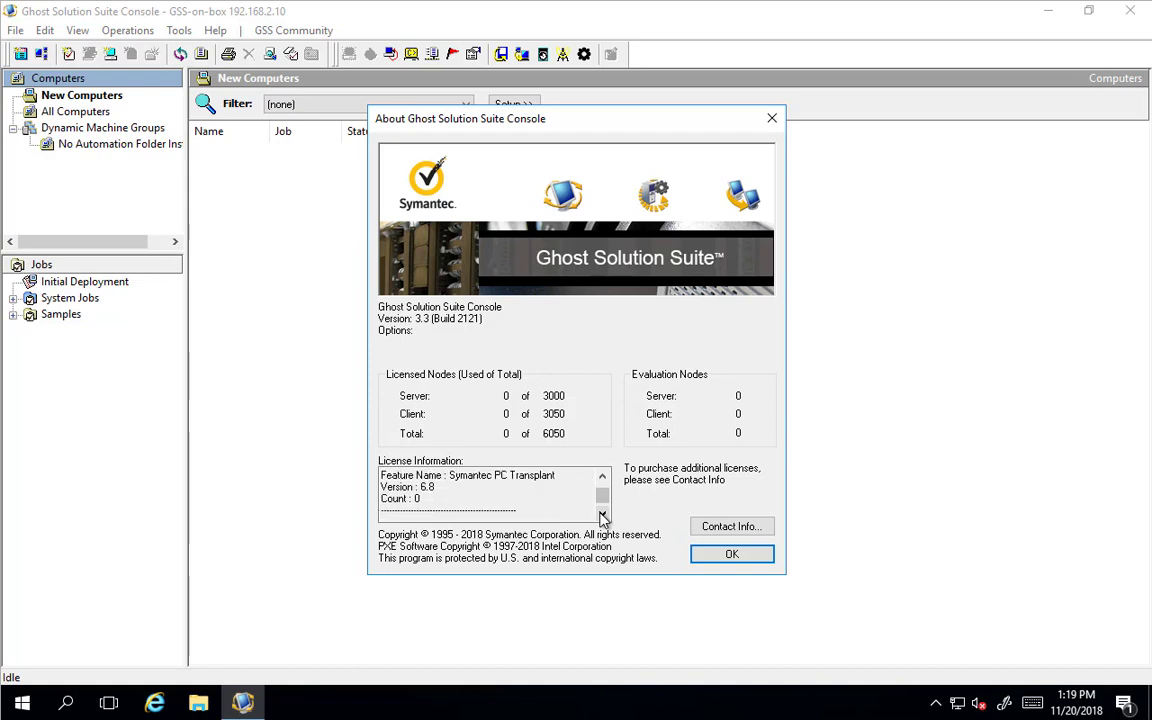
click(731, 554)
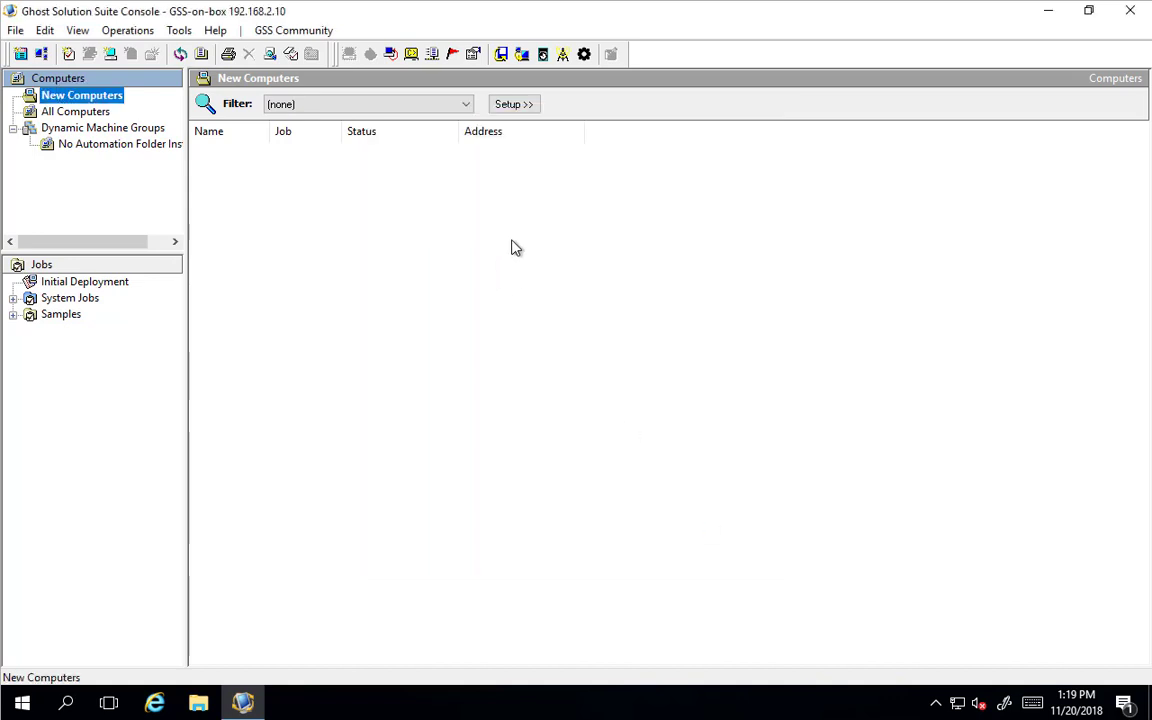